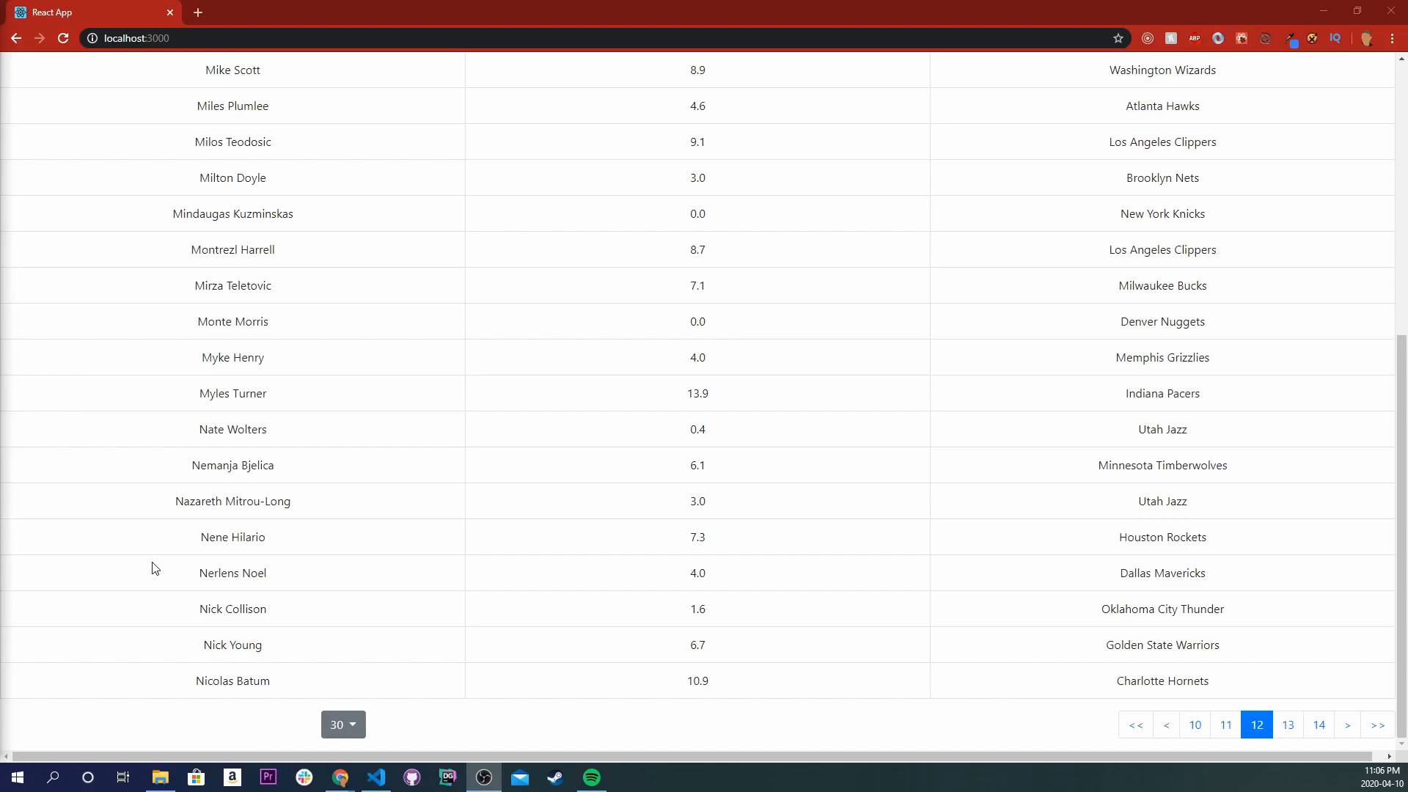
{"action": "mouse_move", "coordinate": [456, 589]}
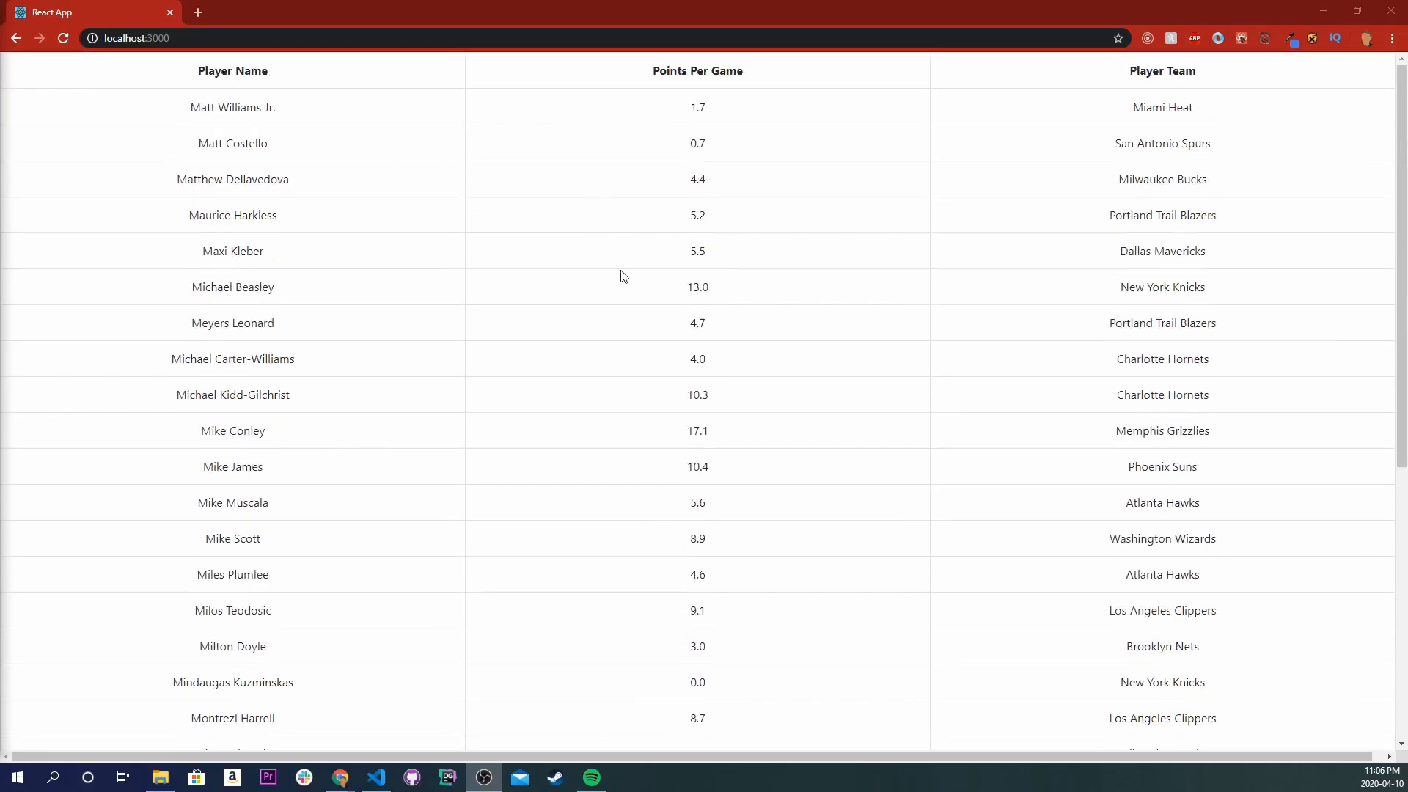
{"action": "mouse_move", "coordinate": [1005, 404]}
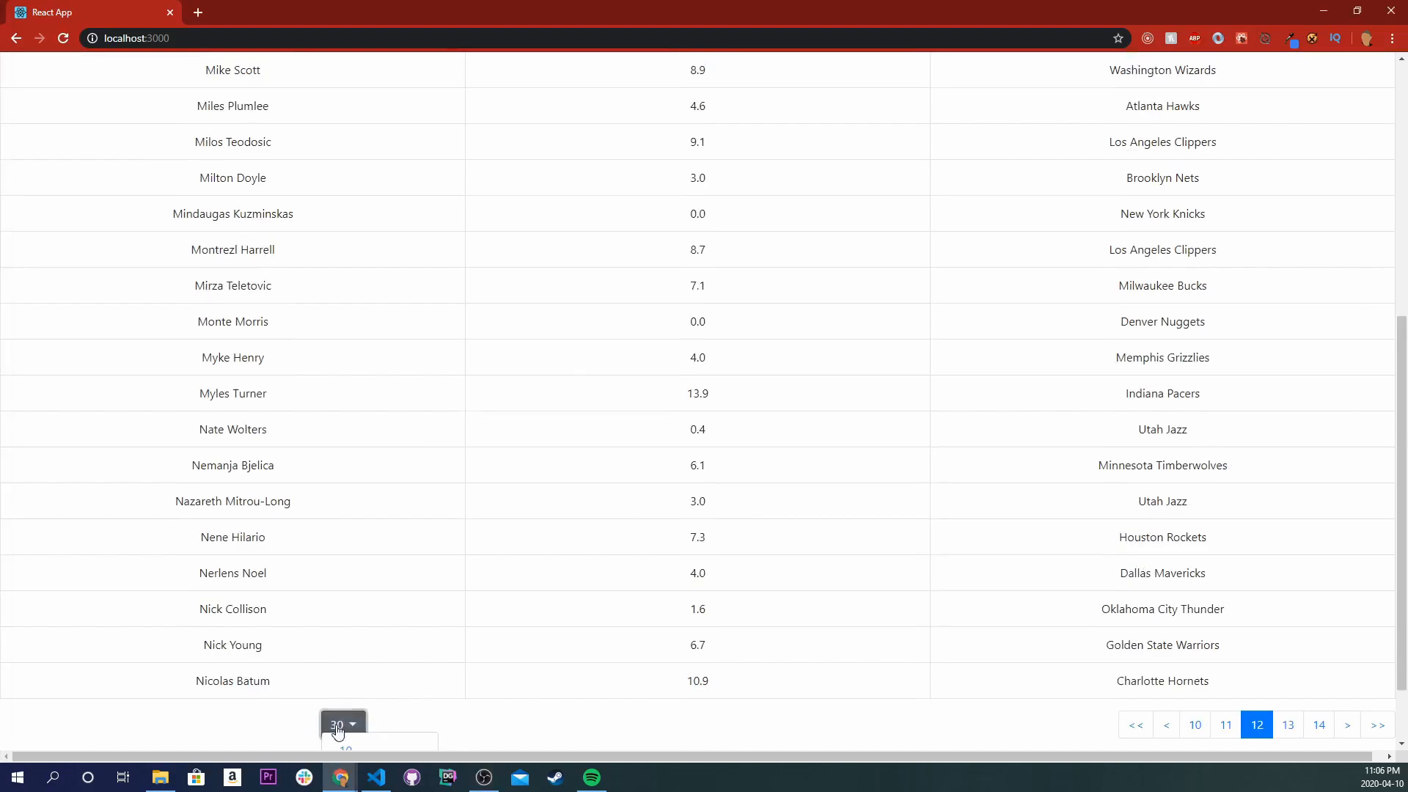
- Switch the NBA stats table from 30 to 10 players per page with the page-size dropdown
{"action": "left_click", "coordinate": [345, 745]}
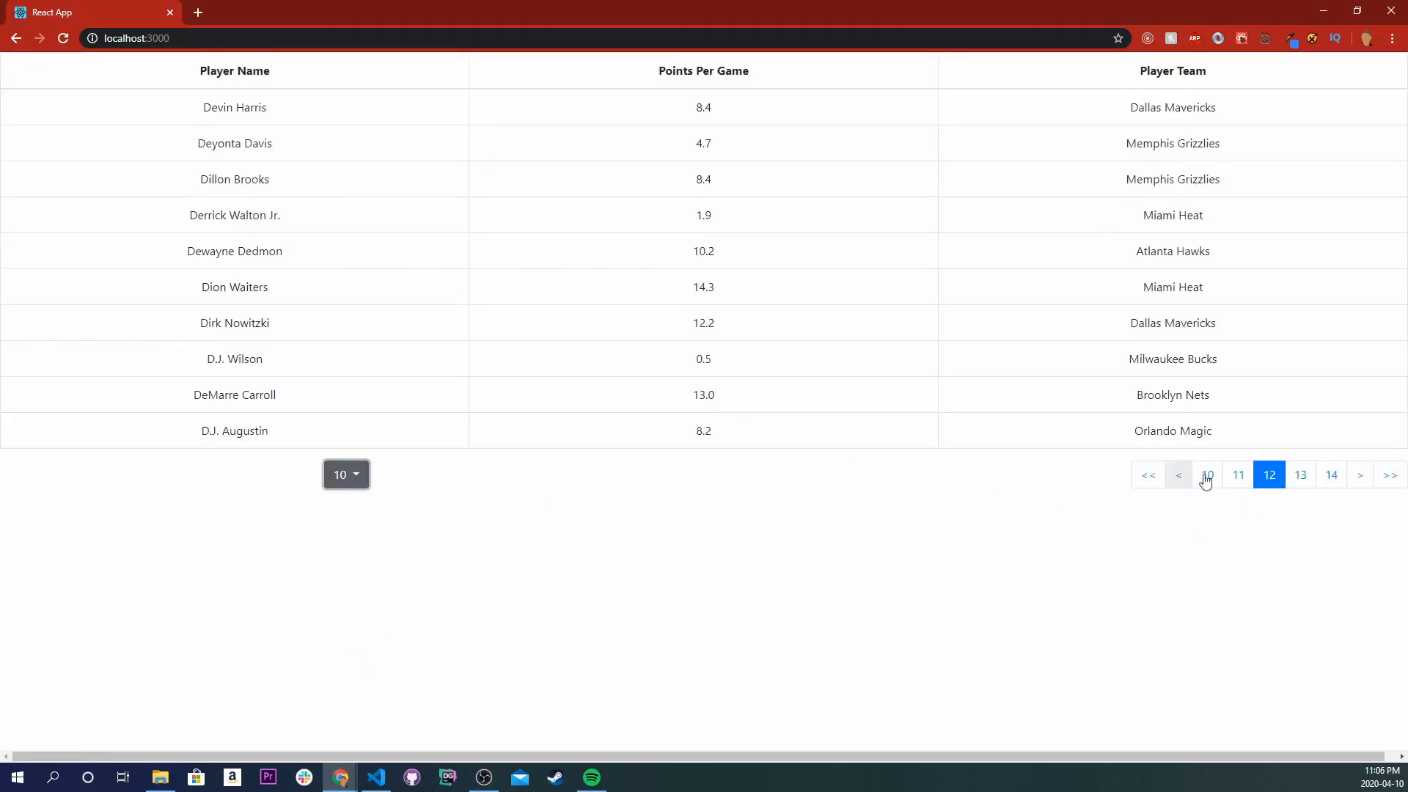
{"action": "left_click", "coordinate": [1148, 475]}
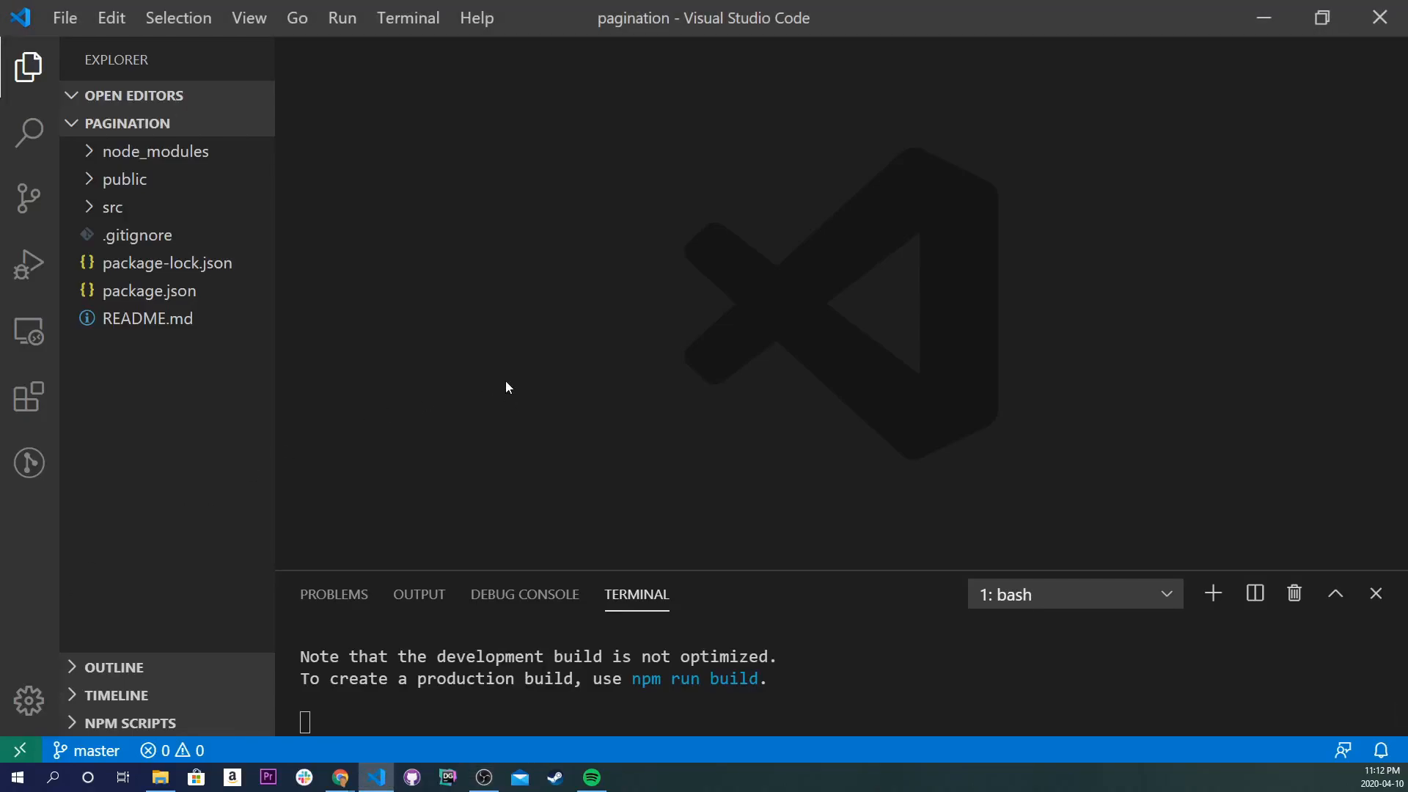
- Open src/App.js and delete the header JSX block
{"action": "left_click", "coordinate": [113, 208]}
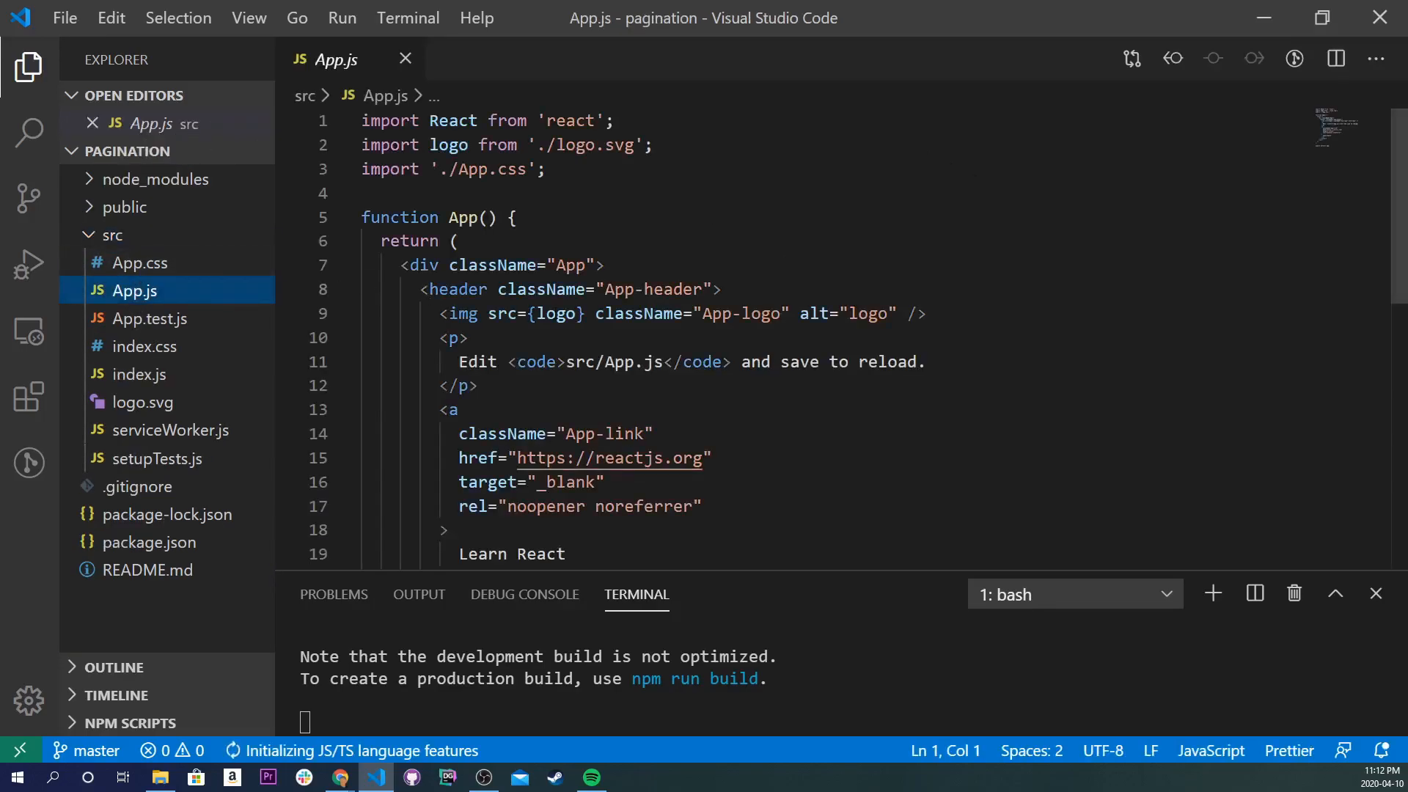
{"action": "scroll", "scroll_direction": "down", "scroll_amount": 3}
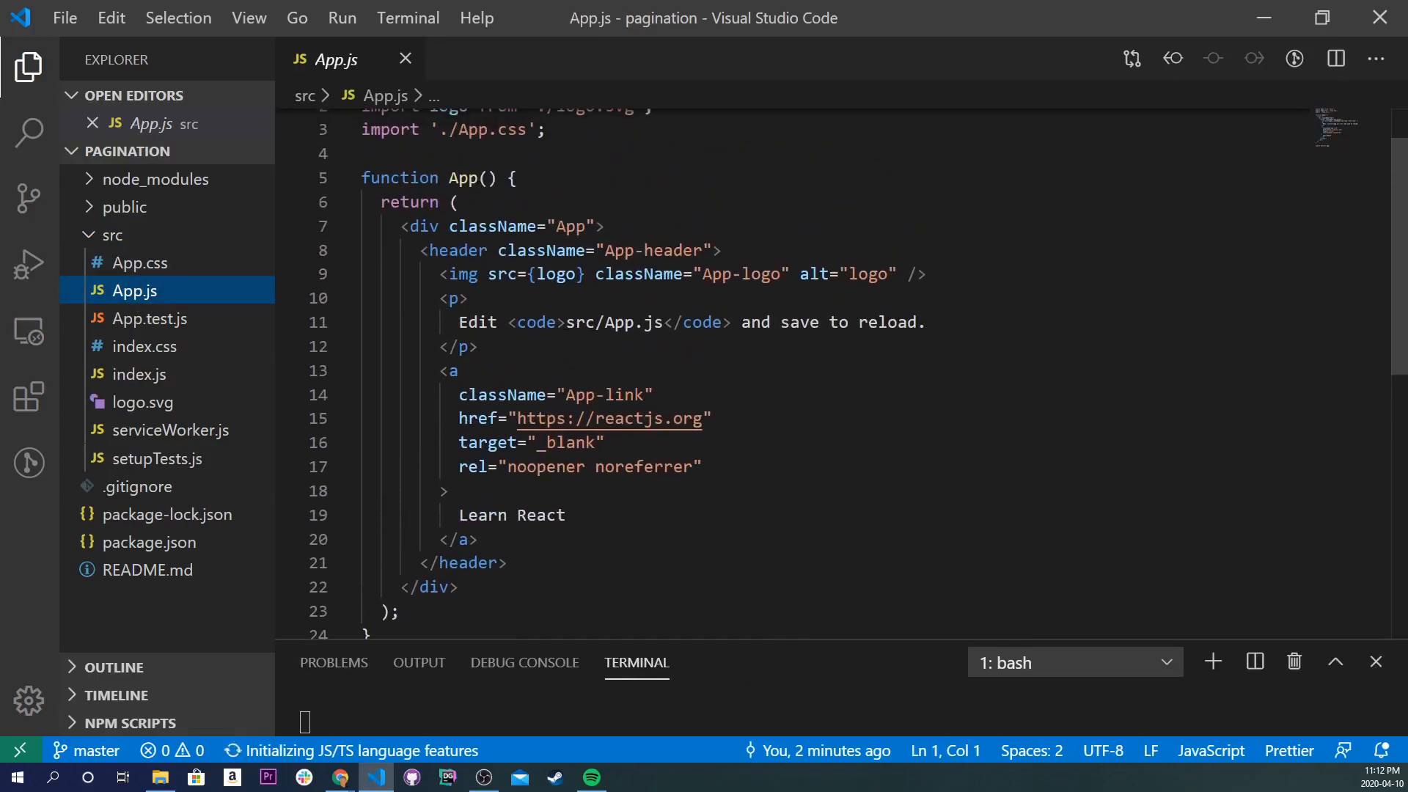
{"action": "left_click_drag", "start_coordinate": [419, 250], "coordinate": [508, 562]}
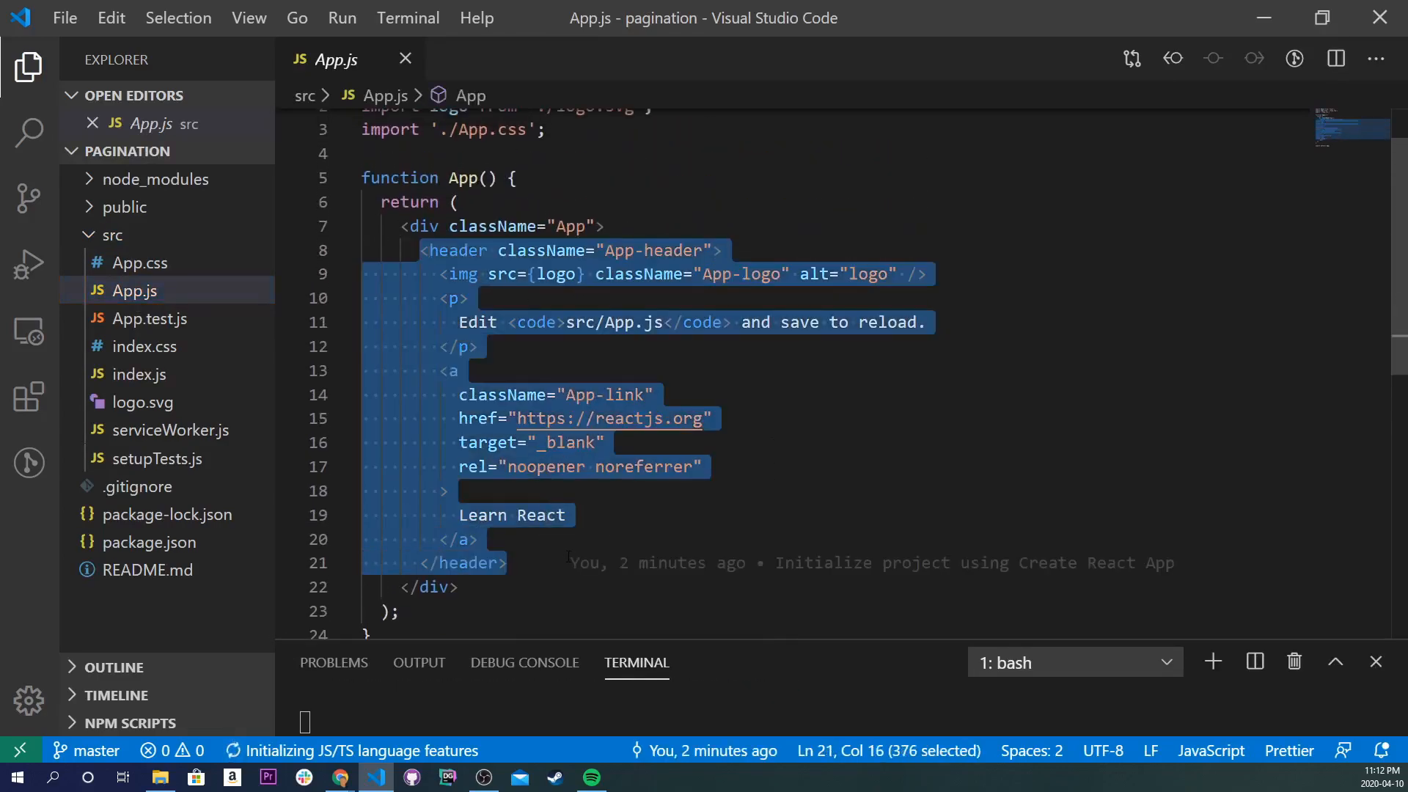
{"action": "key", "text": "Delete"}
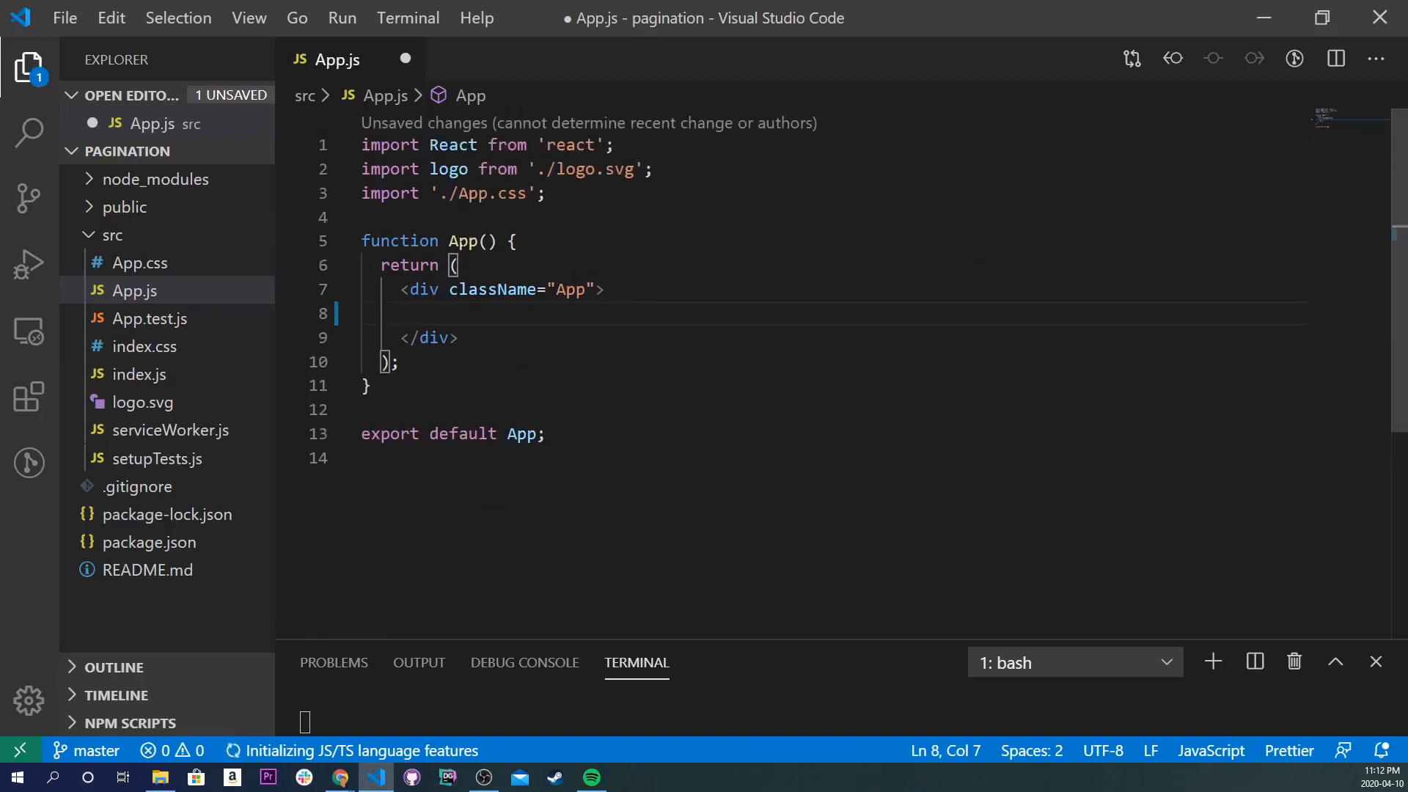
- Rewrite 'function App()' as the arrow function 'const App = () =>'
{"action": "double_click", "coordinate": [400, 240]}
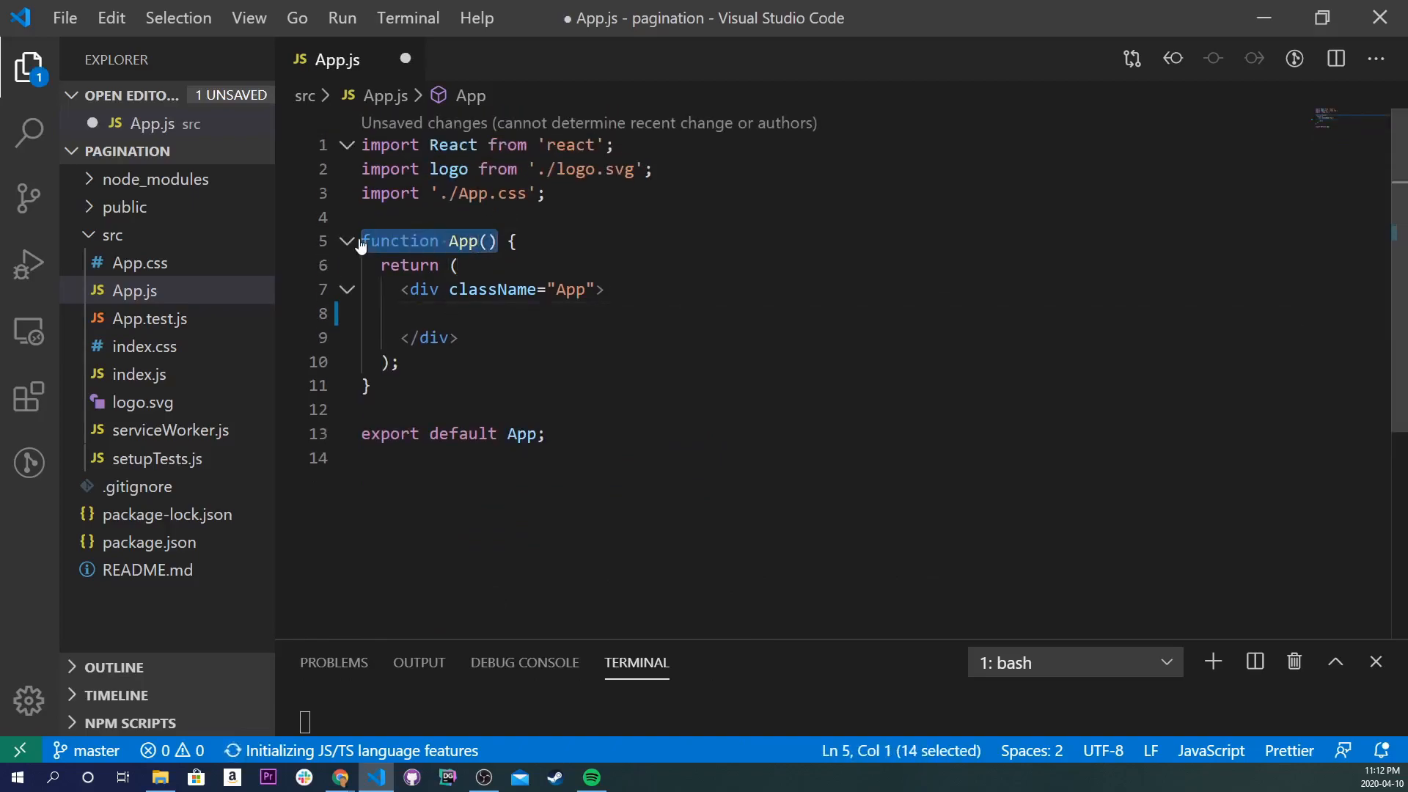
{"action": "type", "text": "const App"}
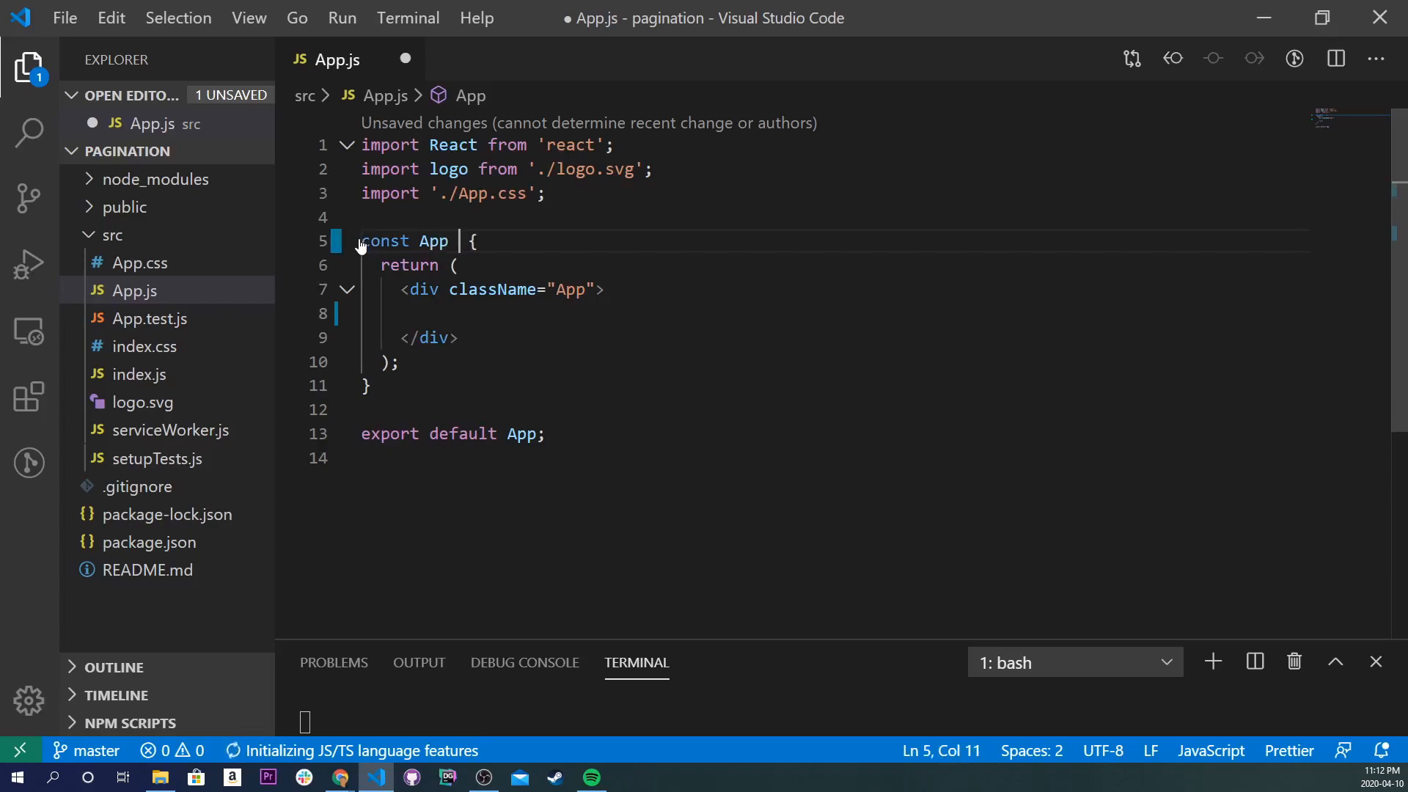
{"action": "type", "text": "= () =>"}
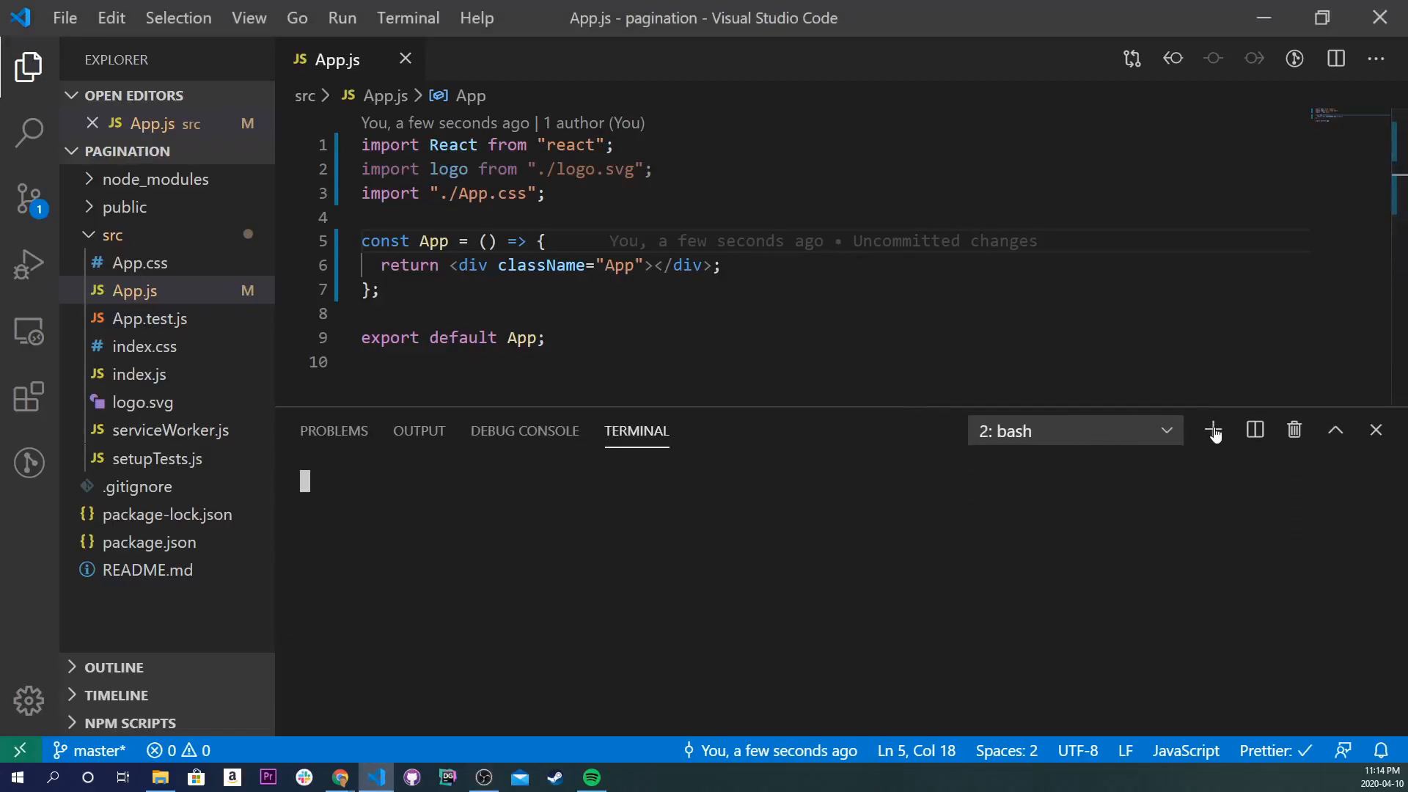
- In a new terminal, type npm i react-bootstrap-table2-paginator react-bootstrap-table-next react-bootstrap bootstrap --save
{"action": "left_click", "coordinate": [1212, 431]}
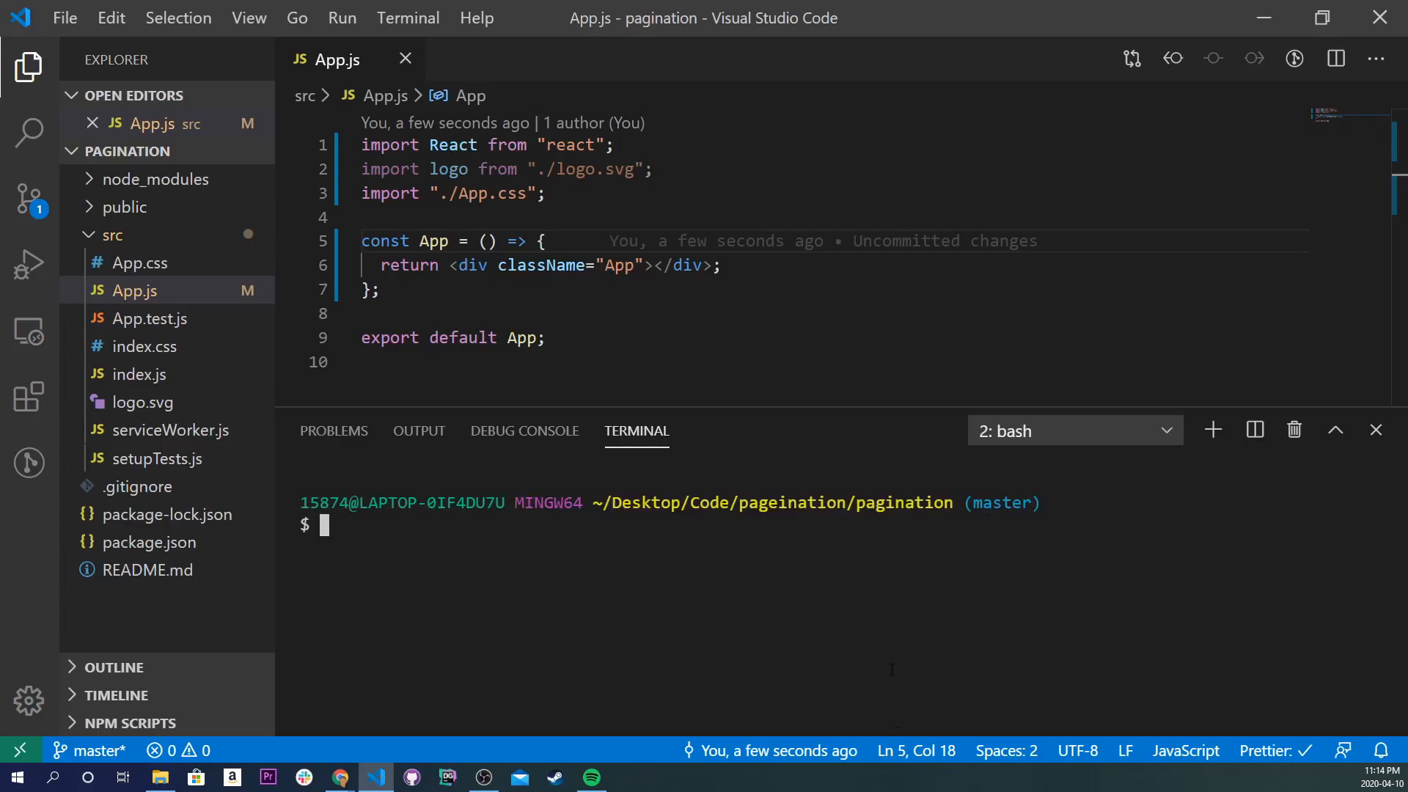
{"action": "type", "text": "npm i"}
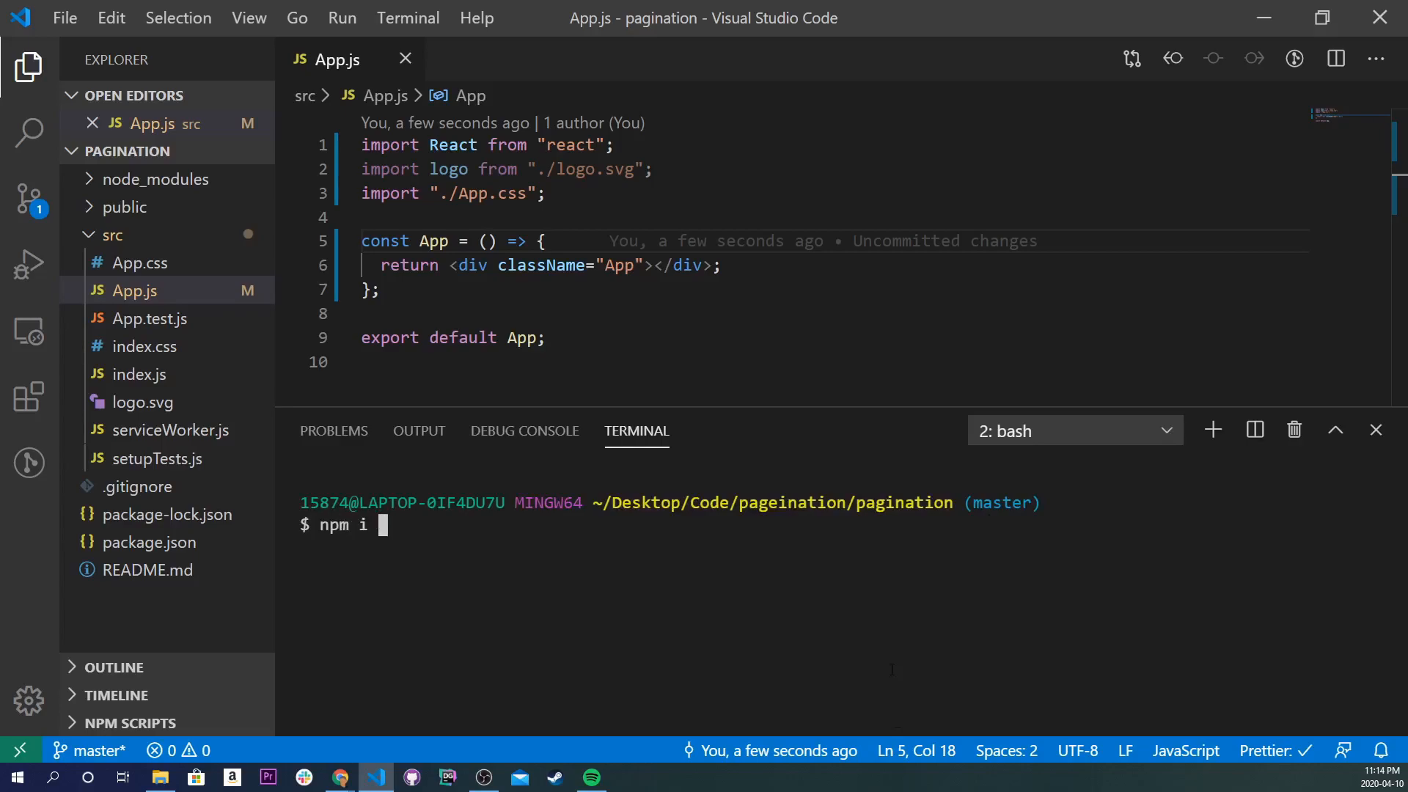
{"action": "type", "text": "react"}
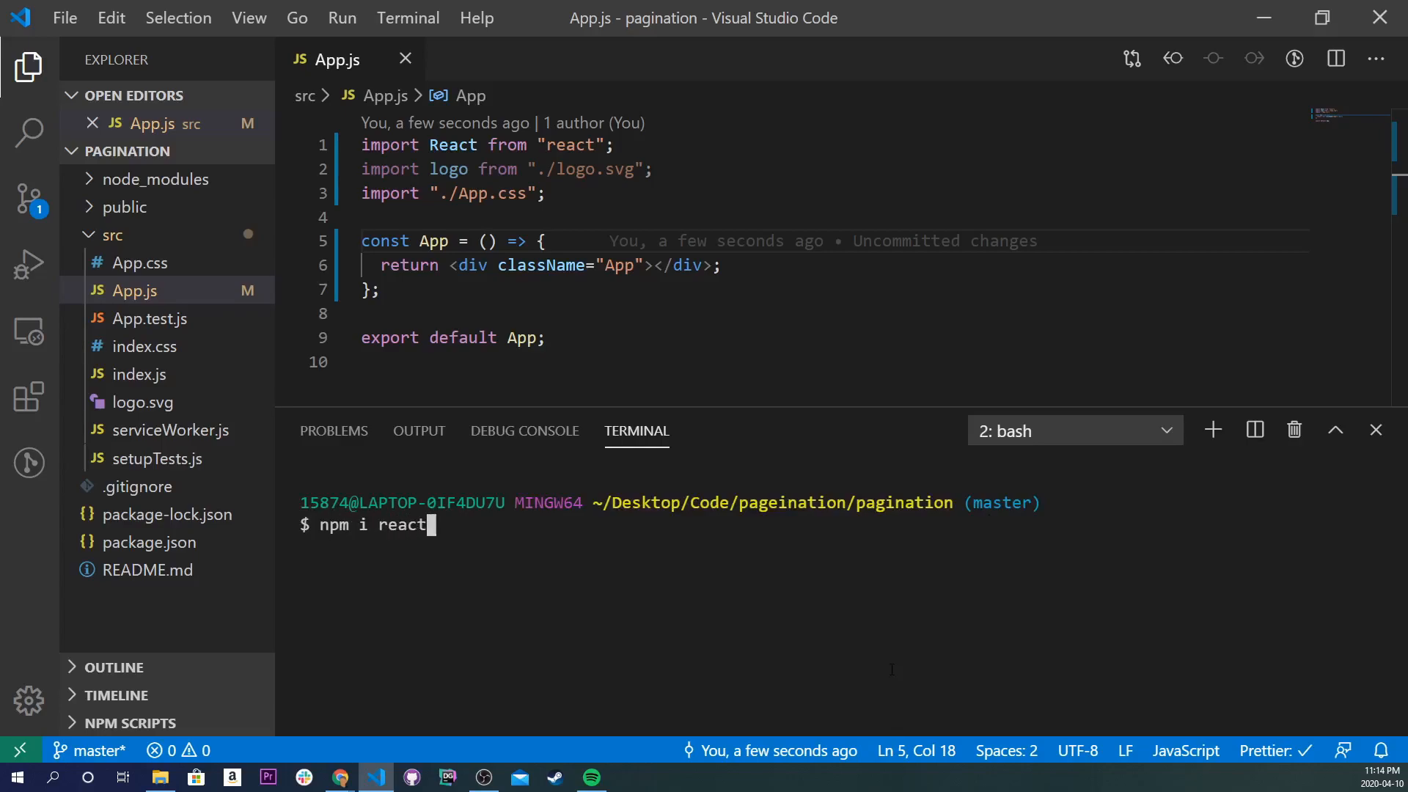
{"action": "type", "text": "-bootstrap-table"}
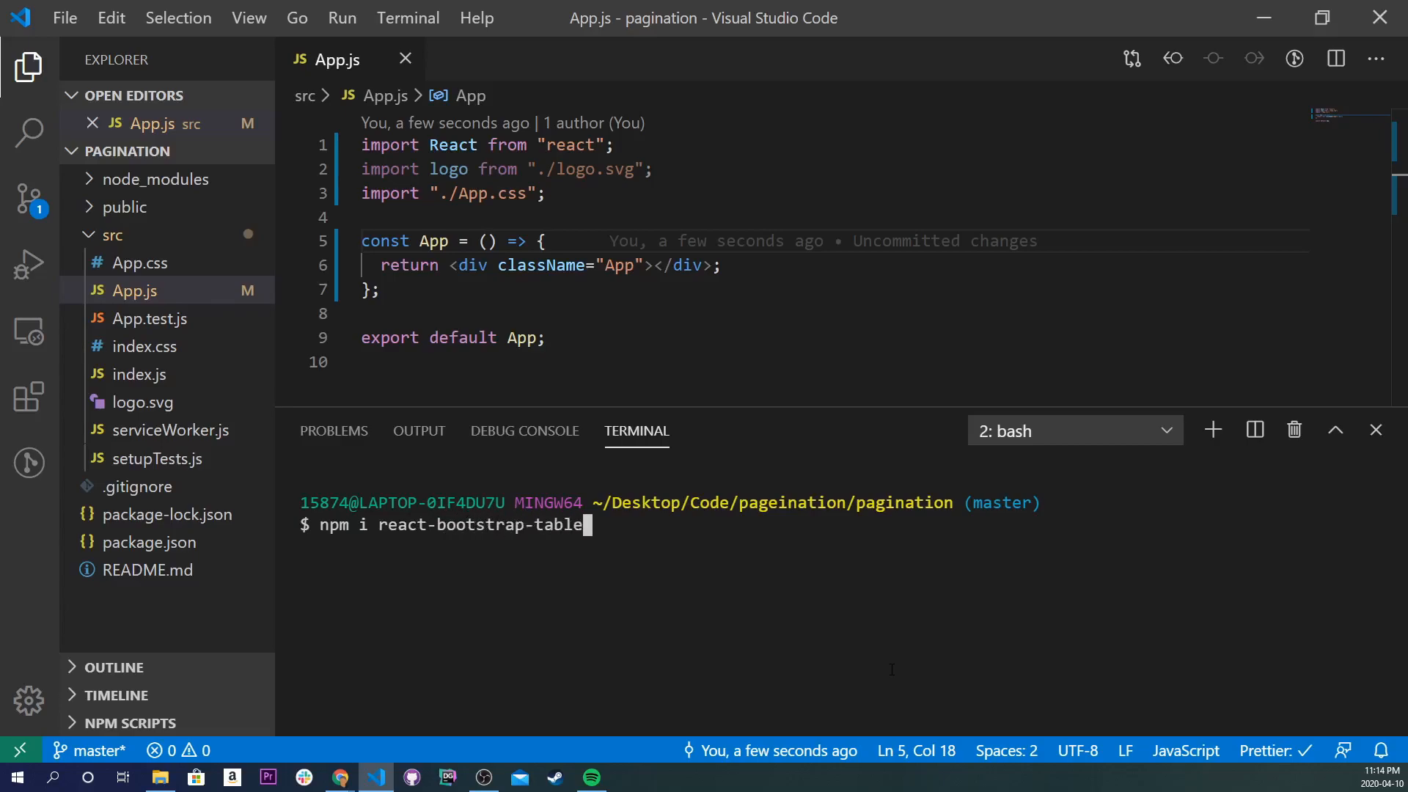
{"action": "type", "text": "2-pa"}
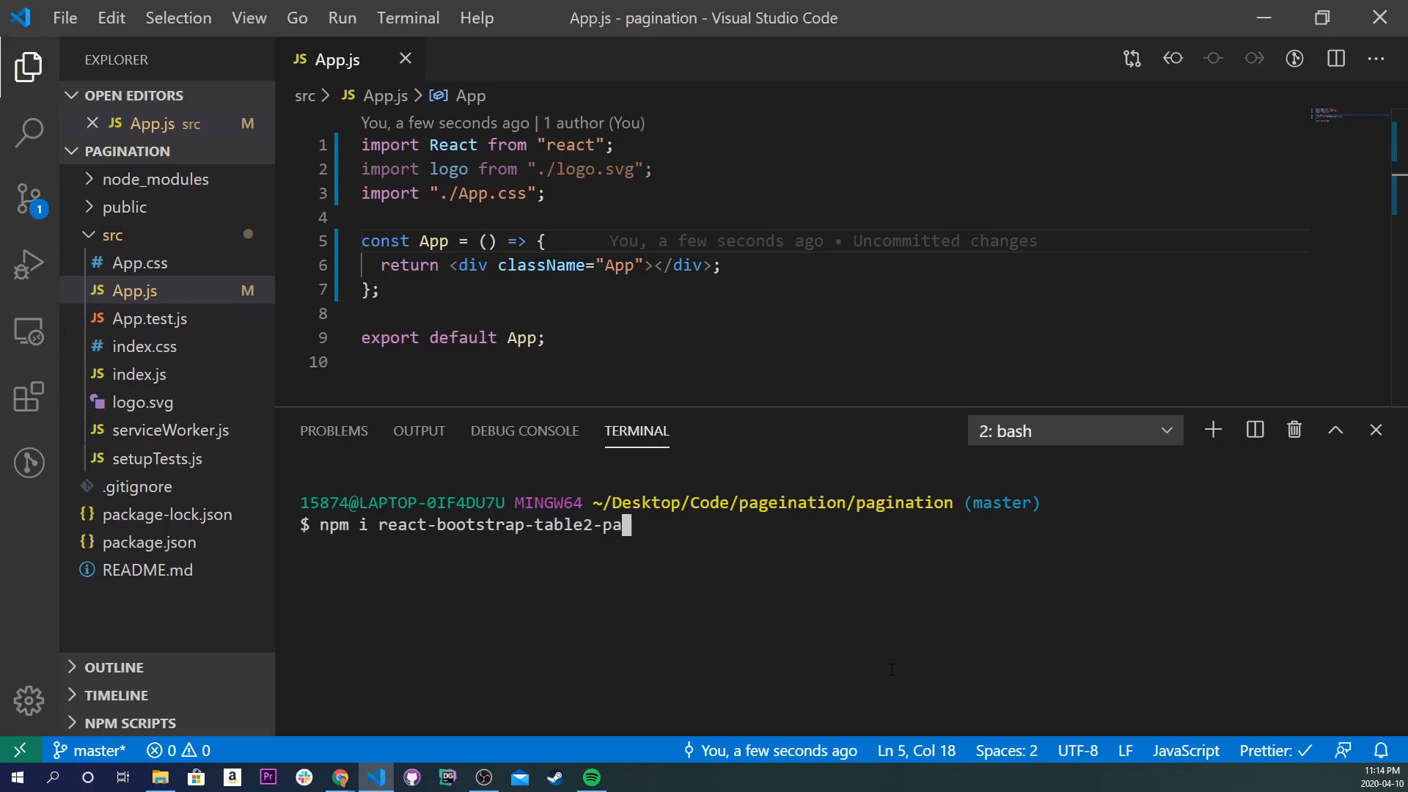
{"action": "type", "text": "ginator"}
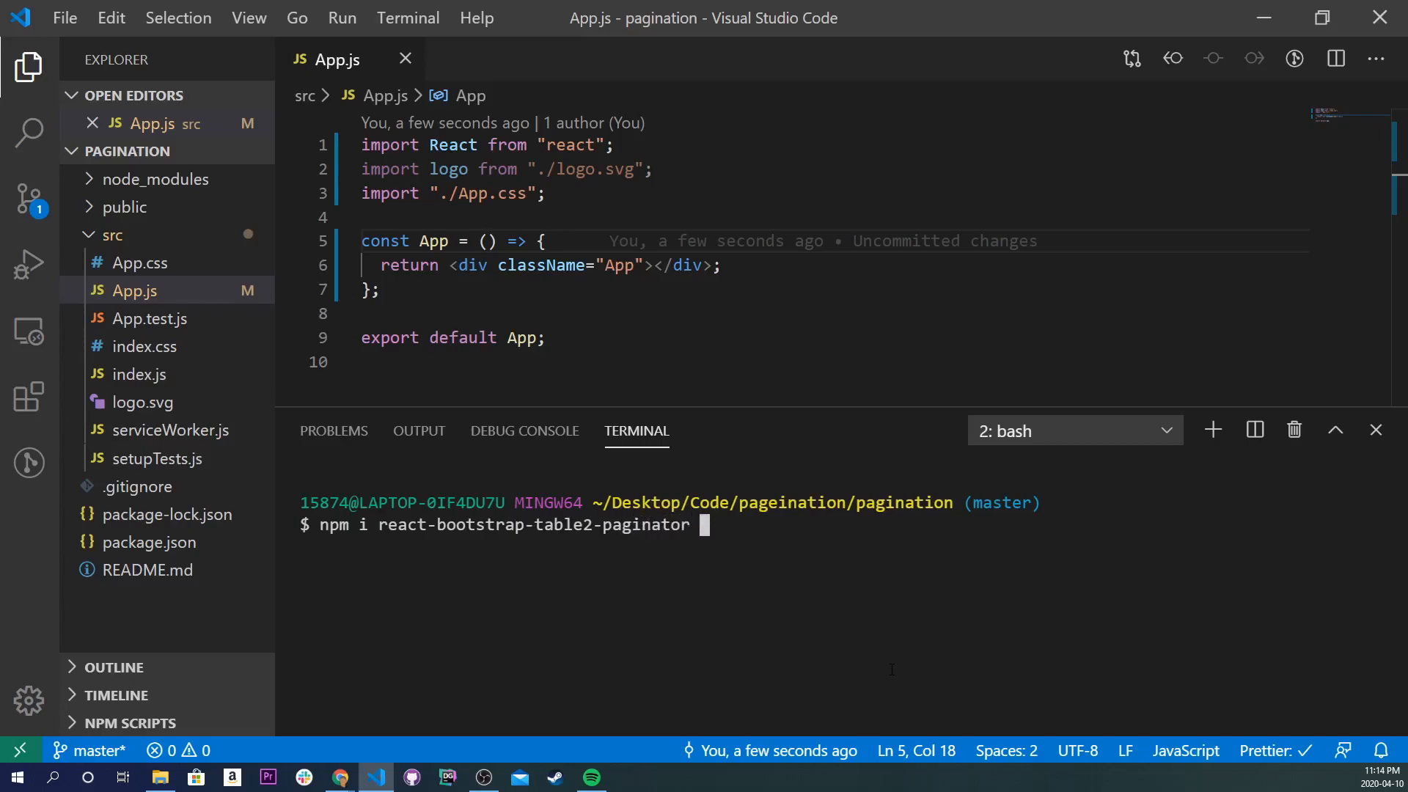
{"action": "type", "text": "react-"}
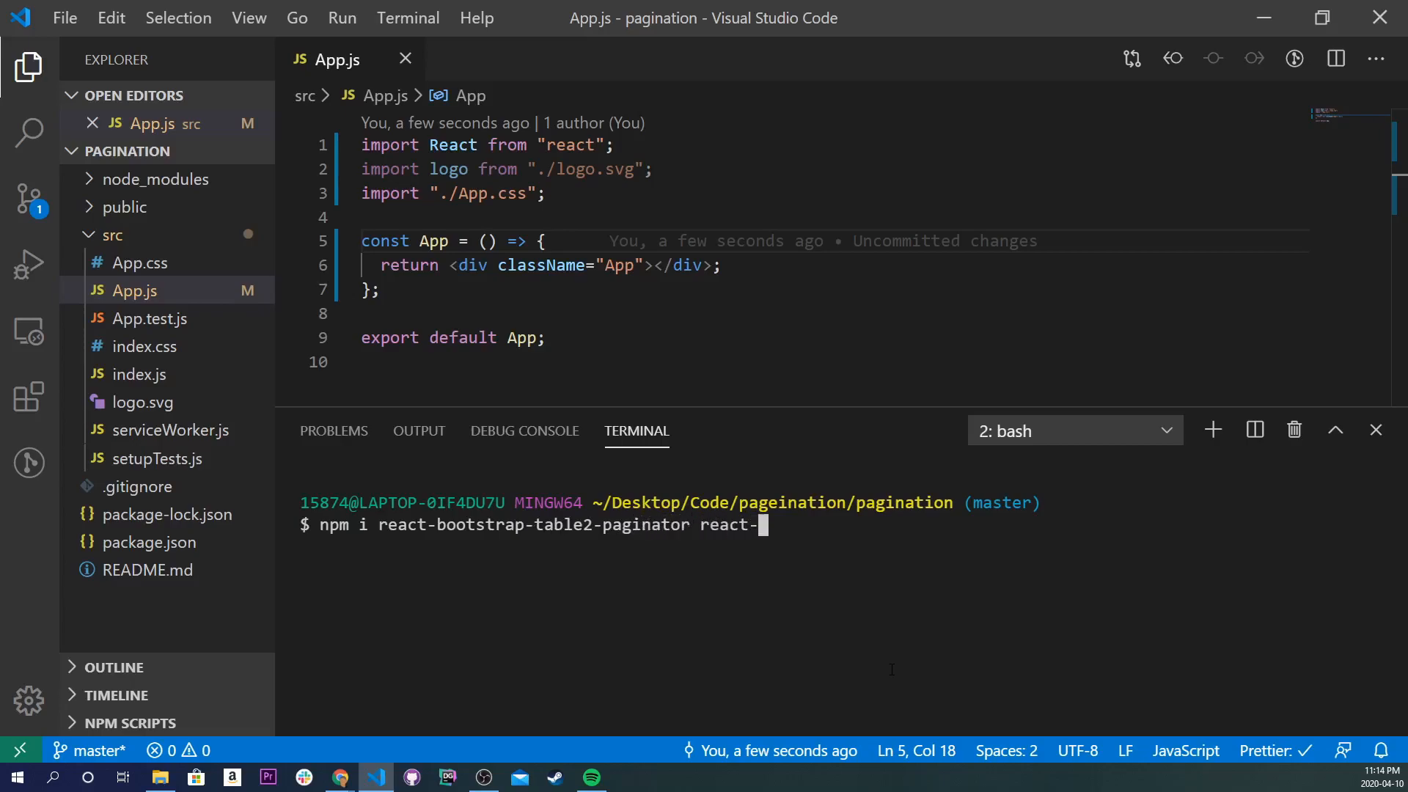
{"action": "type", "text": "bootstrap"}
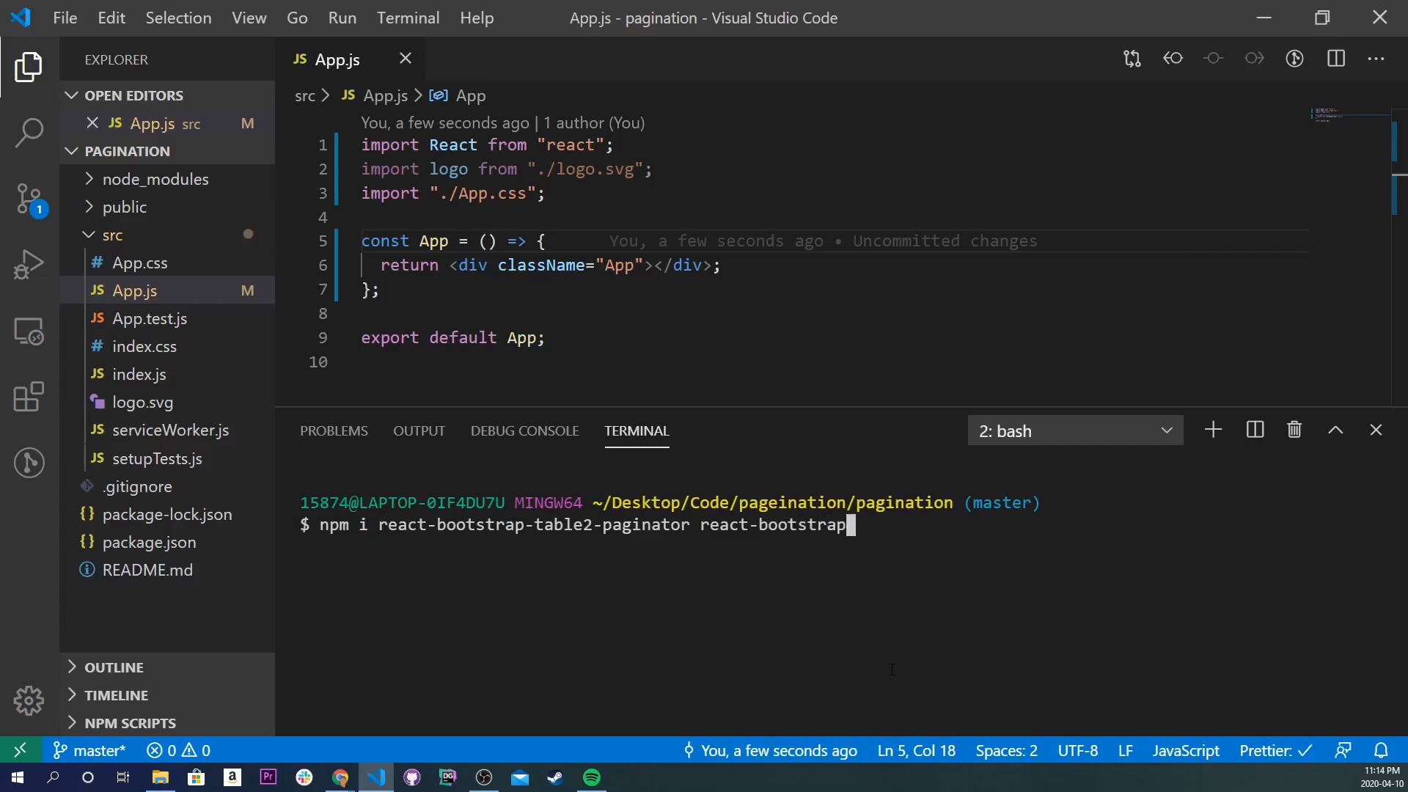
{"action": "type", "text": "-tabl"}
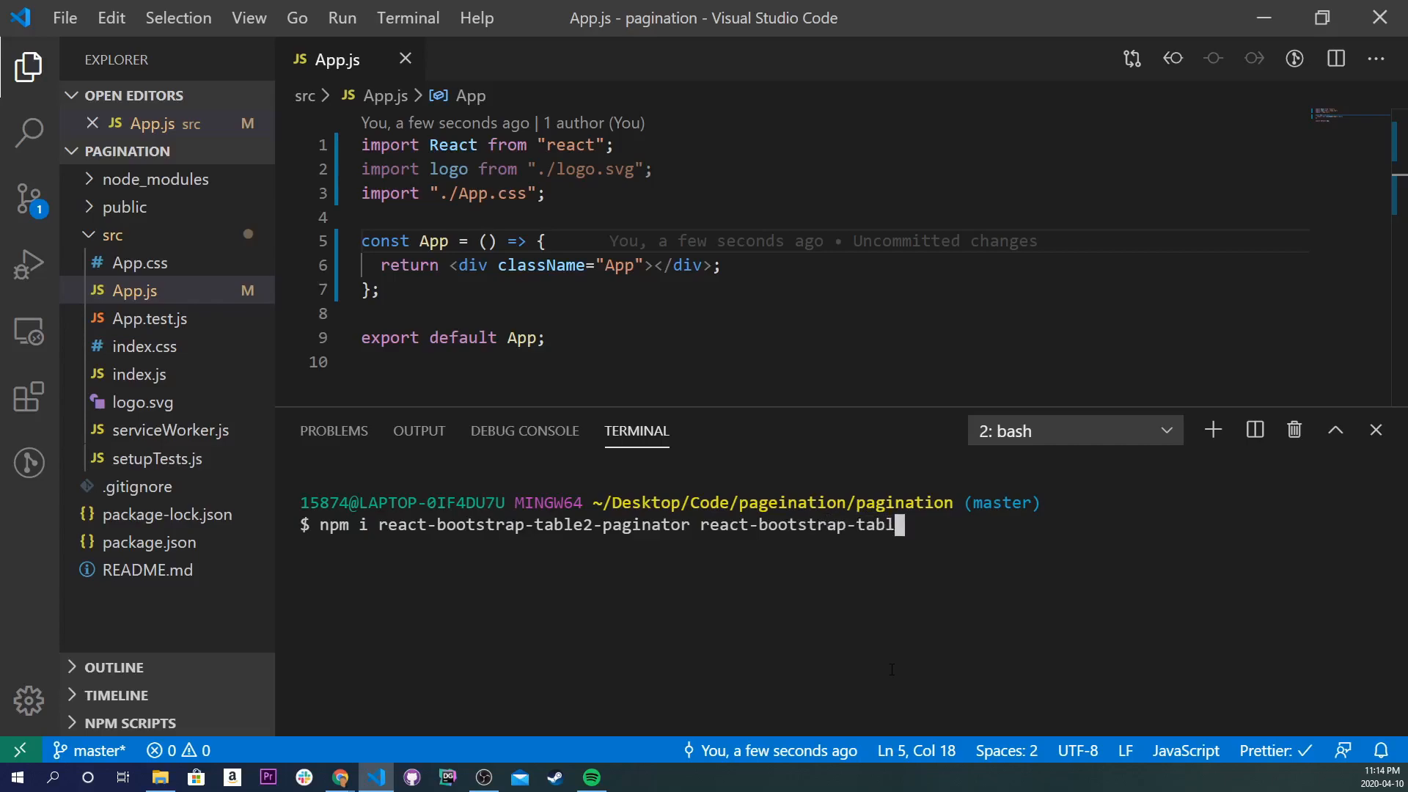
{"action": "type", "text": "e-next"}
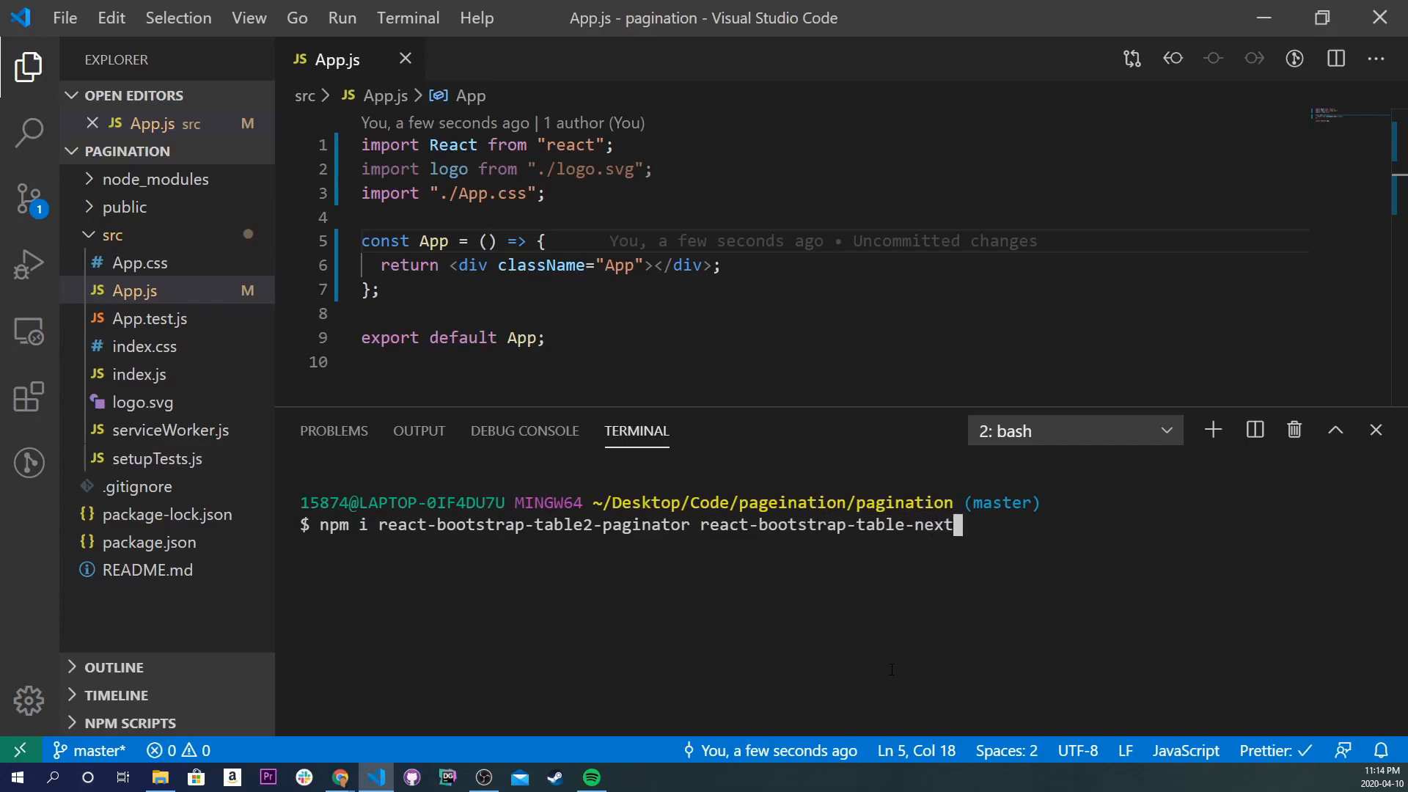
{"action": "type", "text": "react-bootstrap"}
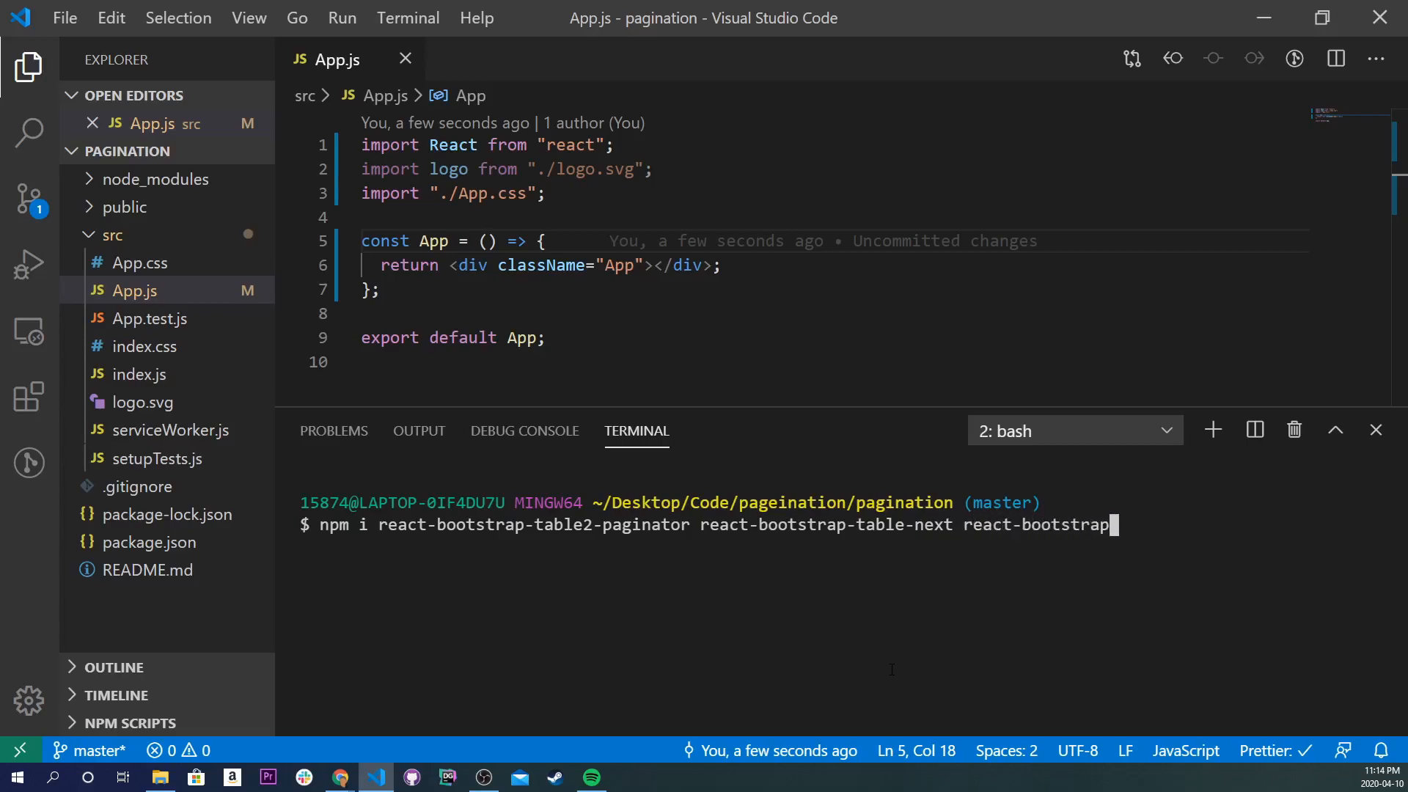
{"action": "type", "text": "b"}
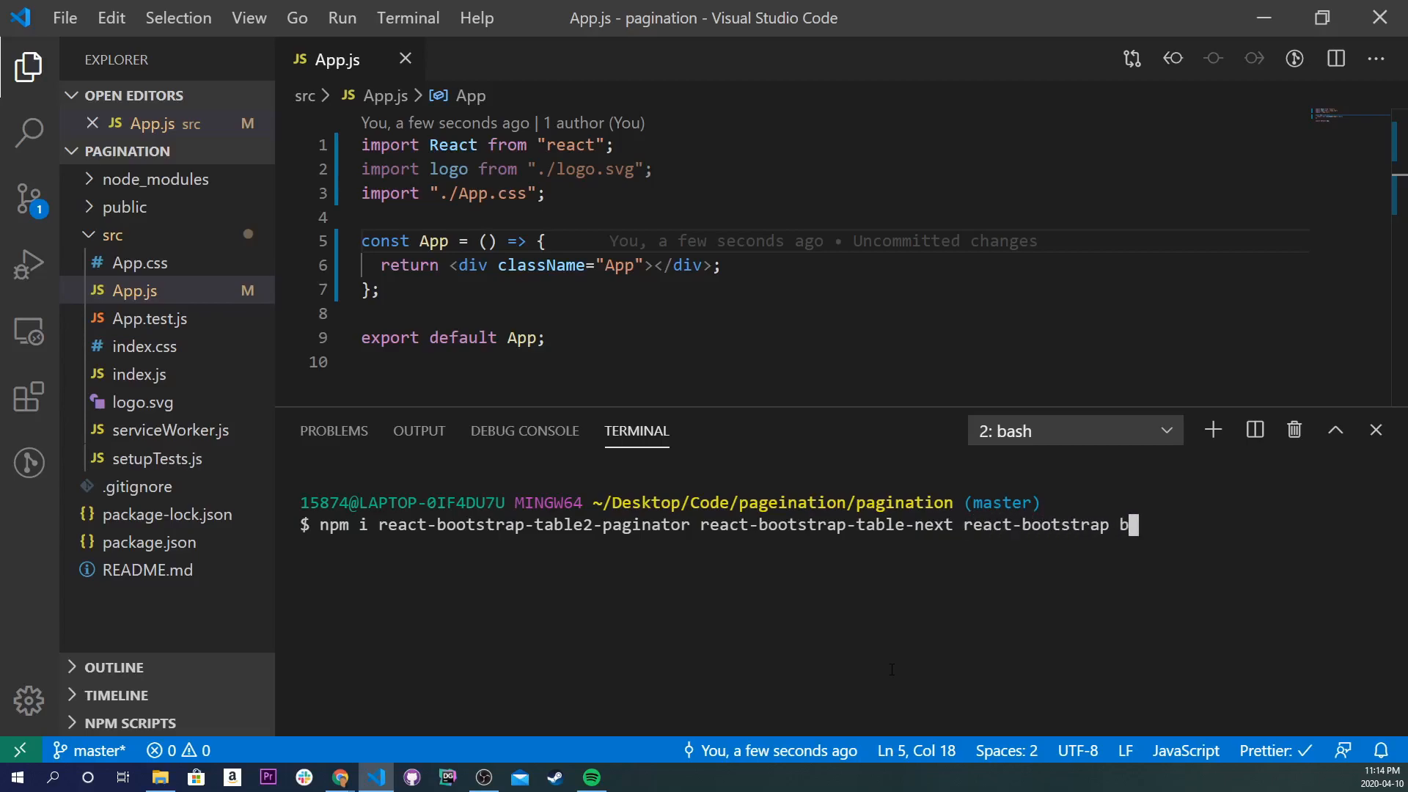
{"action": "type", "text": "ootstrap"}
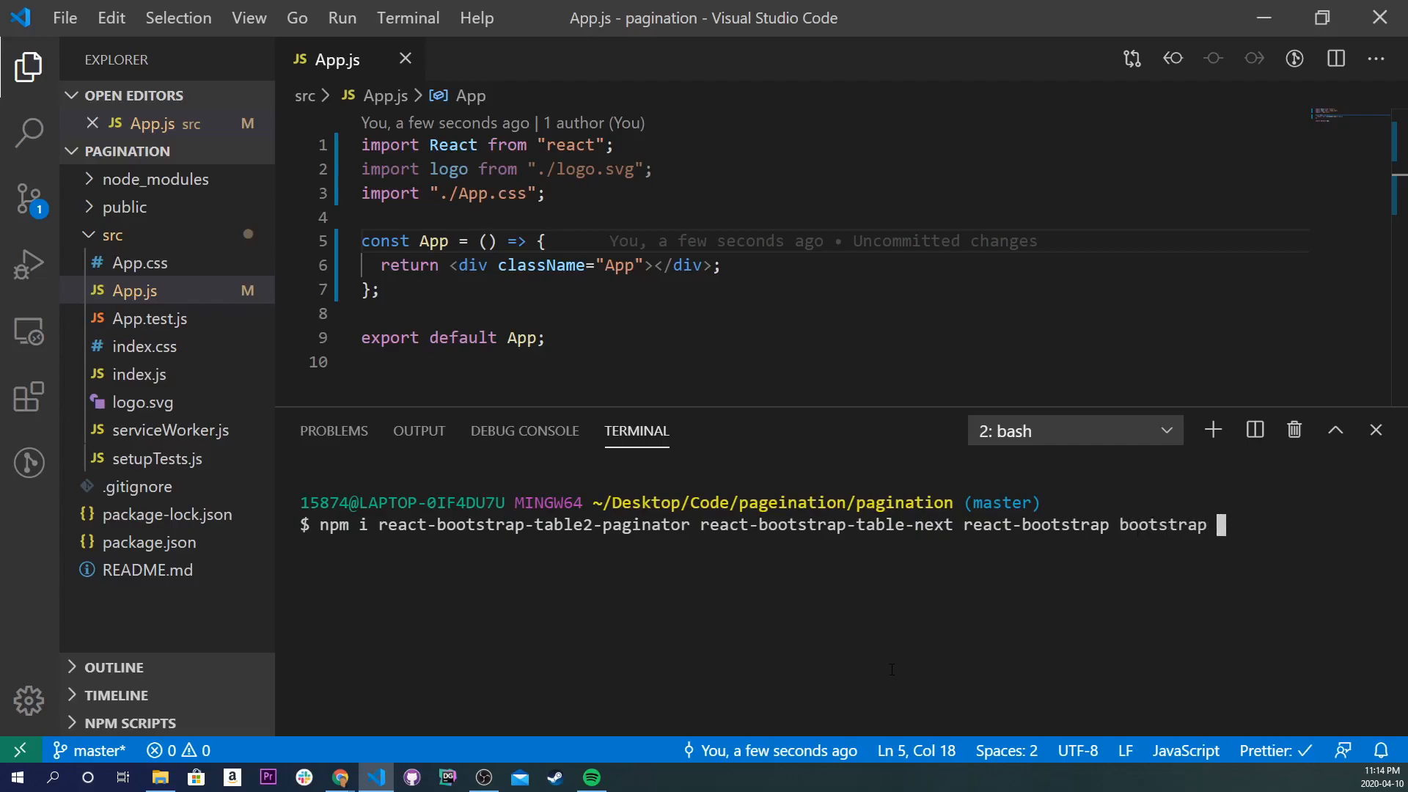
{"action": "type", "text": "--save"}
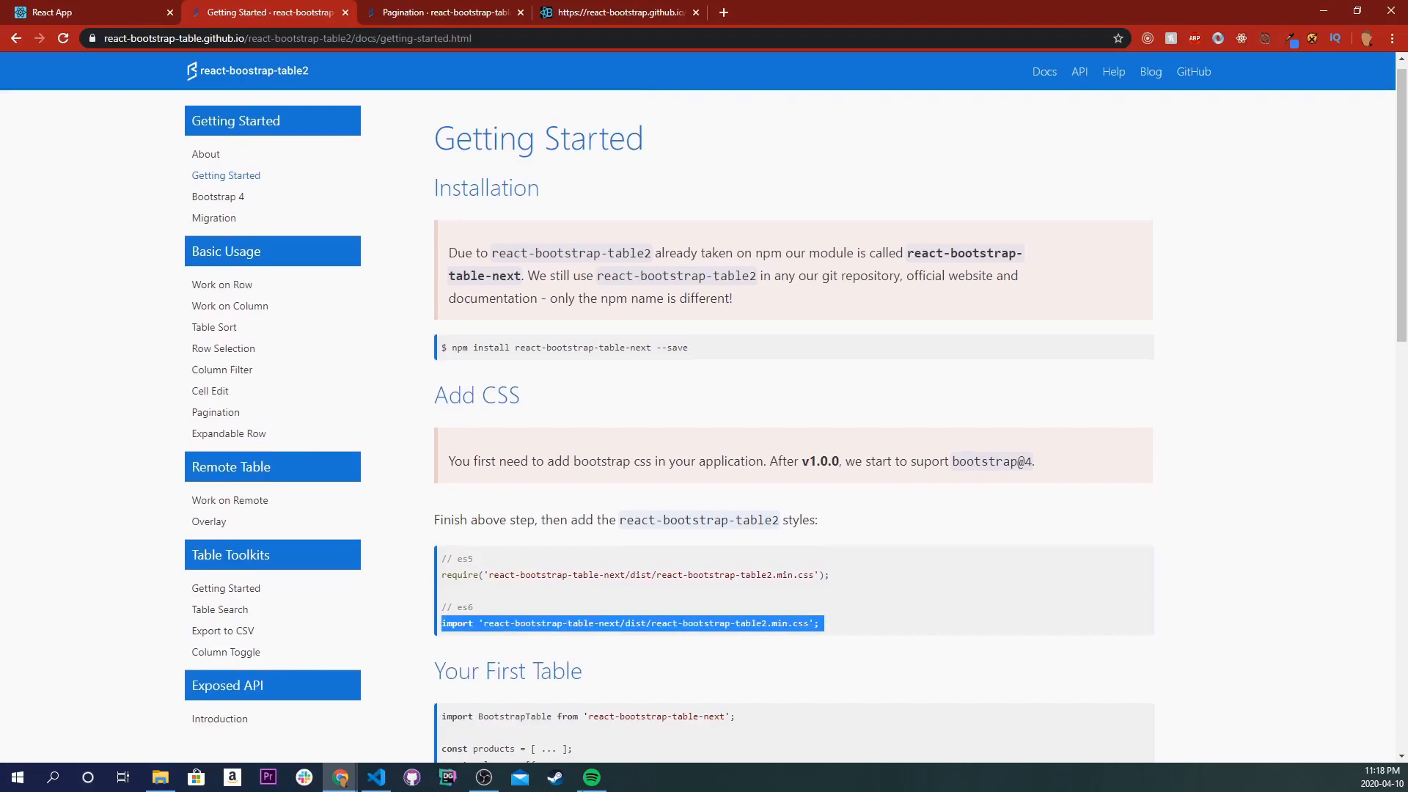
- Import the react-bootstrap-table2 and paginator min.css stylesheets in index.js
{"action": "left_click", "coordinate": [374, 777]}
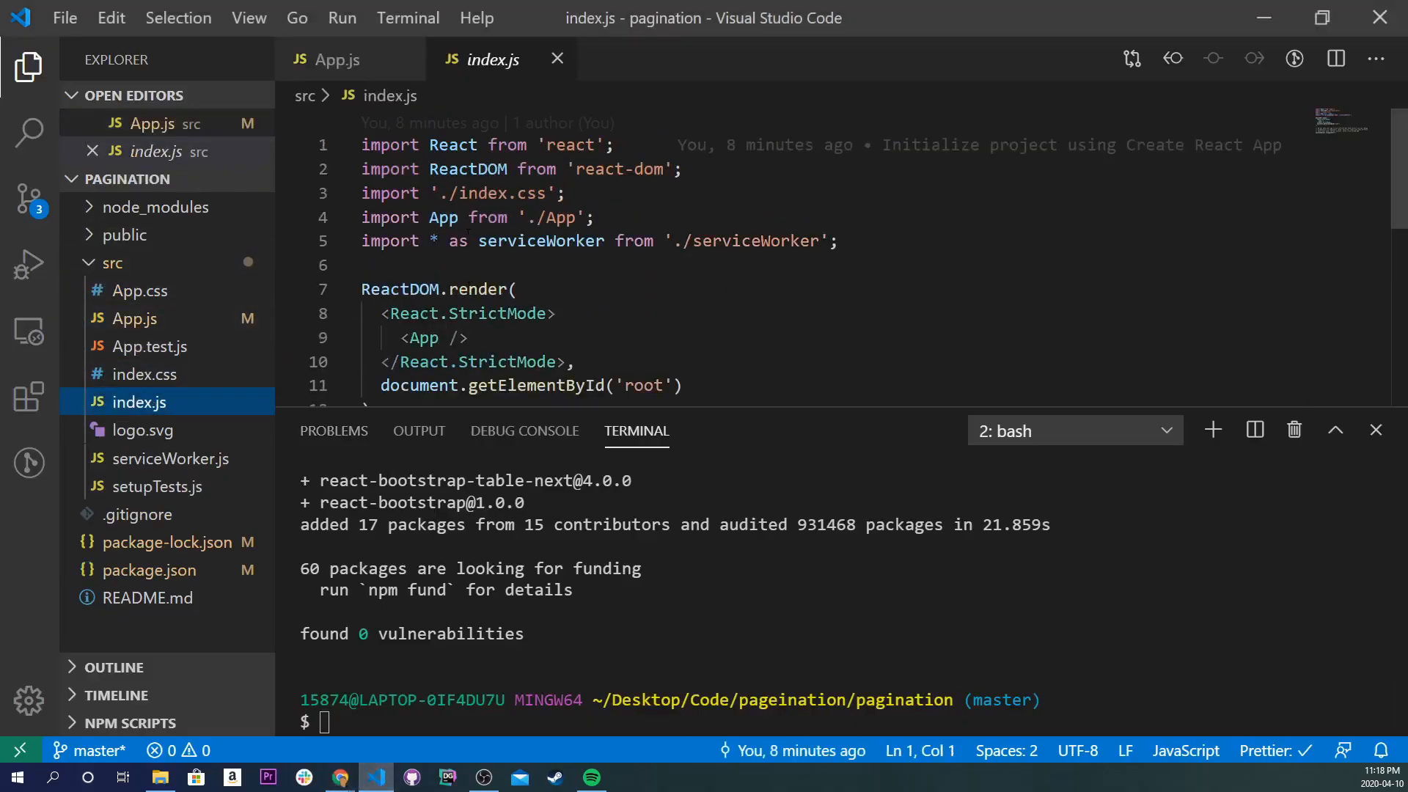
{"action": "type", "text": "import \"react-bootstrap-table-next/dist/react-bootstrap-table2.min.css\";"}
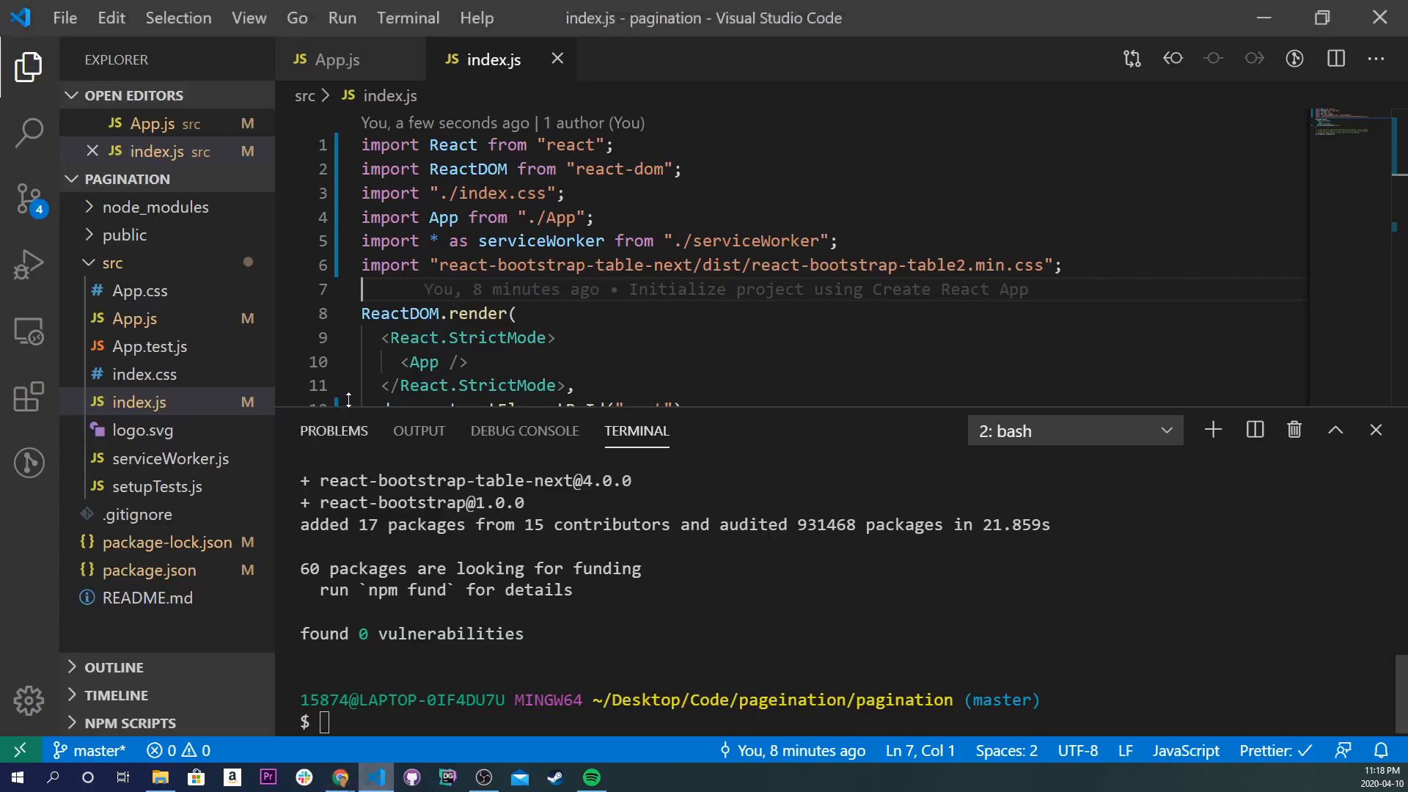
{"action": "type", "text": "import \"react-bootstrap-table2-paginator/dist/react-bootstrap-table2-paginator.min.css\";"}
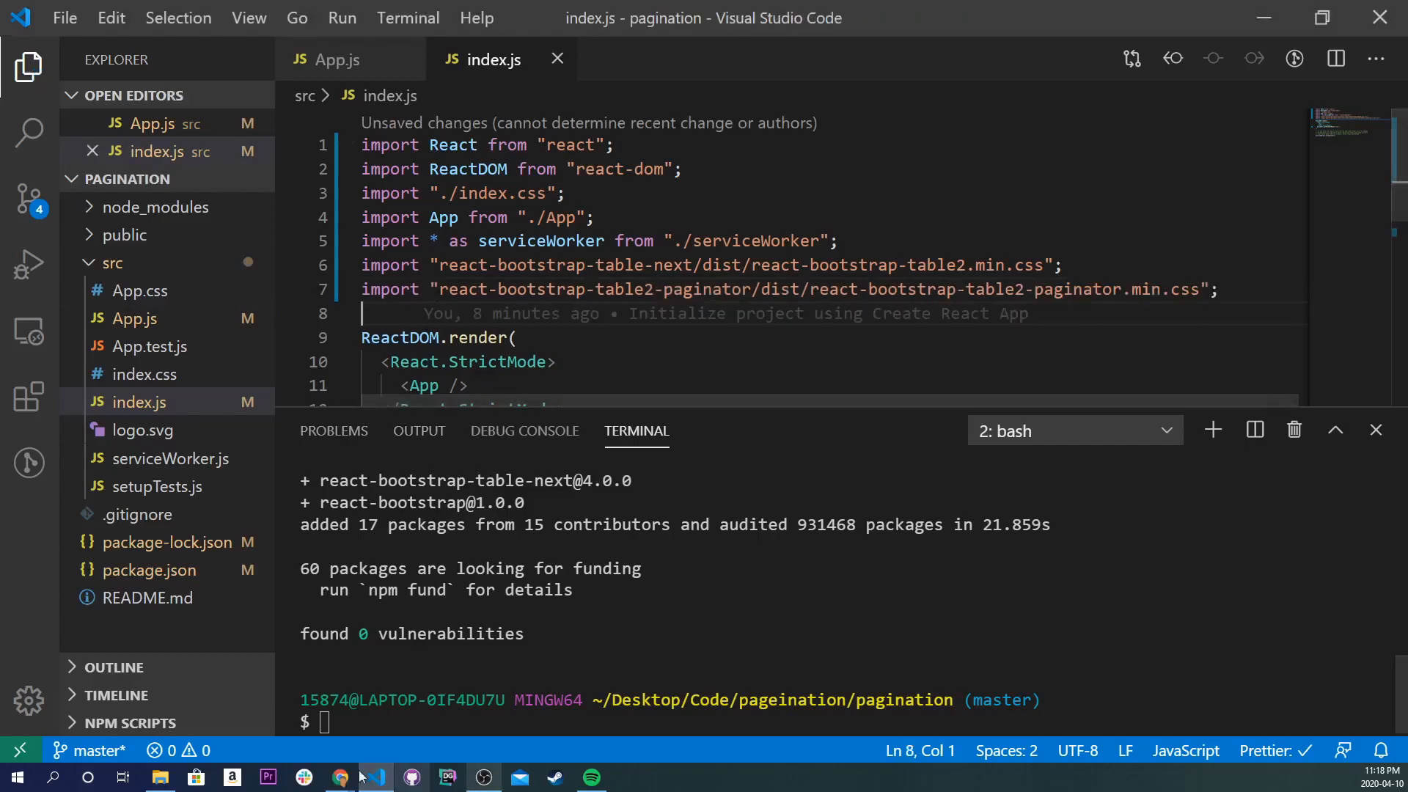
- In React Bootstrap's Introduction docs, select the Stylesheets import line and CDN link snippet
{"action": "left_click", "coordinate": [340, 777]}
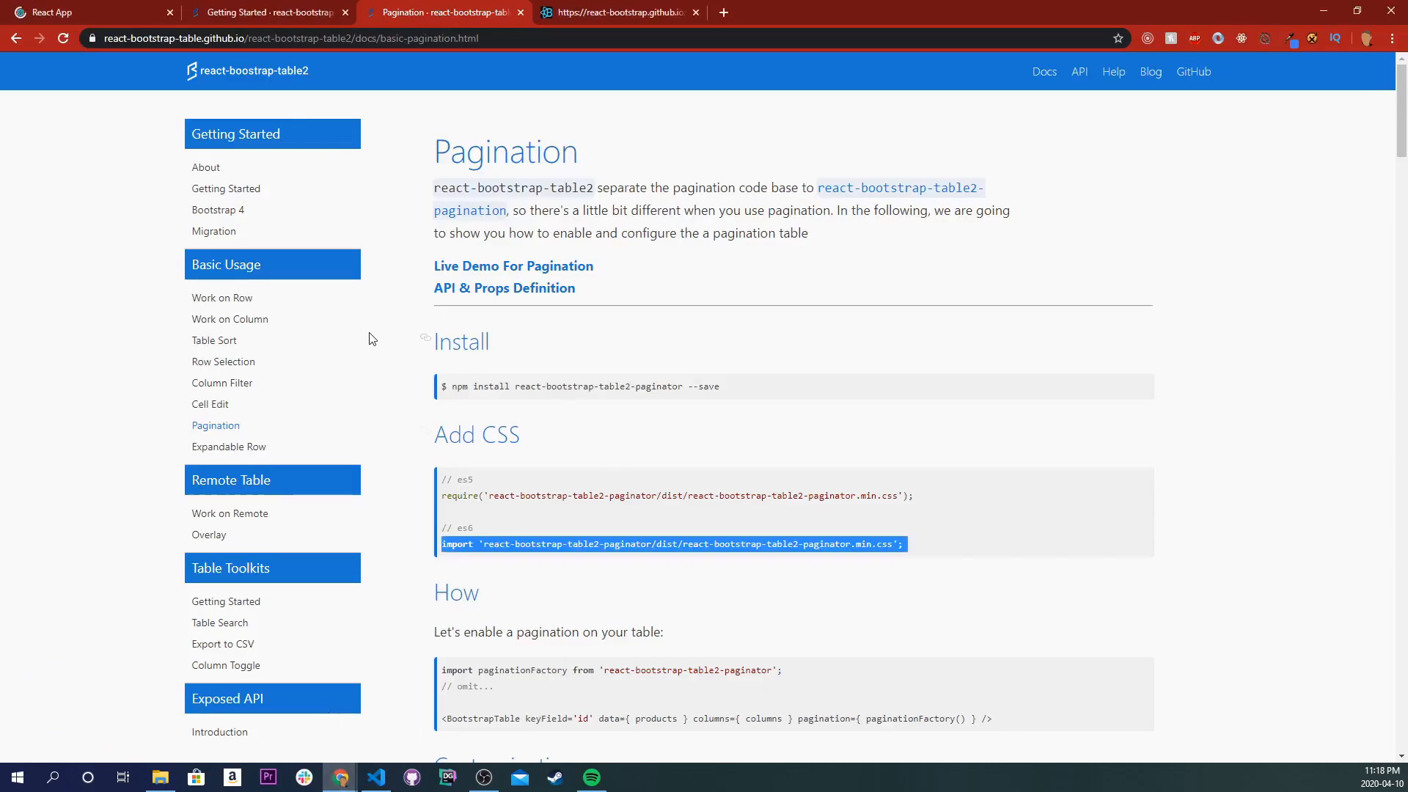
{"action": "left_click", "coordinate": [620, 12]}
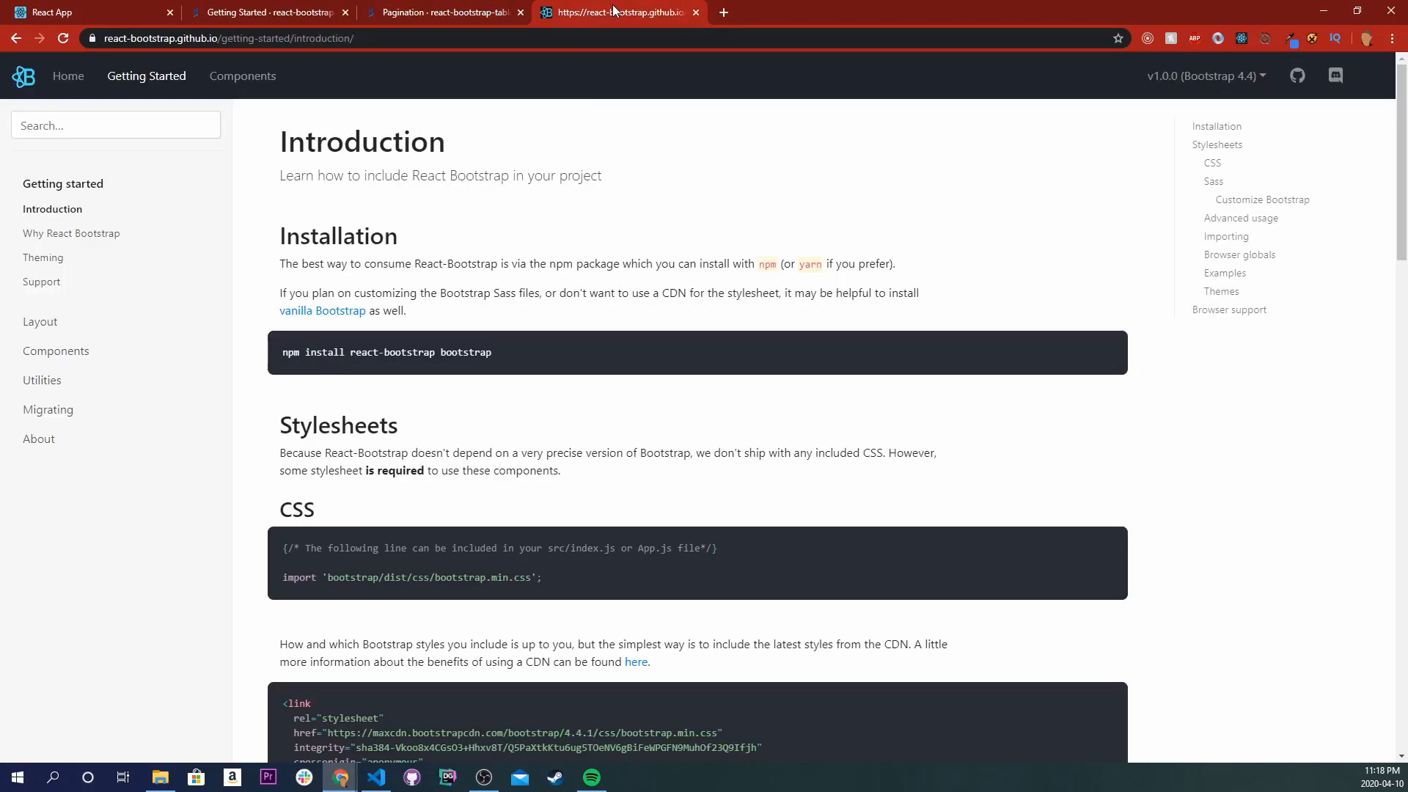
{"action": "triple_click", "coordinate": [409, 577]}
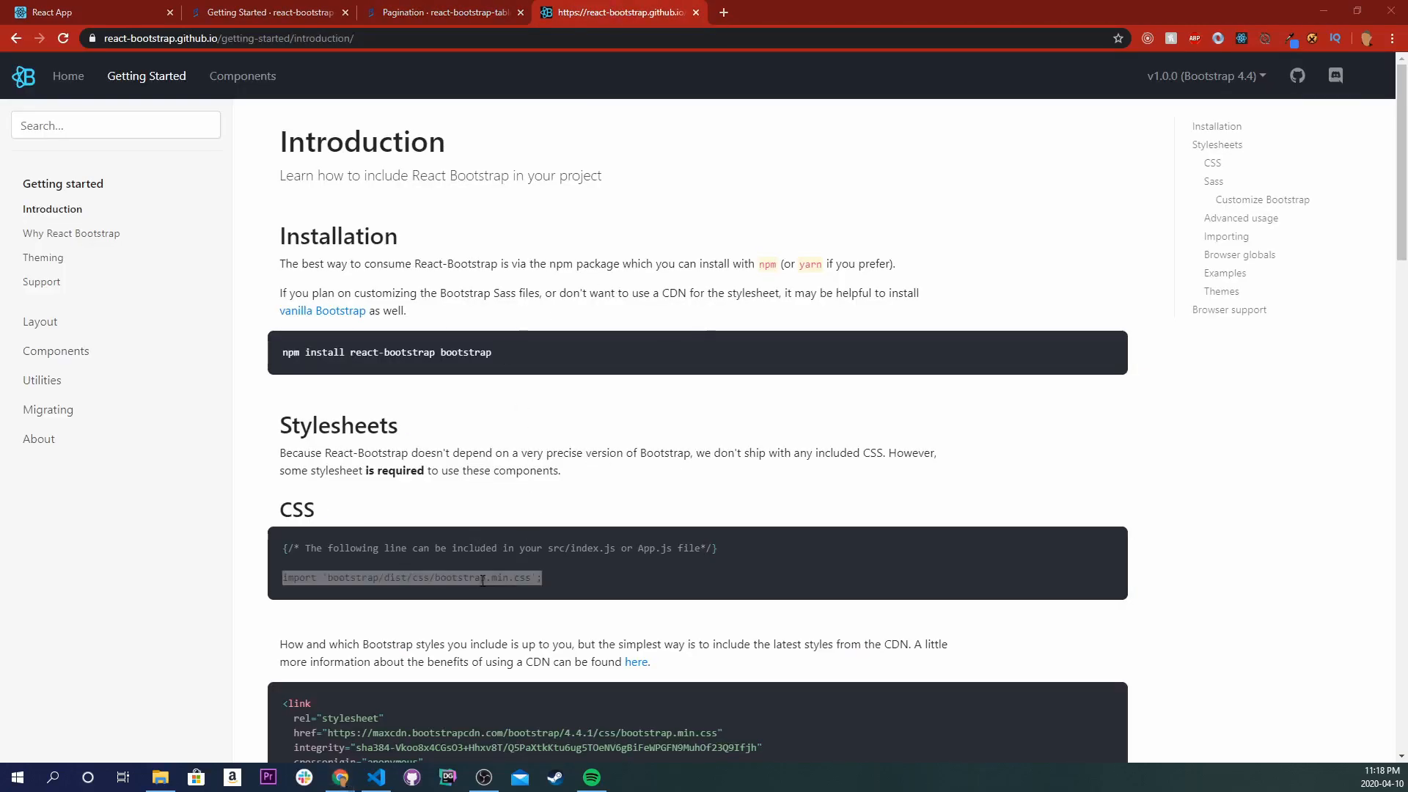
{"action": "left_click", "coordinate": [376, 777]}
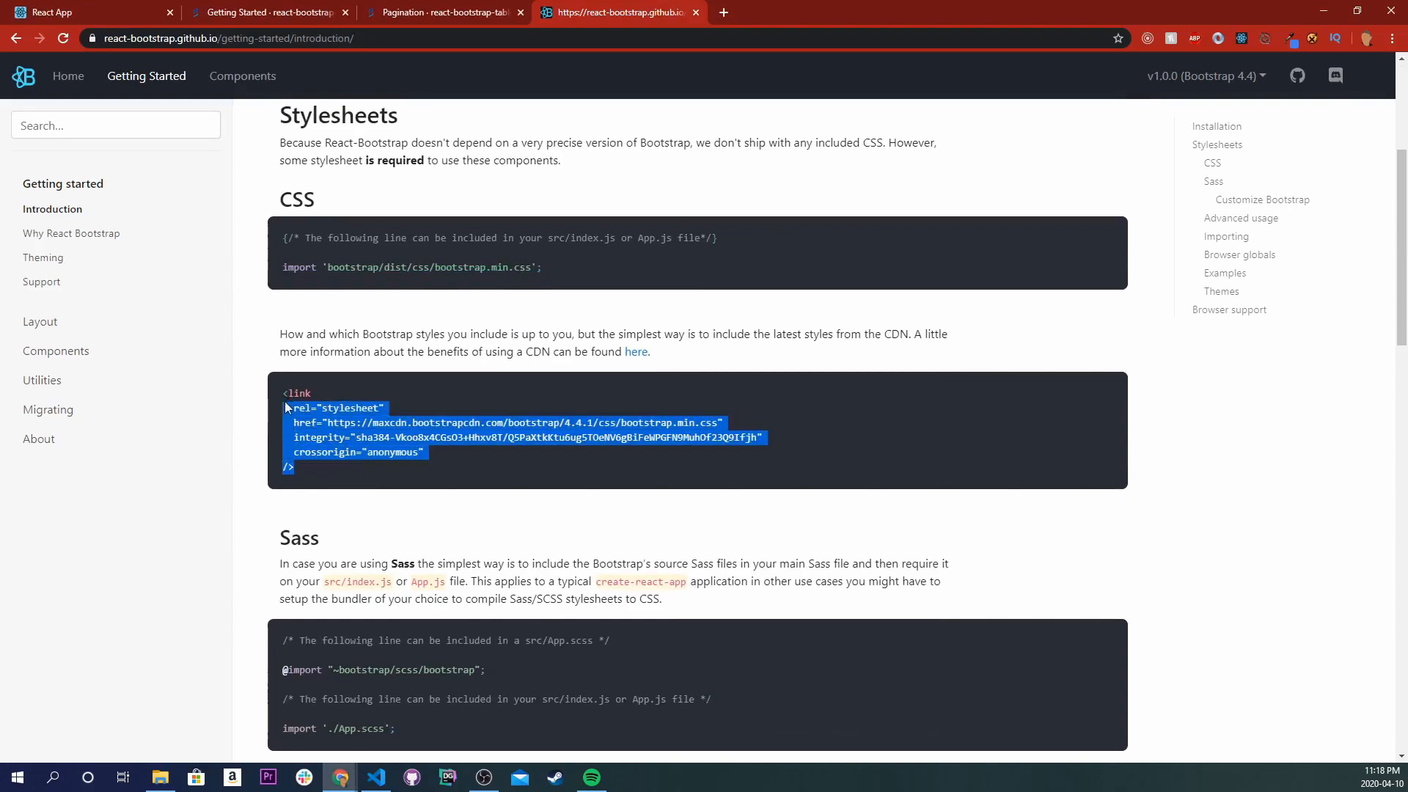
{"action": "left_click_drag", "start_coordinate": [285, 406], "coordinate": [283, 394]}
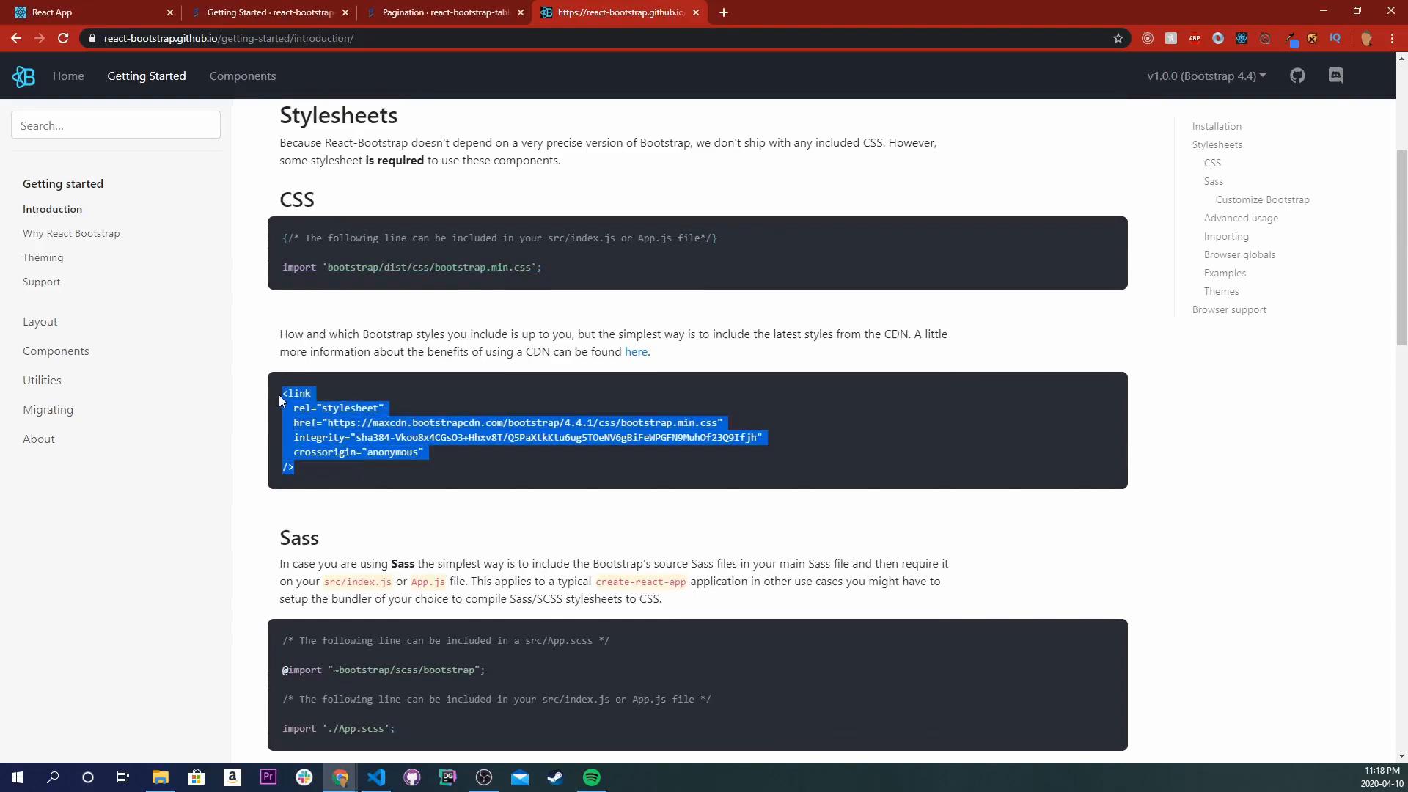
{"action": "left_click", "coordinate": [492, 416]}
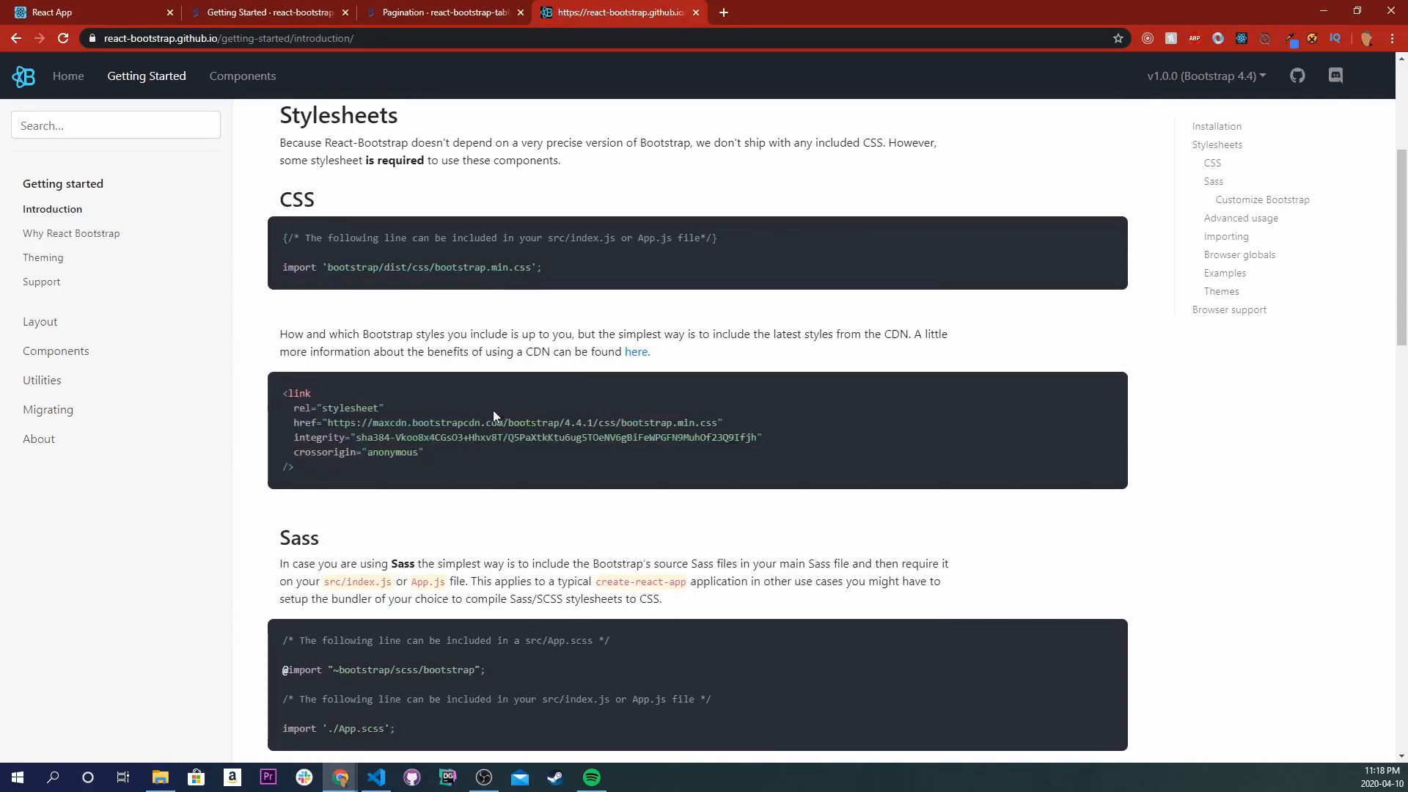
- Paste the Bootstrap 4.4.1 CDN stylesheet link into public/index.html's head, keeping only App.js open
{"action": "left_click", "coordinate": [377, 777]}
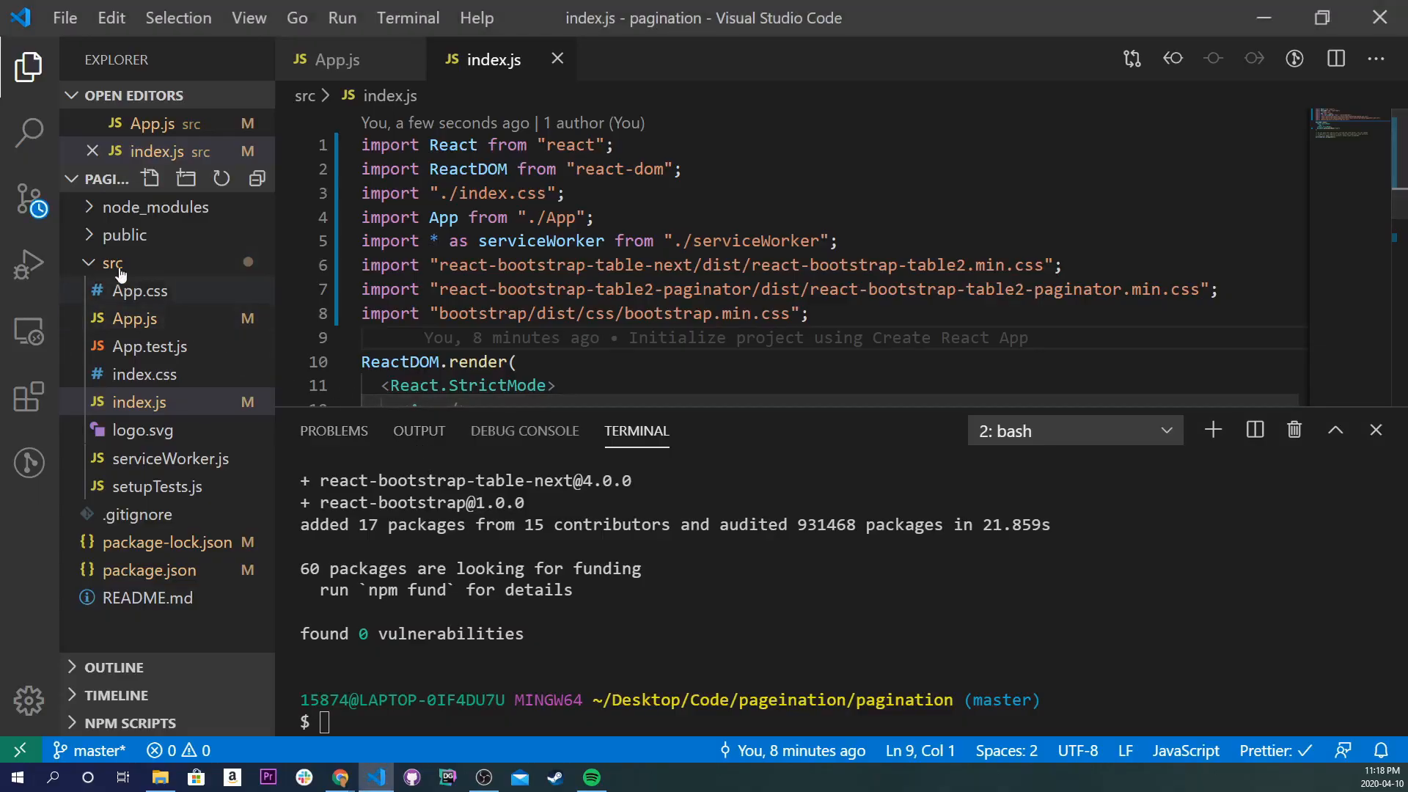
{"action": "left_click", "coordinate": [153, 318]}
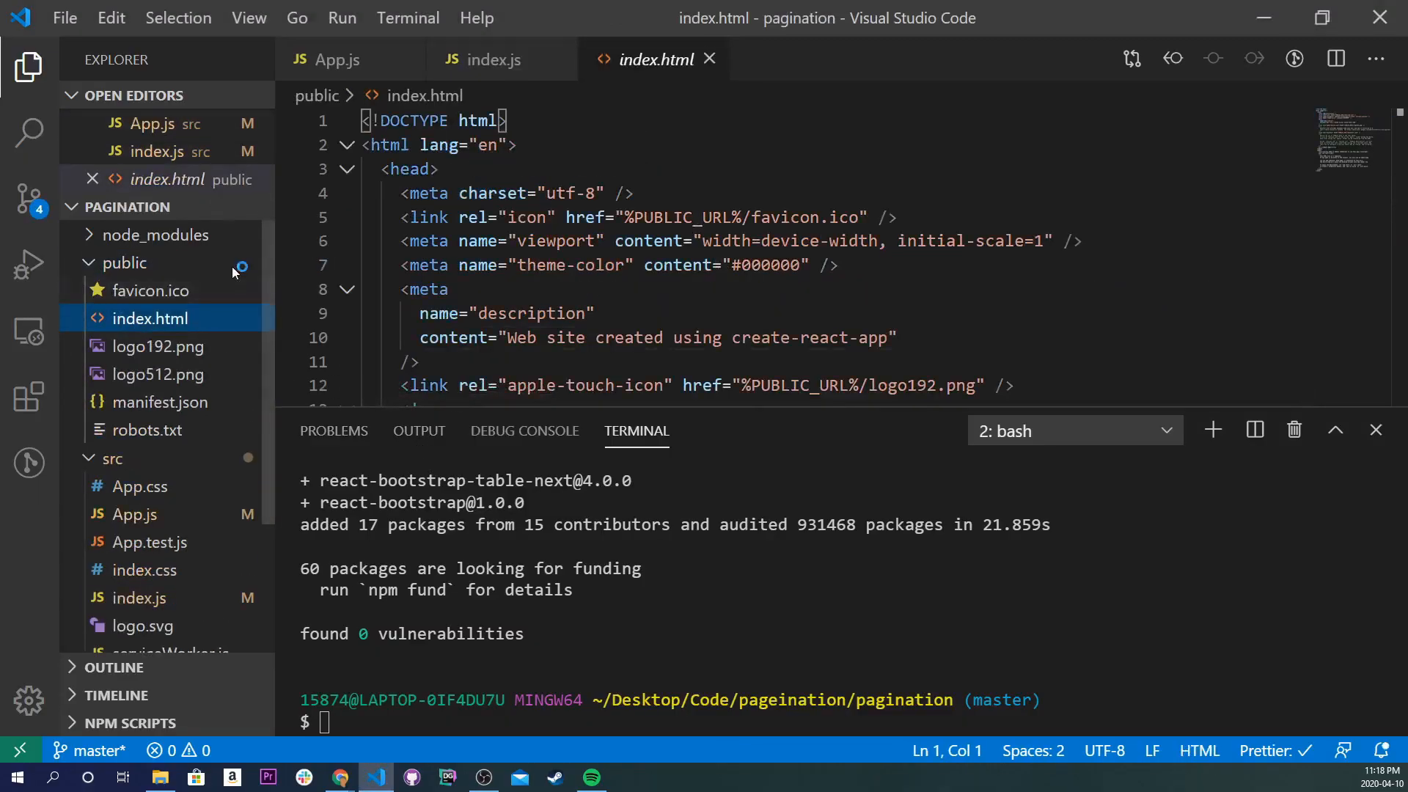
{"action": "scroll", "scroll_direction": "down", "scroll_amount": 3}
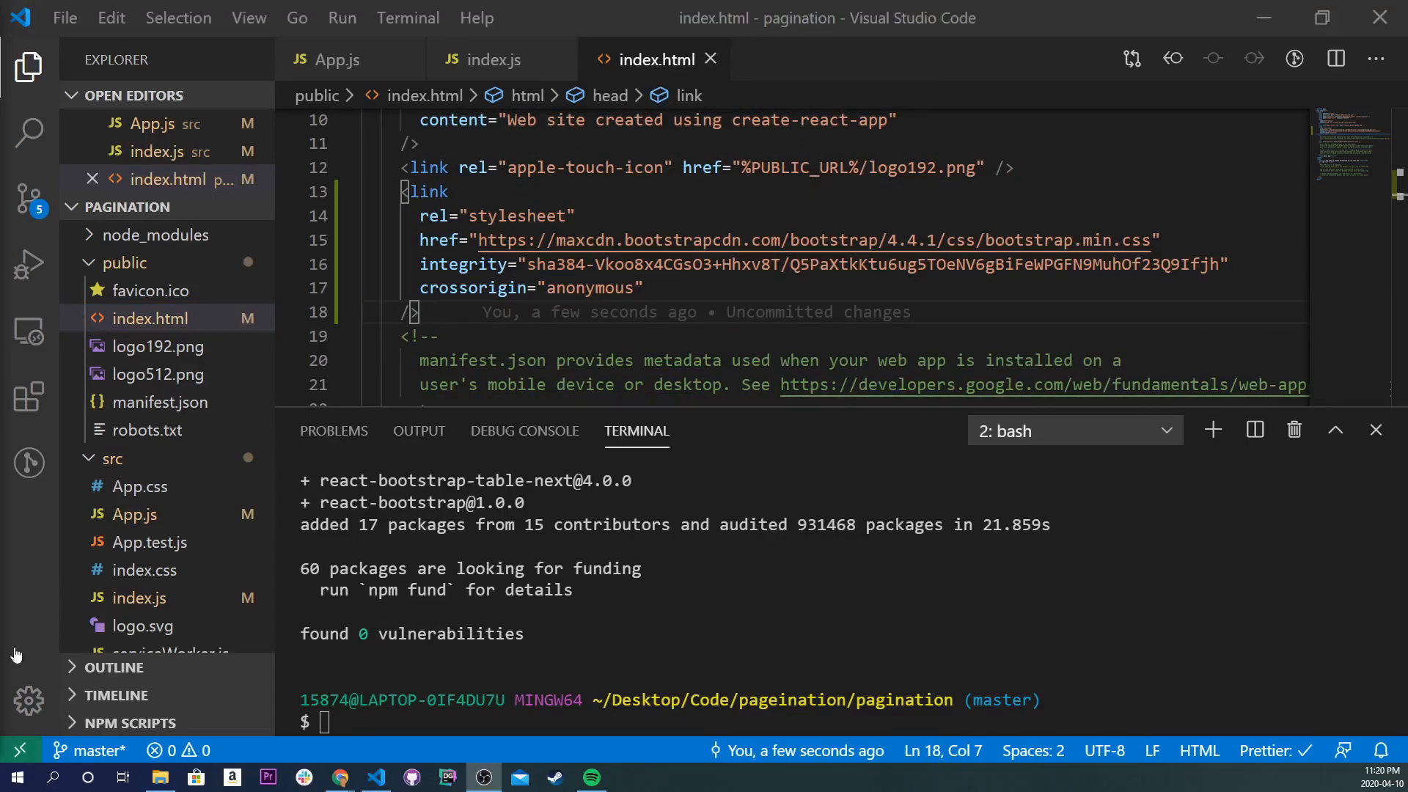
{"action": "type", "text": "n"}
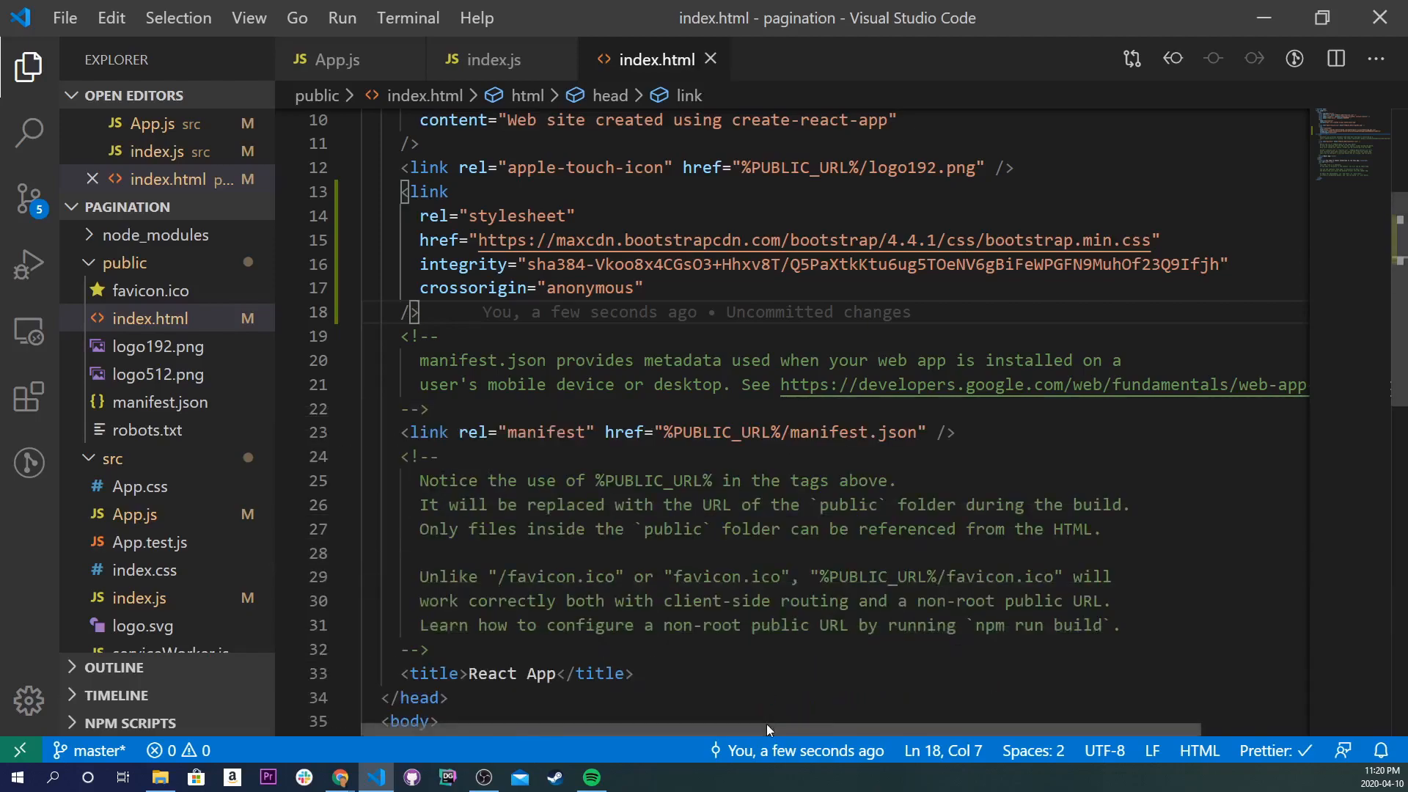
{"action": "left_click", "coordinate": [124, 261]}
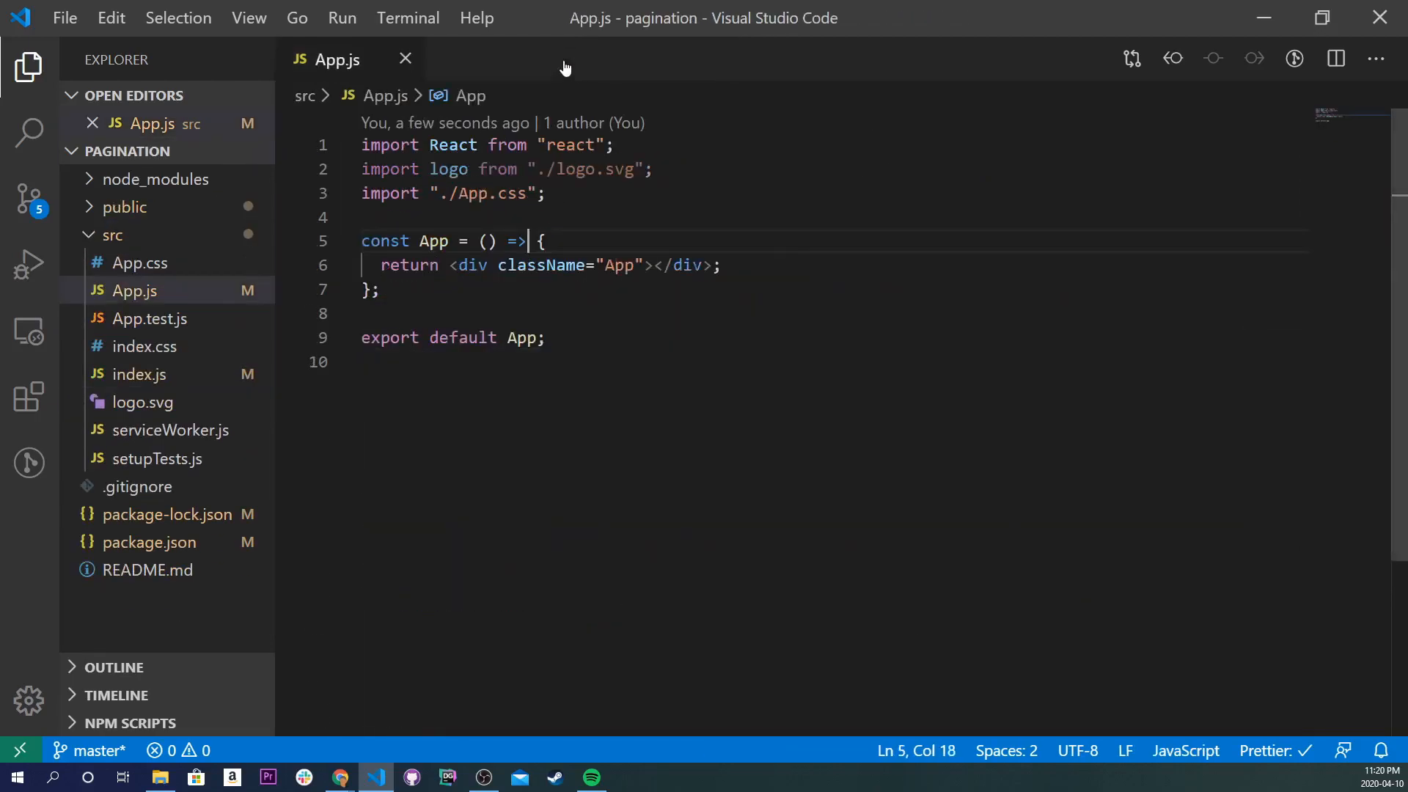
- Add players ([]) and loading (false) useState hooks and import { useState, useEffect } from react
{"action": "key", "text": "Enter"}
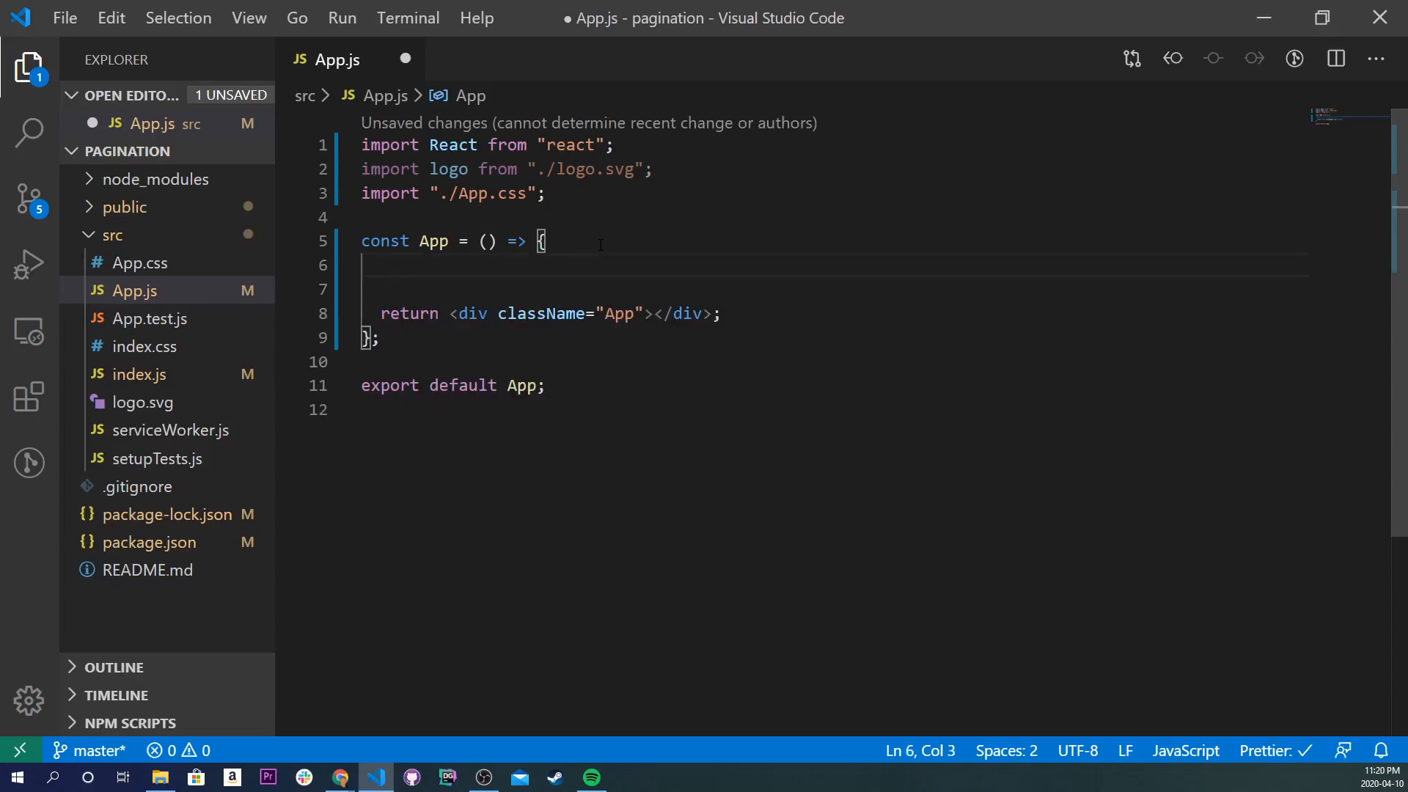
{"action": "type", "text": "const ["}
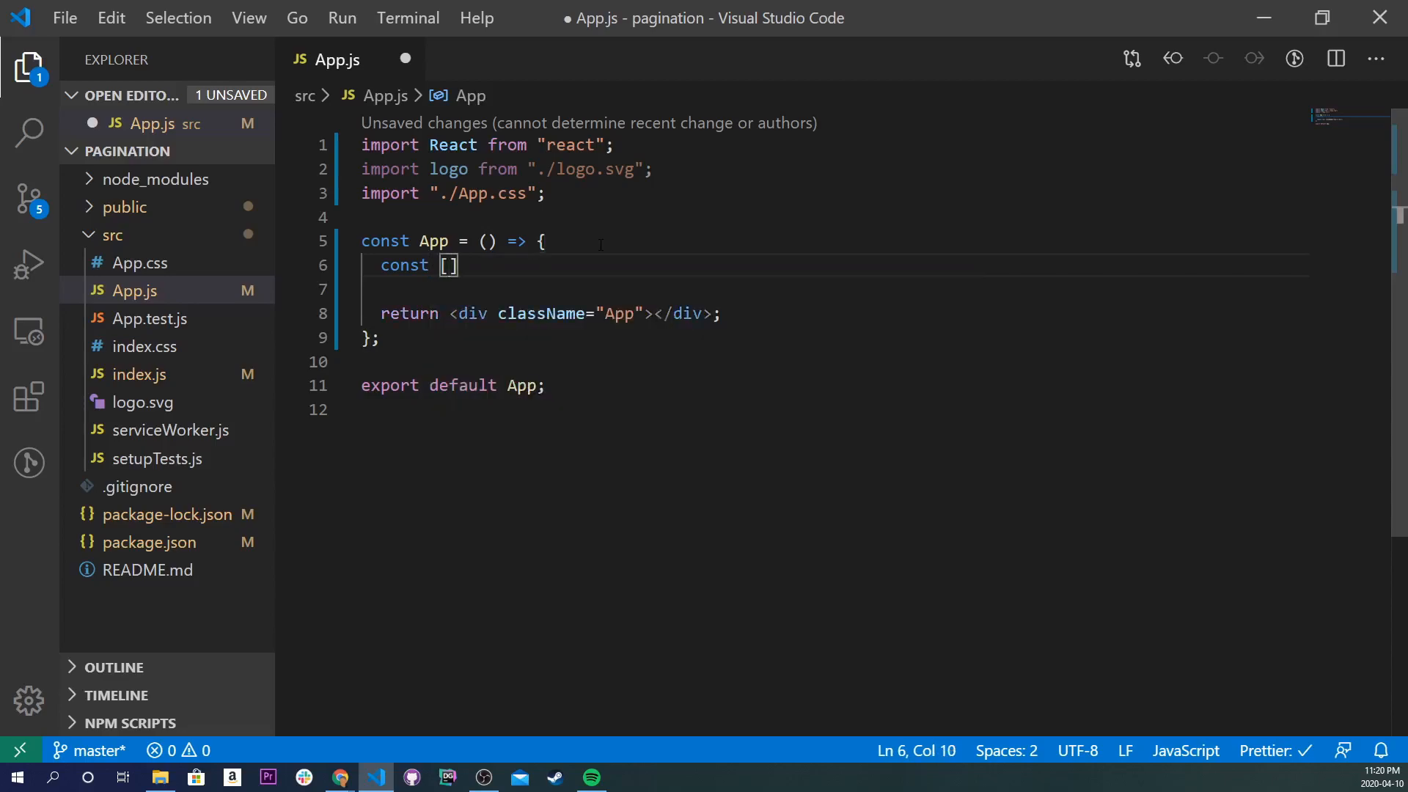
{"action": "type", "text": "plya"}
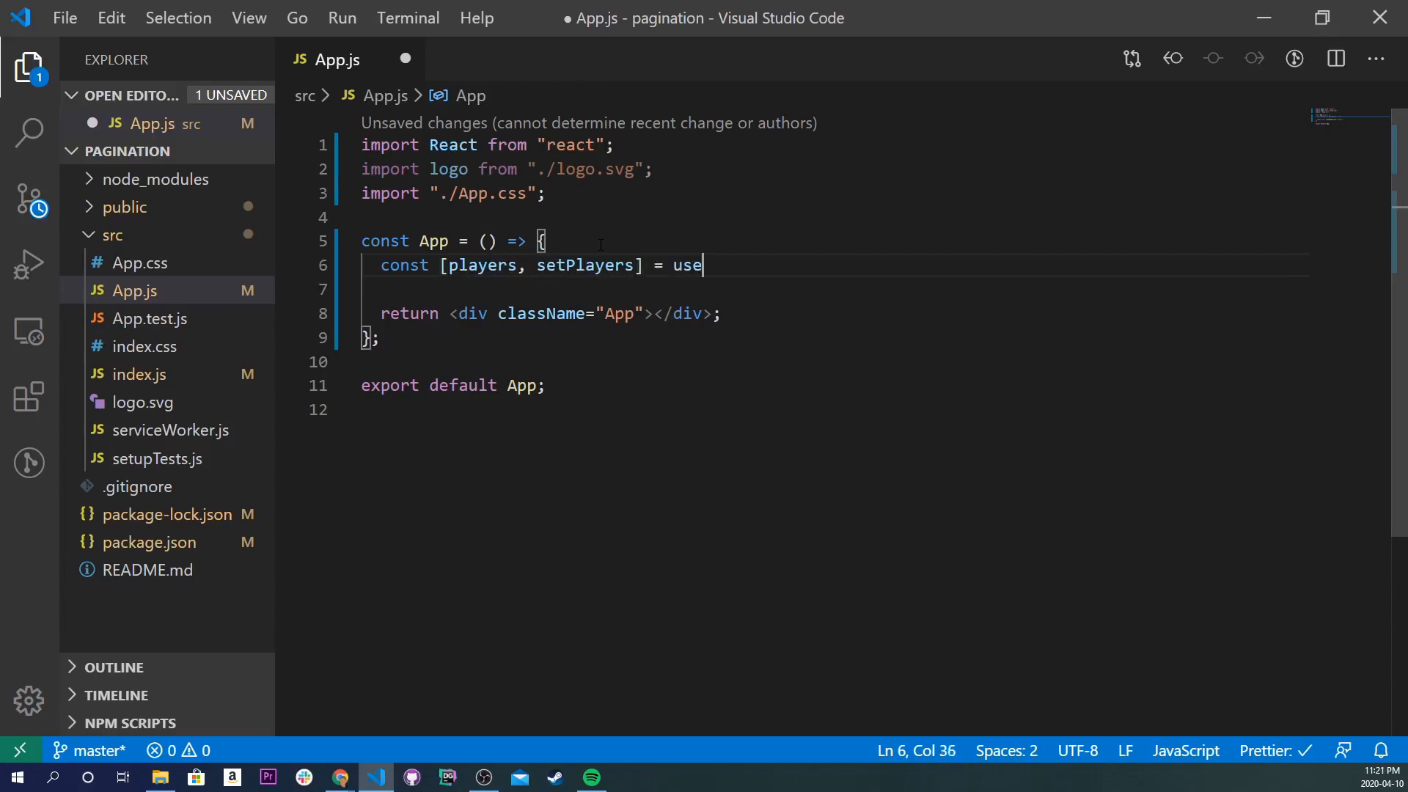
{"action": "type", "text": "State()"}
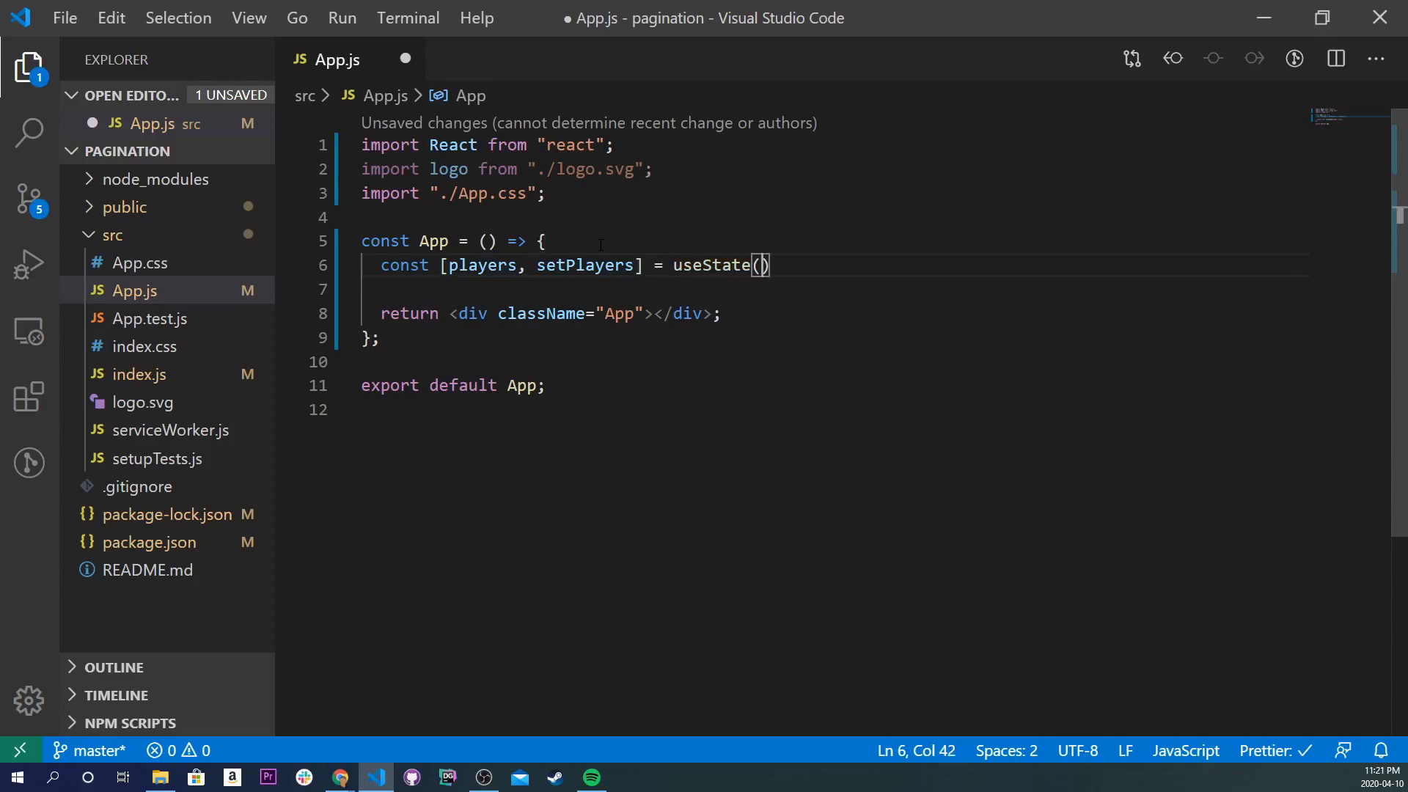
{"action": "type", "text": "[]"}
{"action": "type", "text": "const ["}
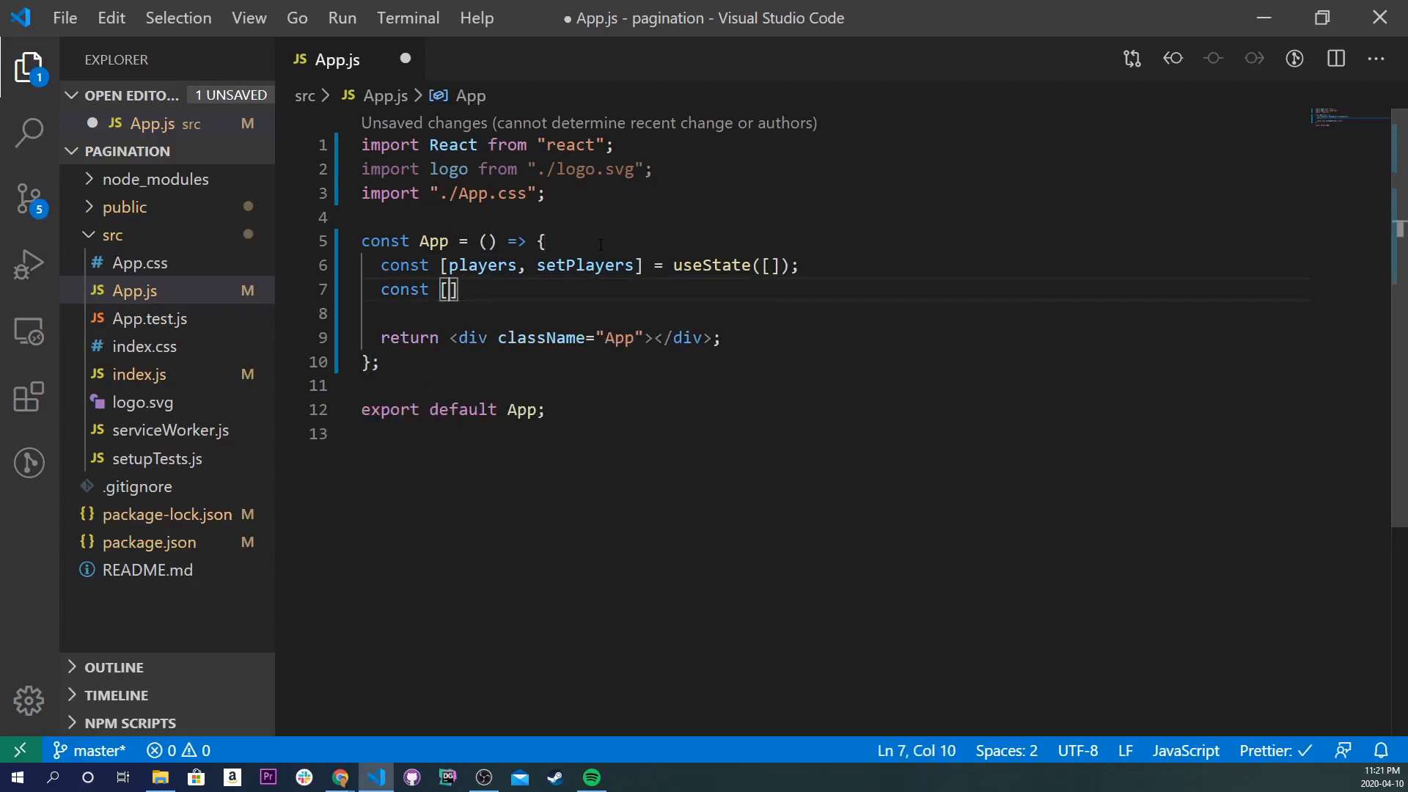
{"action": "type", "text": "loading, setL"}
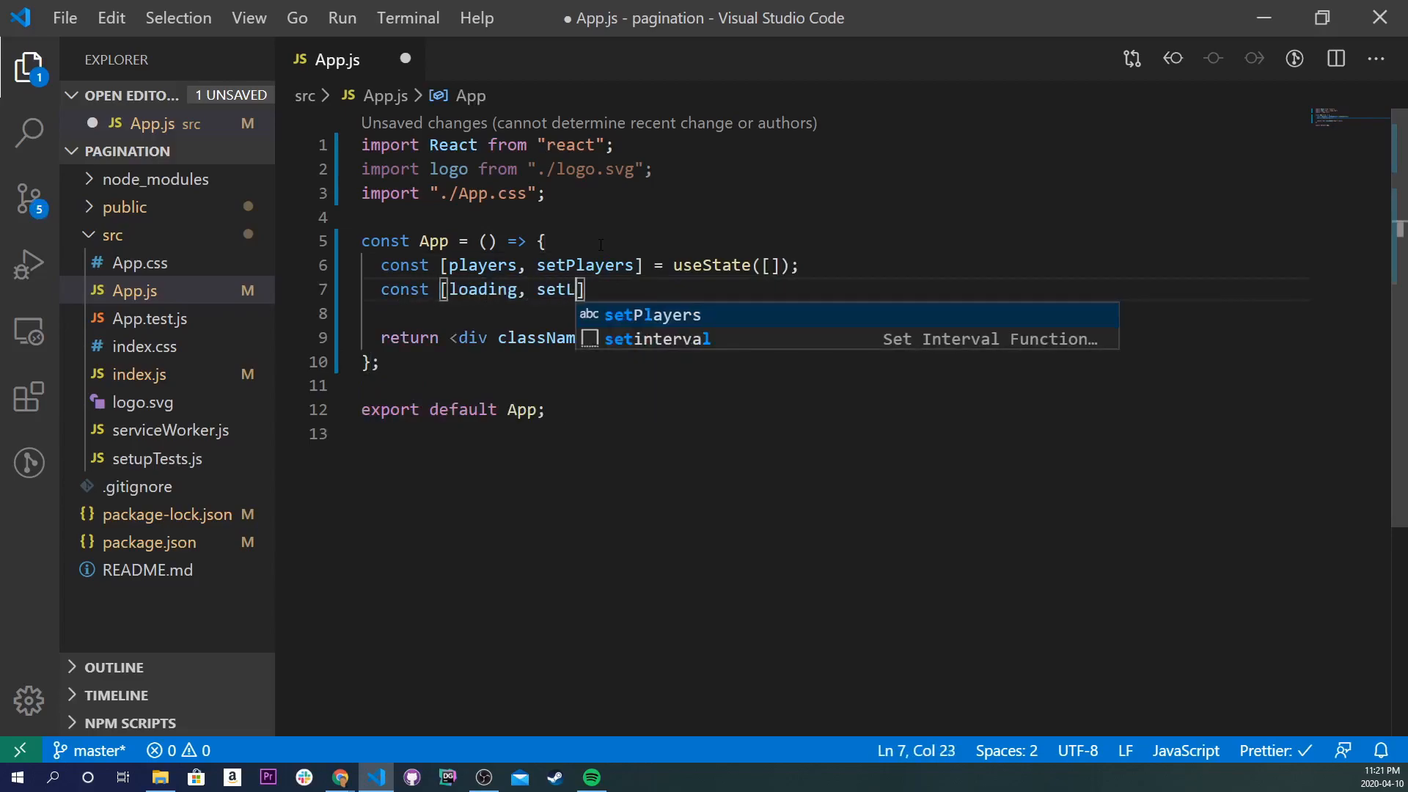
{"action": "type", "text": "oading] = useState({"}
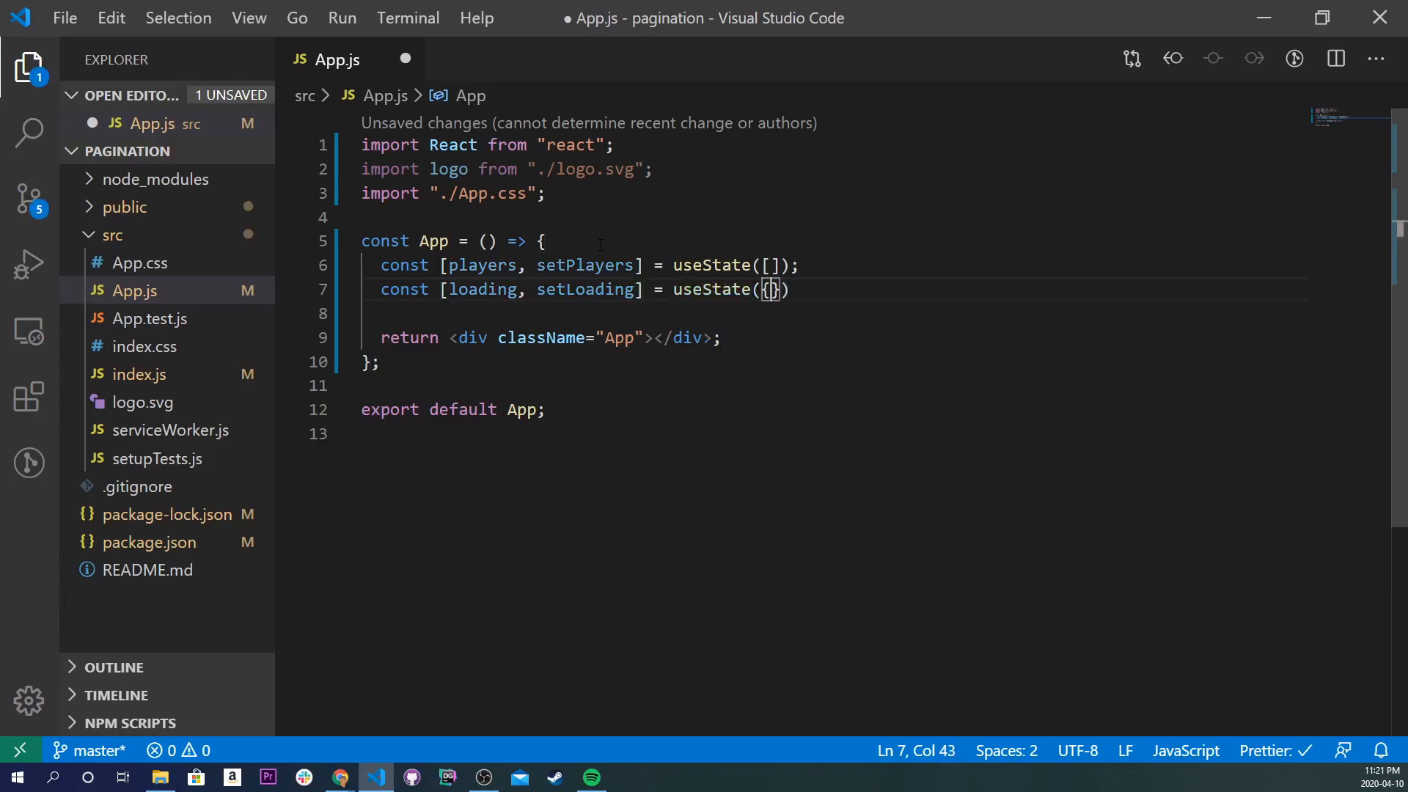
{"action": "type", "text": "false"}
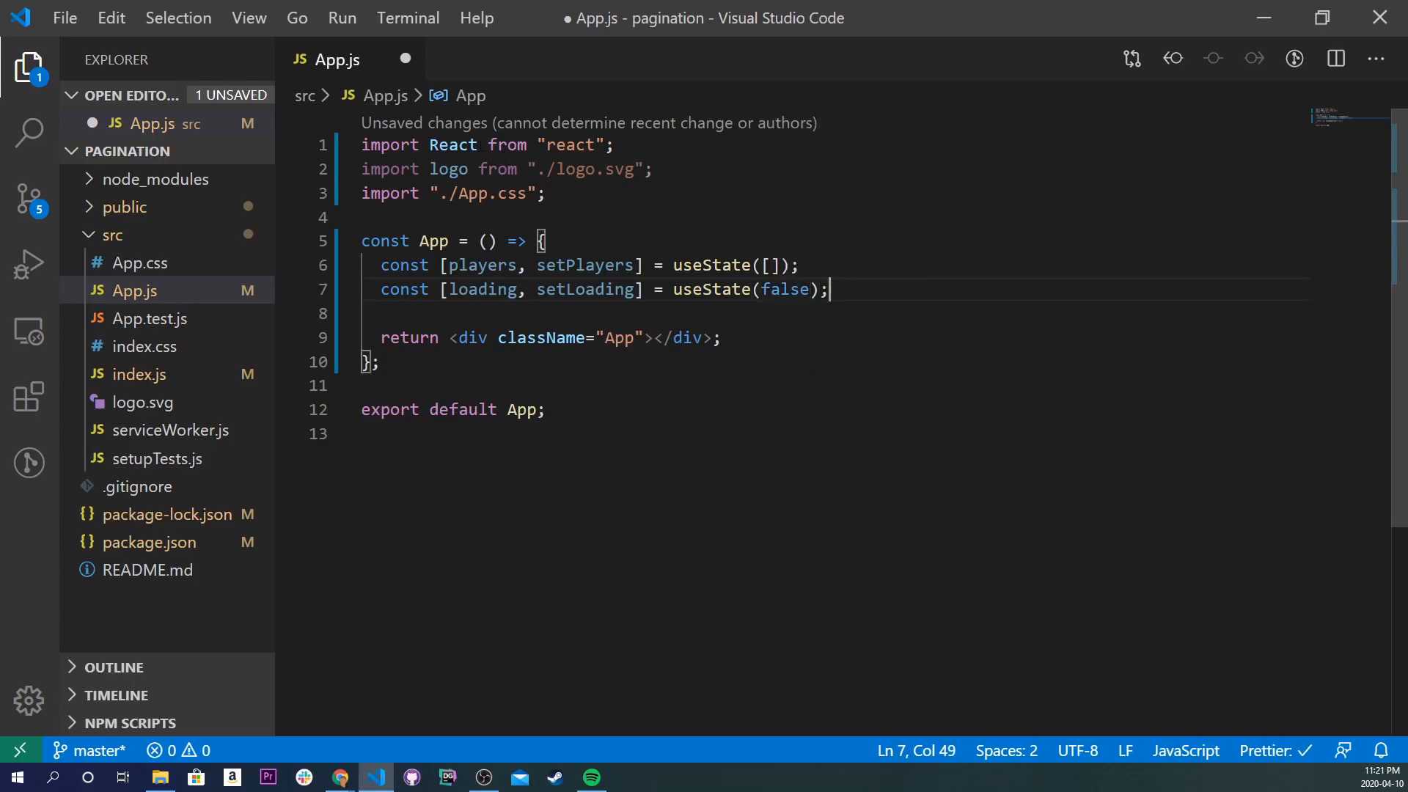
{"action": "type", "text": ", {}"}
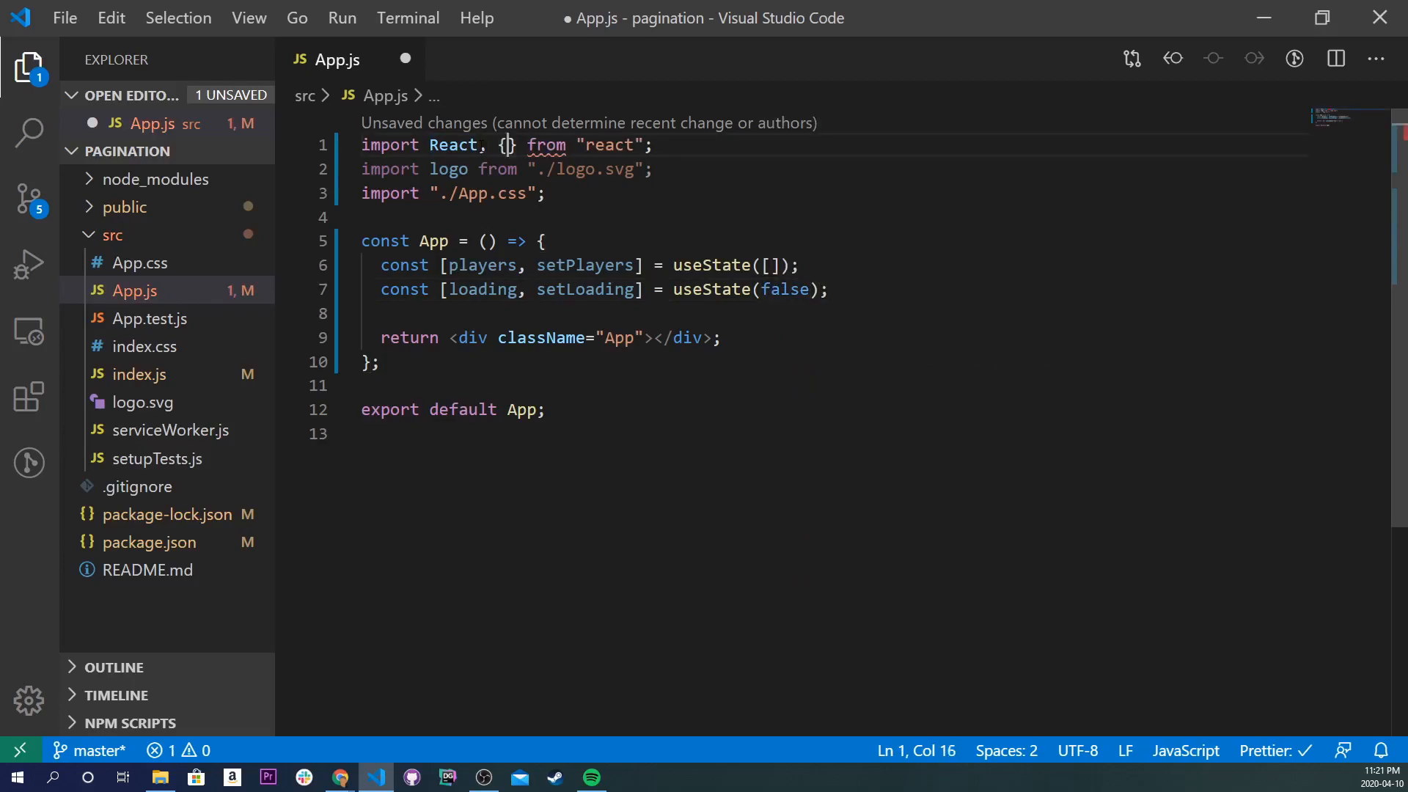
{"action": "type", "text": "useState, useEffect"}
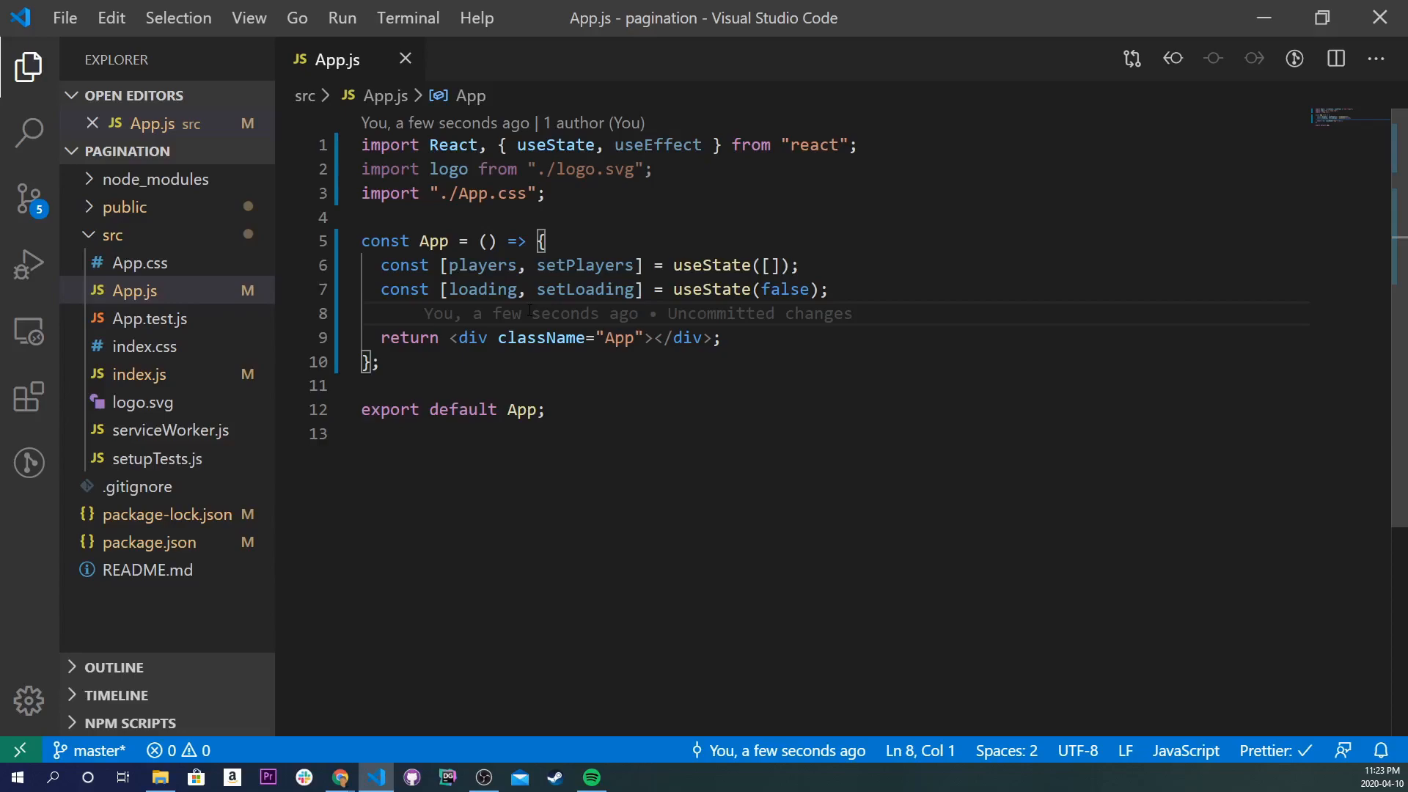
- Create an async getPlayerData arrow function whose catch logs the error
{"action": "type", "text": "const"}
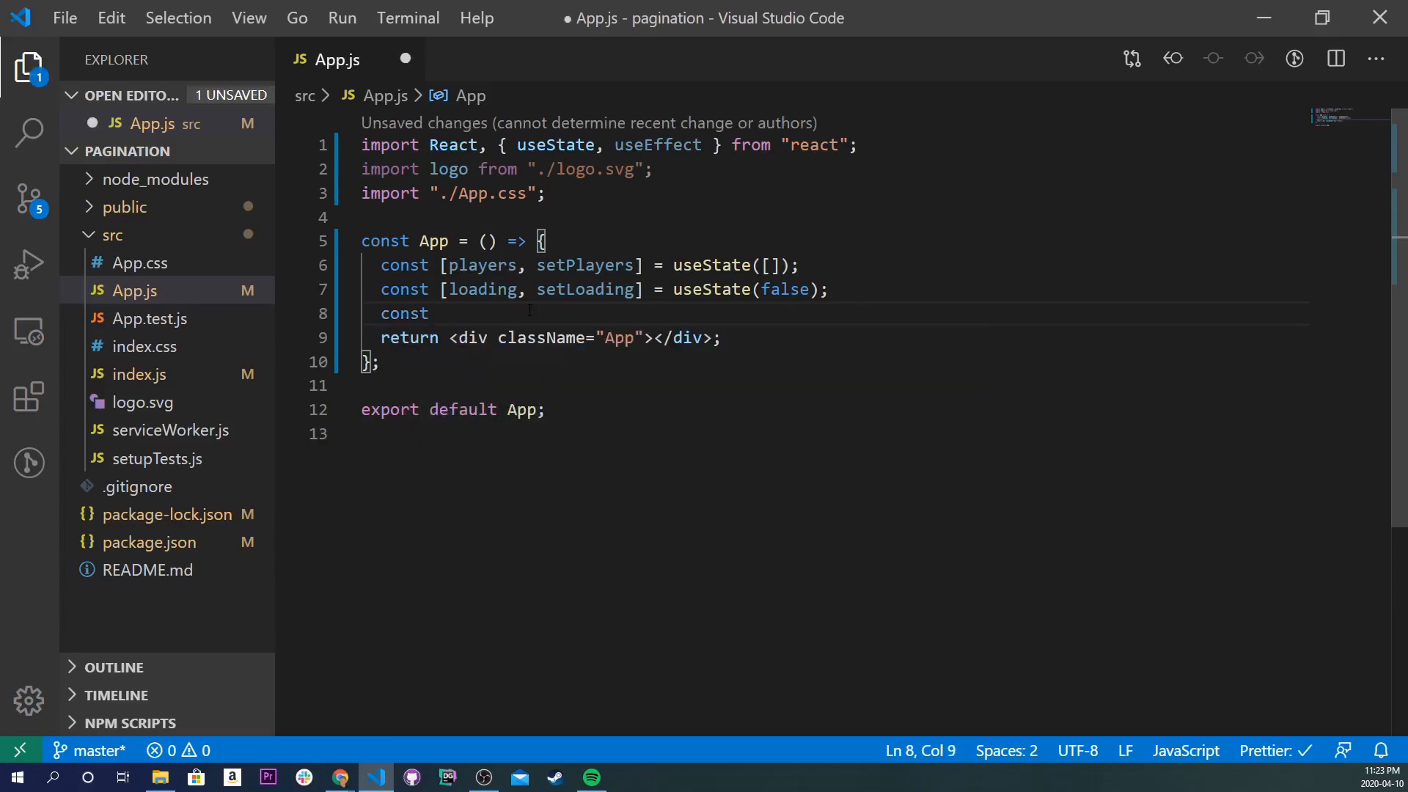
{"action": "type", "text": "getPlayerD"}
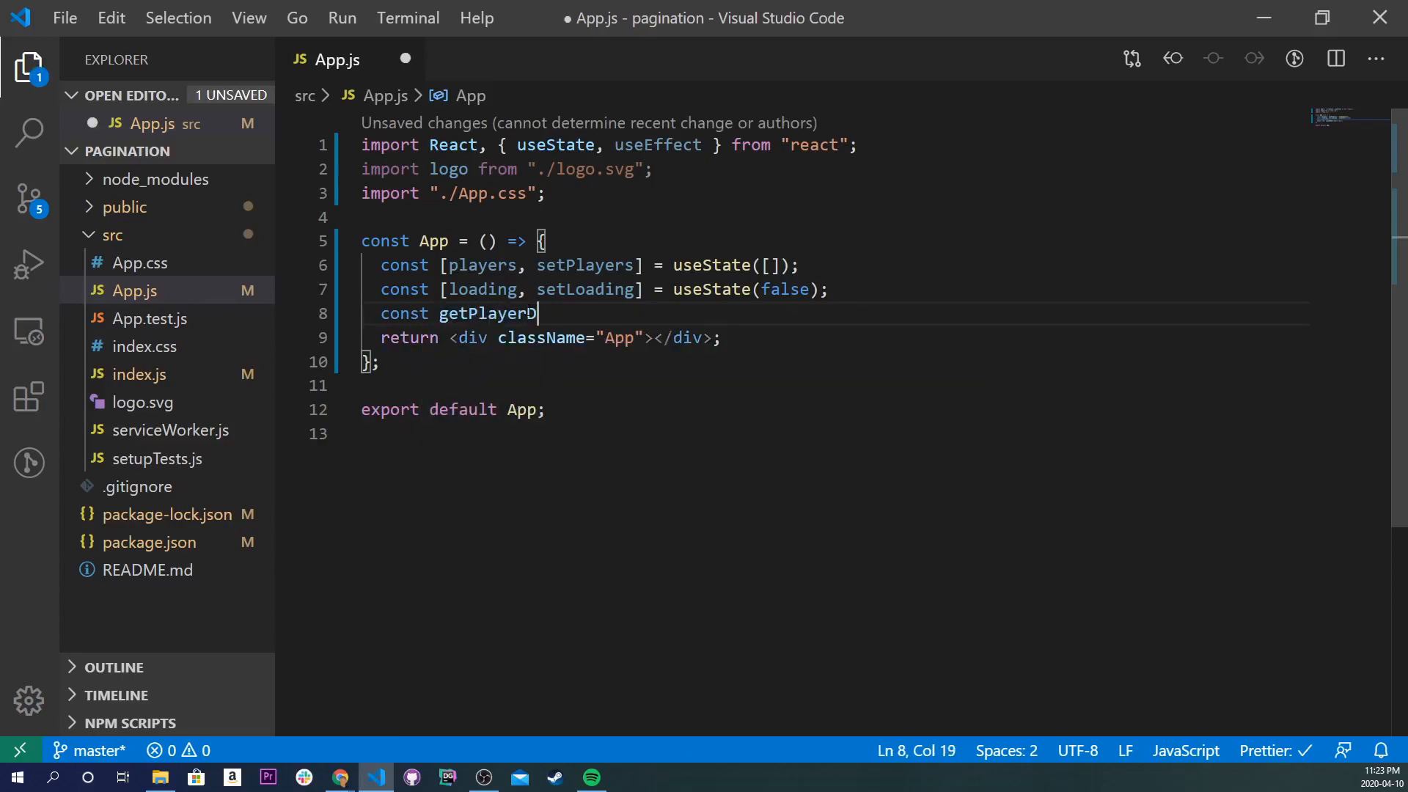
{"action": "type", "text": "ata = async"}
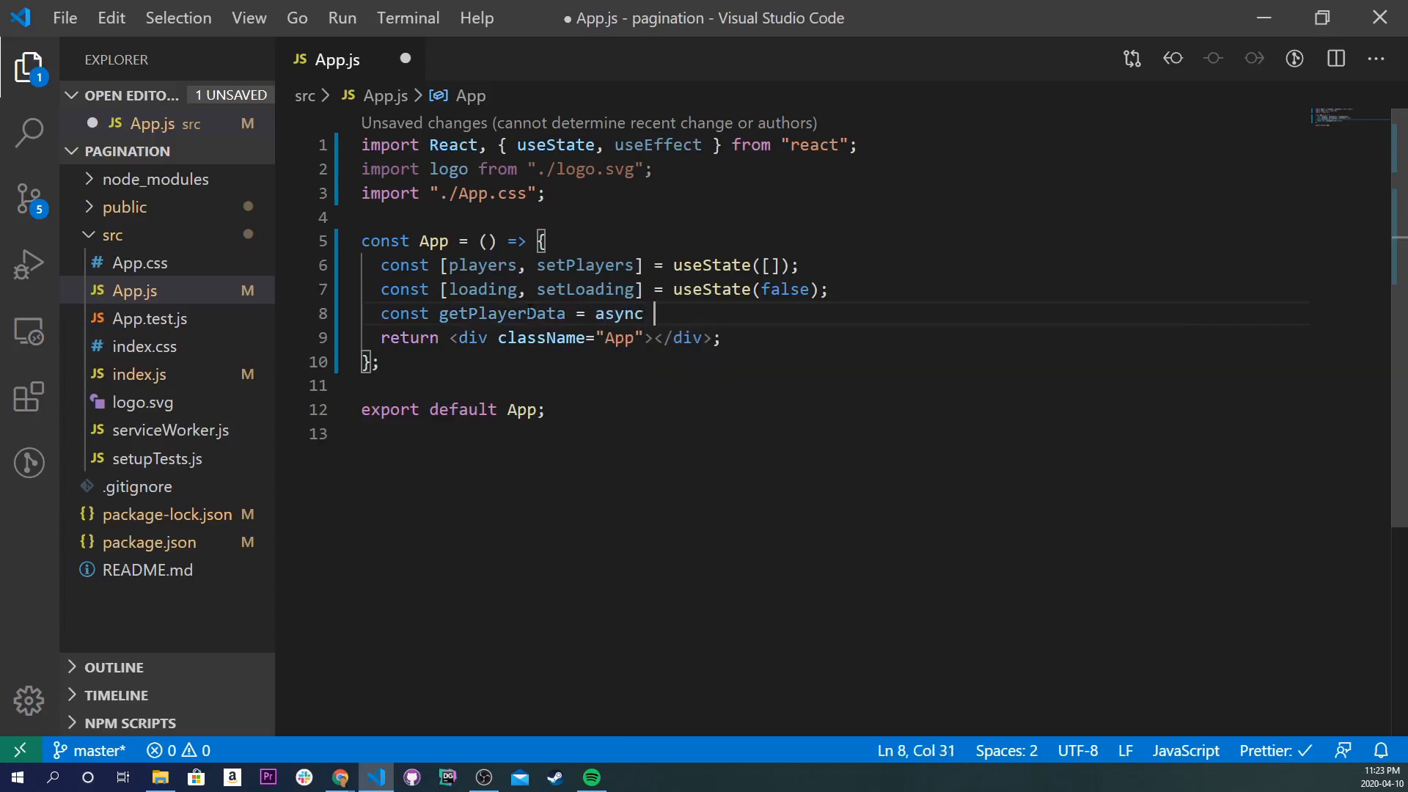
{"action": "type", "text": "() => {"}
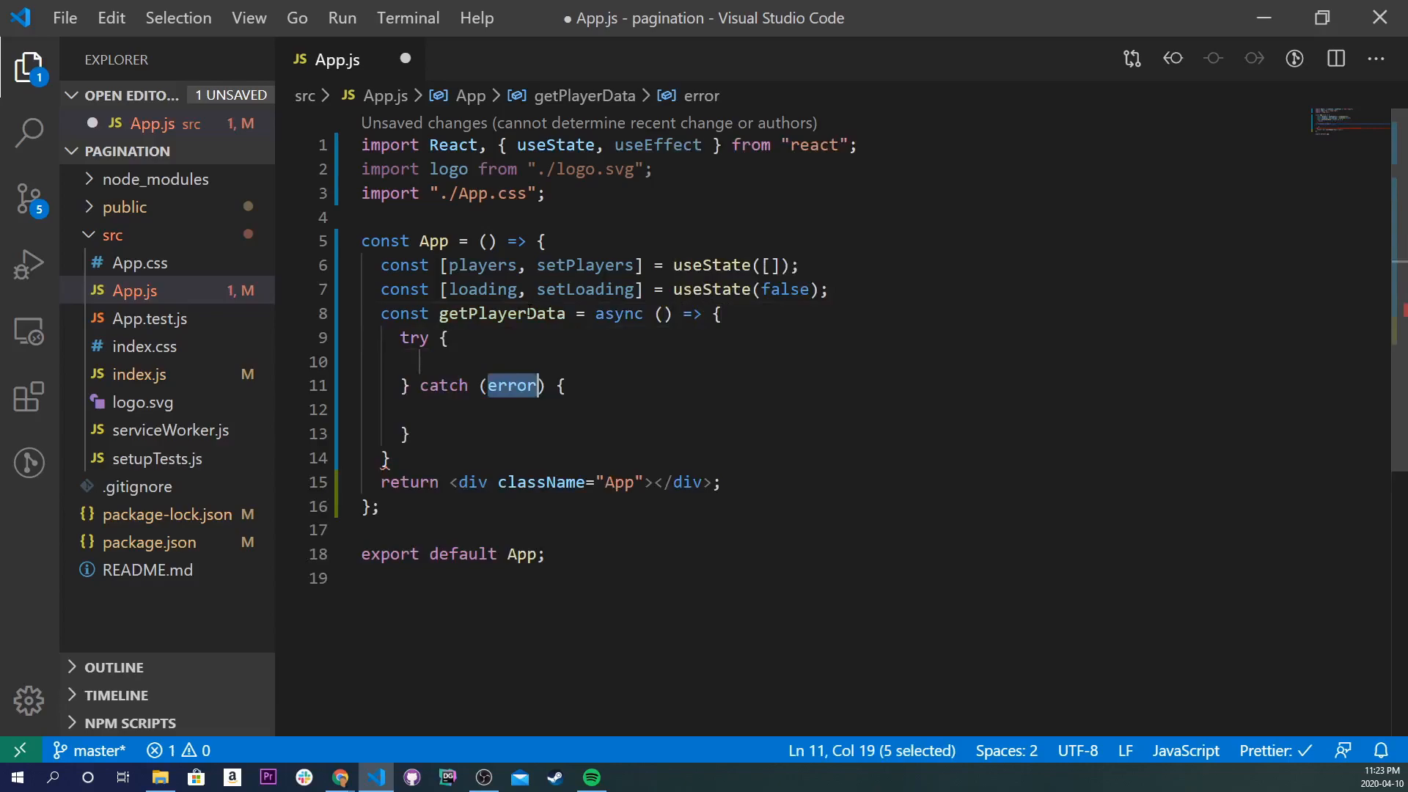
{"action": "type", "text": "e"}
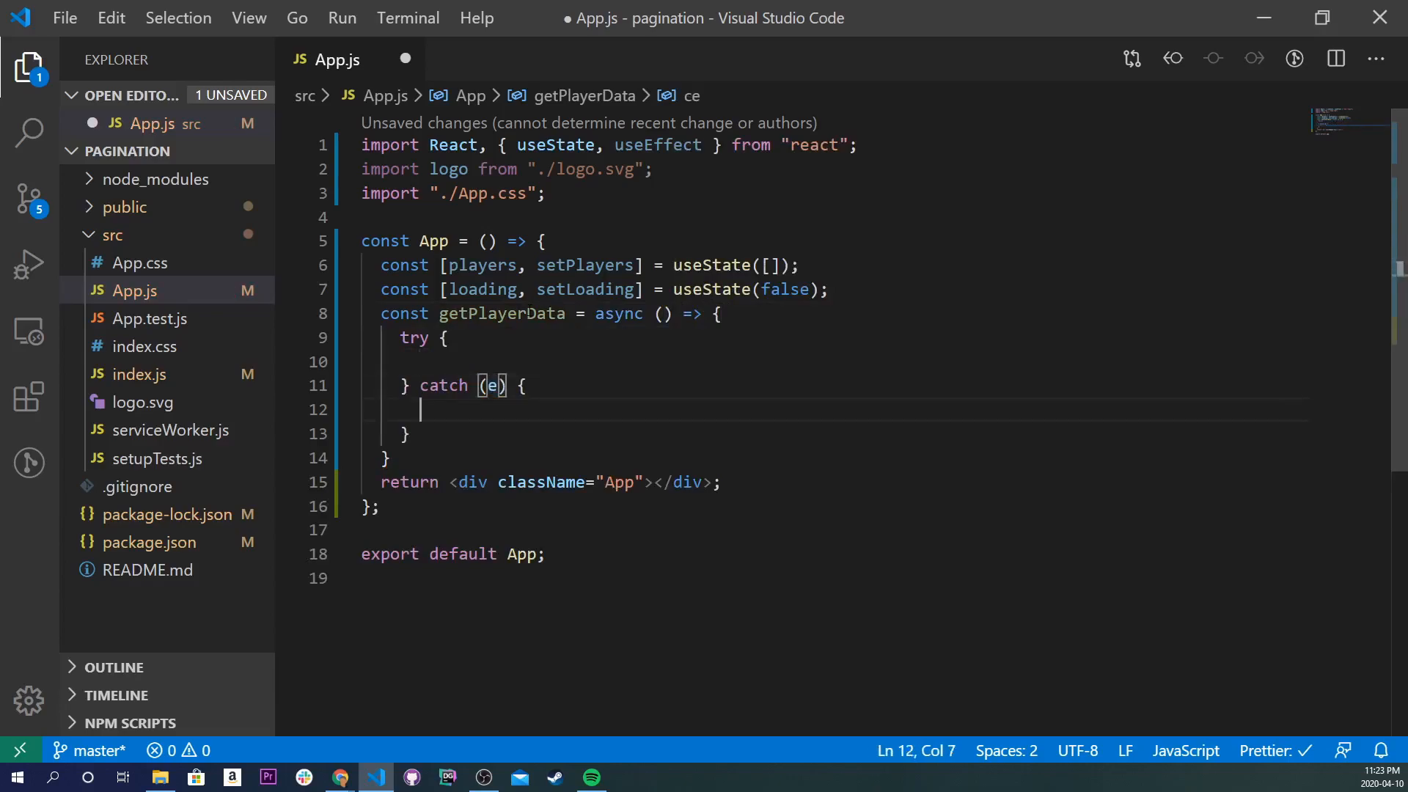
{"action": "type", "text": "console.log(e"}
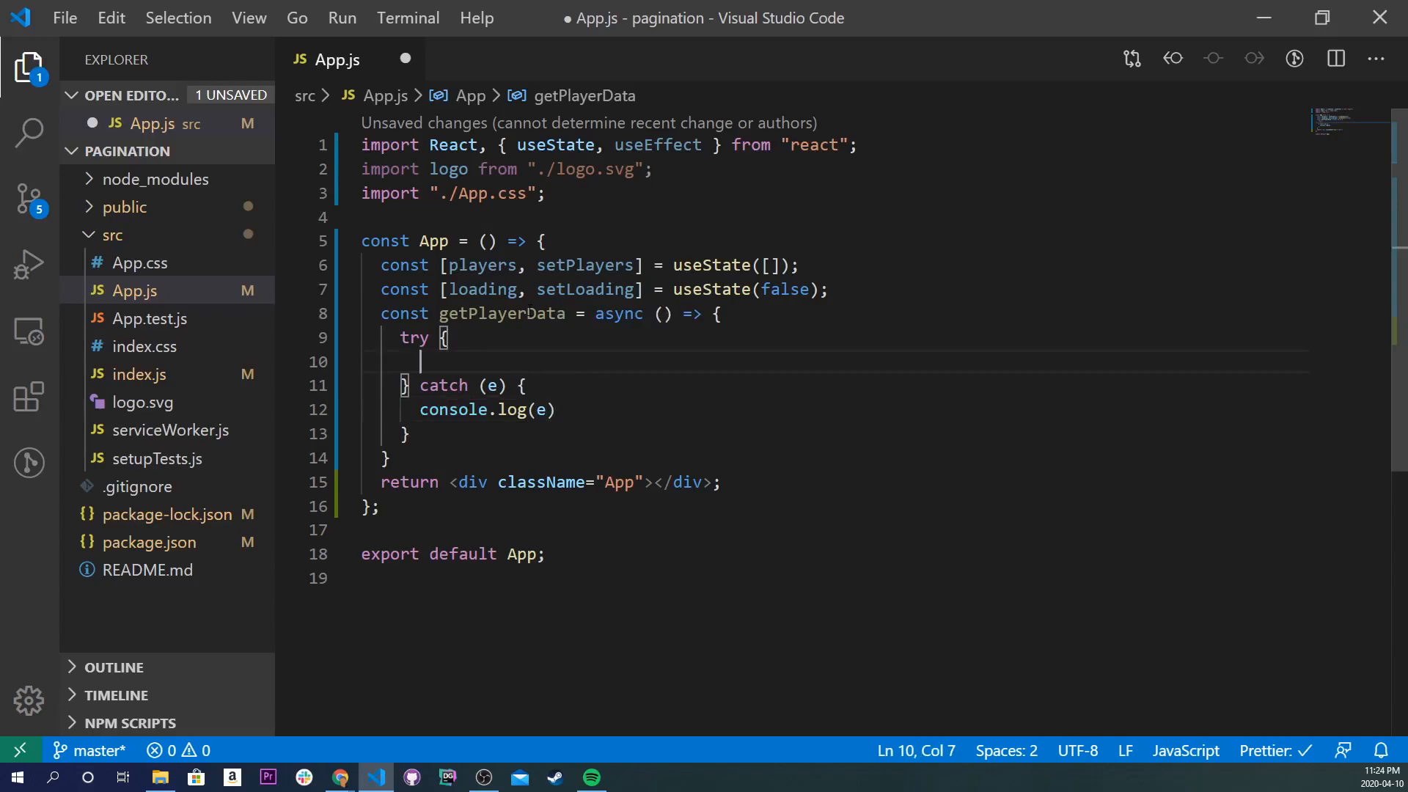
- Await axios.get of the nba.com players-stats URL, log the data, and save to format
{"action": "type", "text": "const data ="}
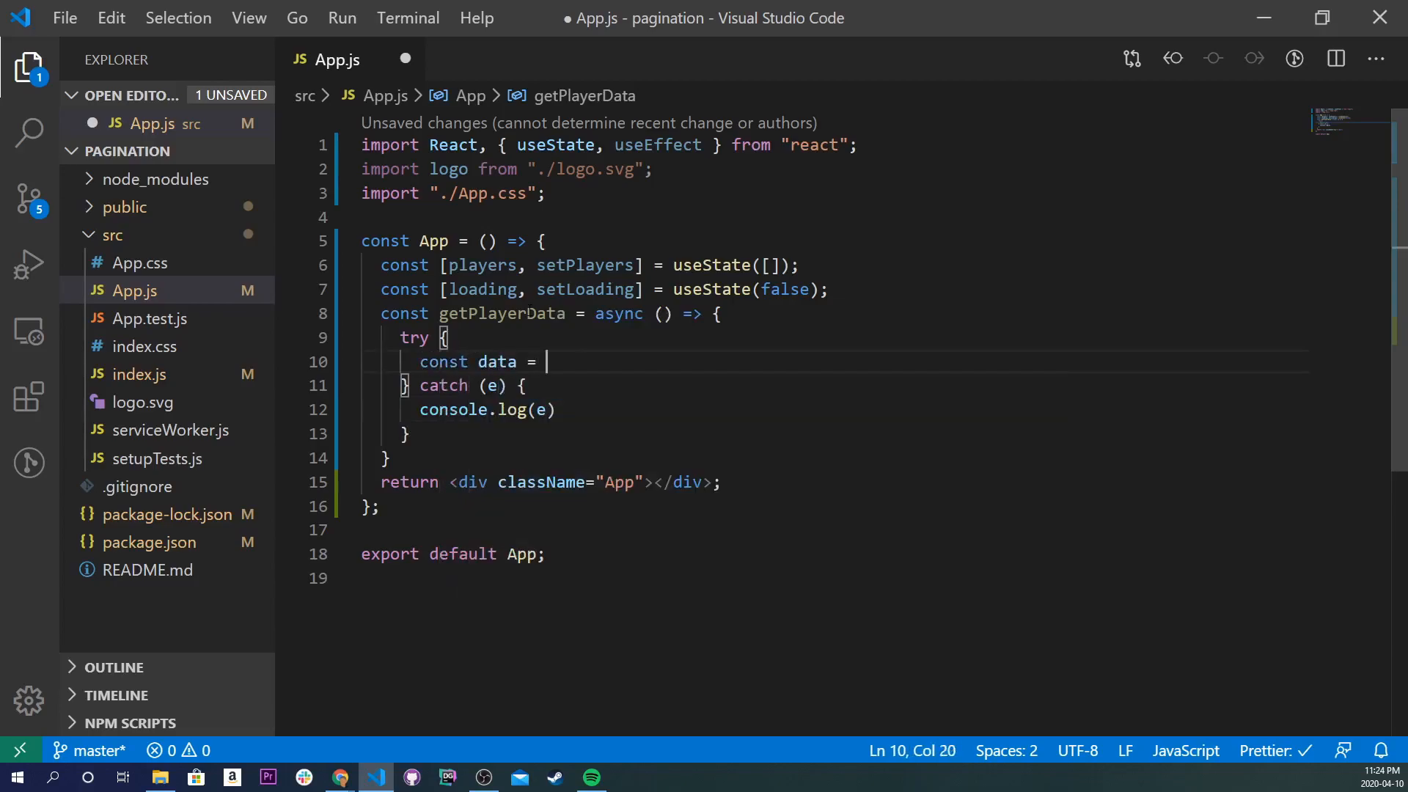
{"action": "type", "text": "await"}
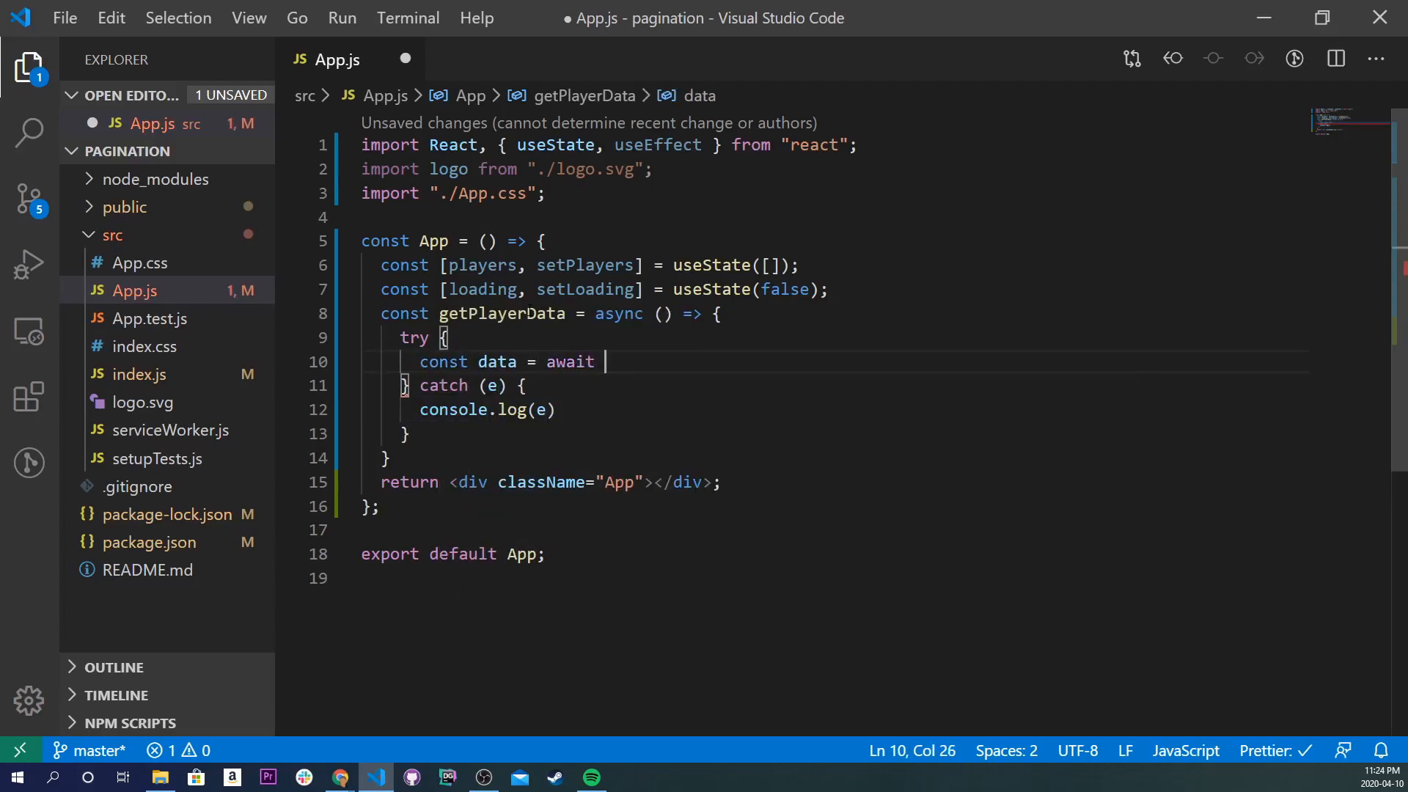
{"action": "type", "text": "axios.get"}
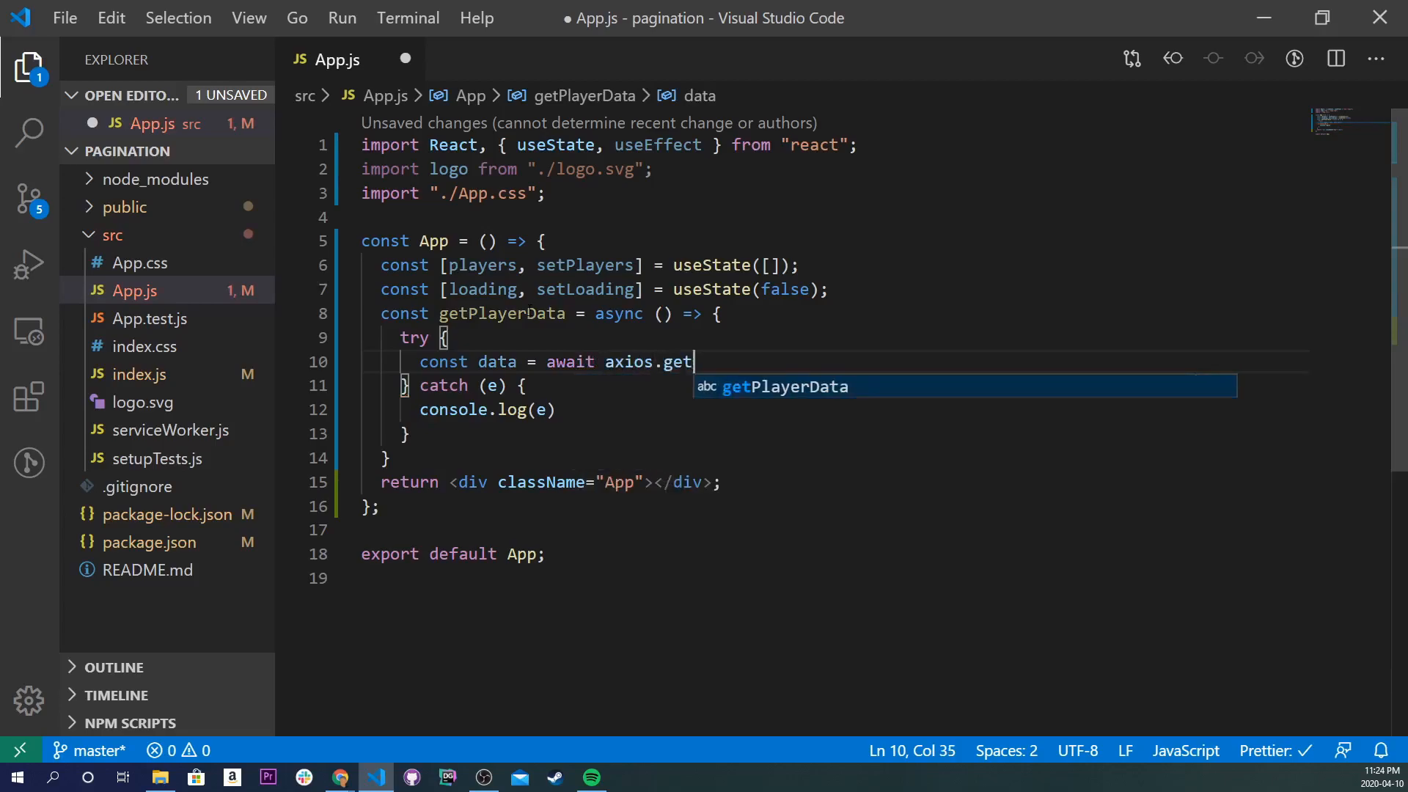
{"action": "type", "text": "("}
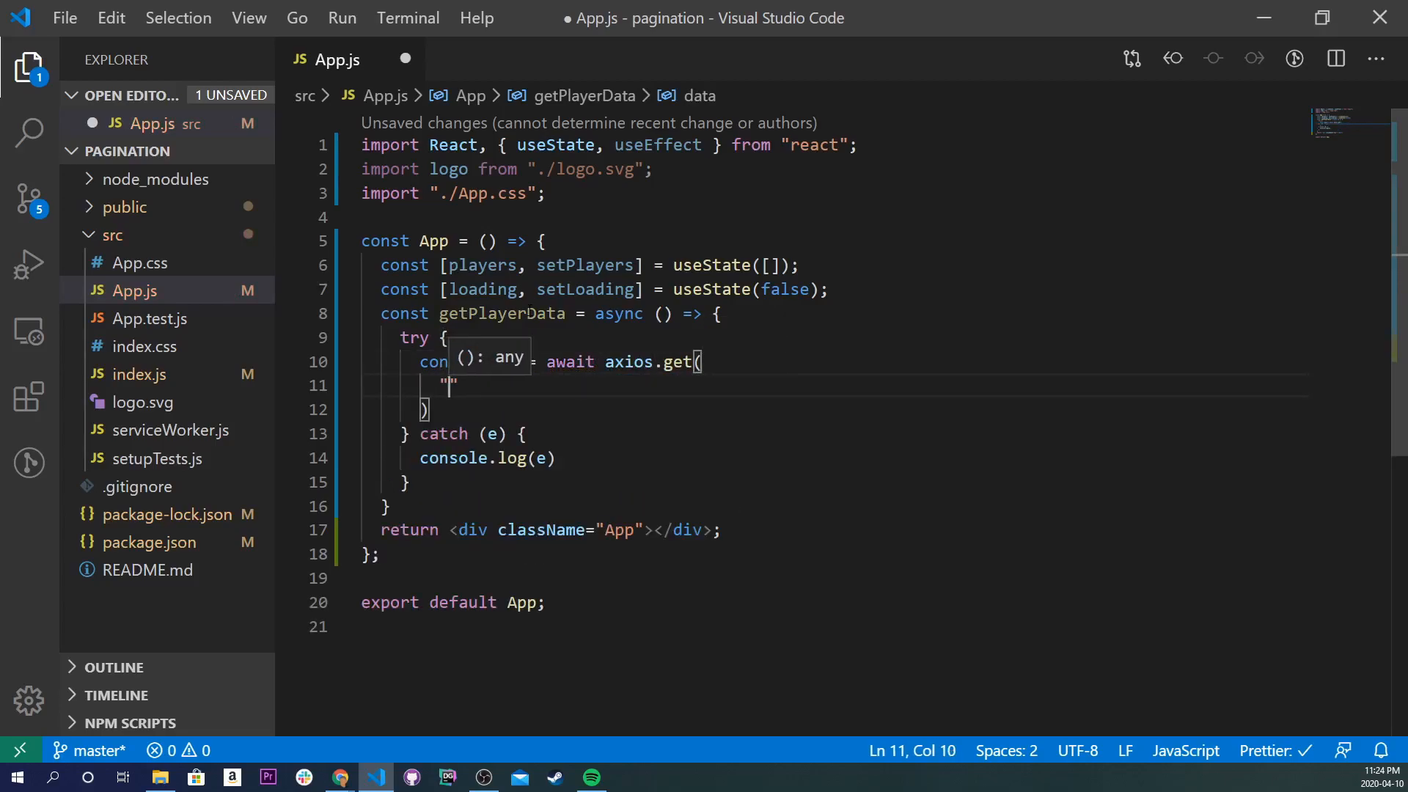
{"action": "type", "text": "https:/"}
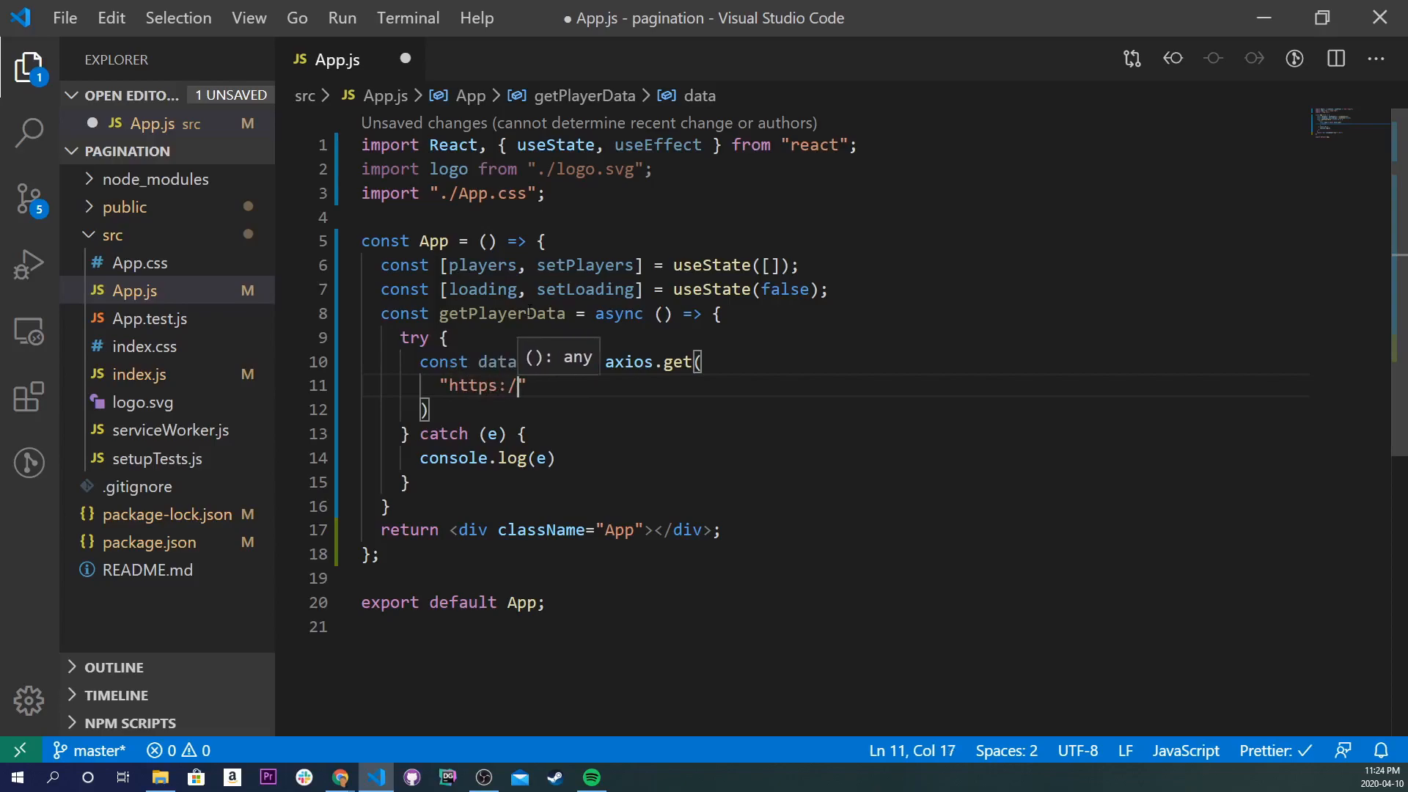
{"action": "type", "text": "nba-players.herokuapp"}
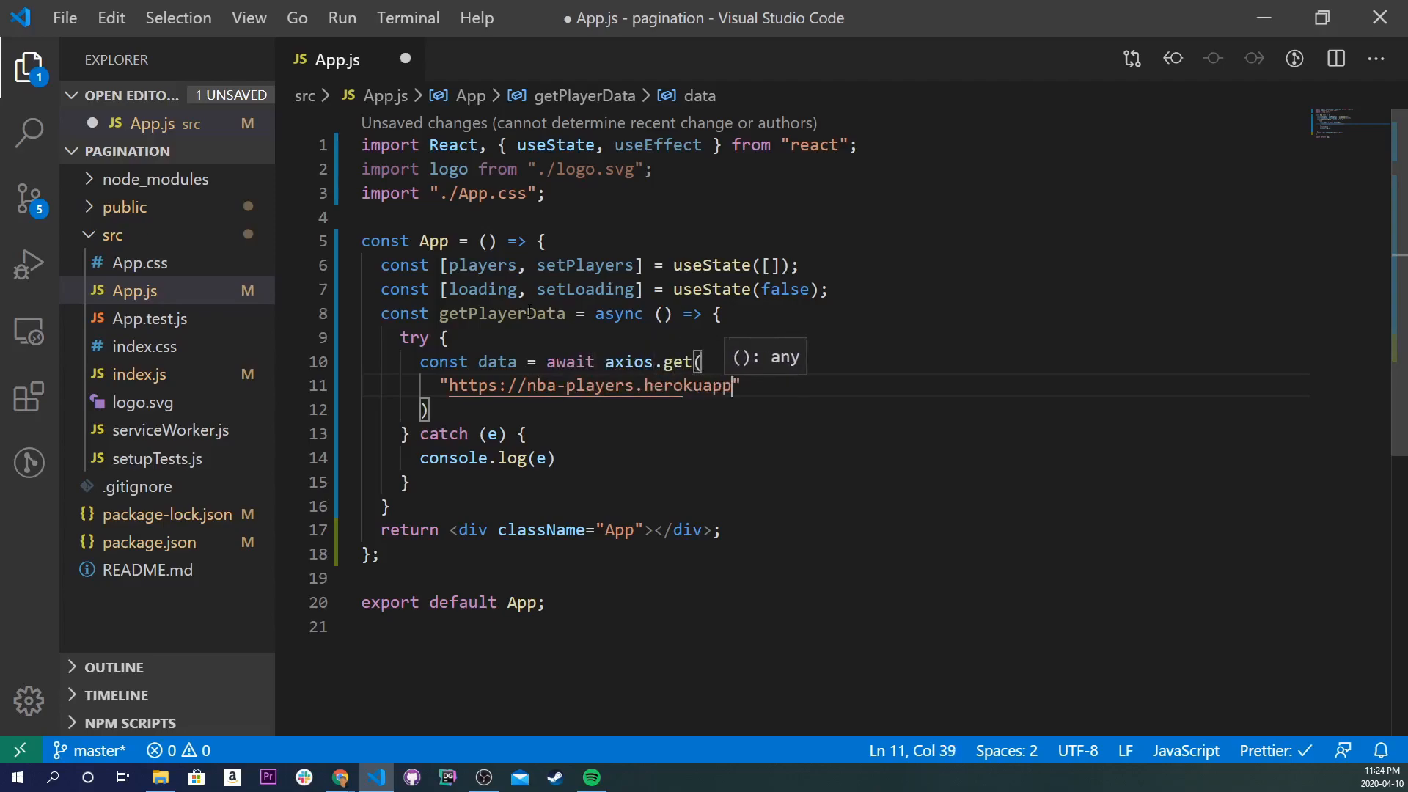
{"action": "type", "text": ".com/pla"}
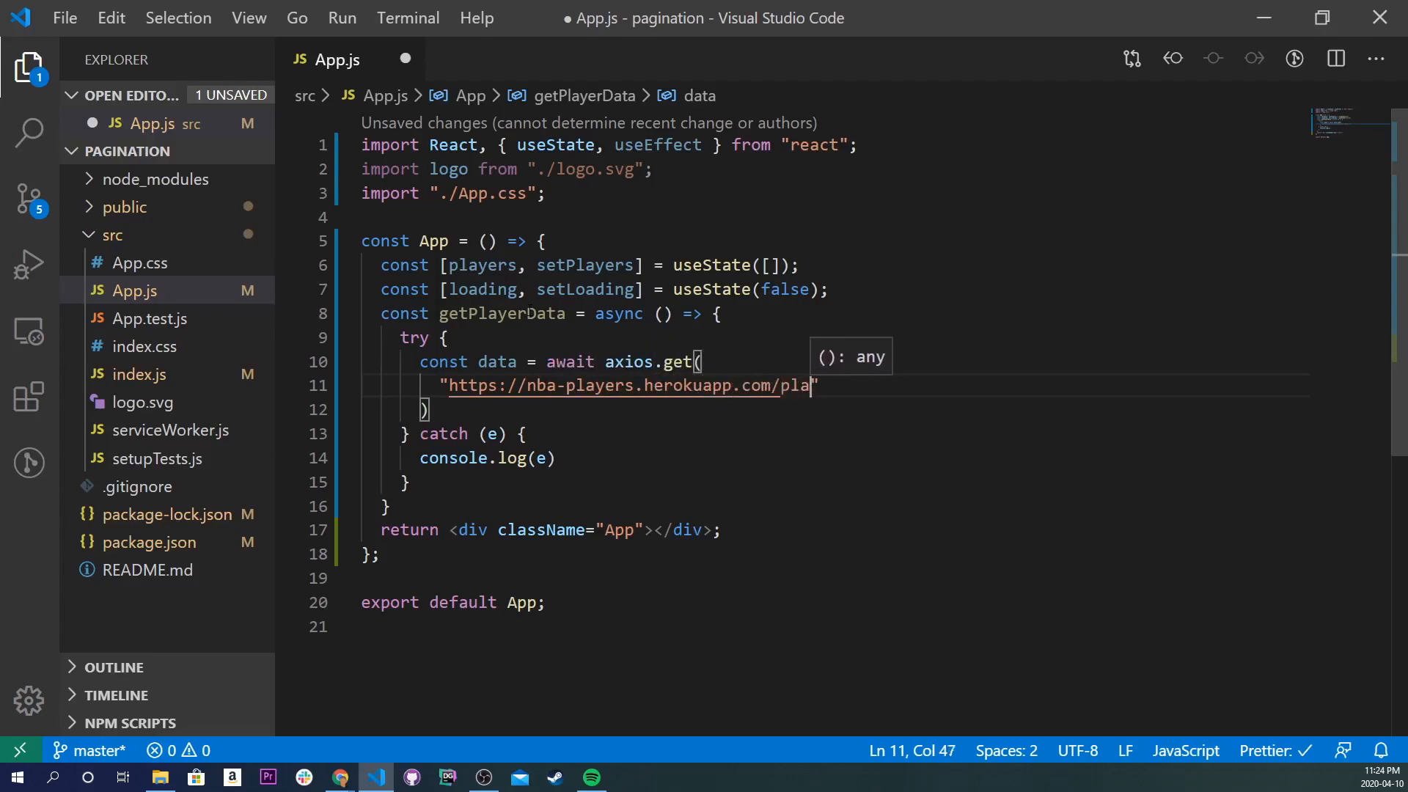
{"action": "type", "text": "yers-sa"}
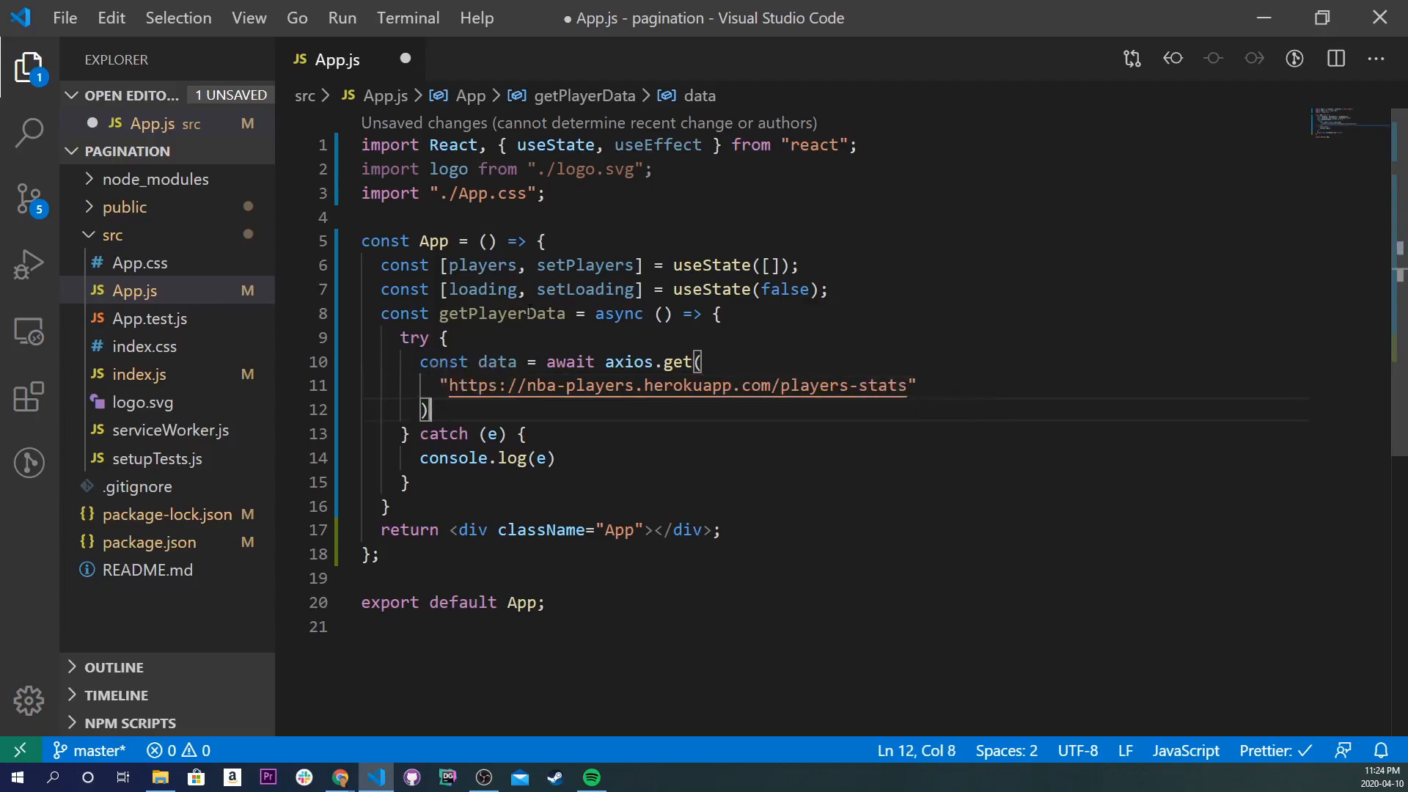
{"action": "type", "text": ";"}
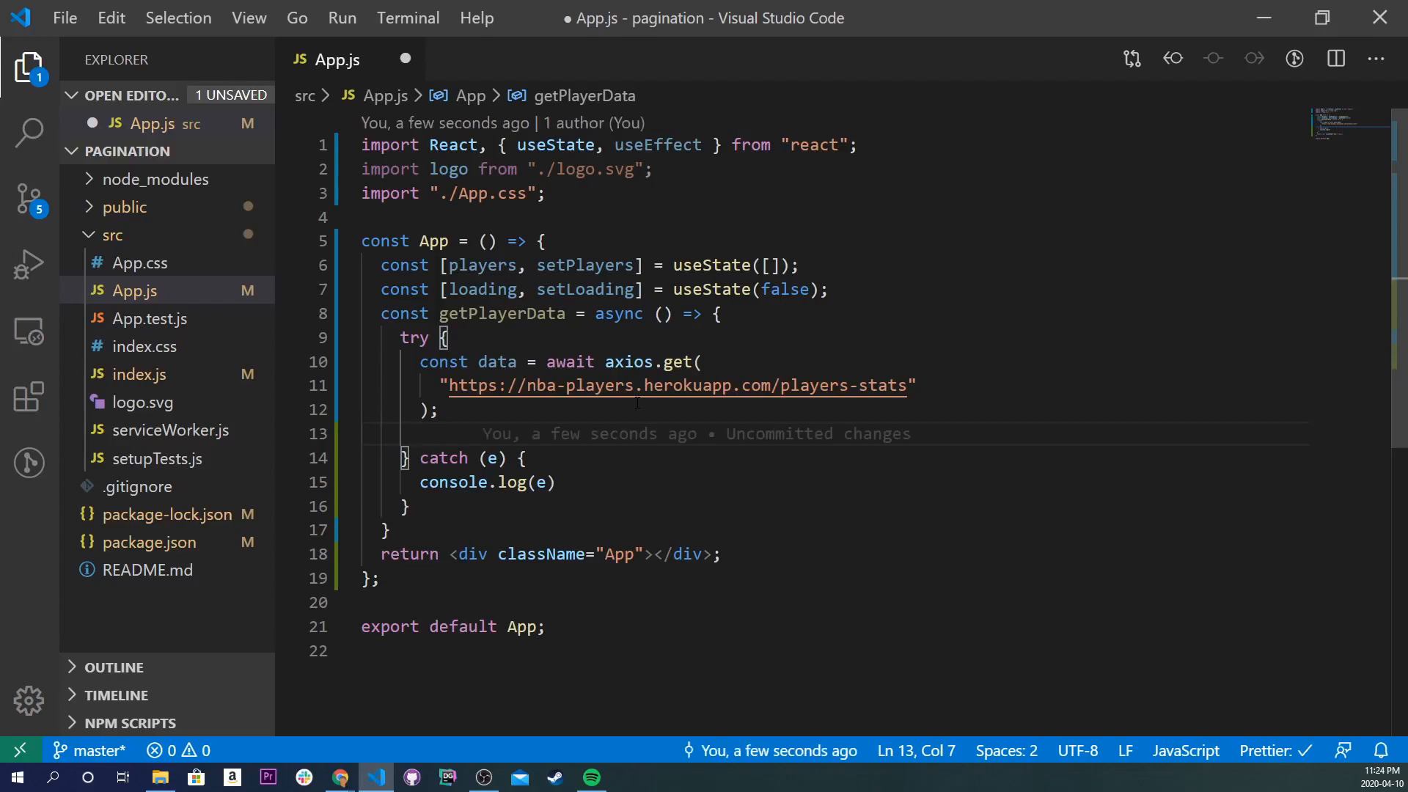
{"action": "type", "text": "console.log(da"}
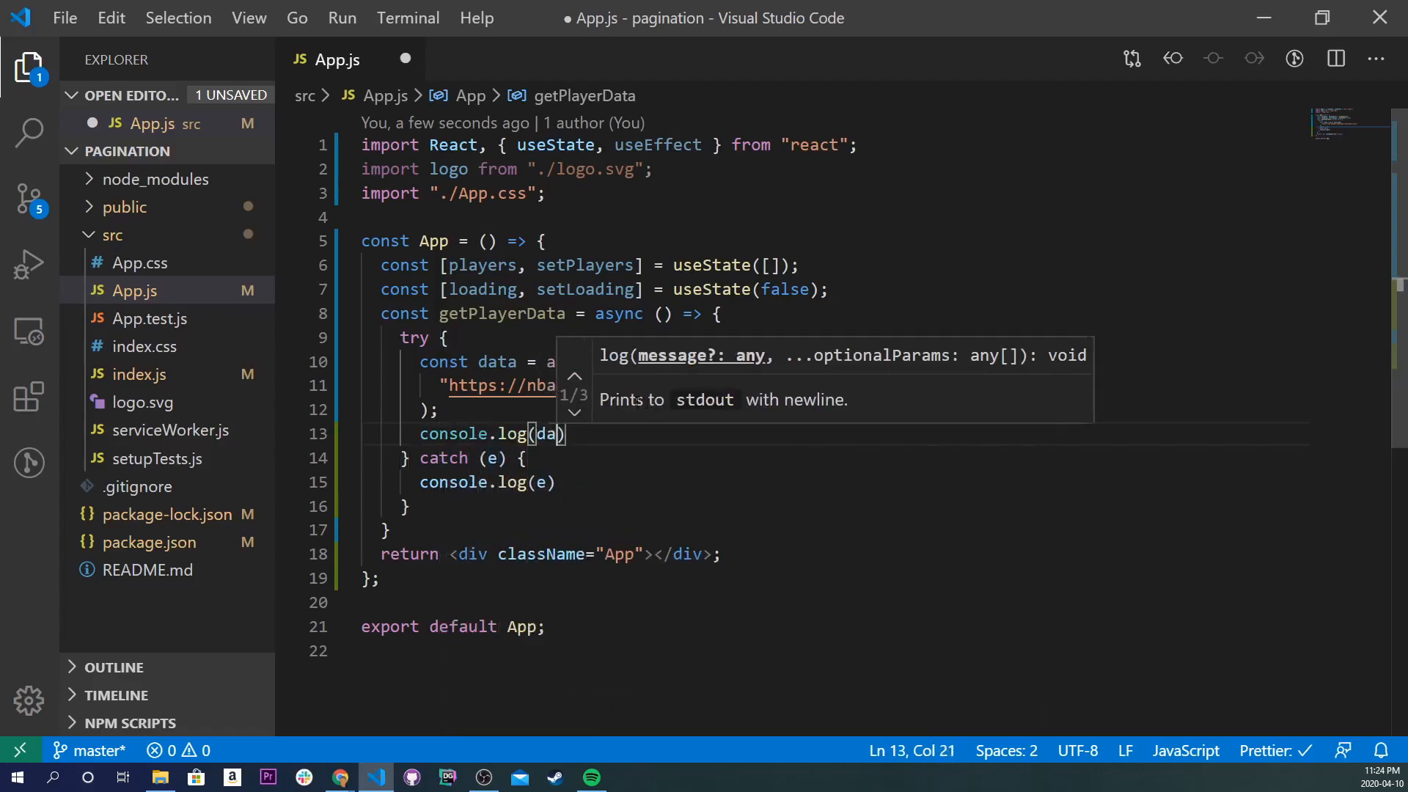
{"action": "key", "text": "ctrl+s"}
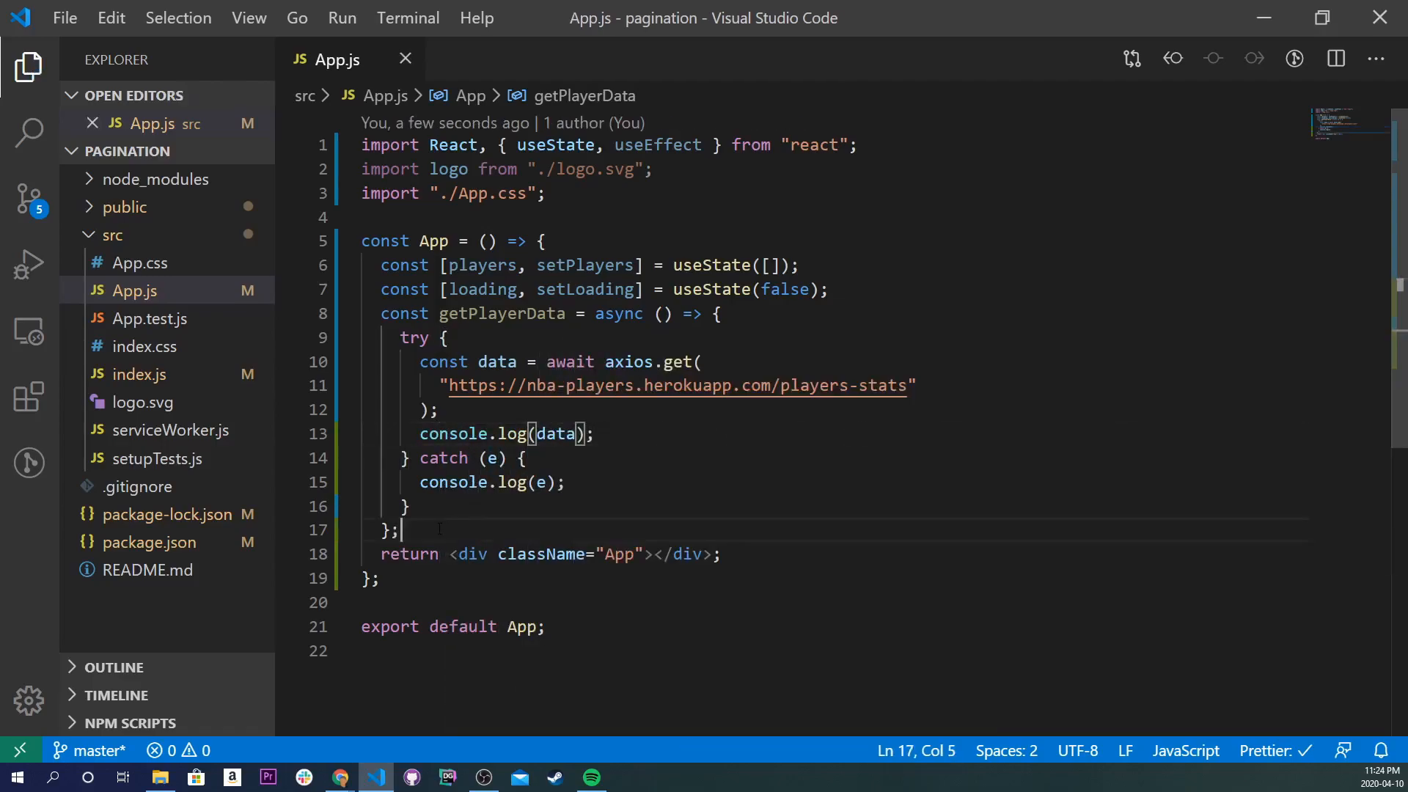
{"action": "key", "text": "Enter"}
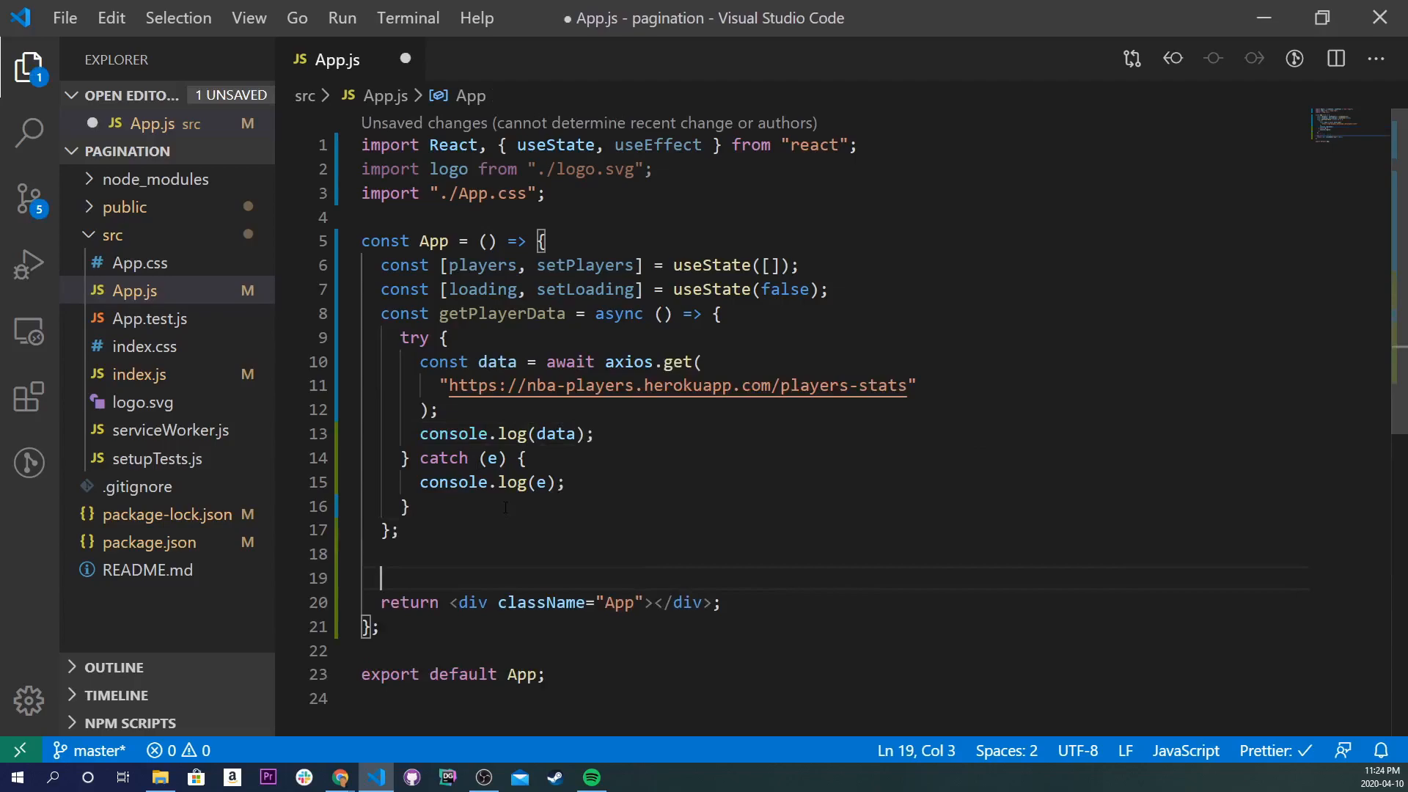
- Add useEffect calling getPlayerData() with an empty dependency array, and save
{"action": "key", "text": "enter"}
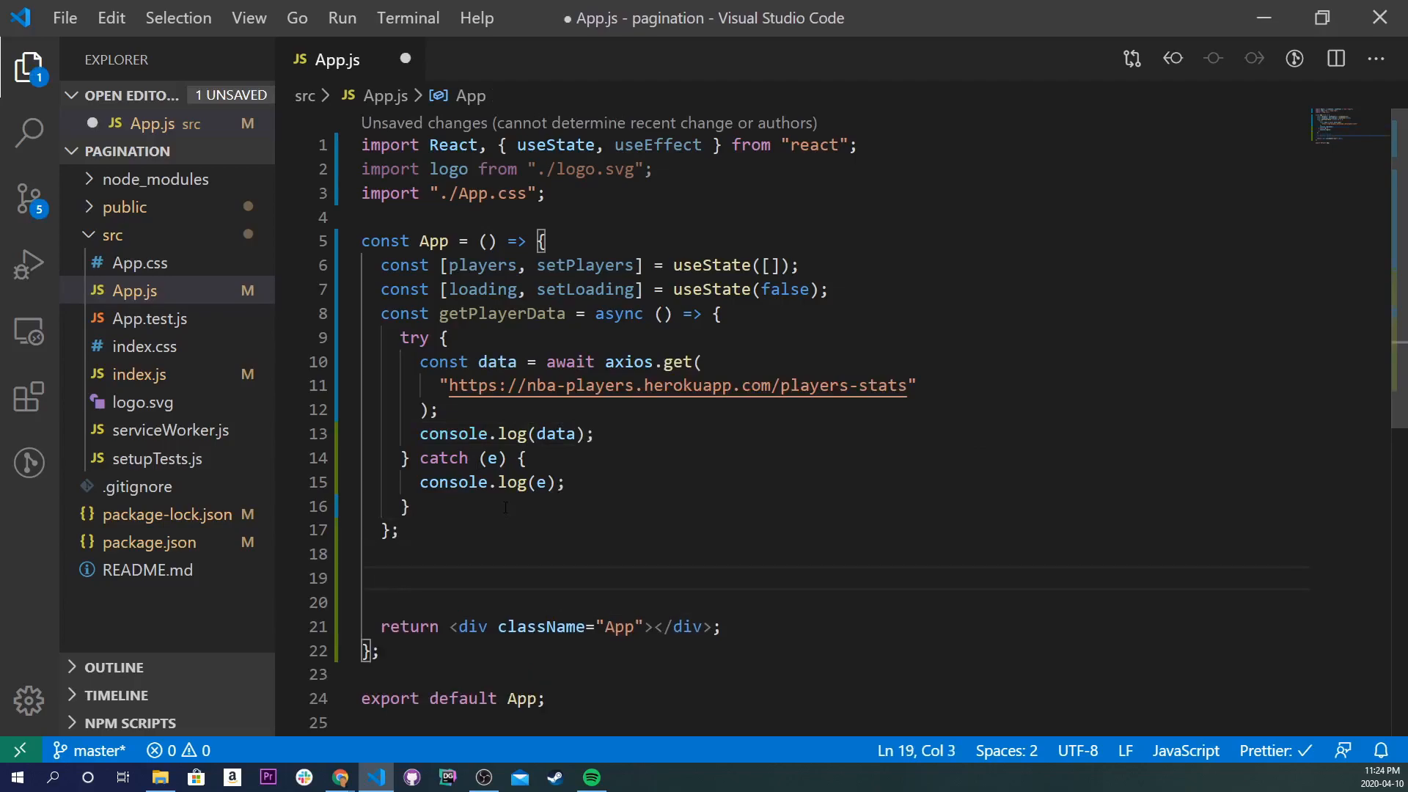
{"action": "type", "text": "useEffect(() => {"}
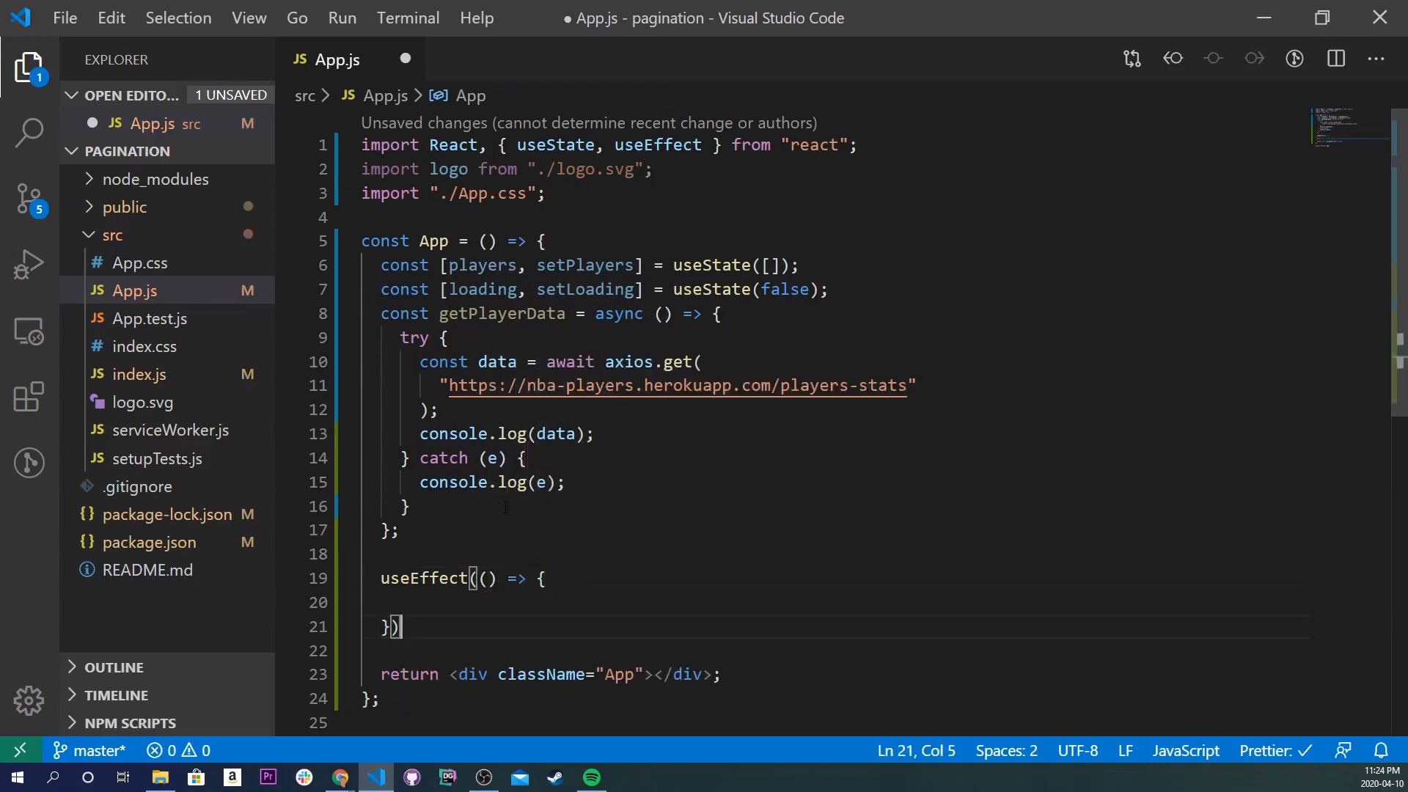
{"action": "type", "text": ", []"}
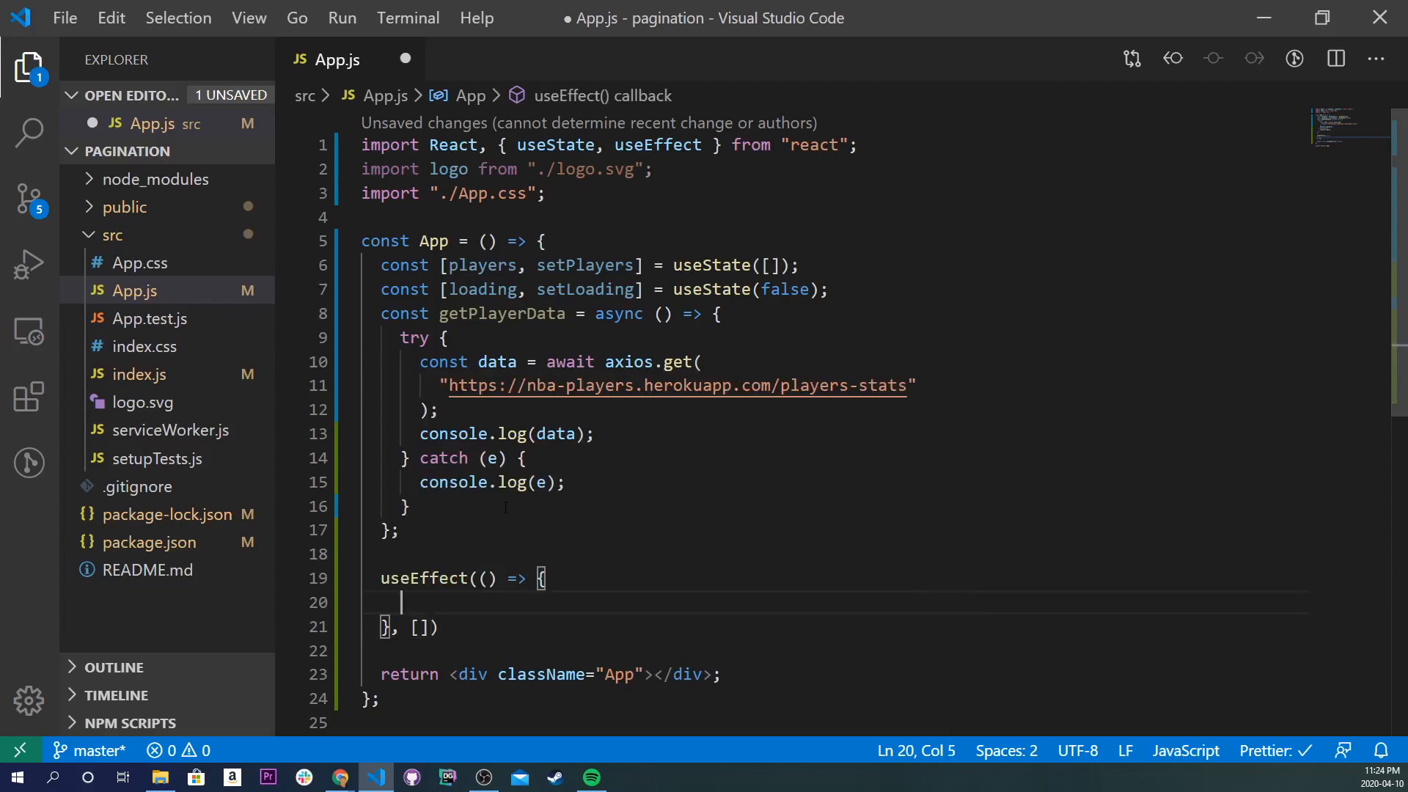
{"action": "type", "text": "getPlayerData("}
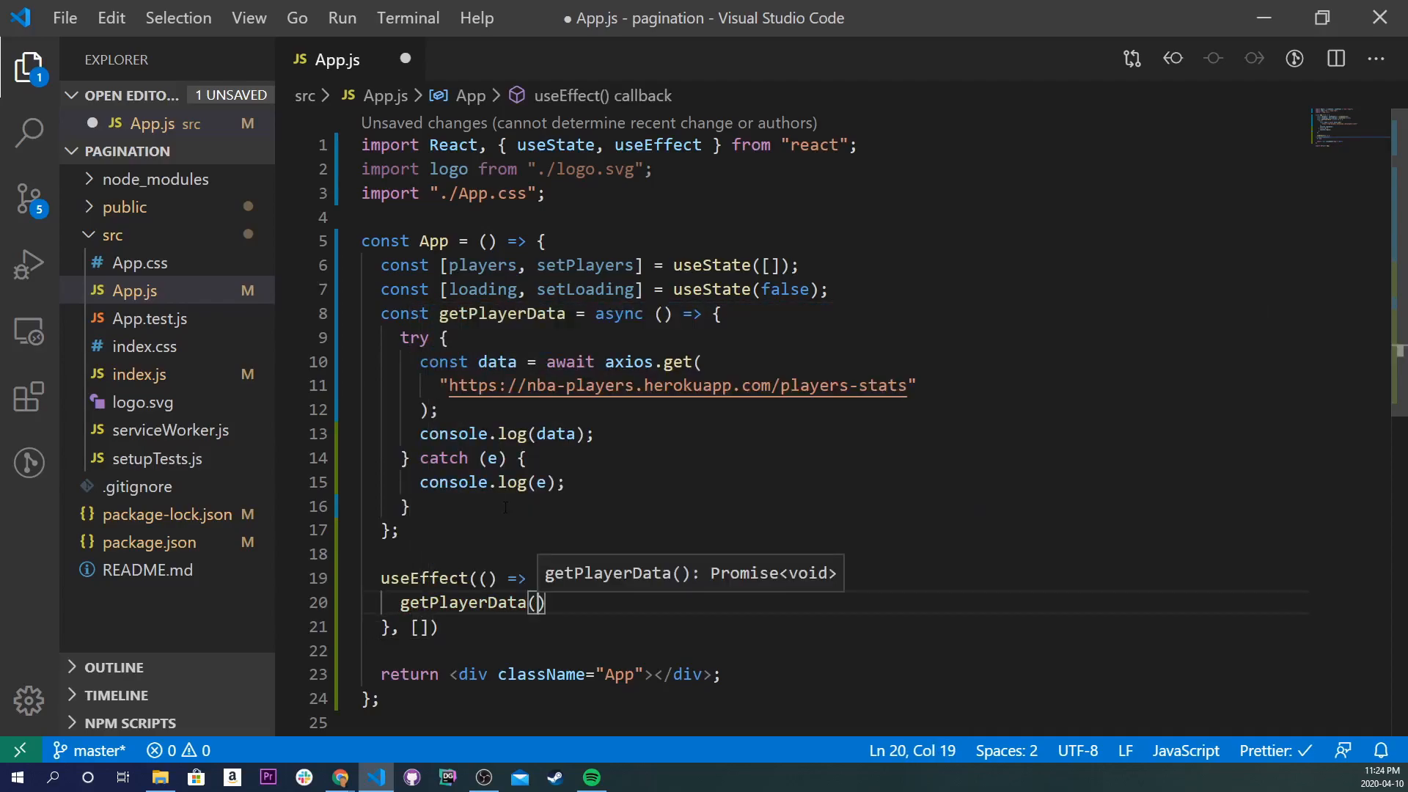
{"action": "key", "text": "ctrl+s"}
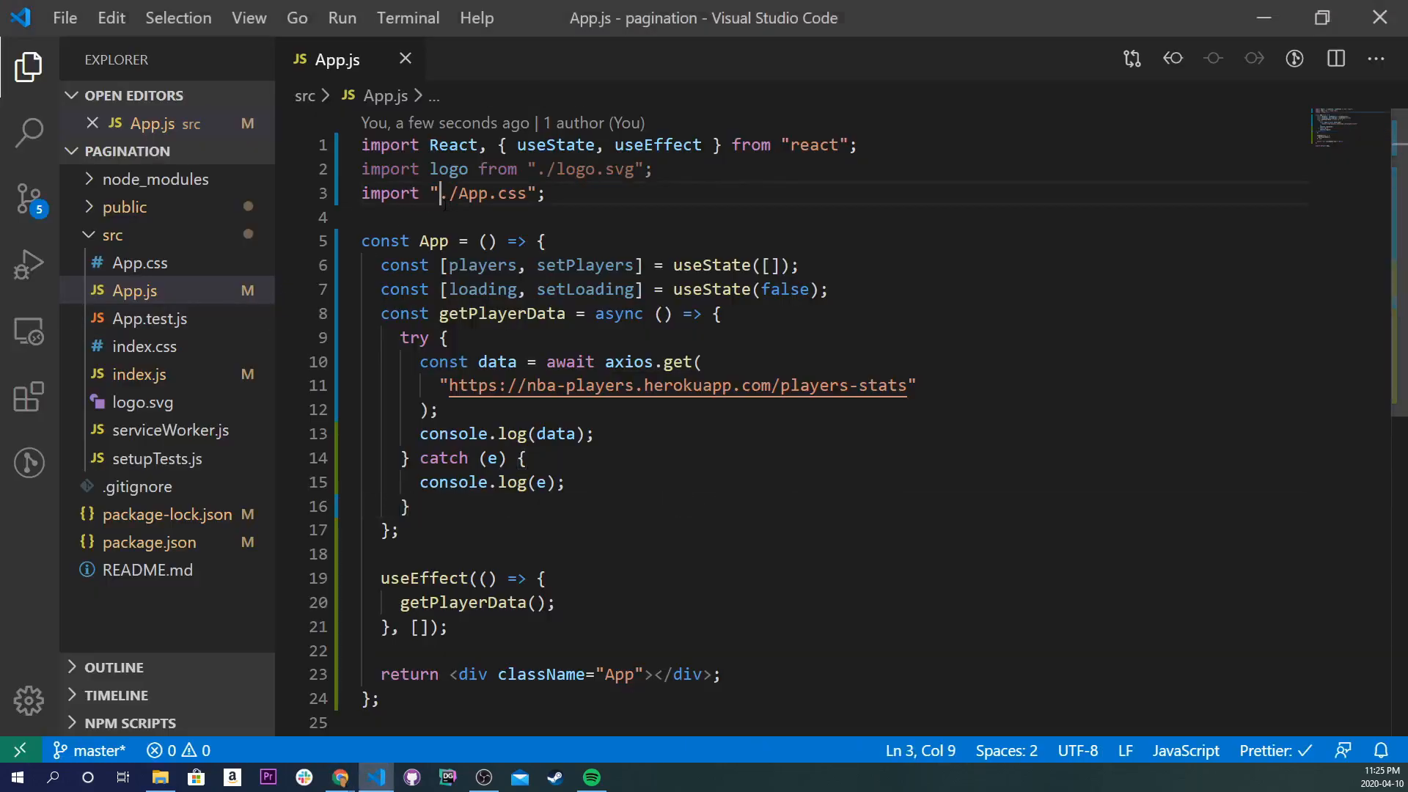
- Add import axios from "axios"; at the top of App.js
{"action": "type", "text": "import axios from a"}
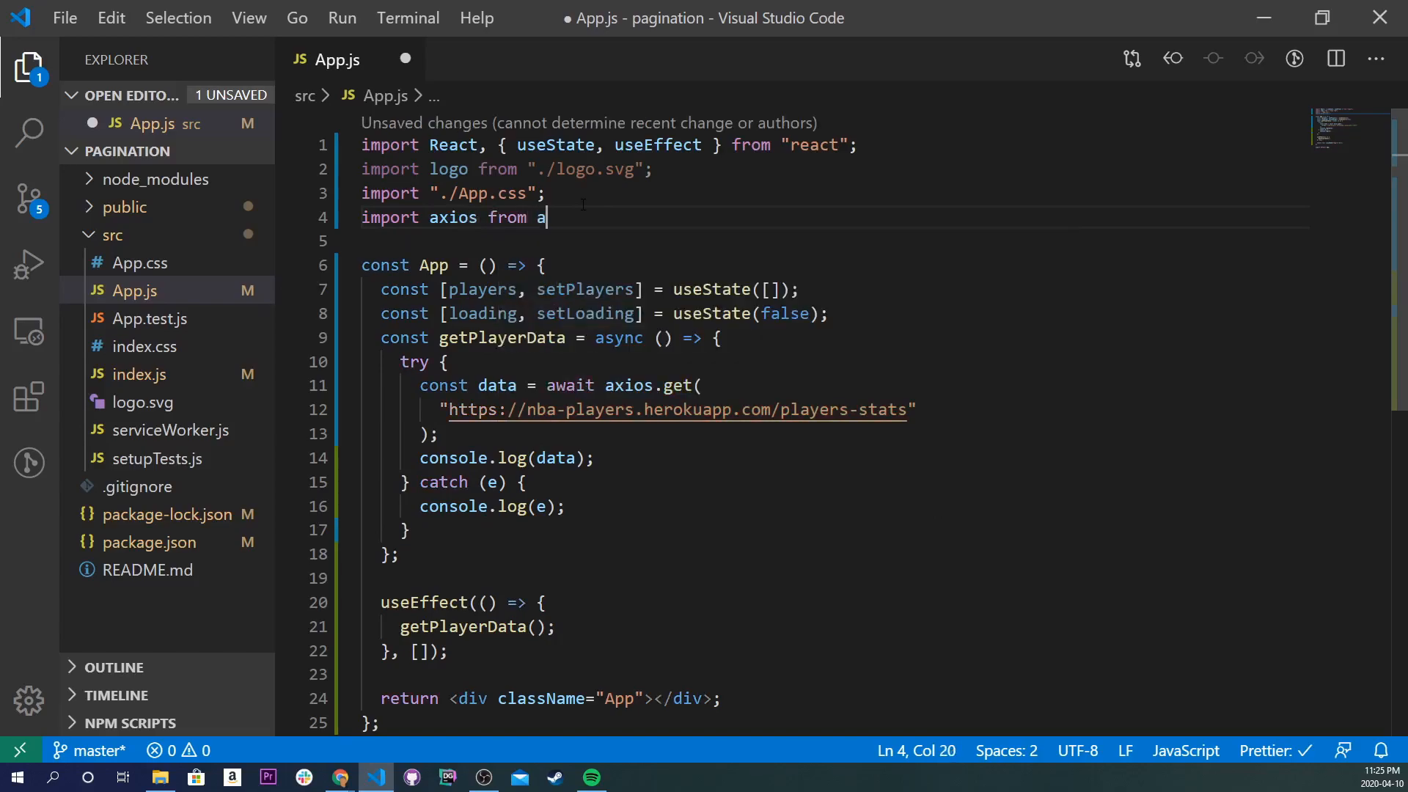
{"action": "type", "text": "'ax"}
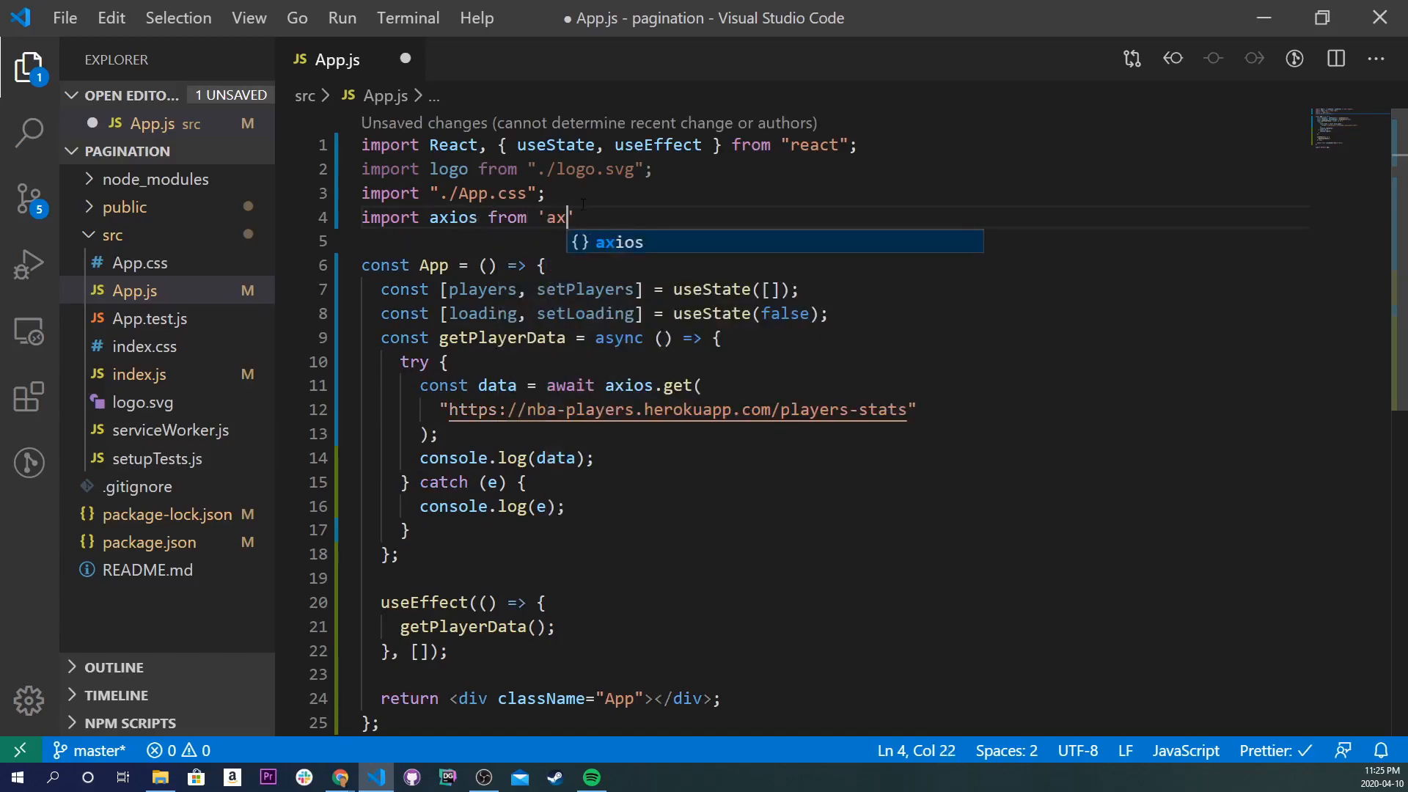
{"action": "type", "text": "ios\";"}
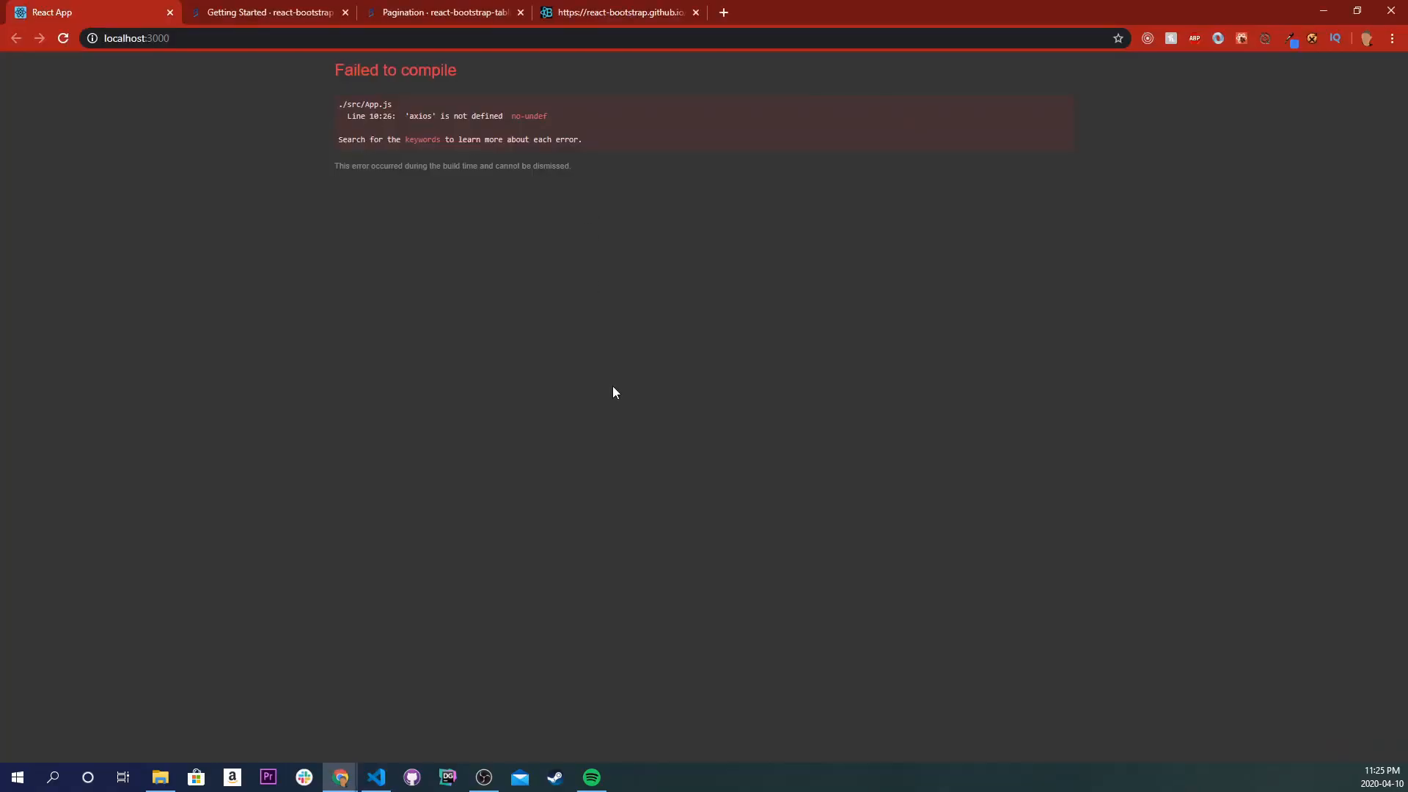
- Open the page's DevTools Console to see the logged response of 491 players
{"action": "right_click", "coordinate": [615, 393]}
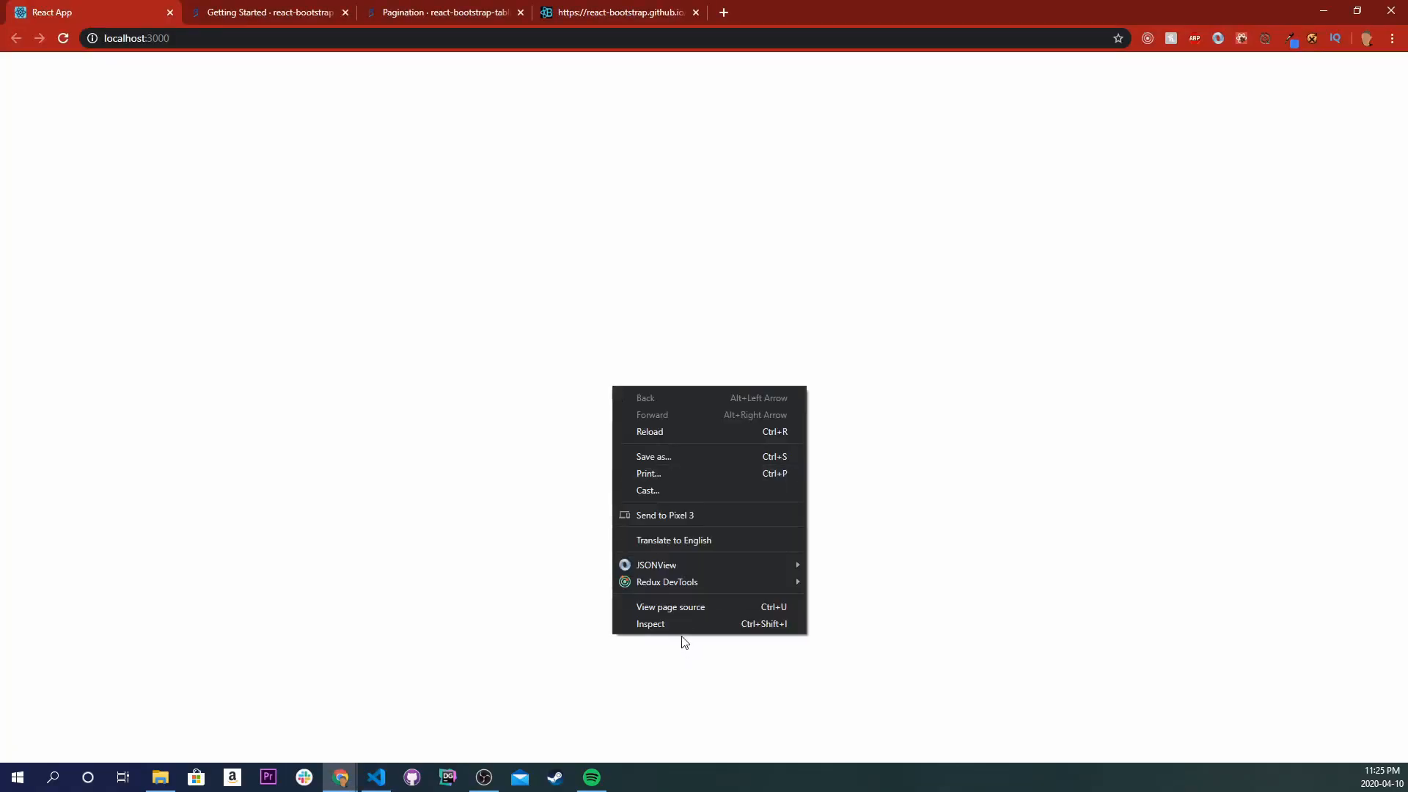
{"action": "left_click", "coordinate": [650, 623]}
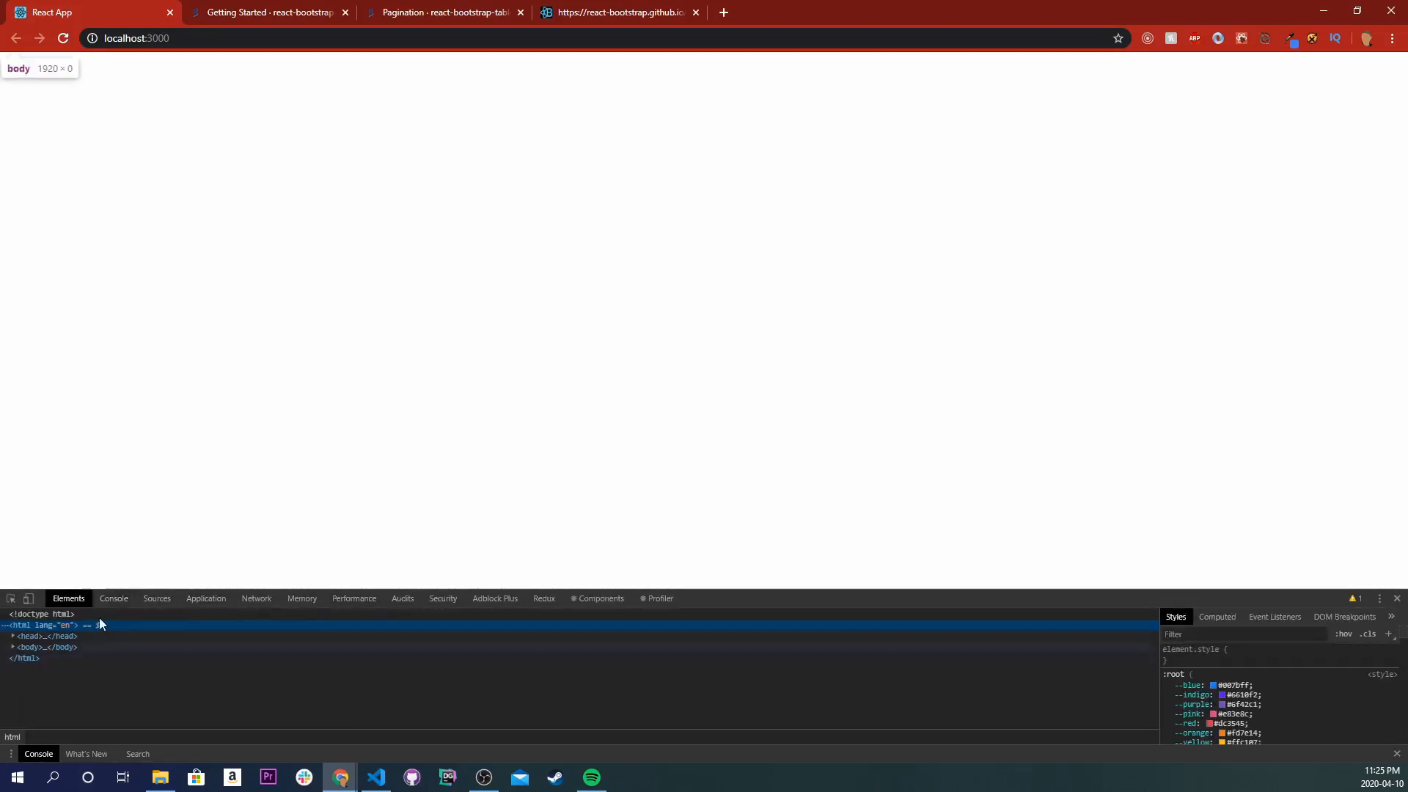
{"action": "left_click", "coordinate": [114, 599]}
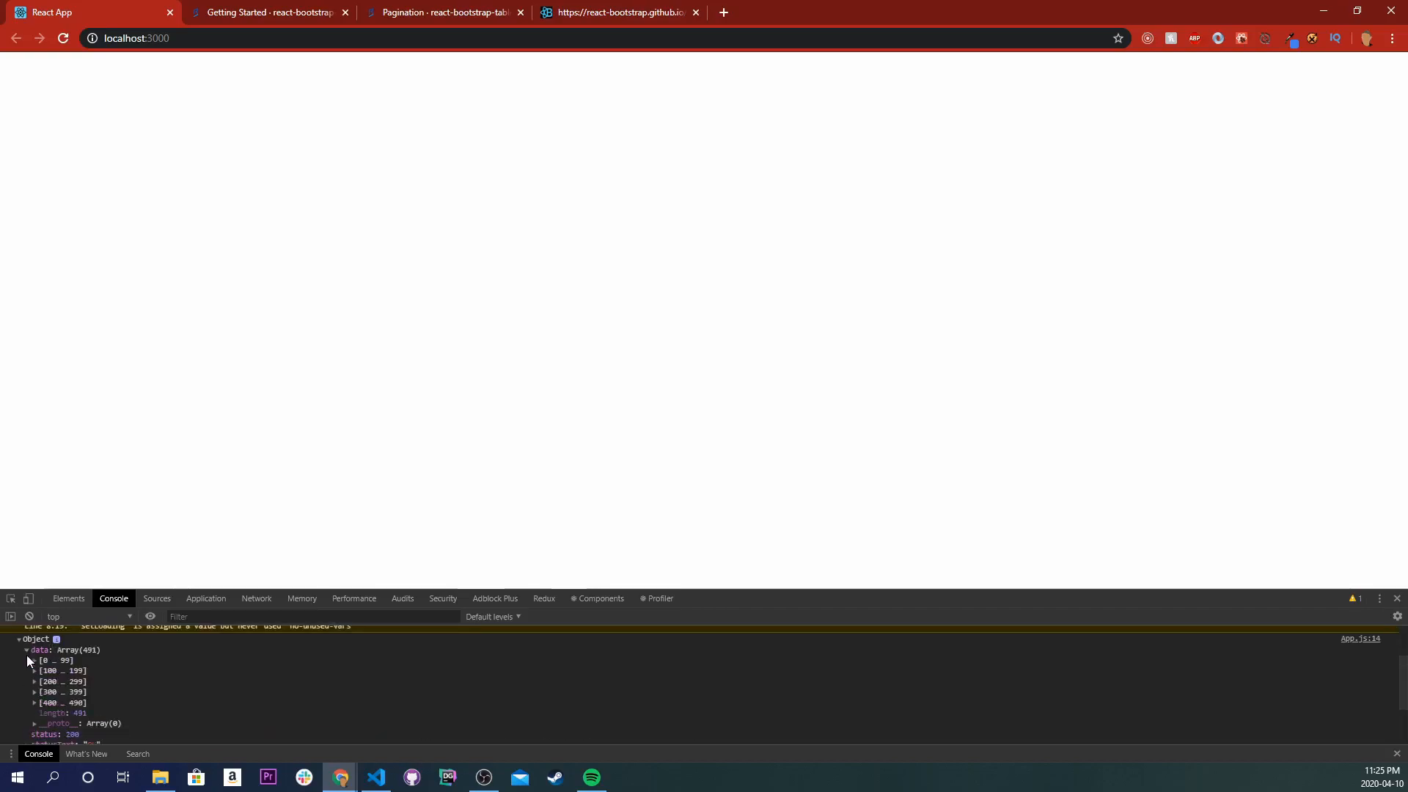
{"action": "mouse_move", "coordinate": [87, 678]}
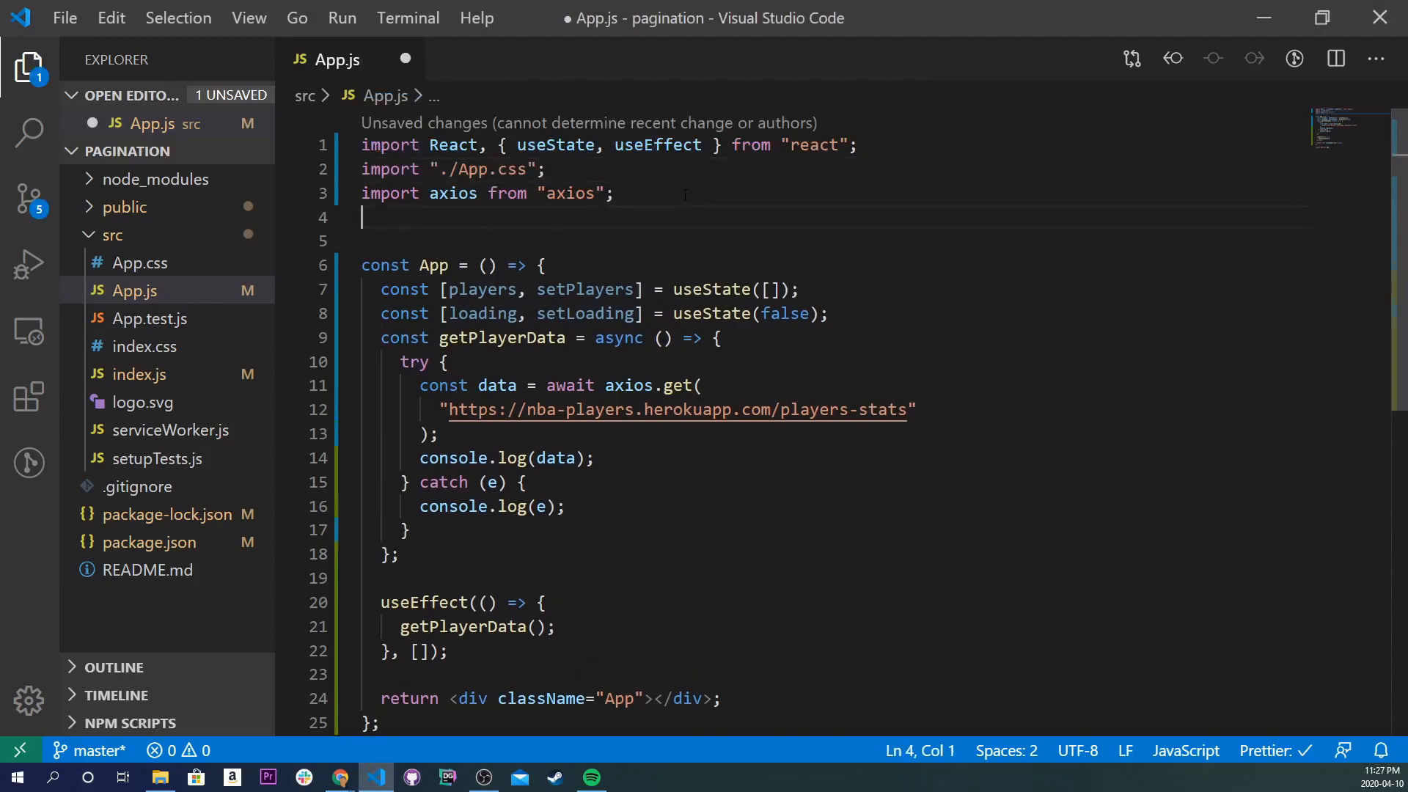
- Import BootstrapTable from 'react-bootstrap-table-next'
{"action": "type", "text": "import"}
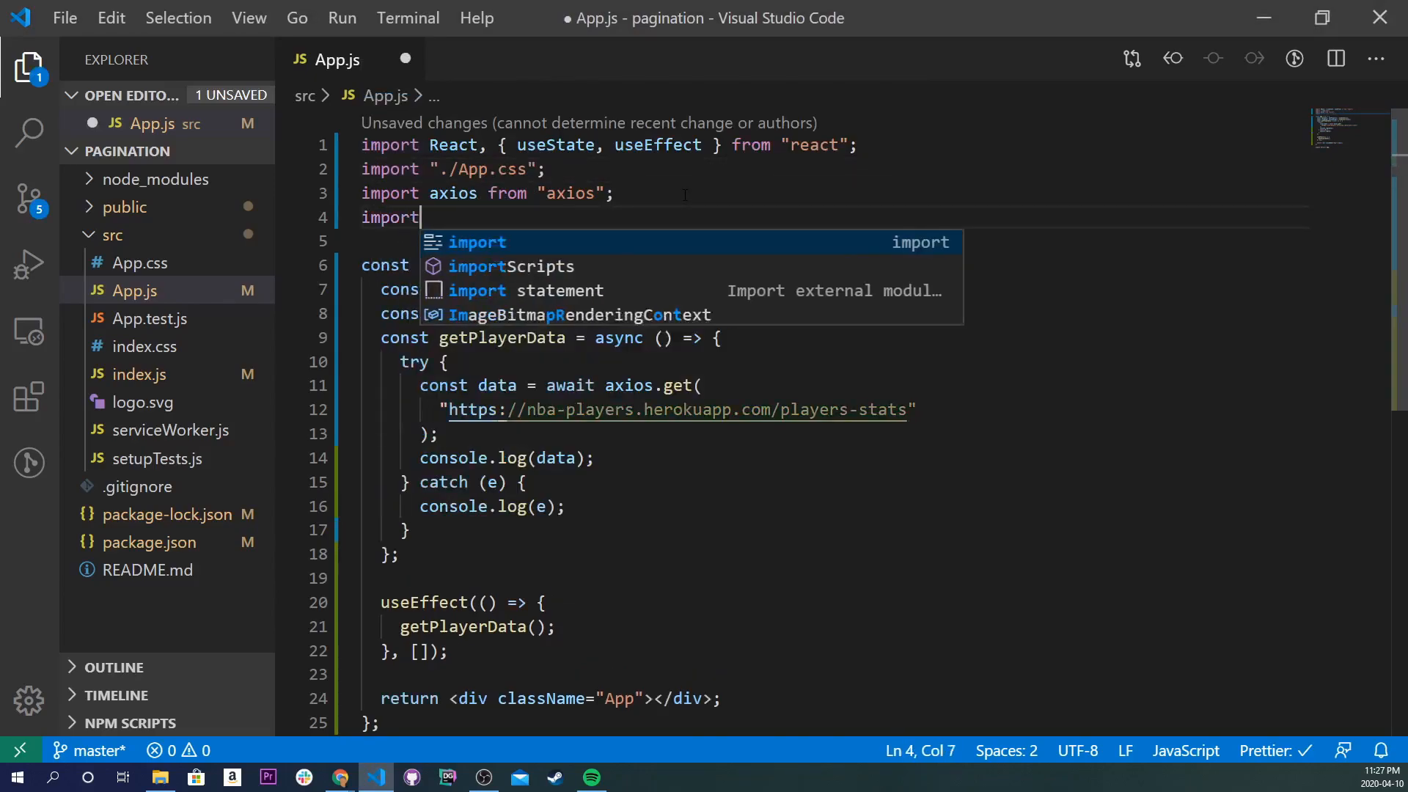
{"action": "type", "text": "Bootstrap"}
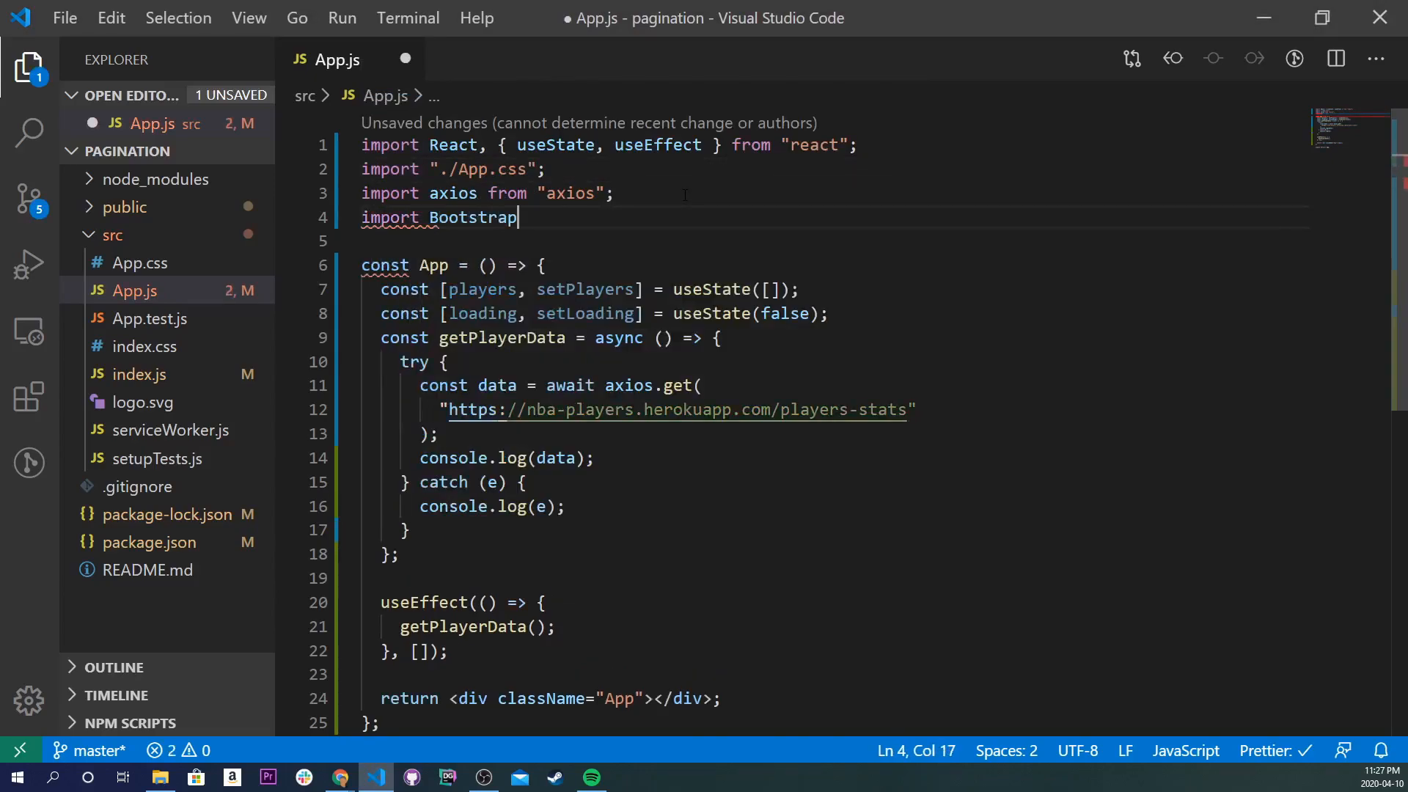
{"action": "type", "text": "Tabl"}
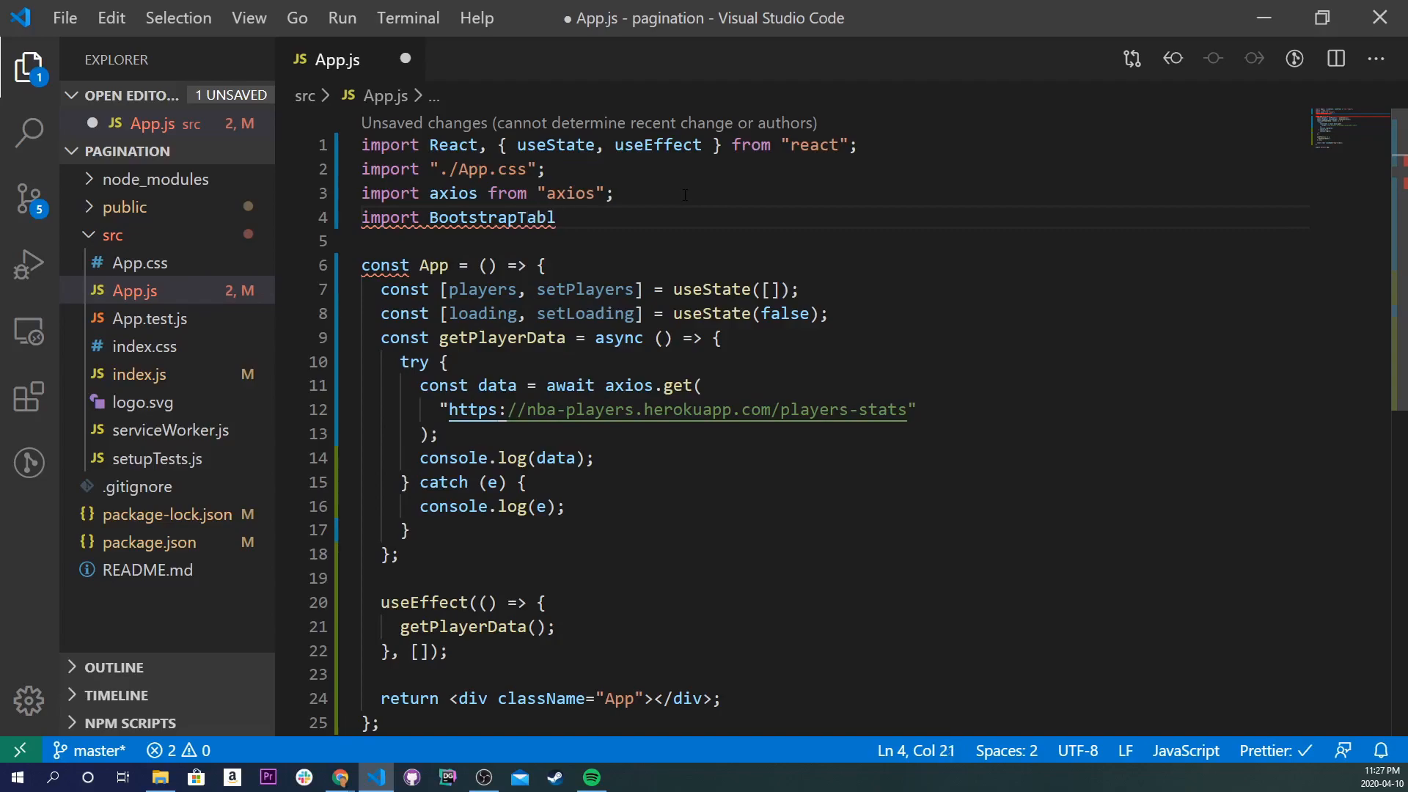
{"action": "type", "text": "e from '"}
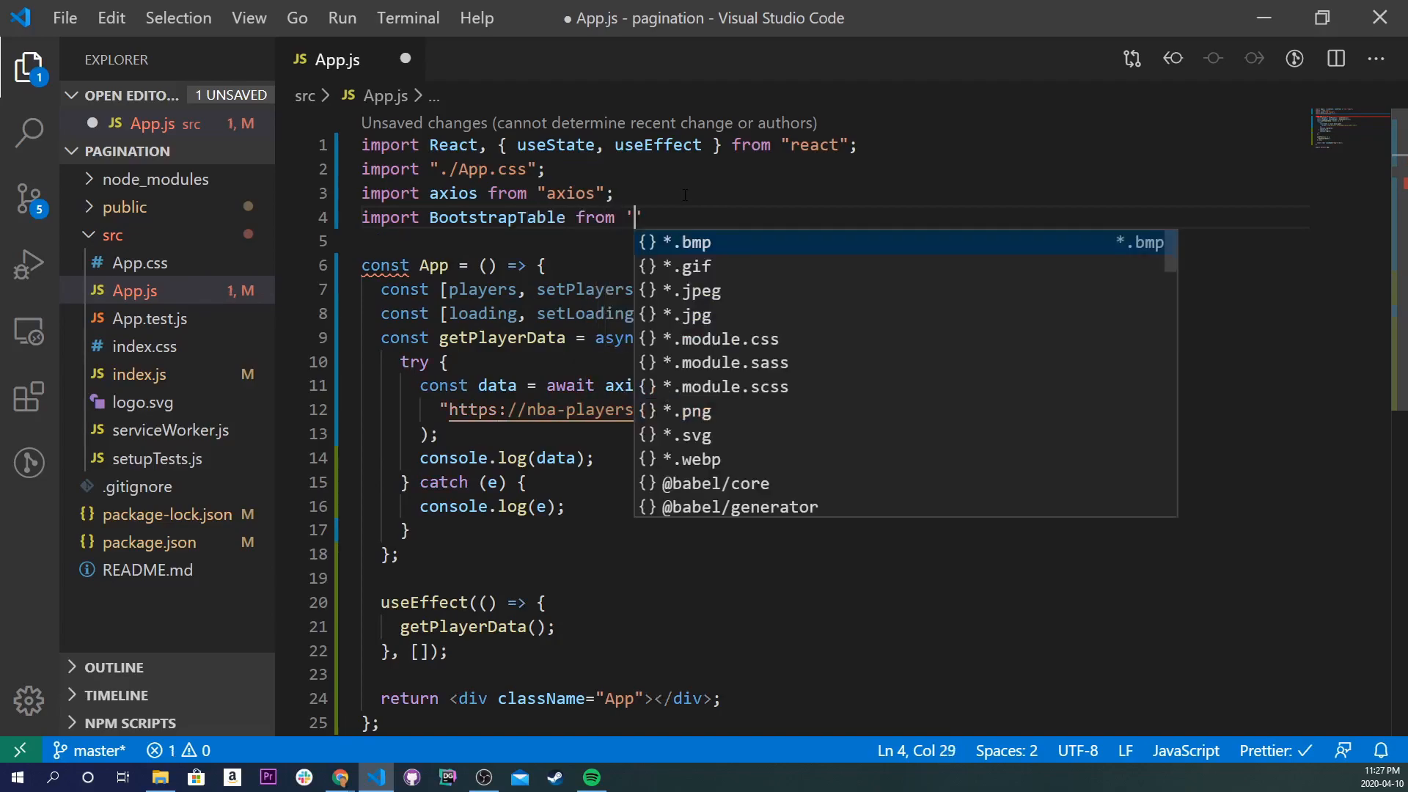
{"action": "type", "text": "reeac"}
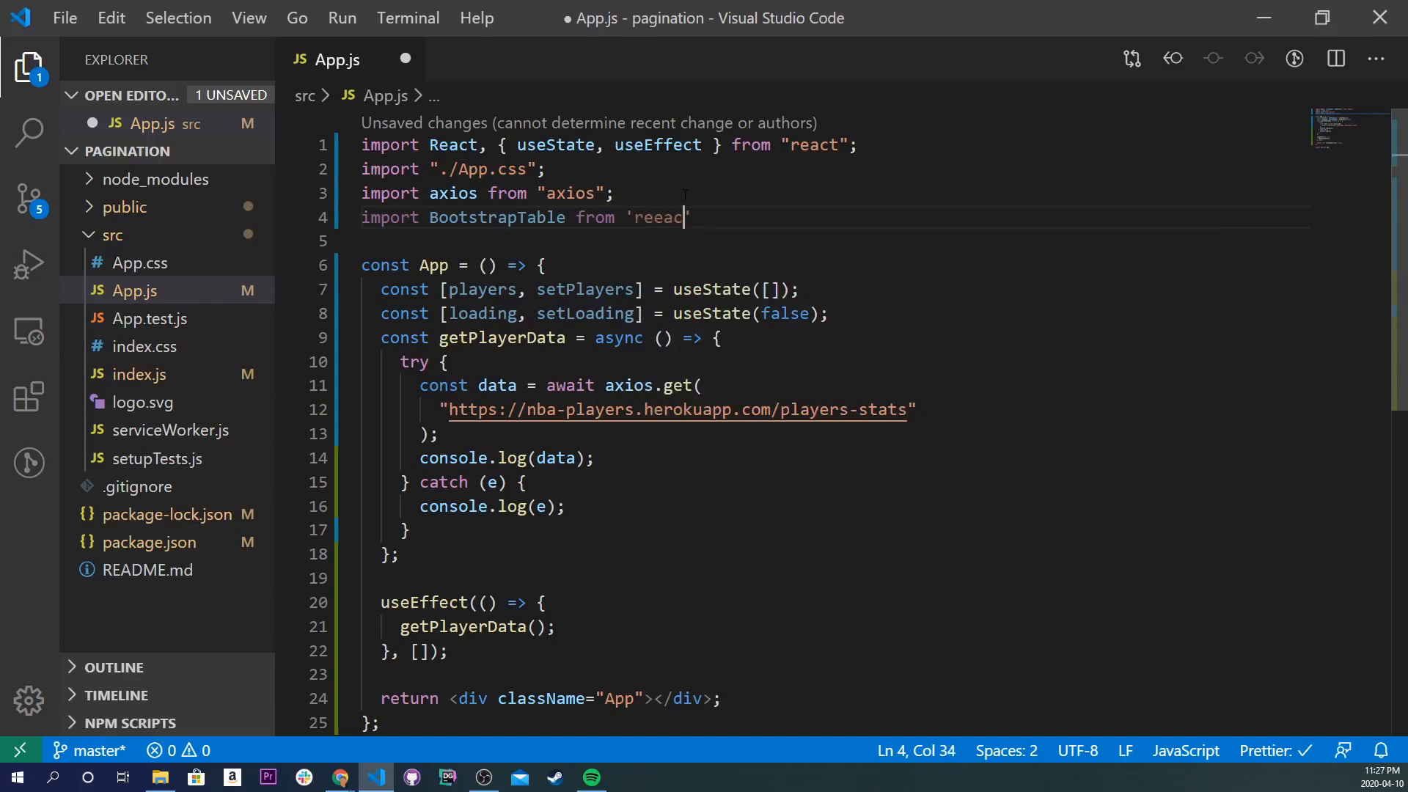
{"action": "key", "text": "Backspace"}
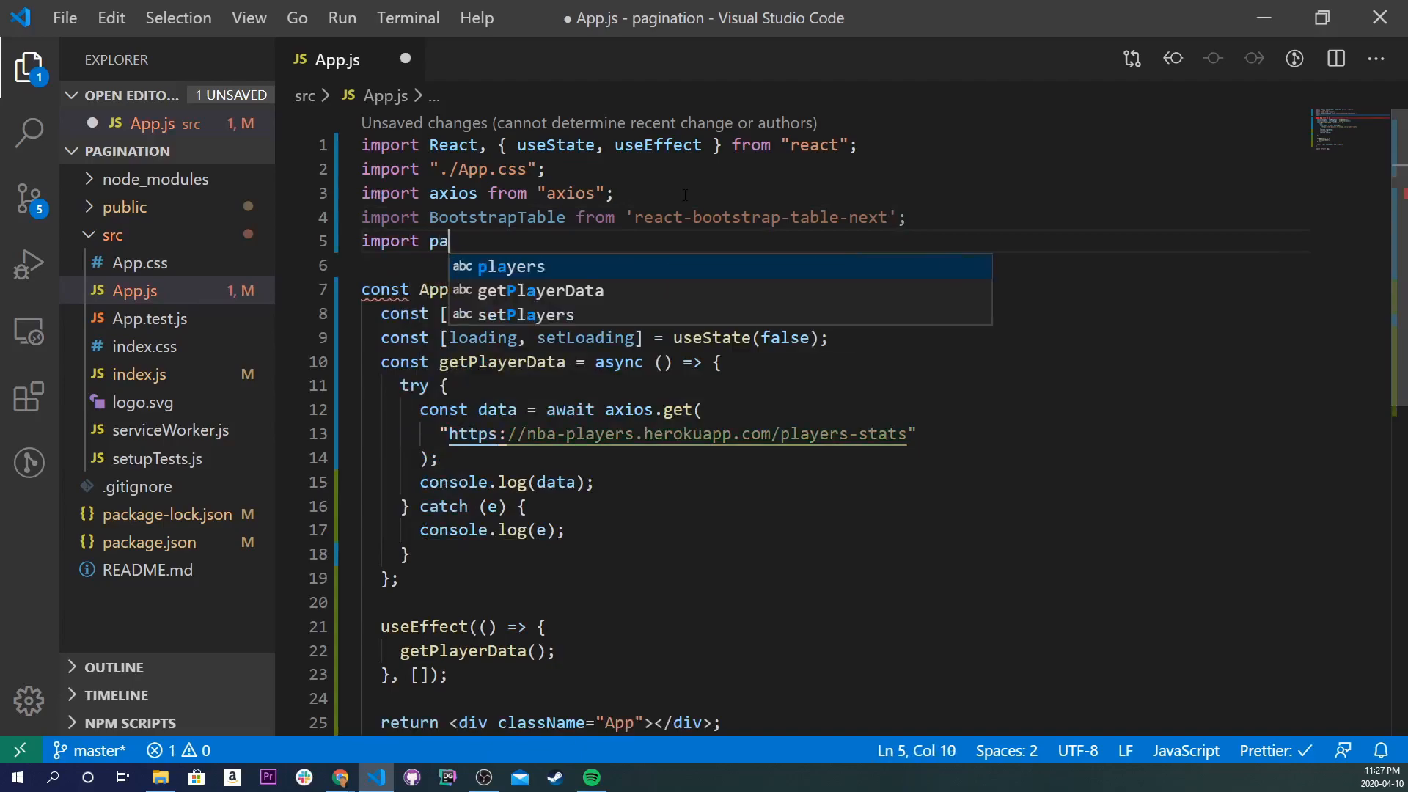
- Import paginationFactory from "react-bootstrap-table2-paginator"
{"action": "type", "text": "g"}
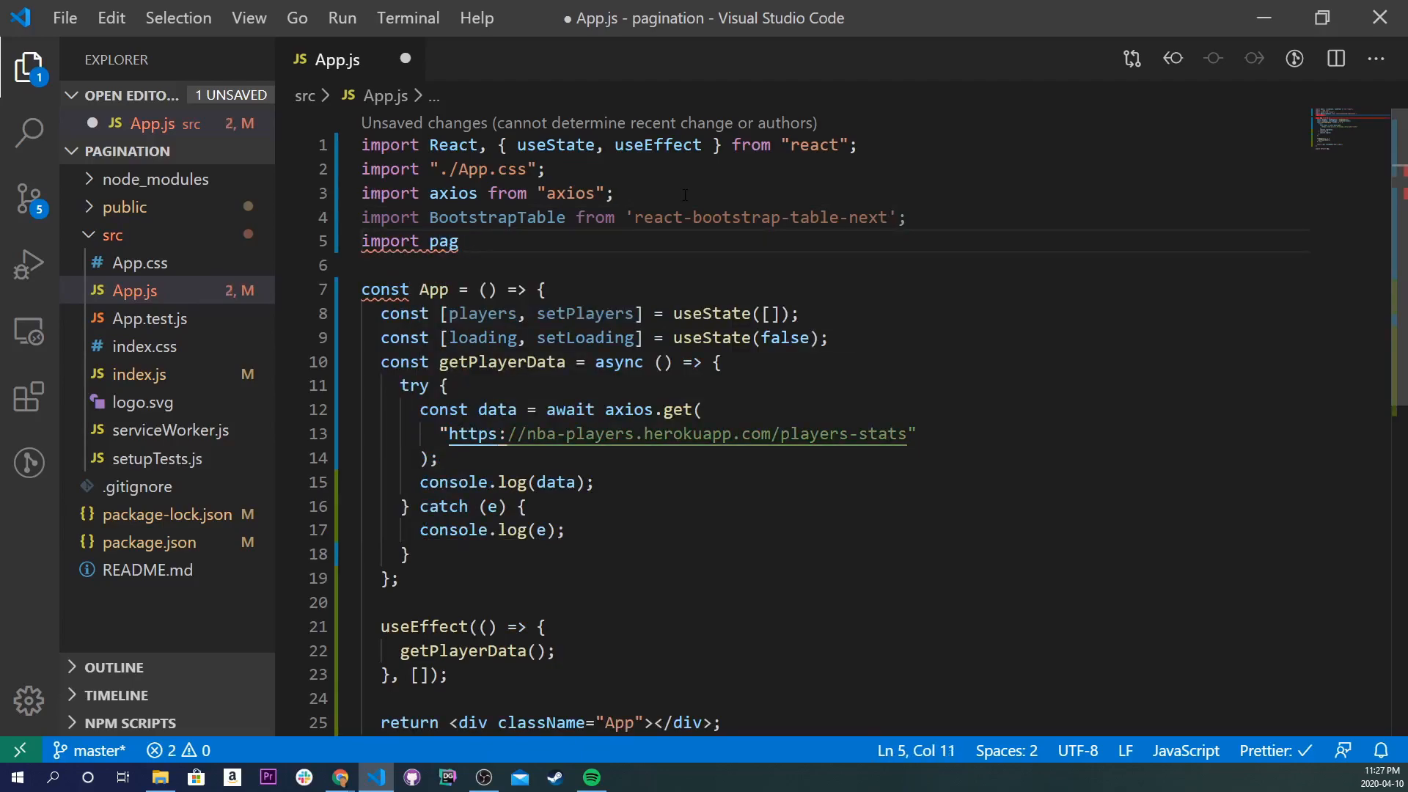
{"action": "type", "text": "ination"}
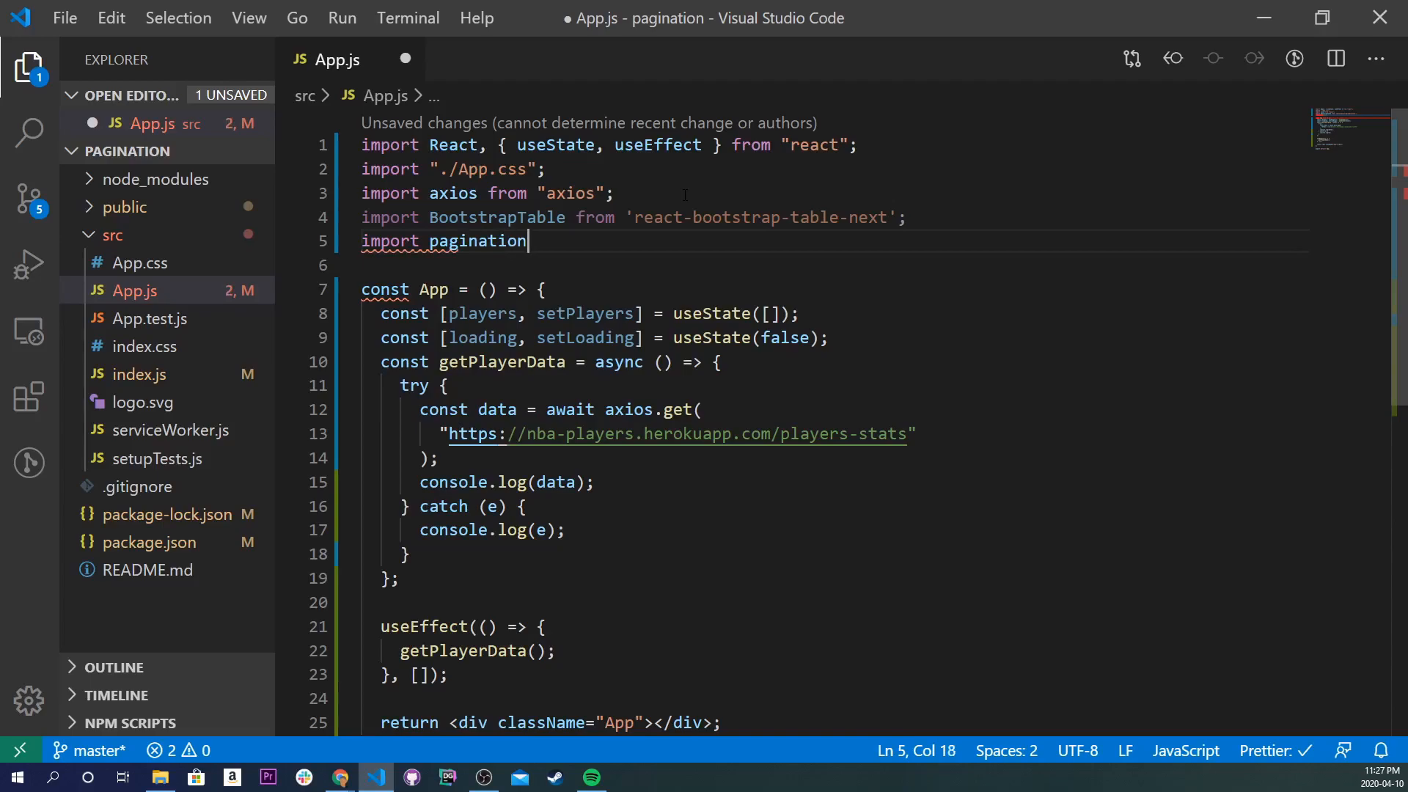
{"action": "type", "text": "Facto"}
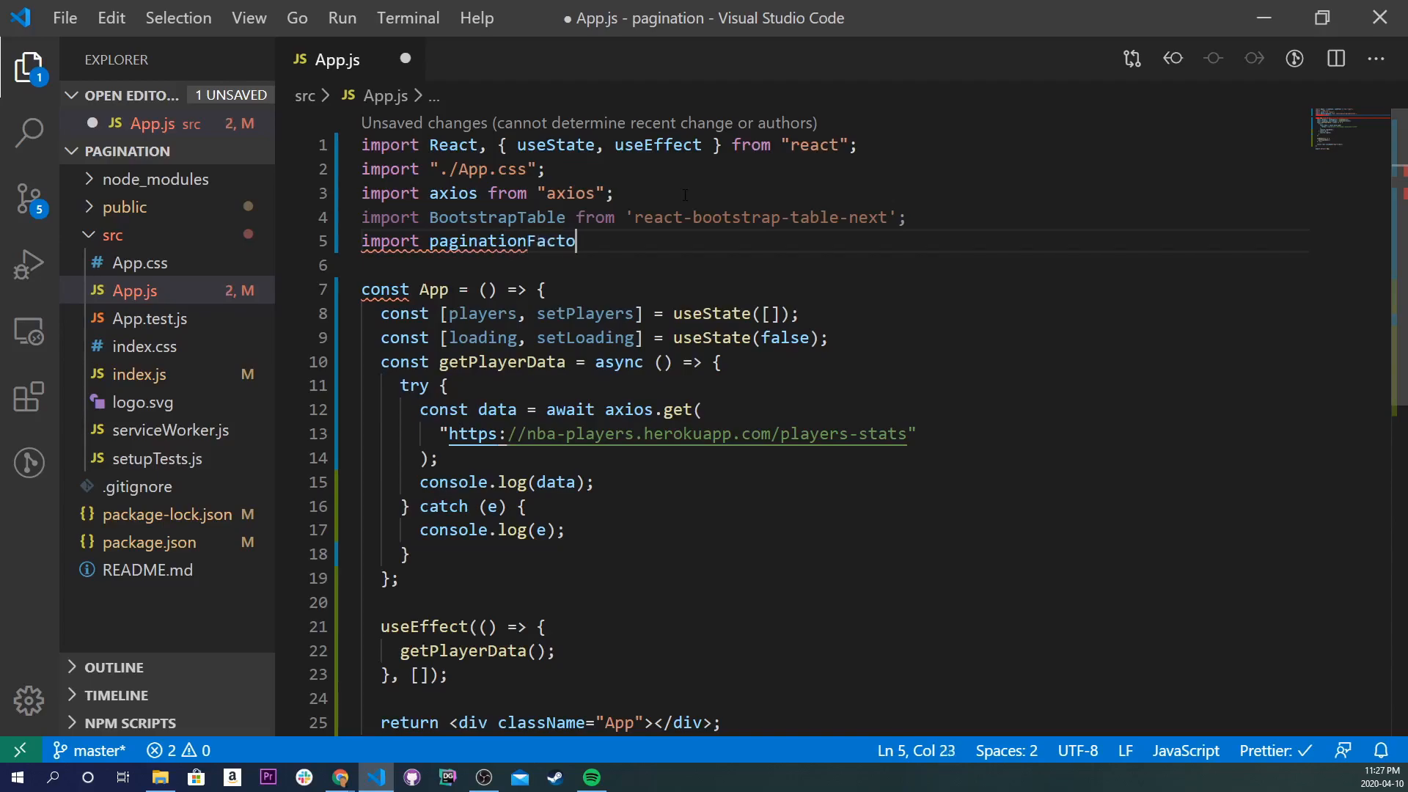
{"action": "type", "text": "ry from"}
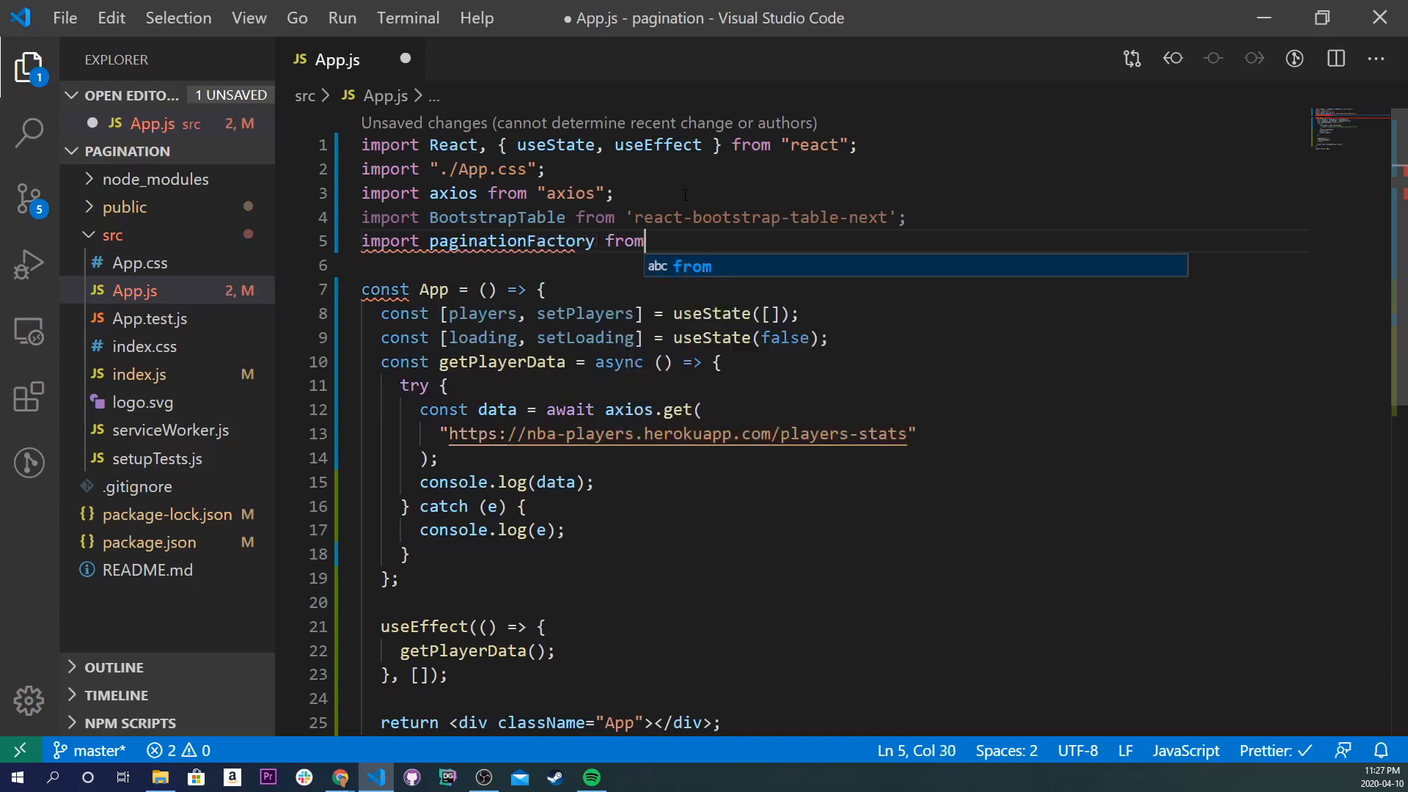
{"action": "type", "text": "\"react-bootstrap-table2-paginator\";"}
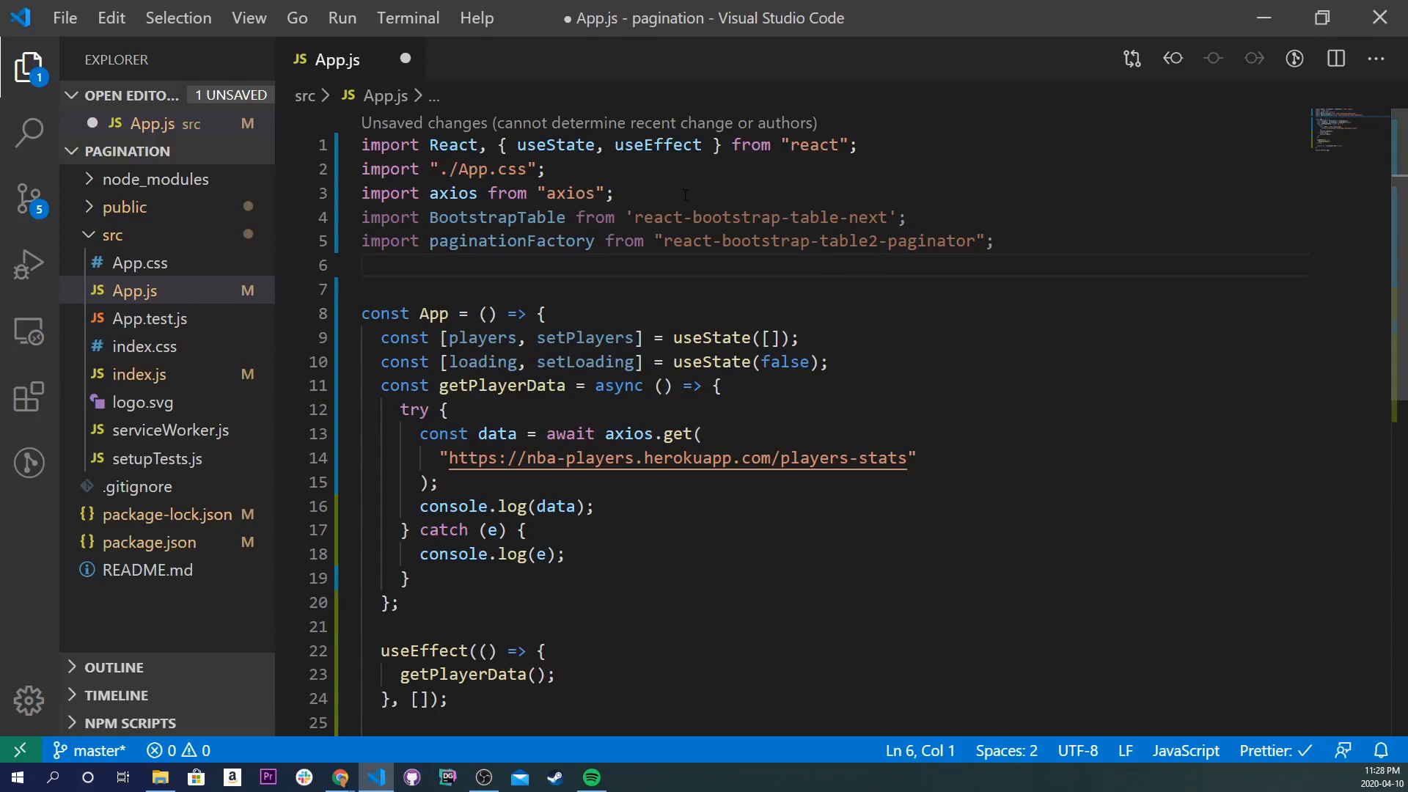
- Begin an import * as ReactBootStrap statement
{"action": "type", "text": "import"}
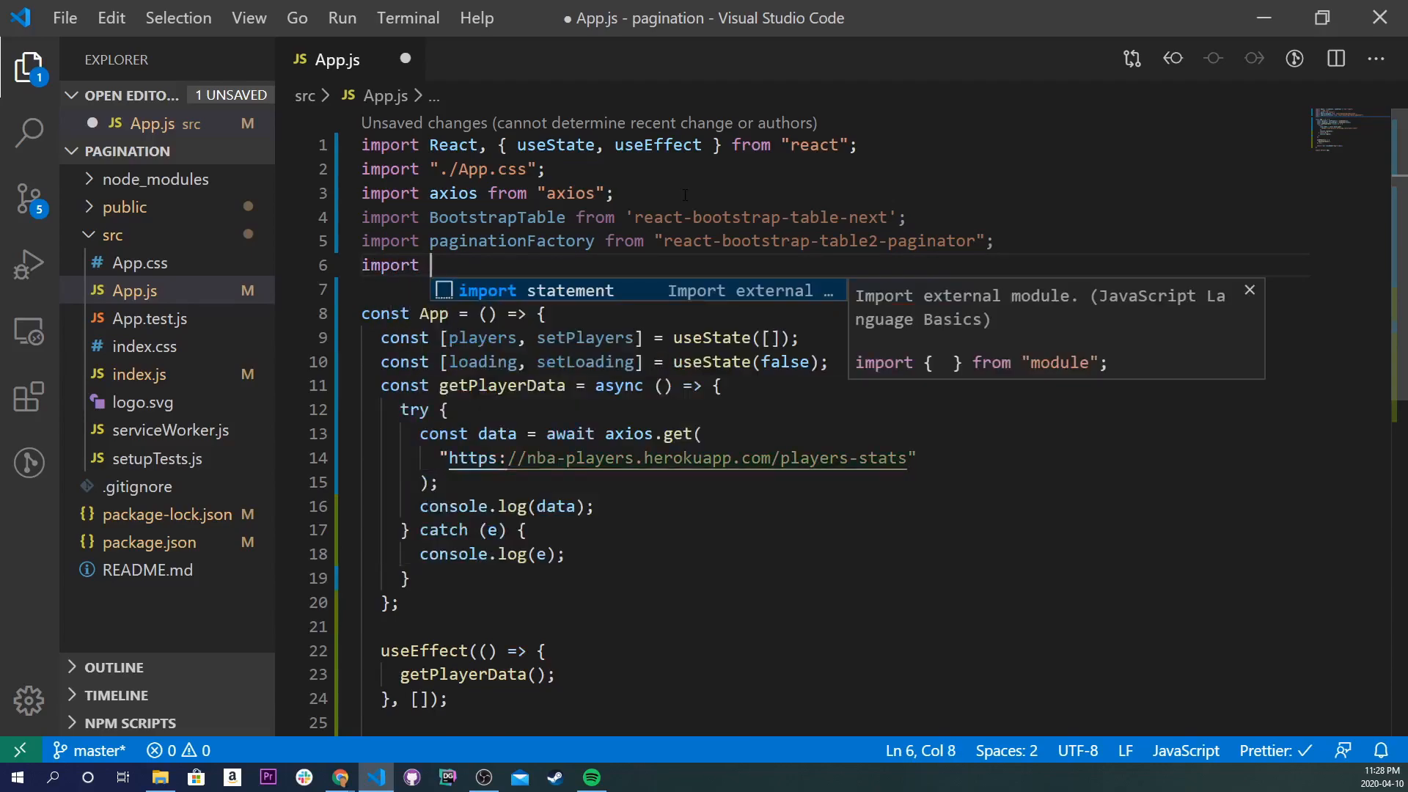
{"action": "type", "text": "* as React"}
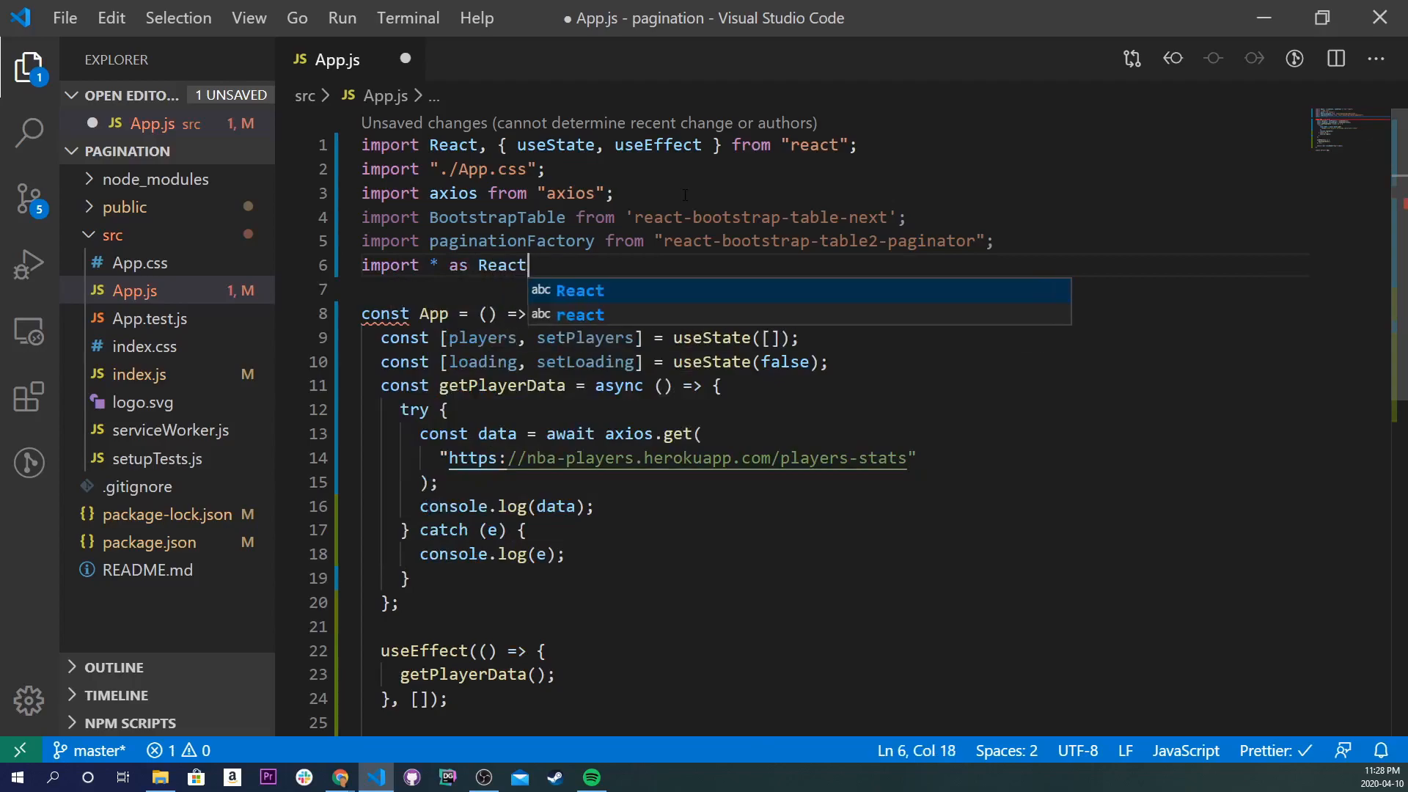
{"action": "type", "text": "BootStrap from '"}
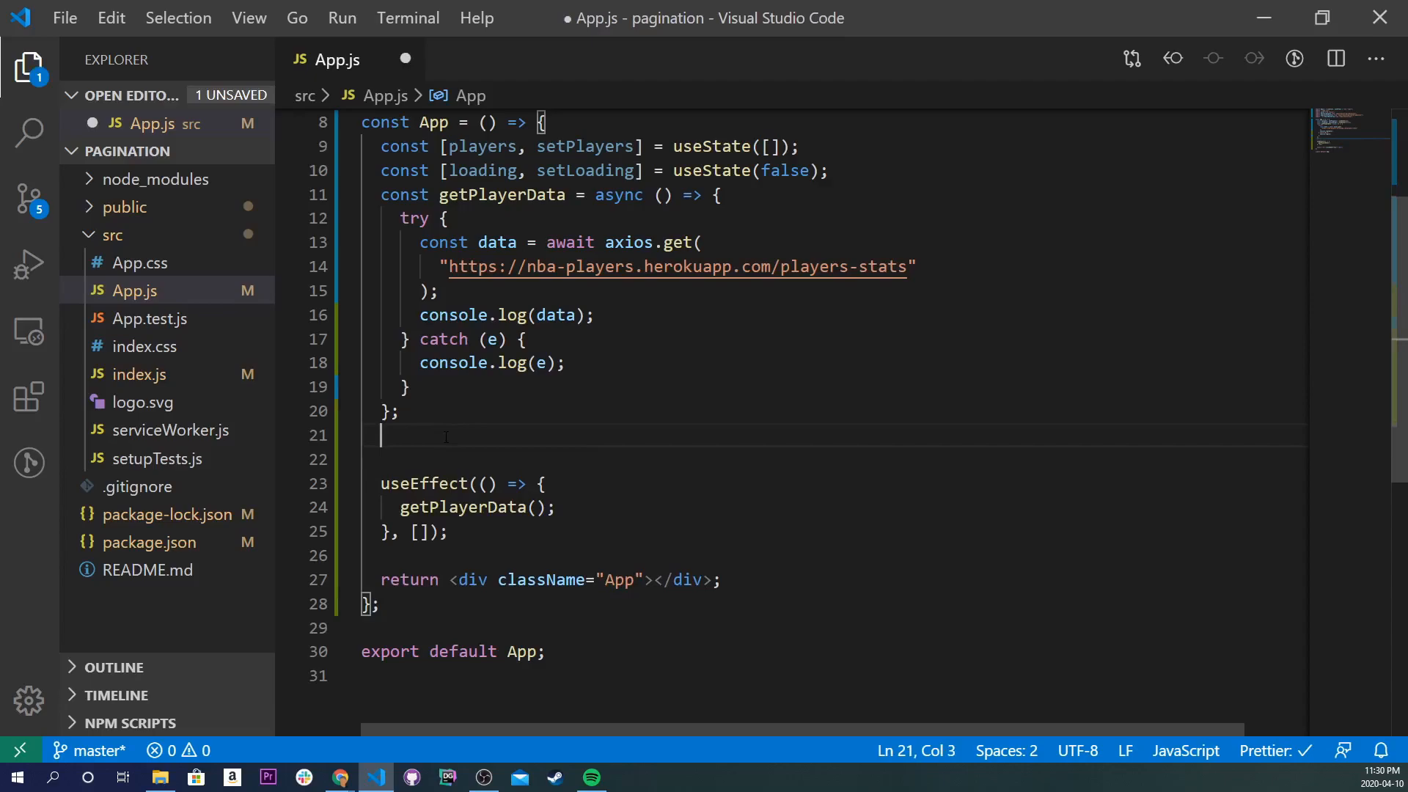
- Define const columns with a first entry: dataField "name", text "Player Name"
{"action": "type", "text": "const columns"}
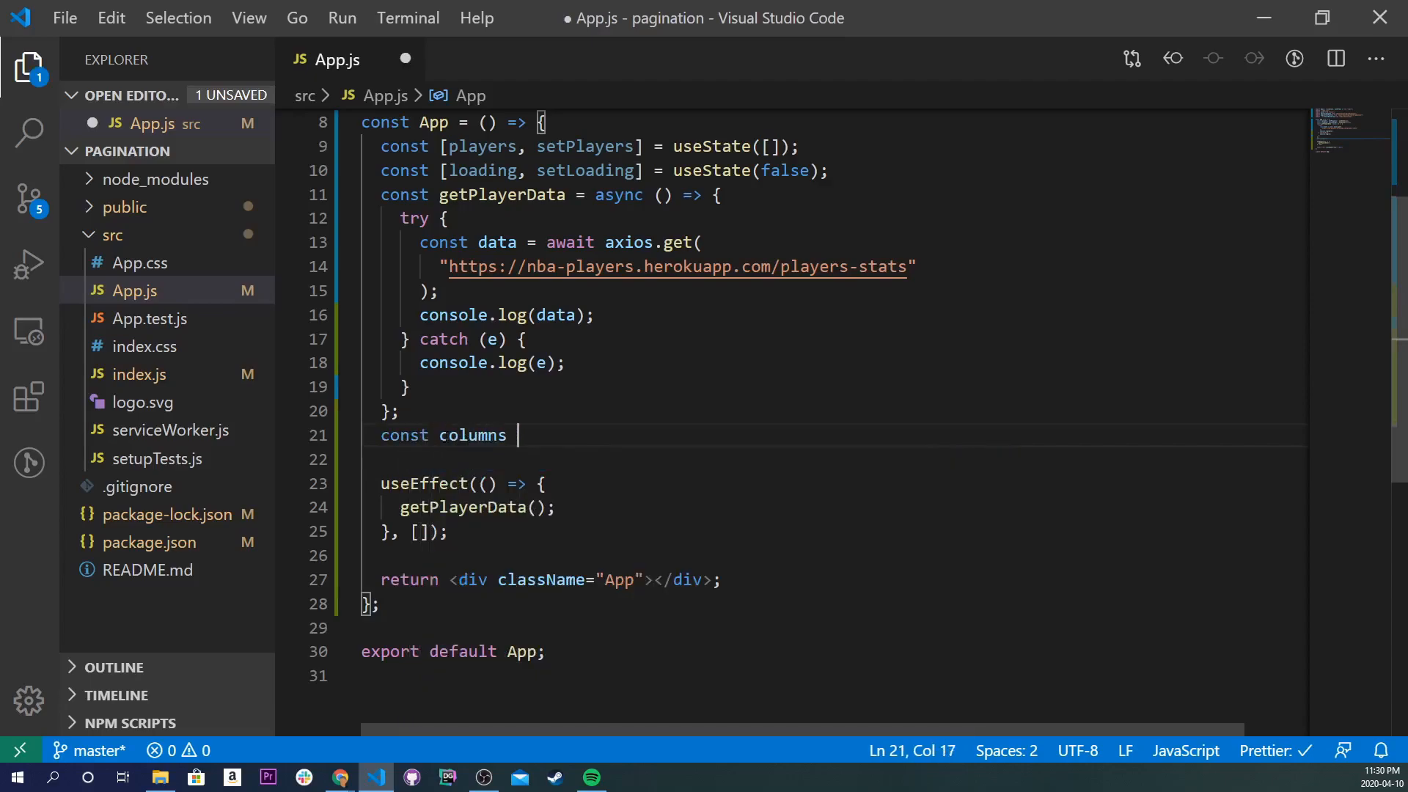
{"action": "type", "text": "= ["}
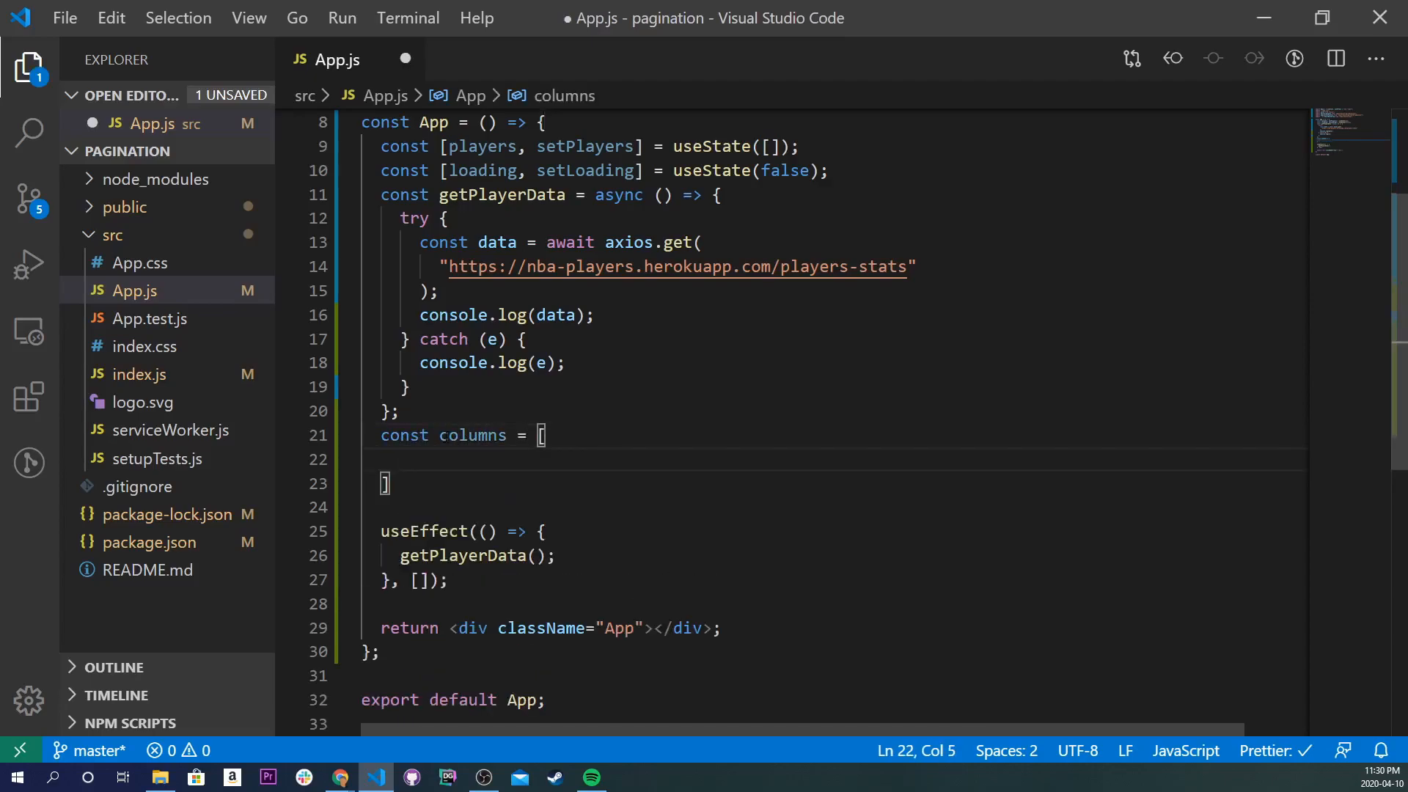
{"action": "type", "text": "{"}
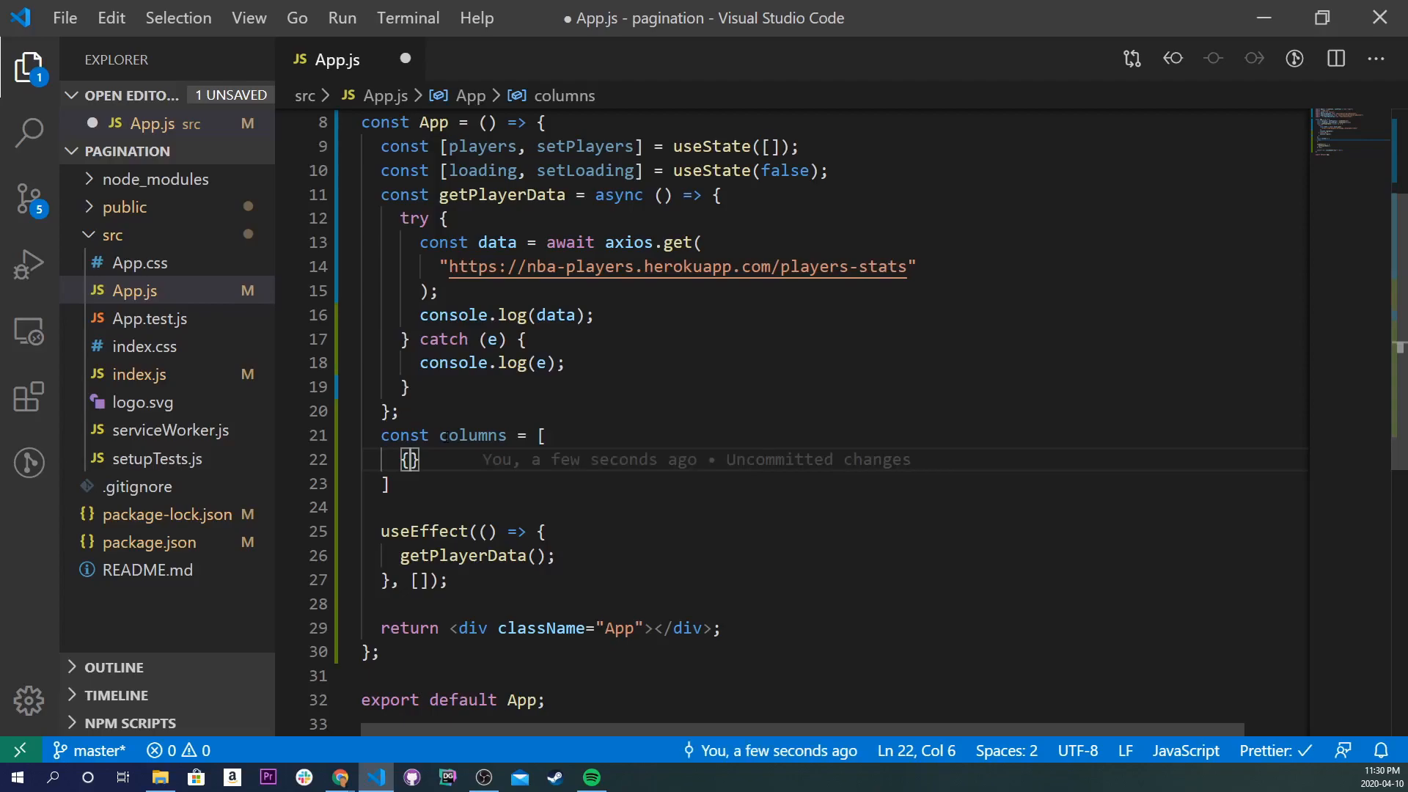
{"action": "type", "text": "data"}
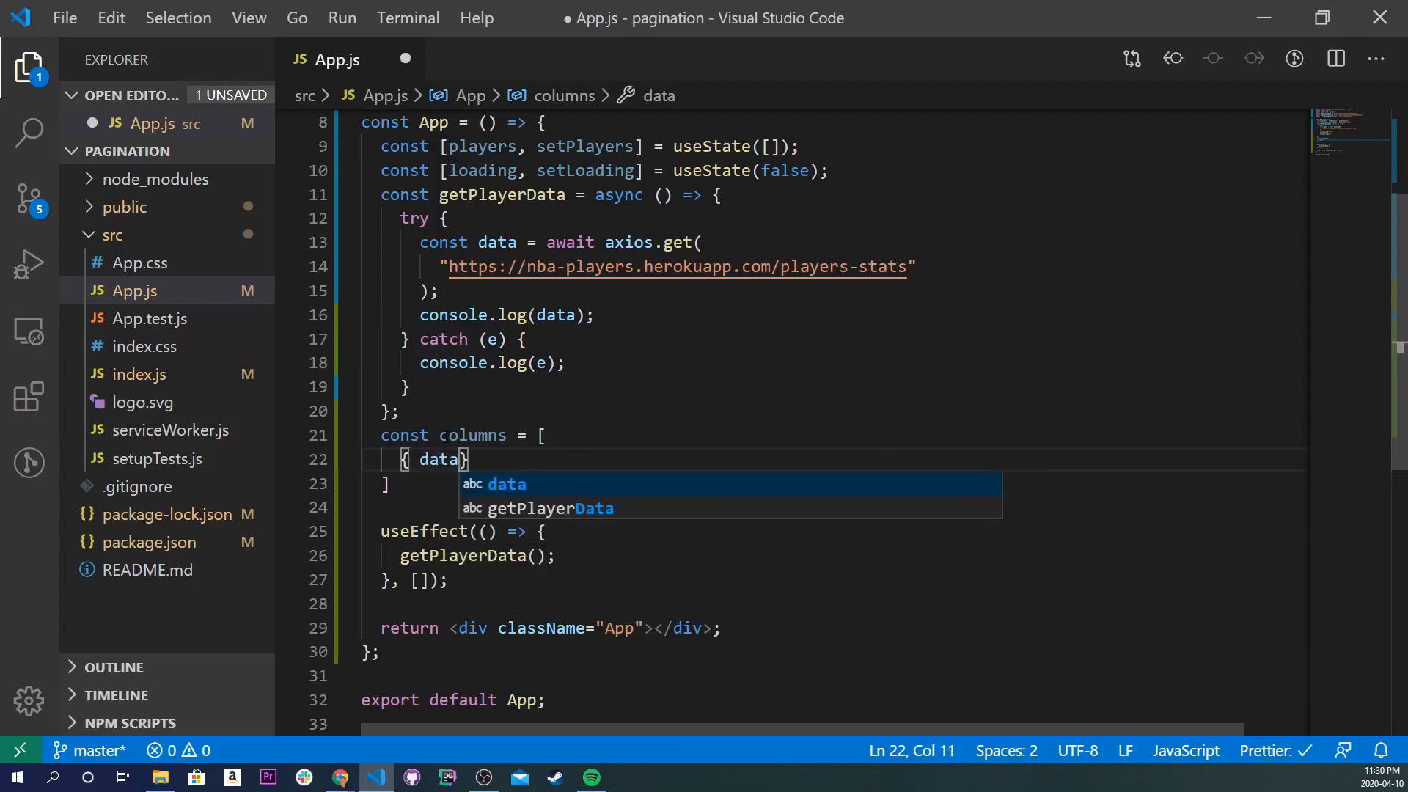
{"action": "type", "text": "Fie"}
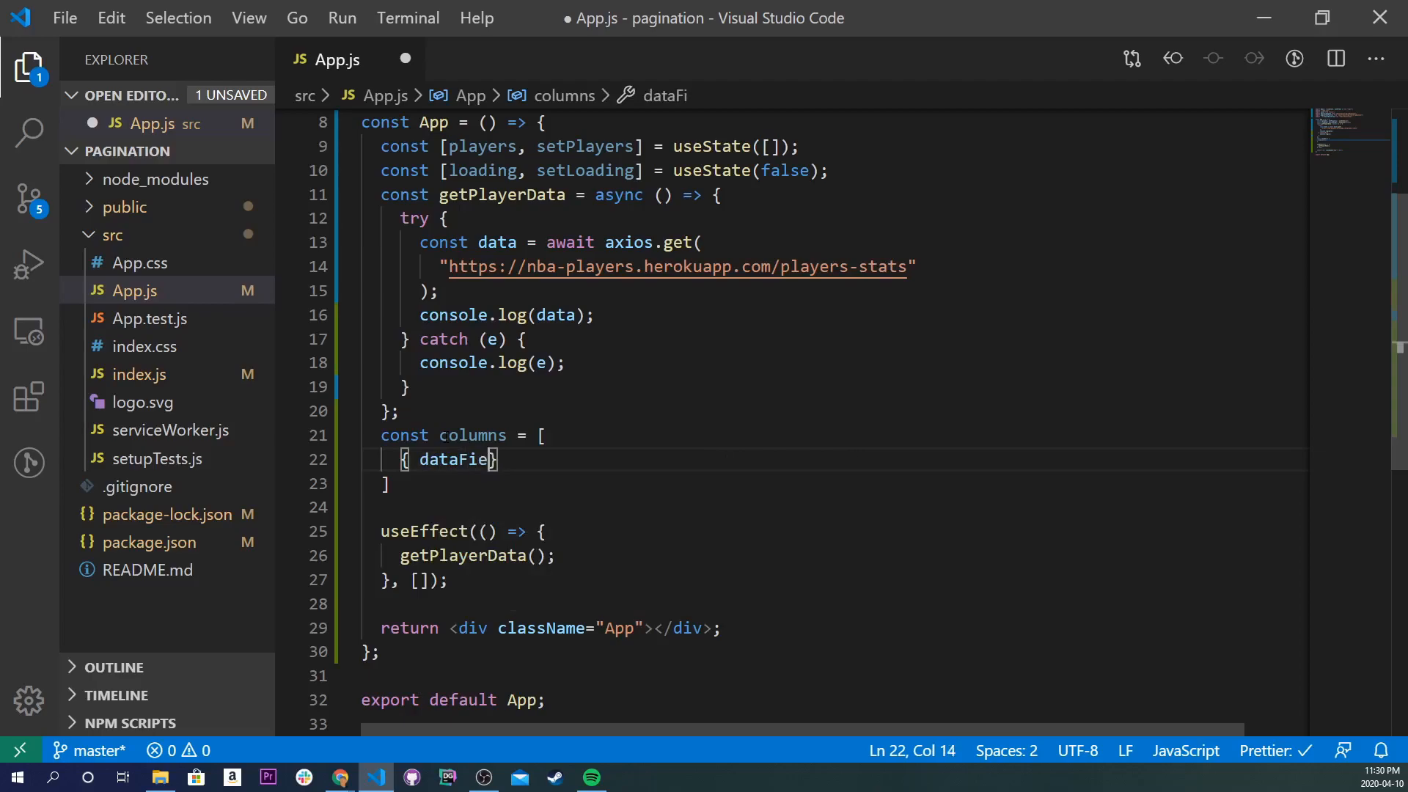
{"action": "type", "text": "ld:"}
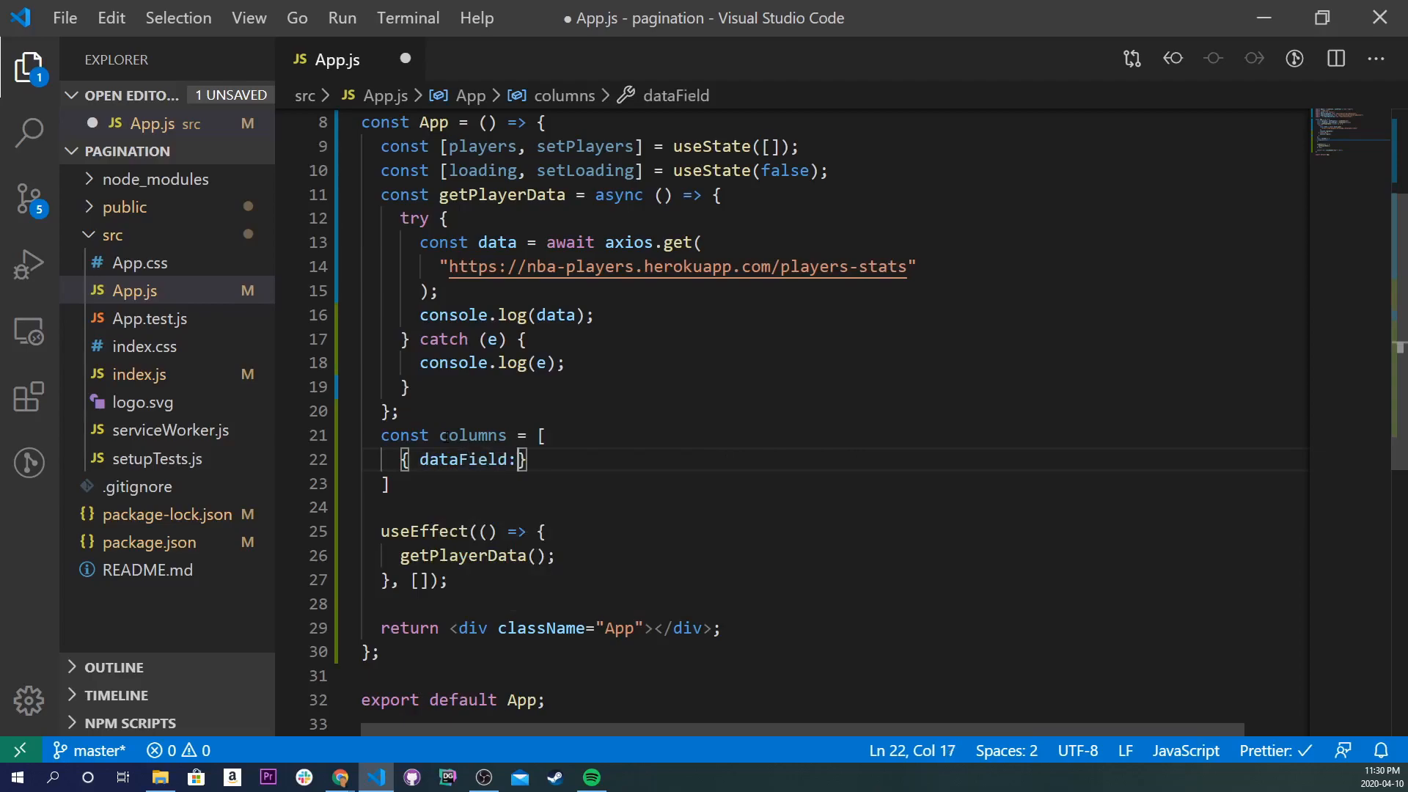
{"action": "type", "text": "\"name\""}
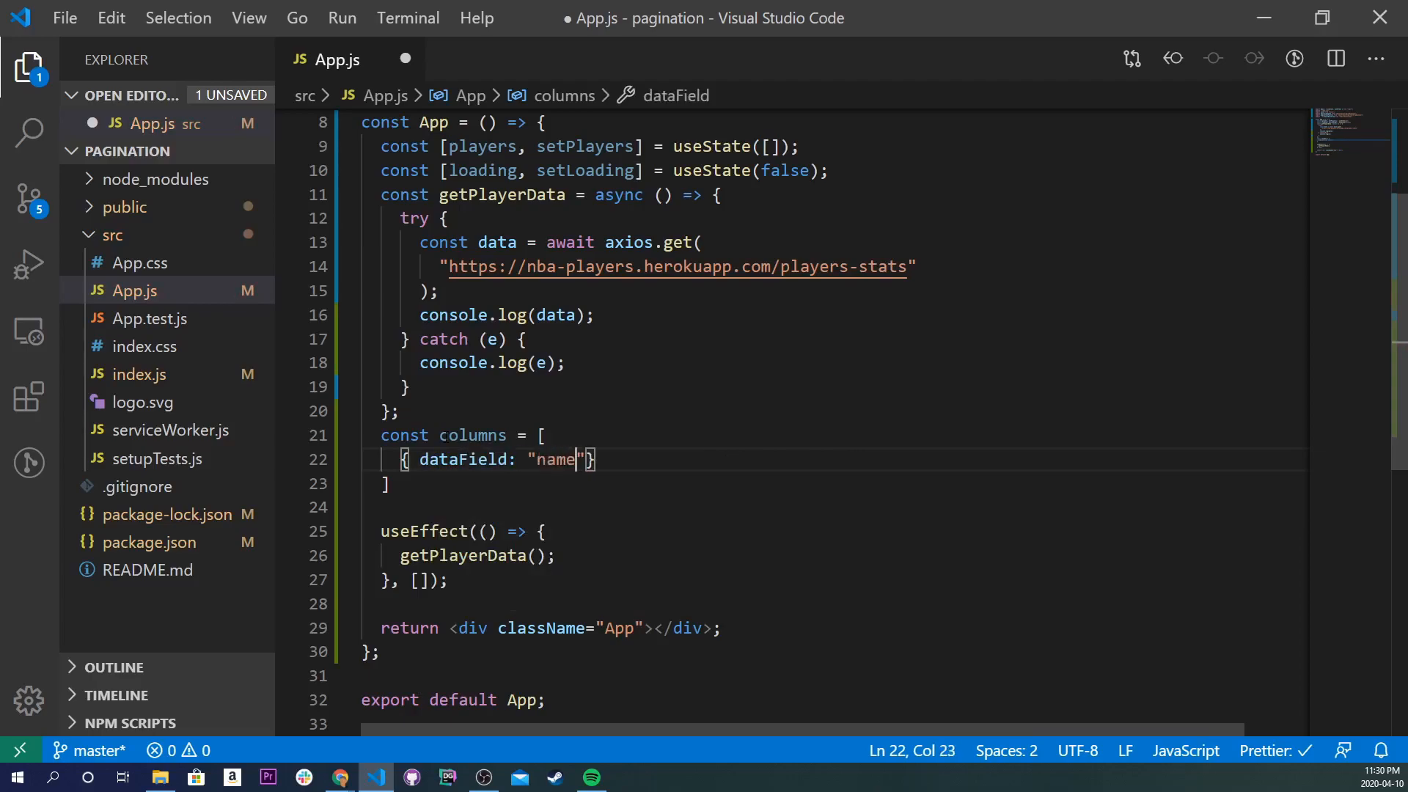
{"action": "type", "text": ", text"}
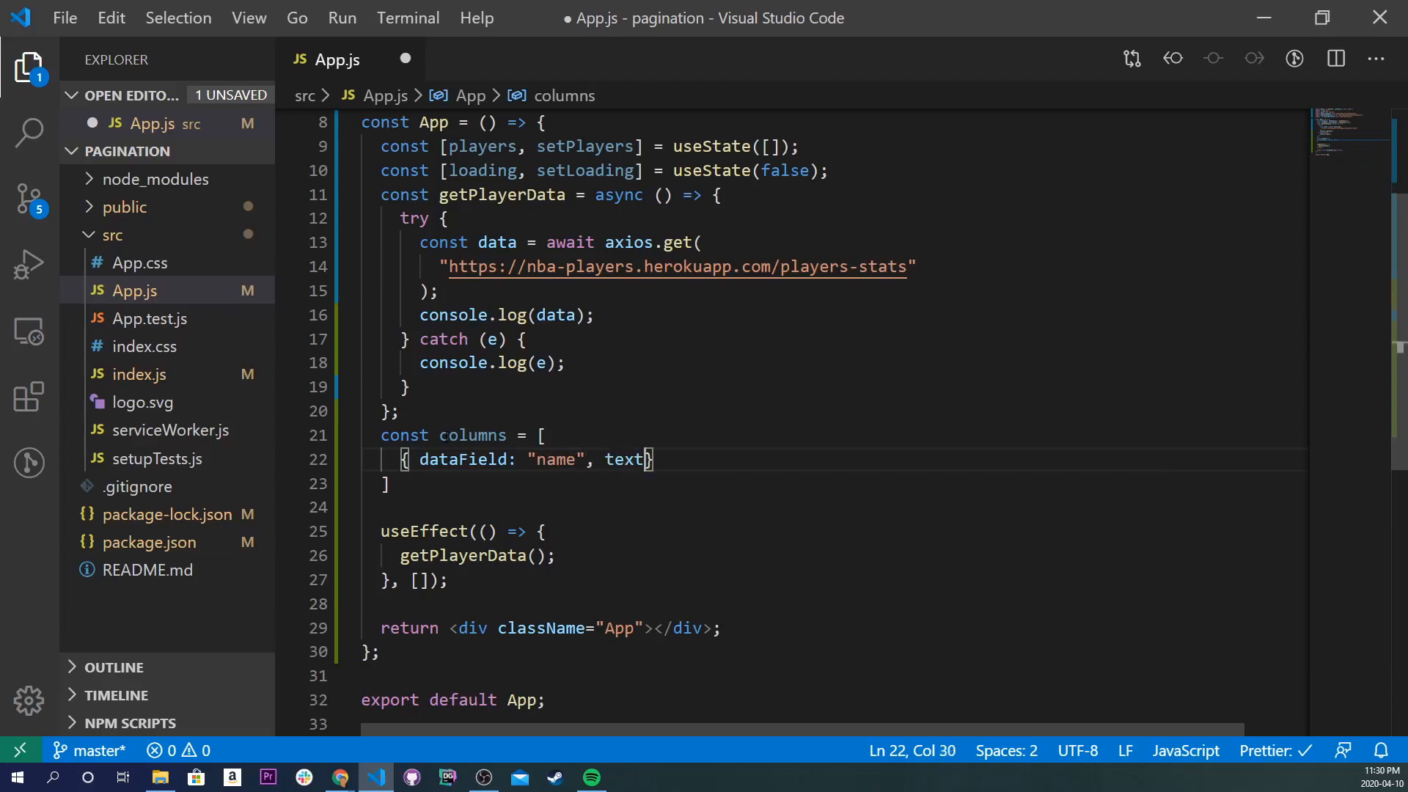
{"action": "type", "text": ": \"\""}
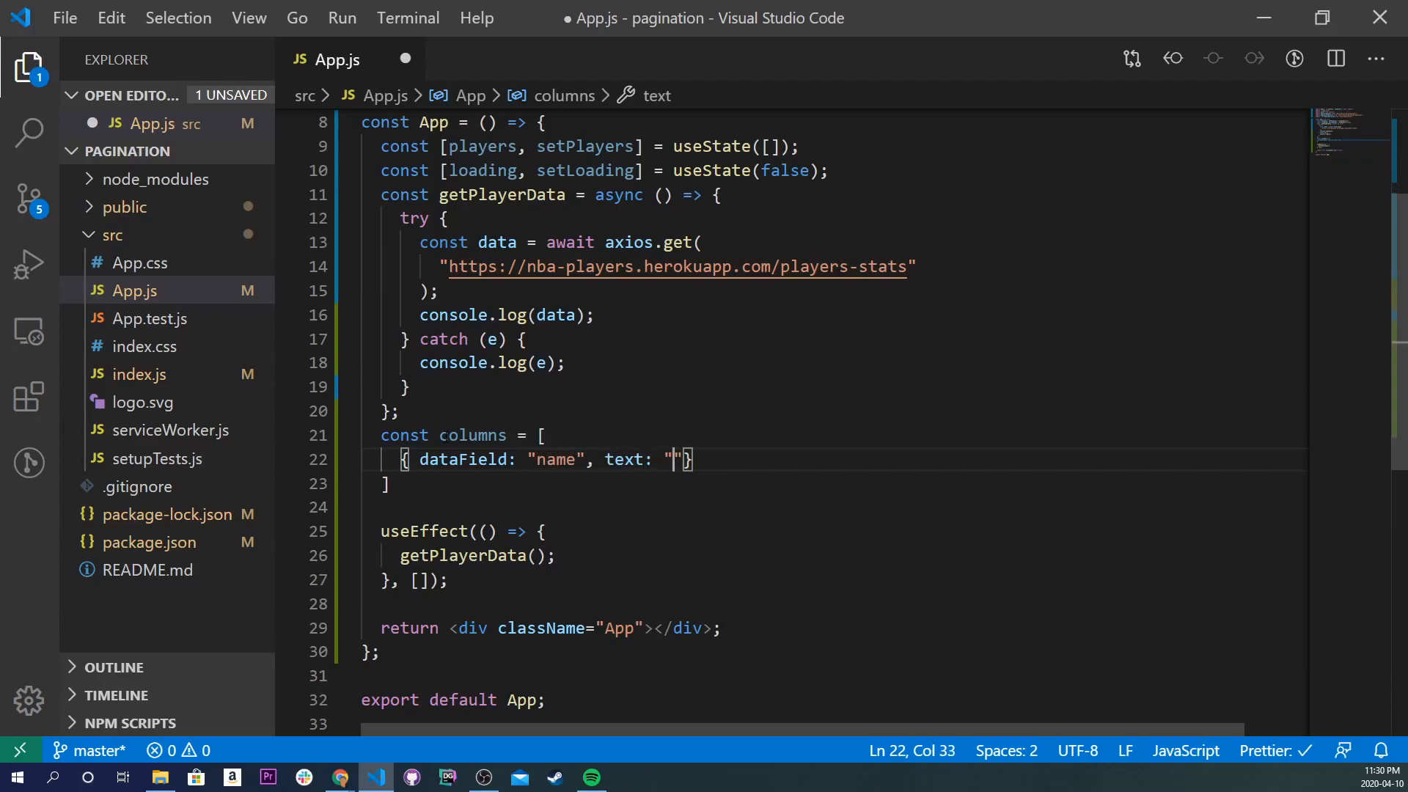
{"action": "type", "text": "Player Name"}
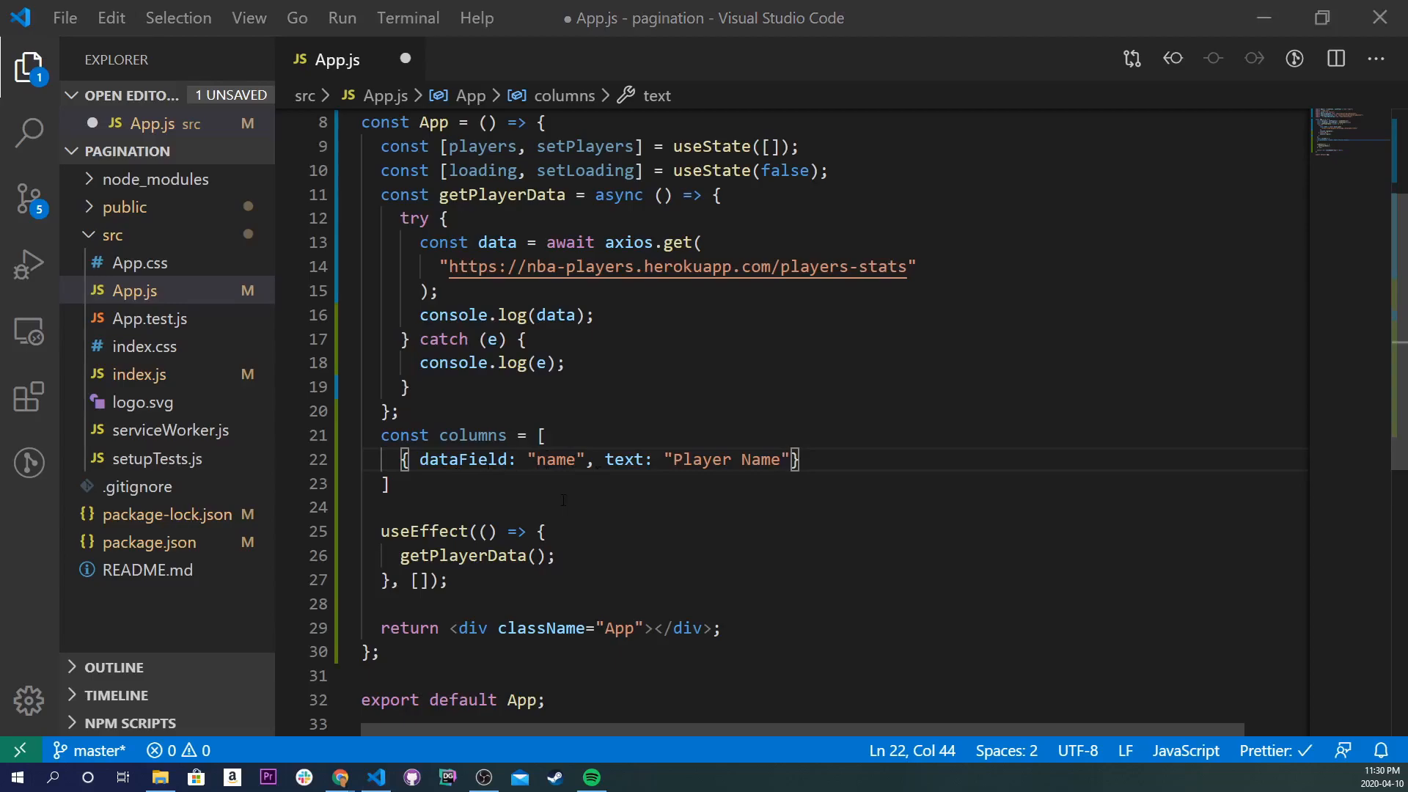
{"action": "left_click", "coordinate": [340, 777]}
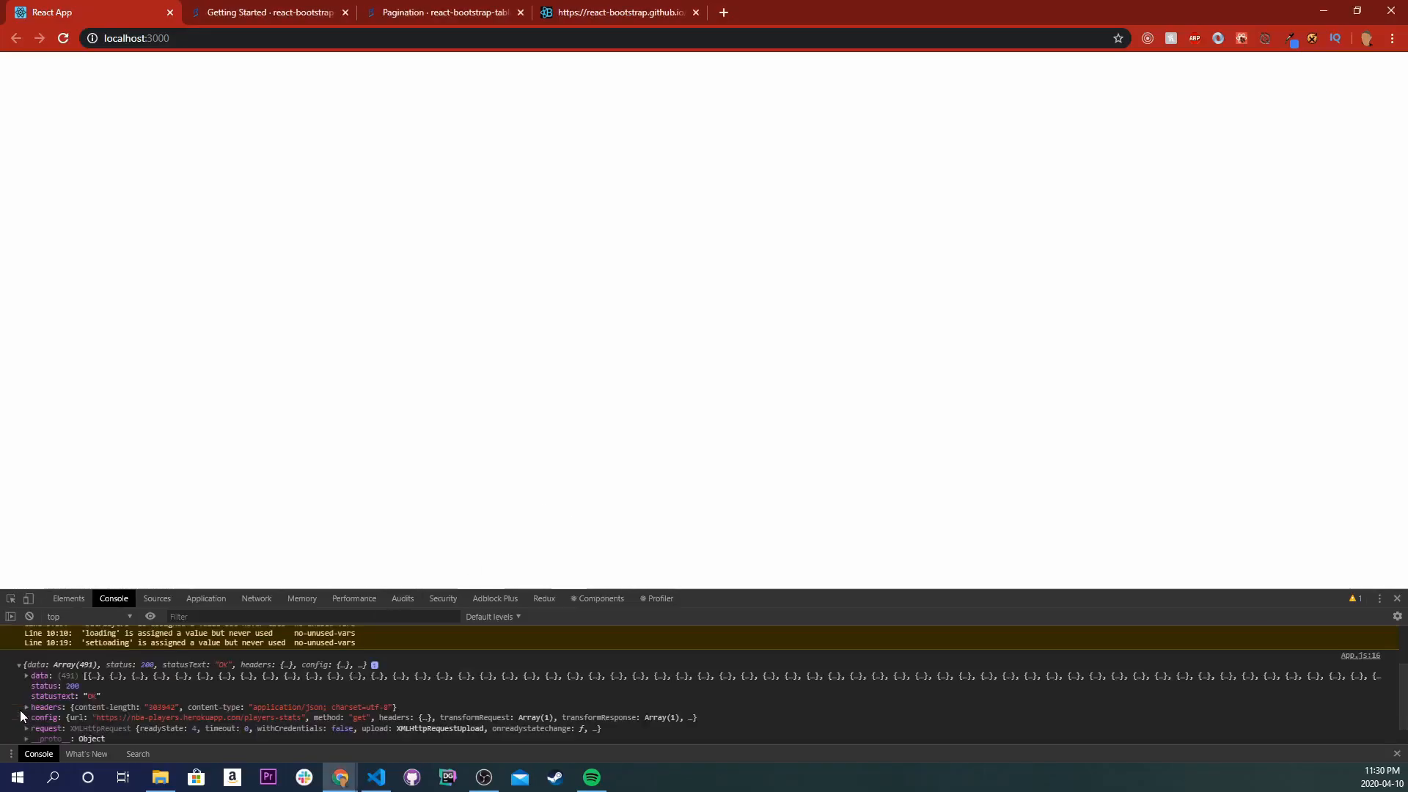
{"action": "left_click", "coordinate": [25, 676]}
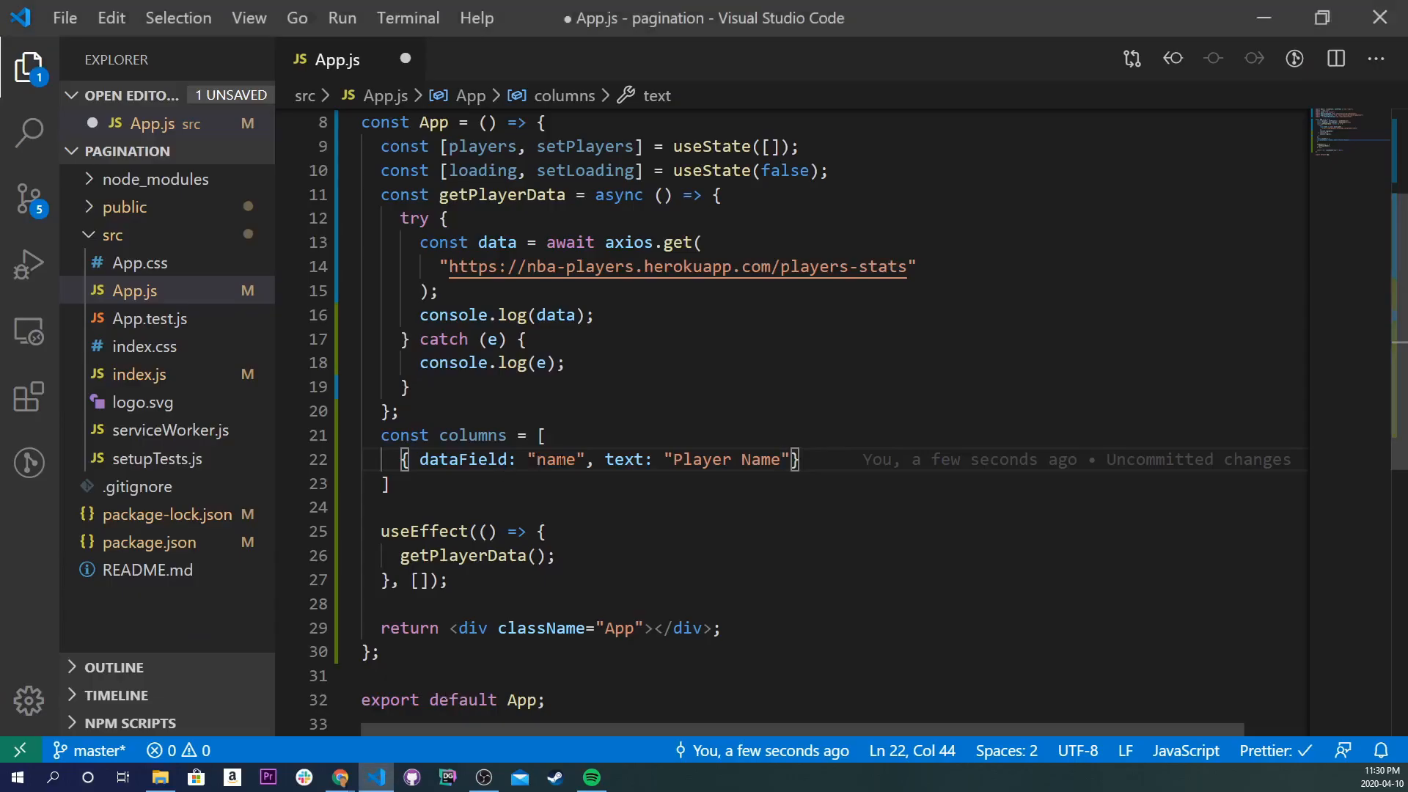
- Add points_per_game/"Points Per Game" and team_name/"Player Team" column entries, then save
{"action": "left_click", "coordinate": [339, 777]}
{"action": "type", "text": ","}
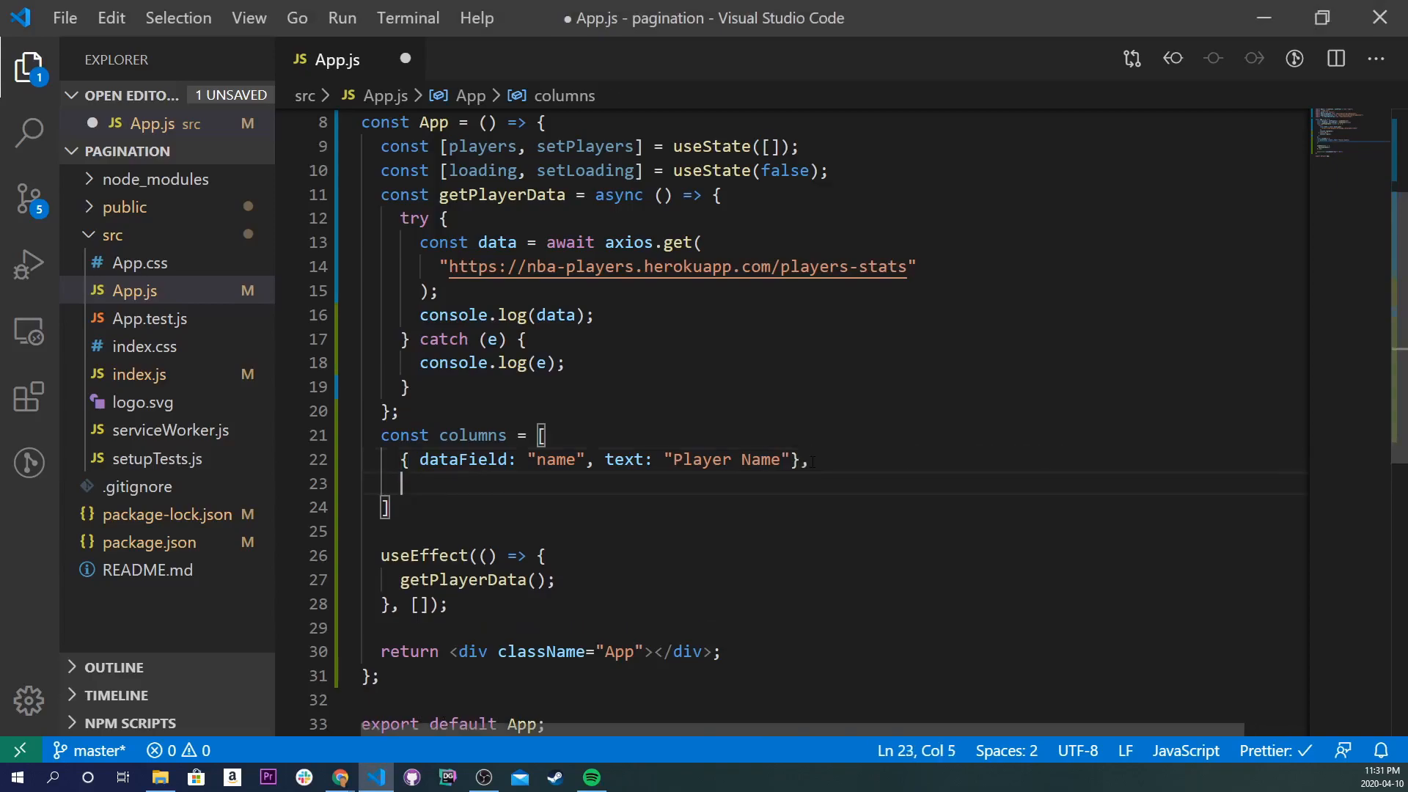
{"action": "type", "text": "{ dataField: \"name\", text: \"Player Name\"},"}
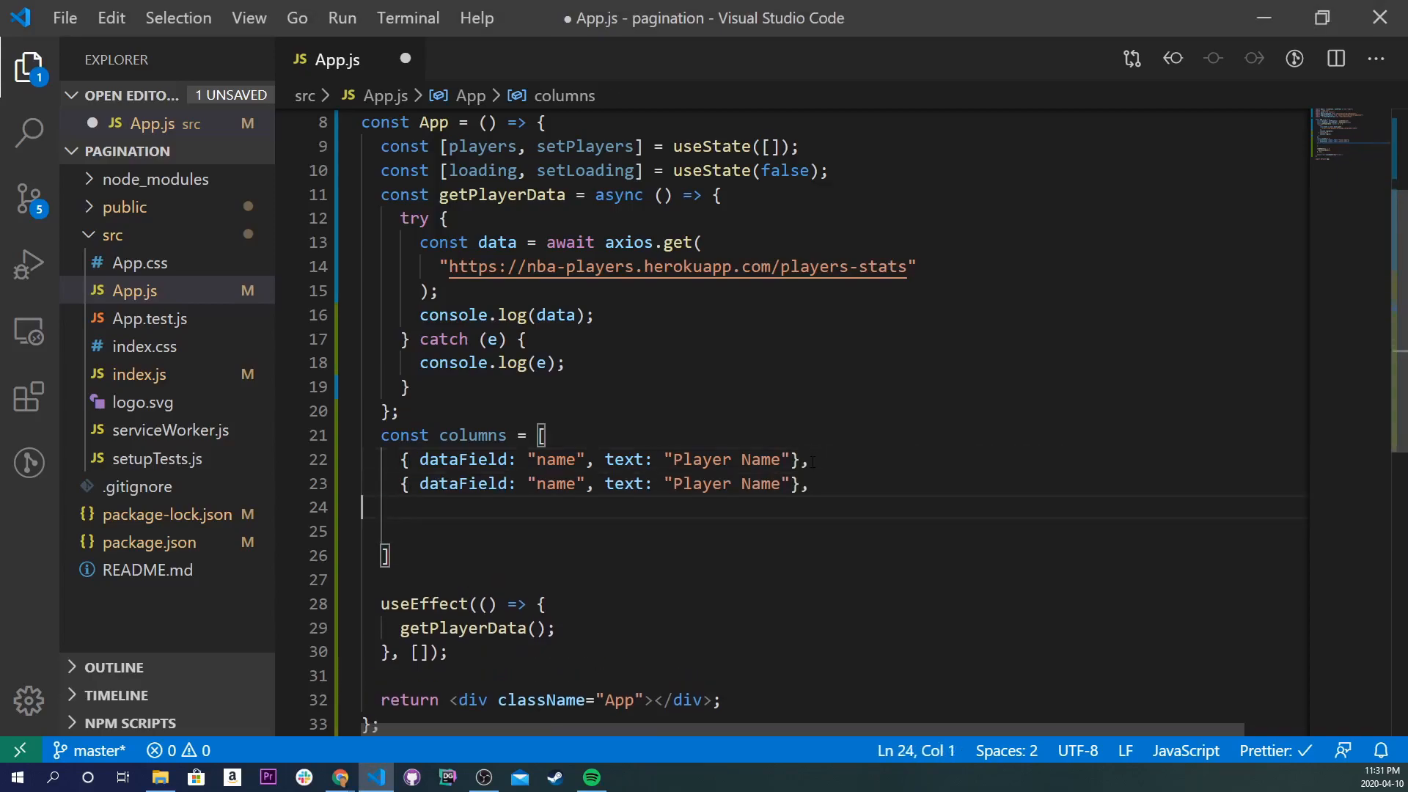
{"action": "type", "text": "{ dataField: \"name\", text: \"Player Name\"},"}
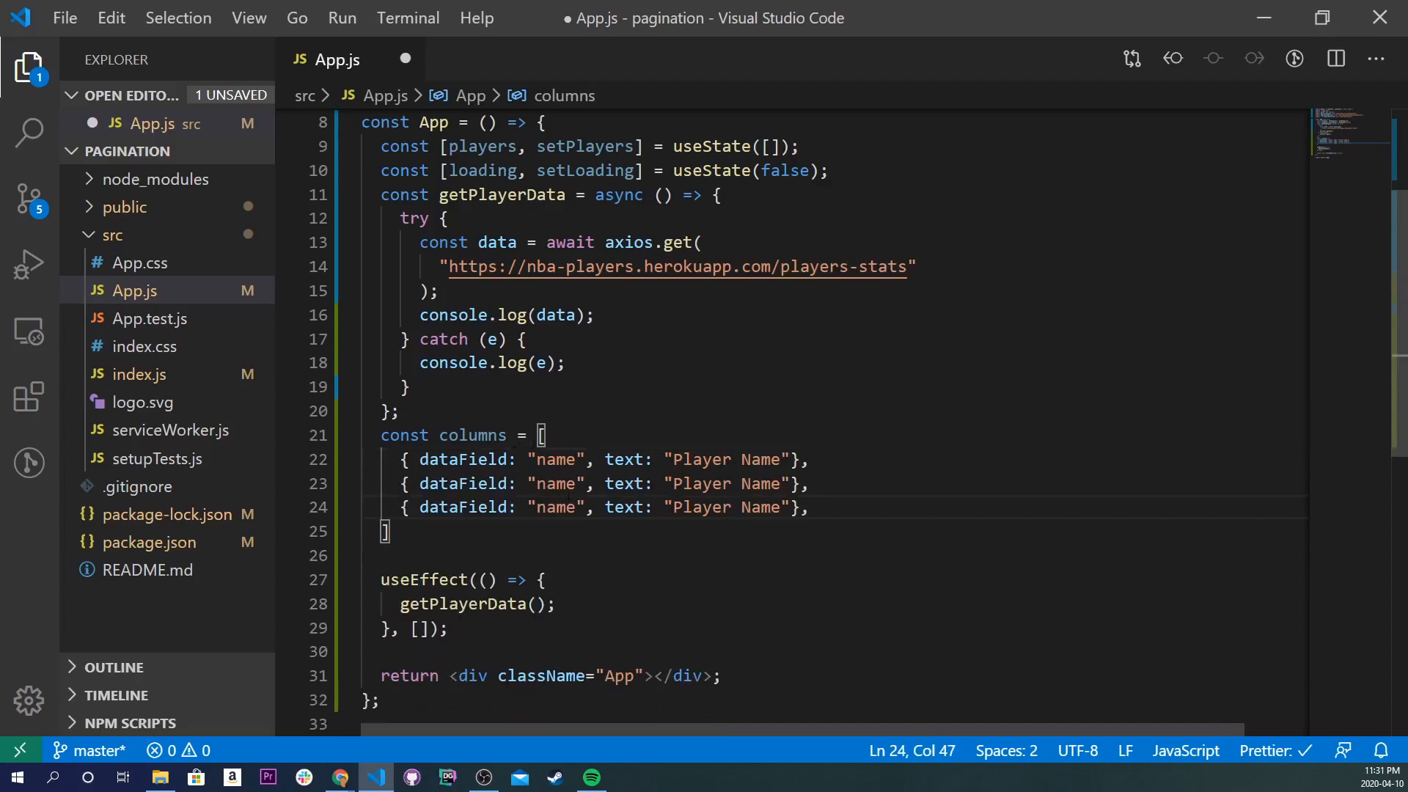
{"action": "type", "text": "points_per_g"}
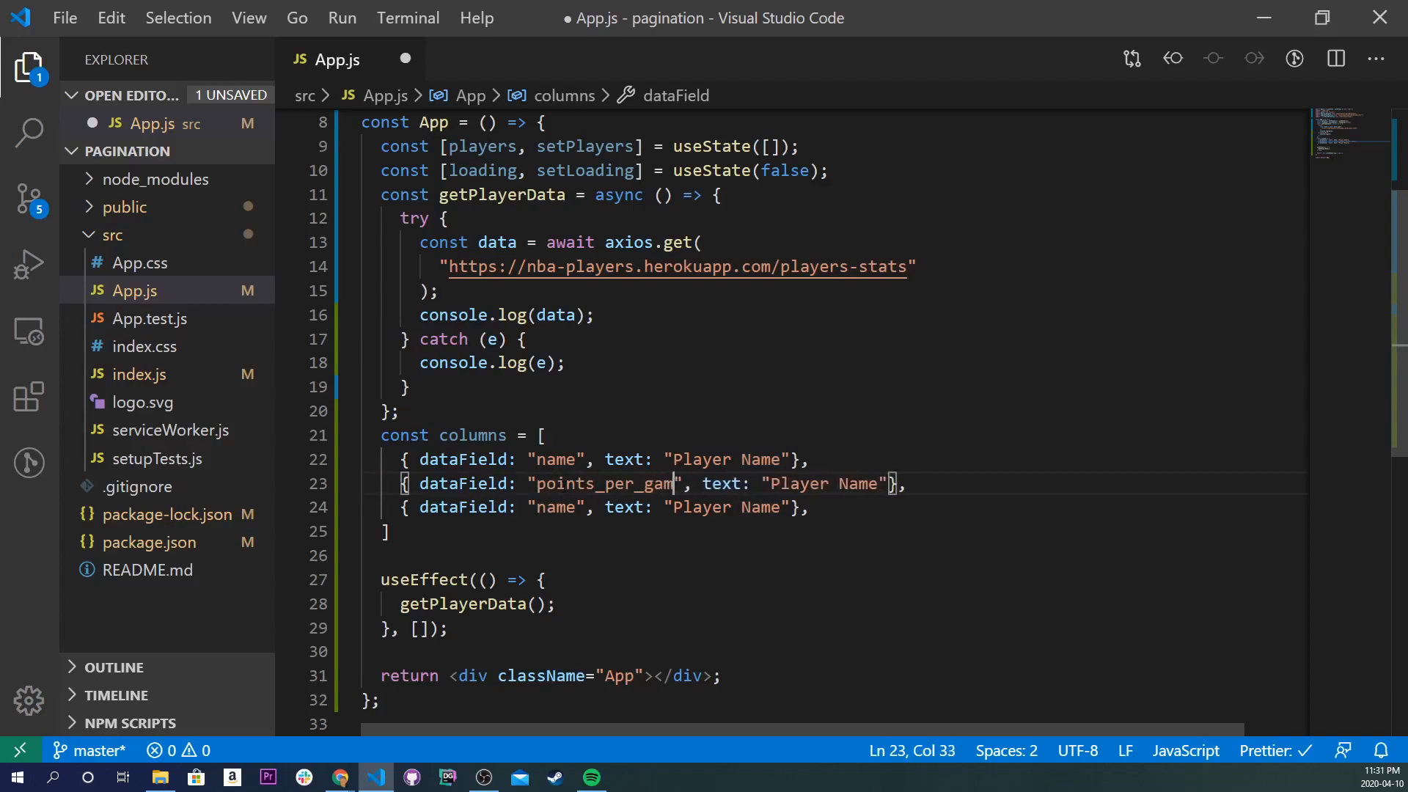
{"action": "type", "text": "e"}
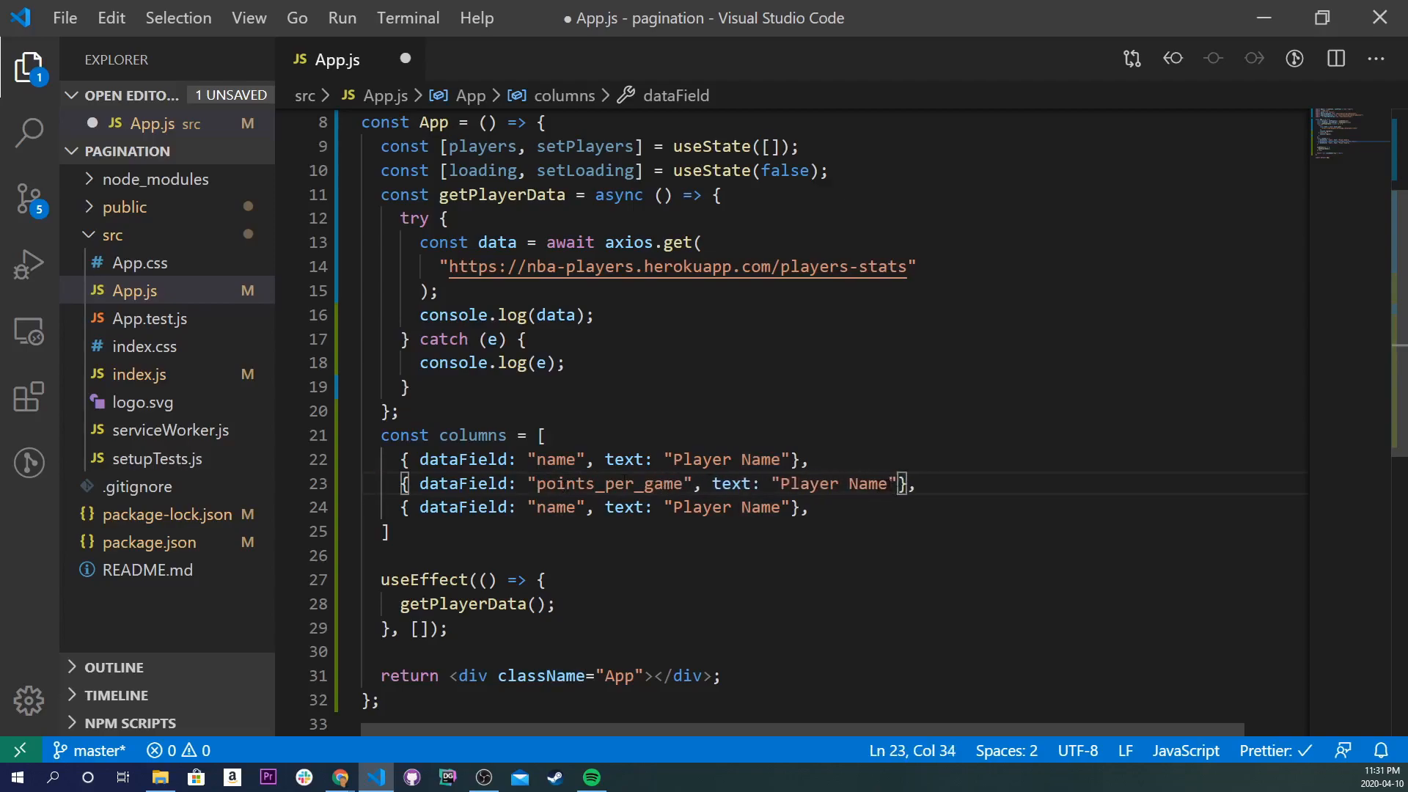
{"action": "type", "text": "Points P"}
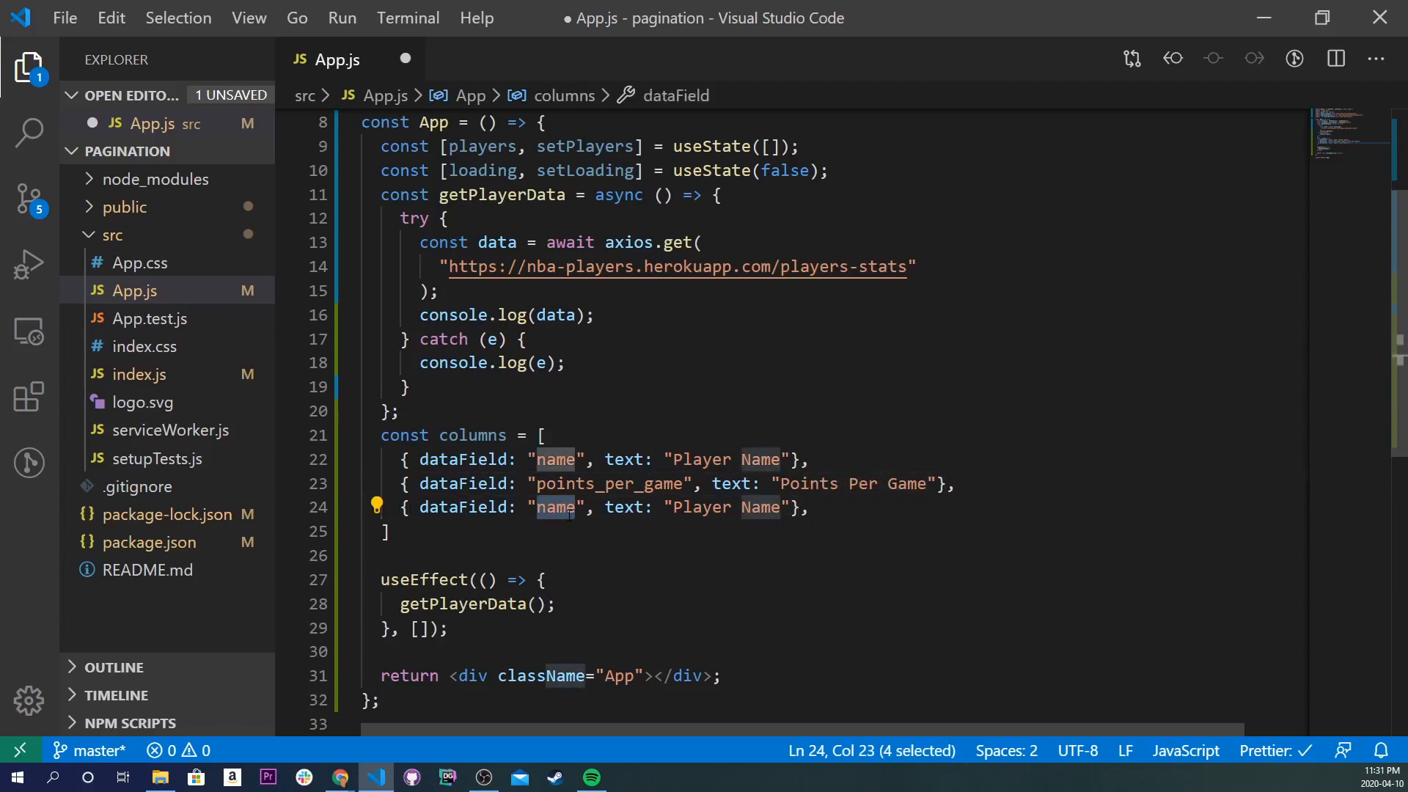
{"action": "type", "text": "team_name"}
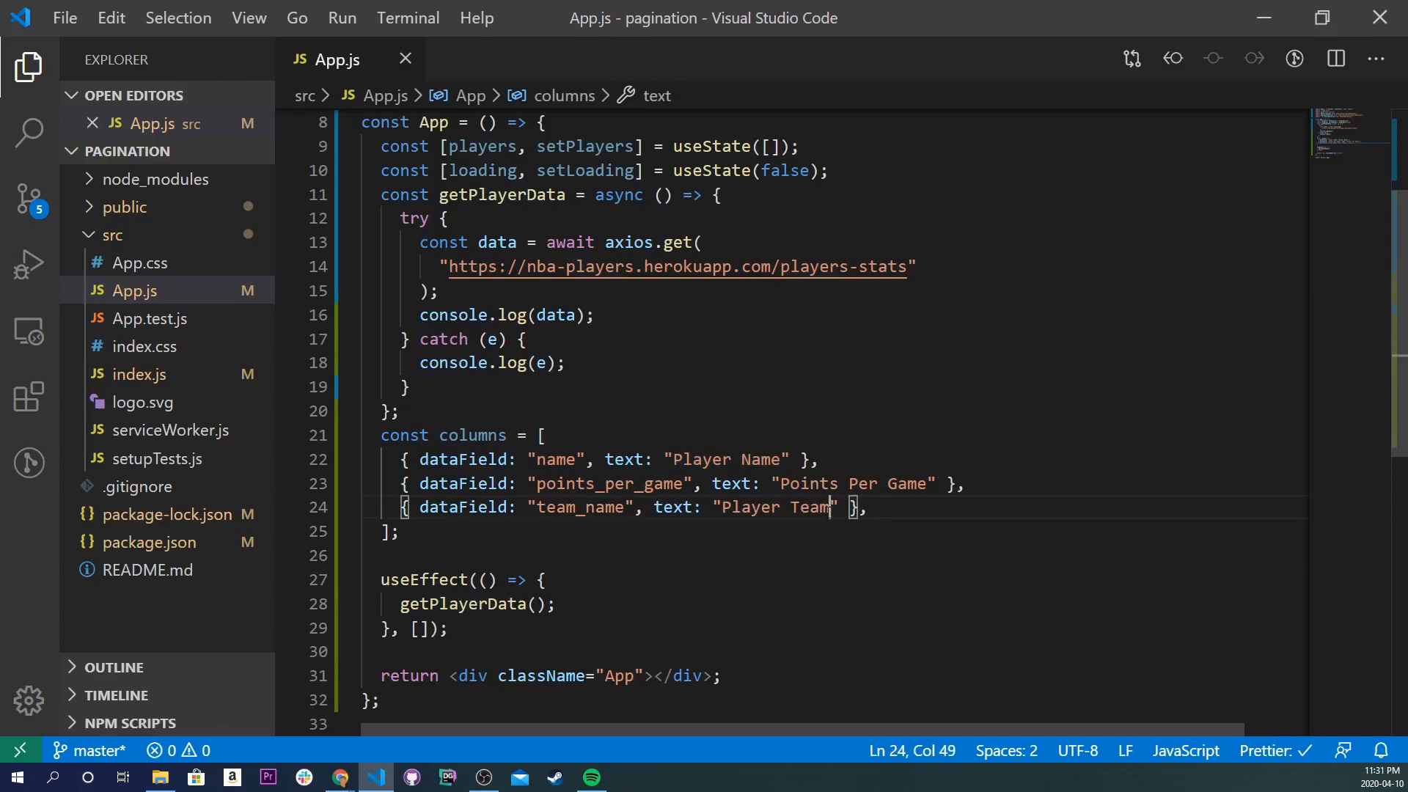
{"action": "scroll", "scroll_direction": "down", "scroll_amount": 3}
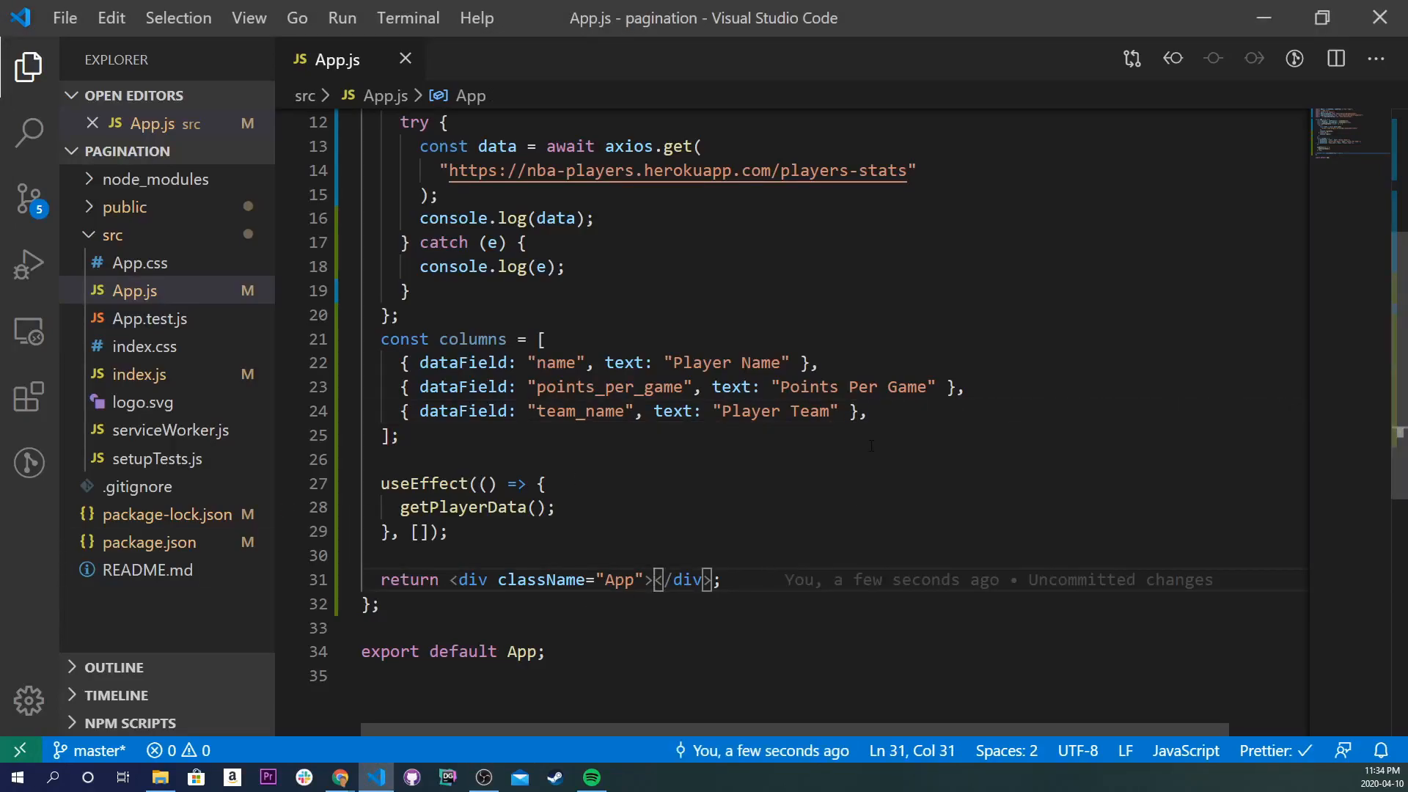
- Add BootstrapTable with keyField "name", data={players}, columns={columns}, pagination={paginationFactory()}
{"action": "type", "text": "<BootstrapTable"}
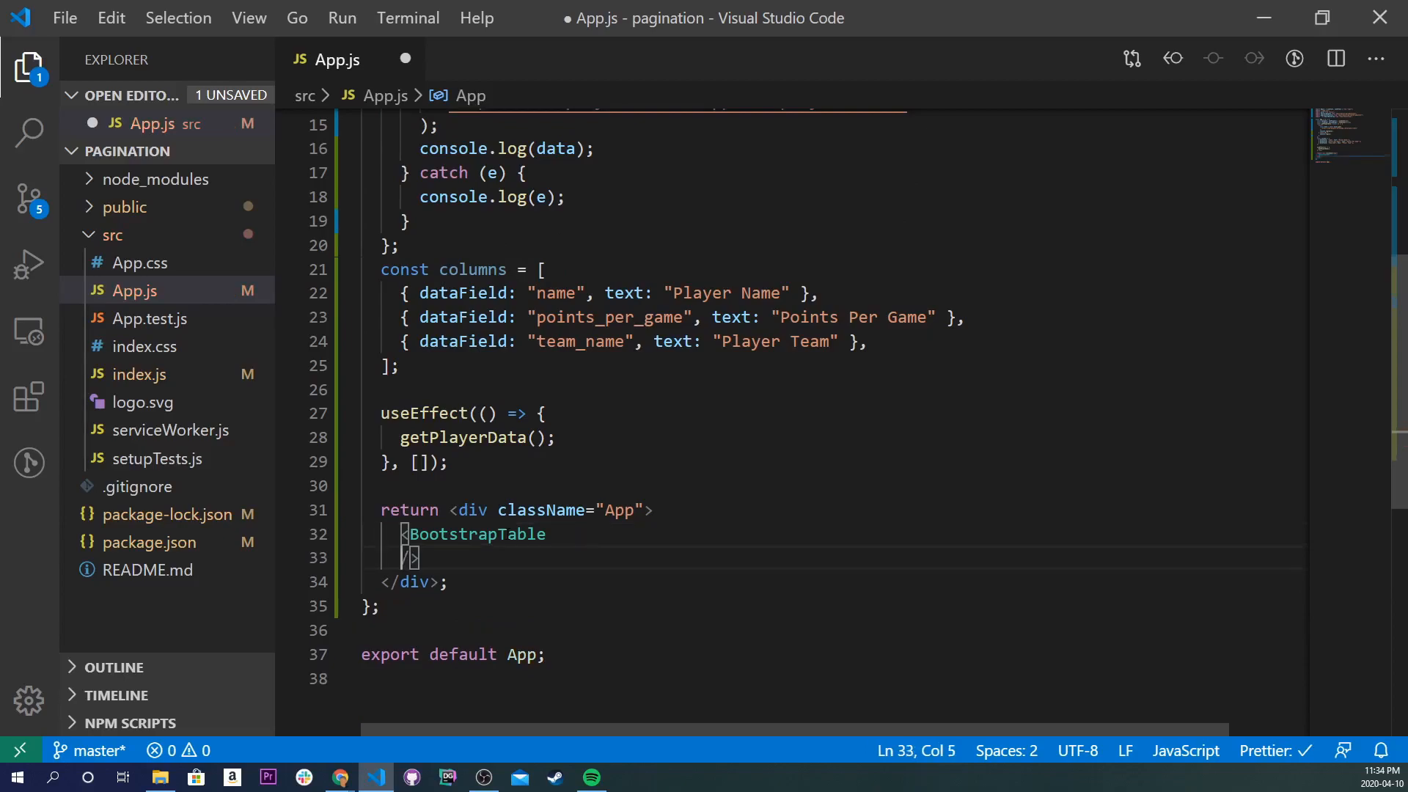
{"action": "type", "text": "keyField=\"name"}
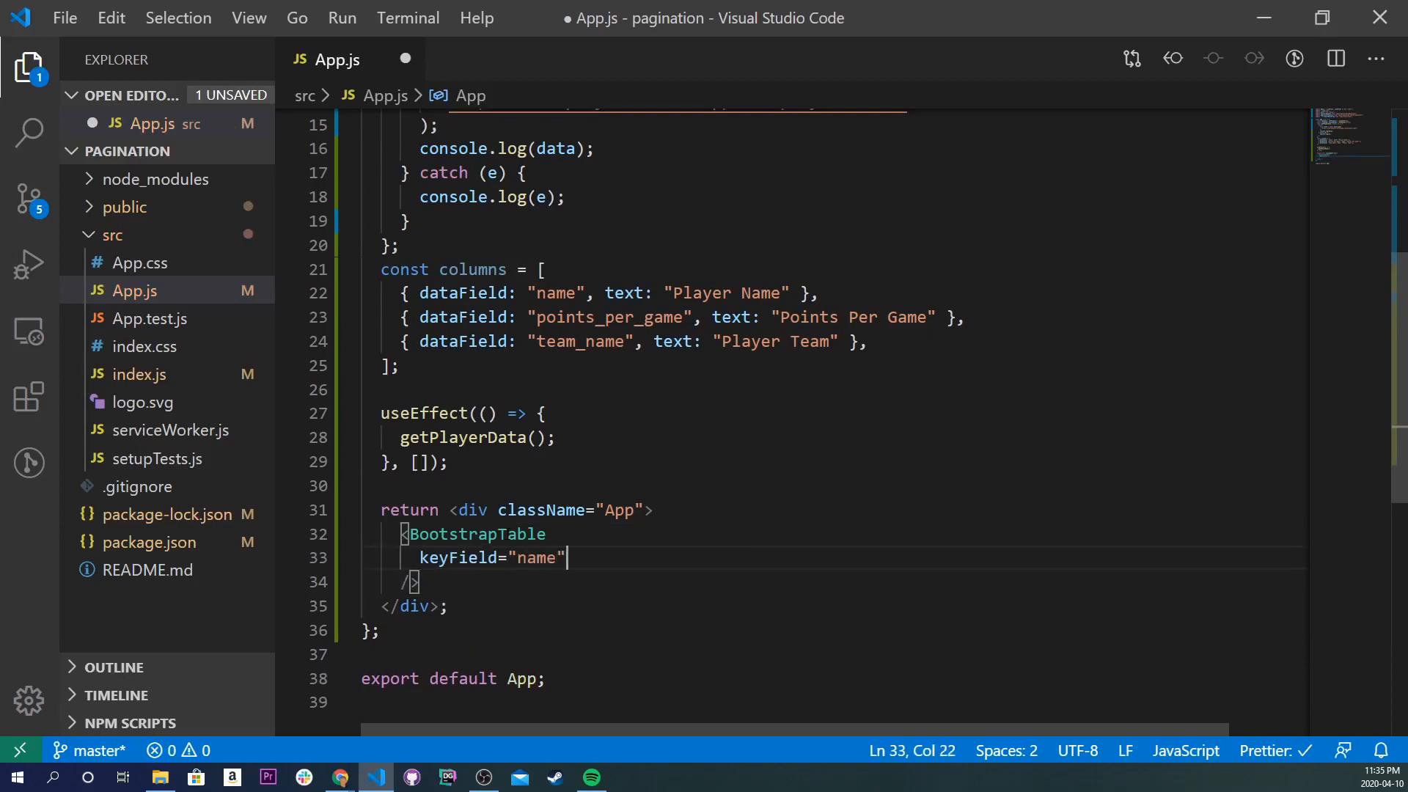
{"action": "type", "text": "data={}"}
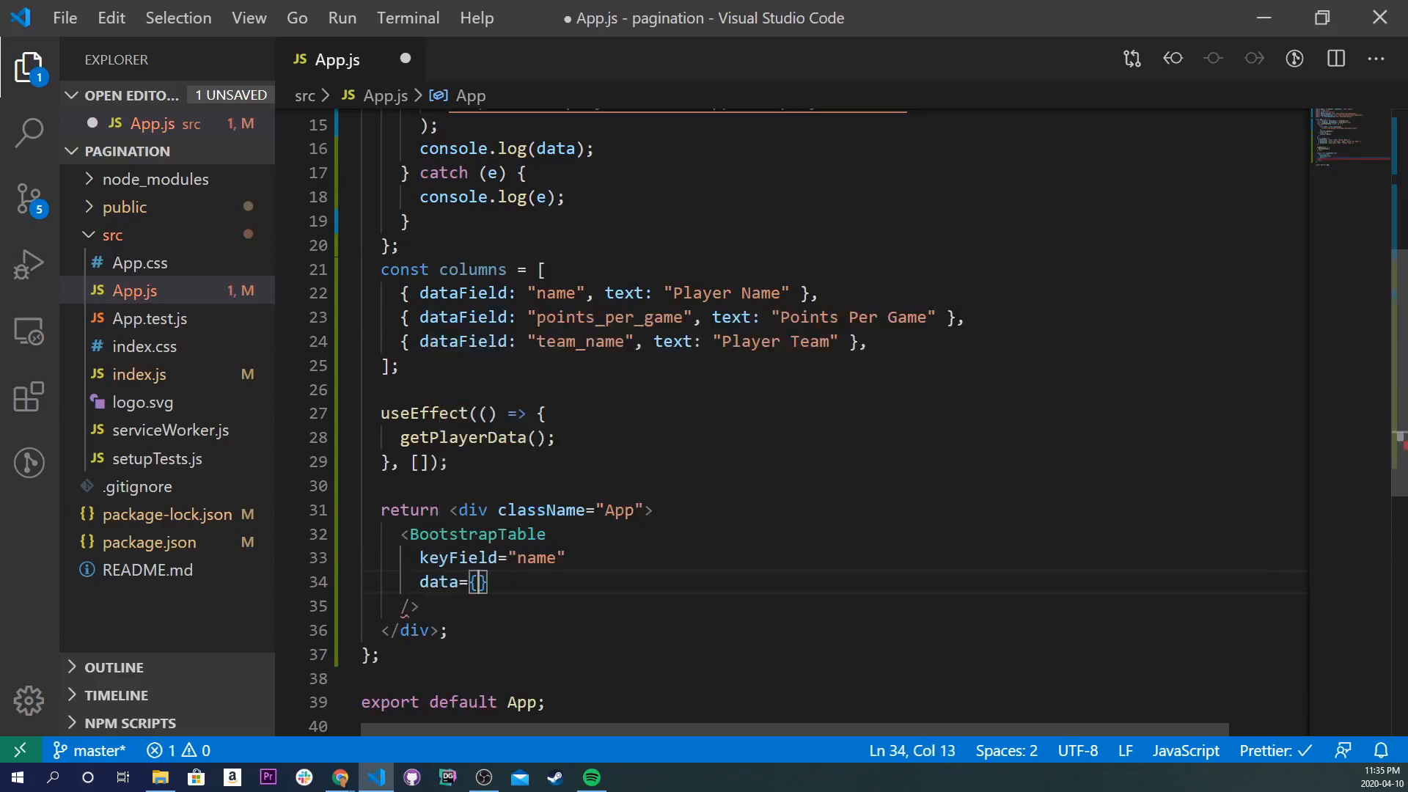
{"action": "type", "text": "players"}
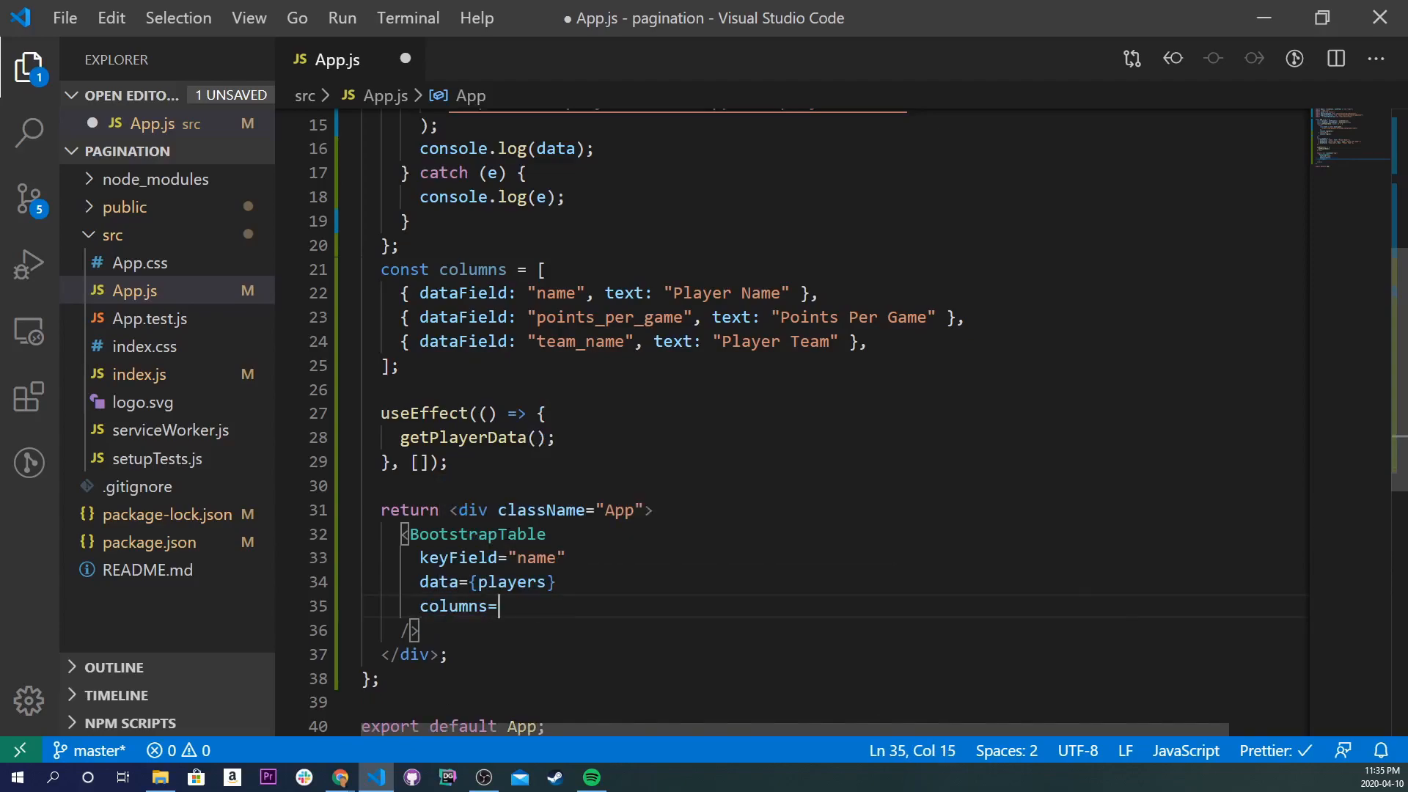
{"action": "type", "text": "{columns"}
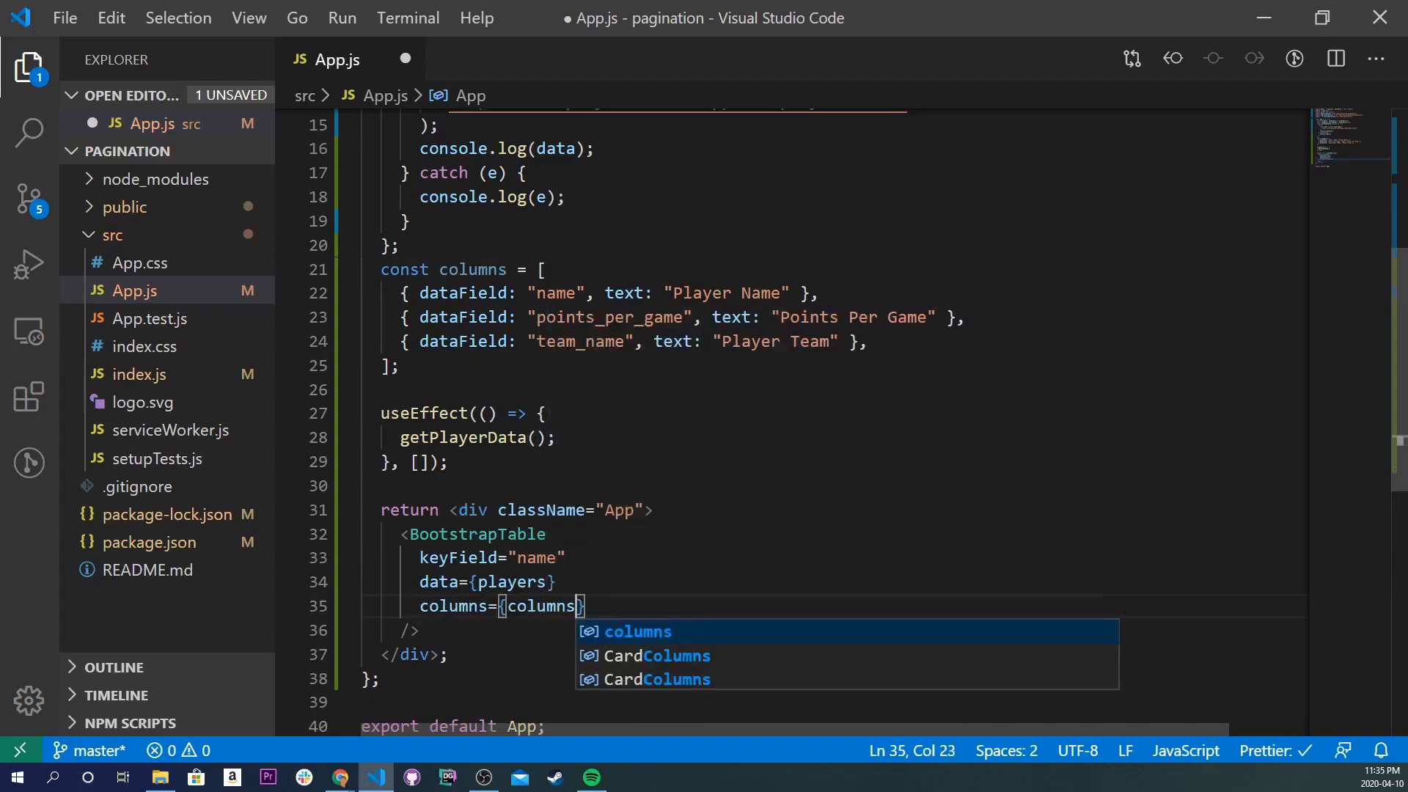
{"action": "type", "text": "pagination"}
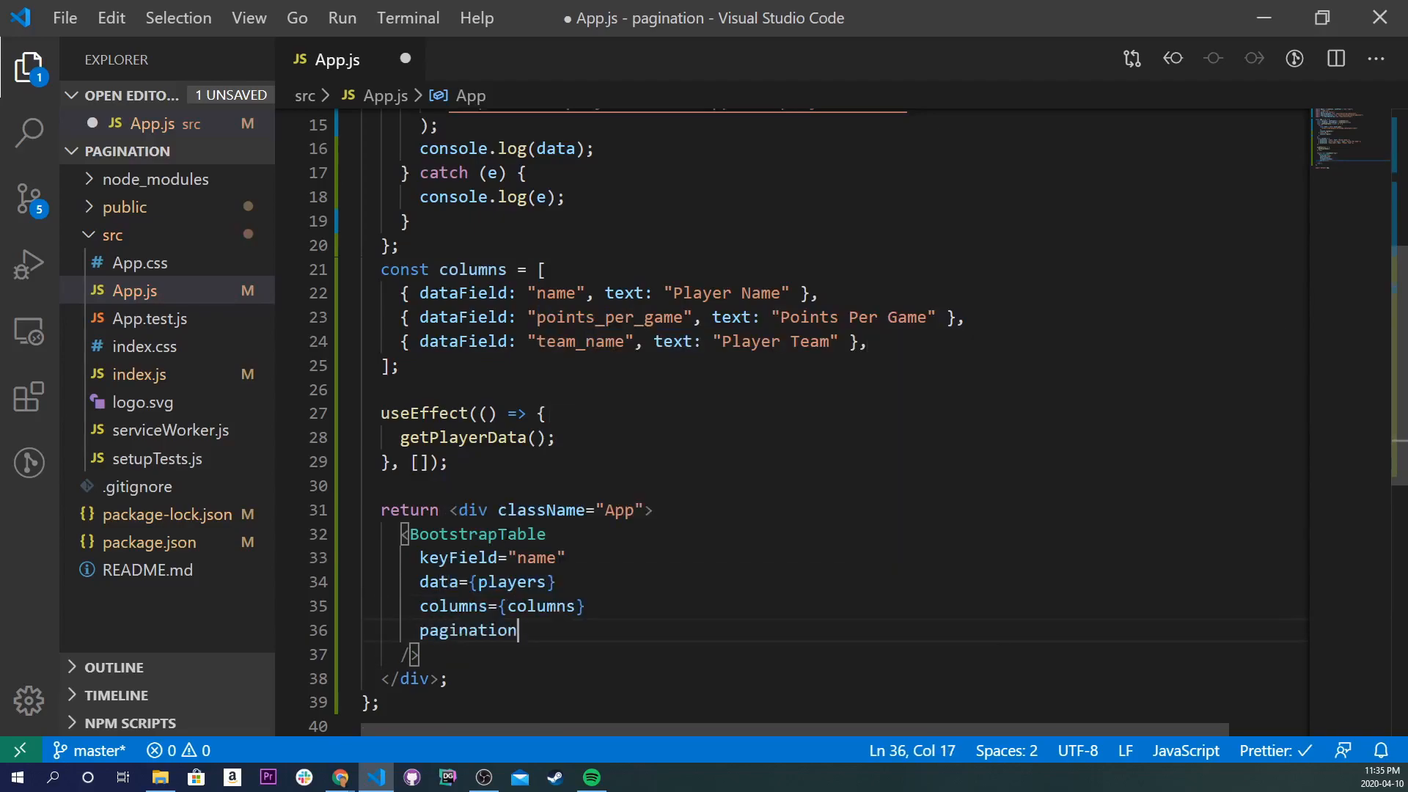
{"action": "type", "text": "={pag"}
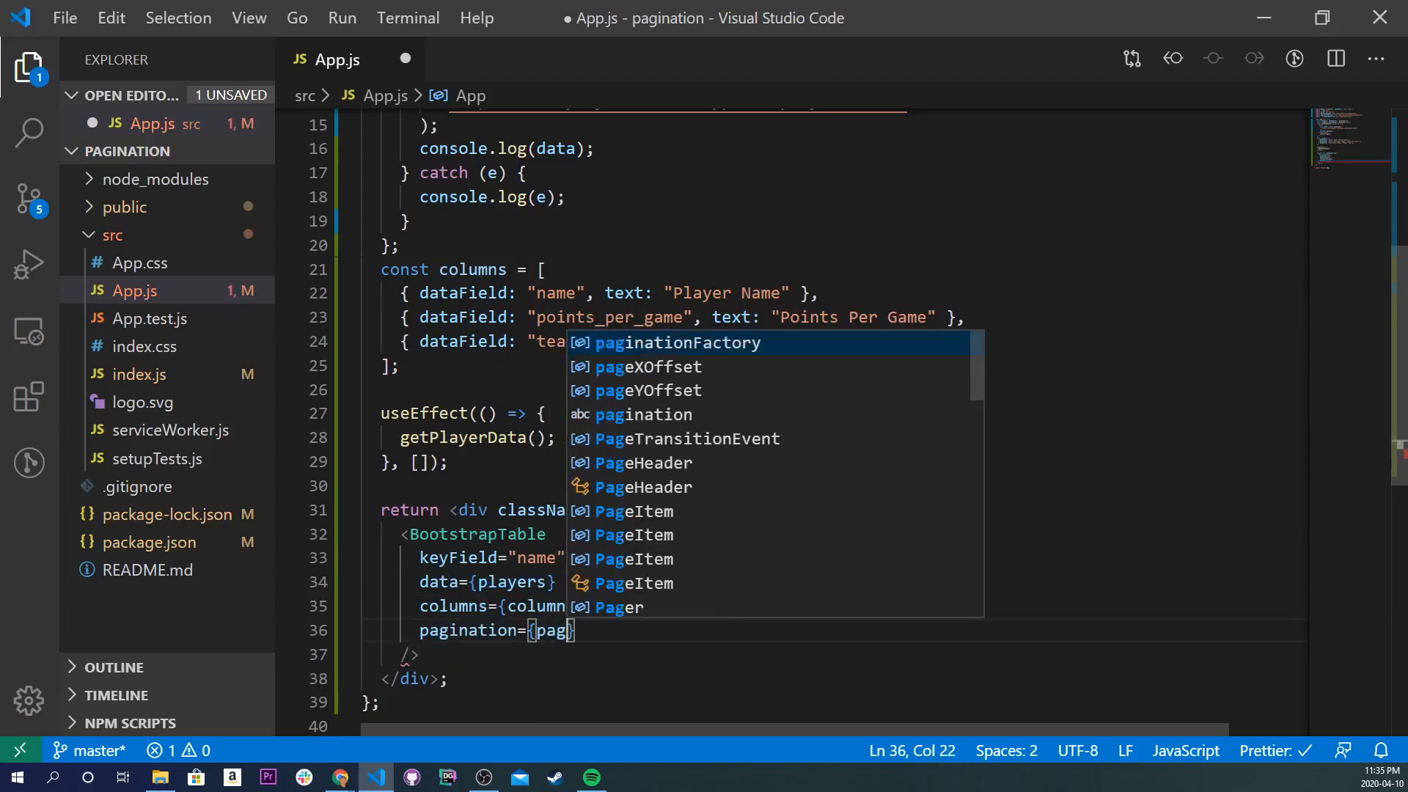
{"action": "key", "text": "Enter"}
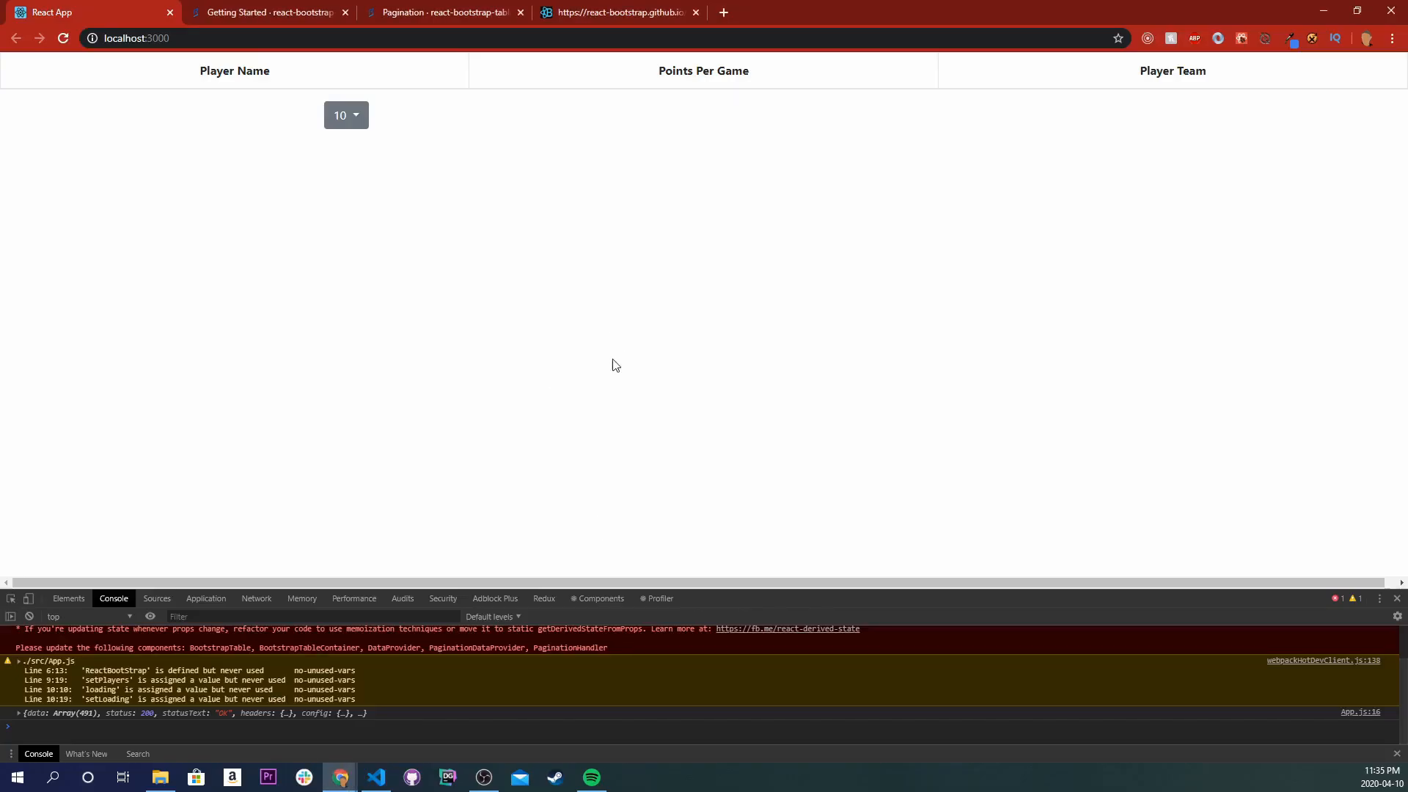
{"action": "mouse_move", "coordinate": [566, 394]}
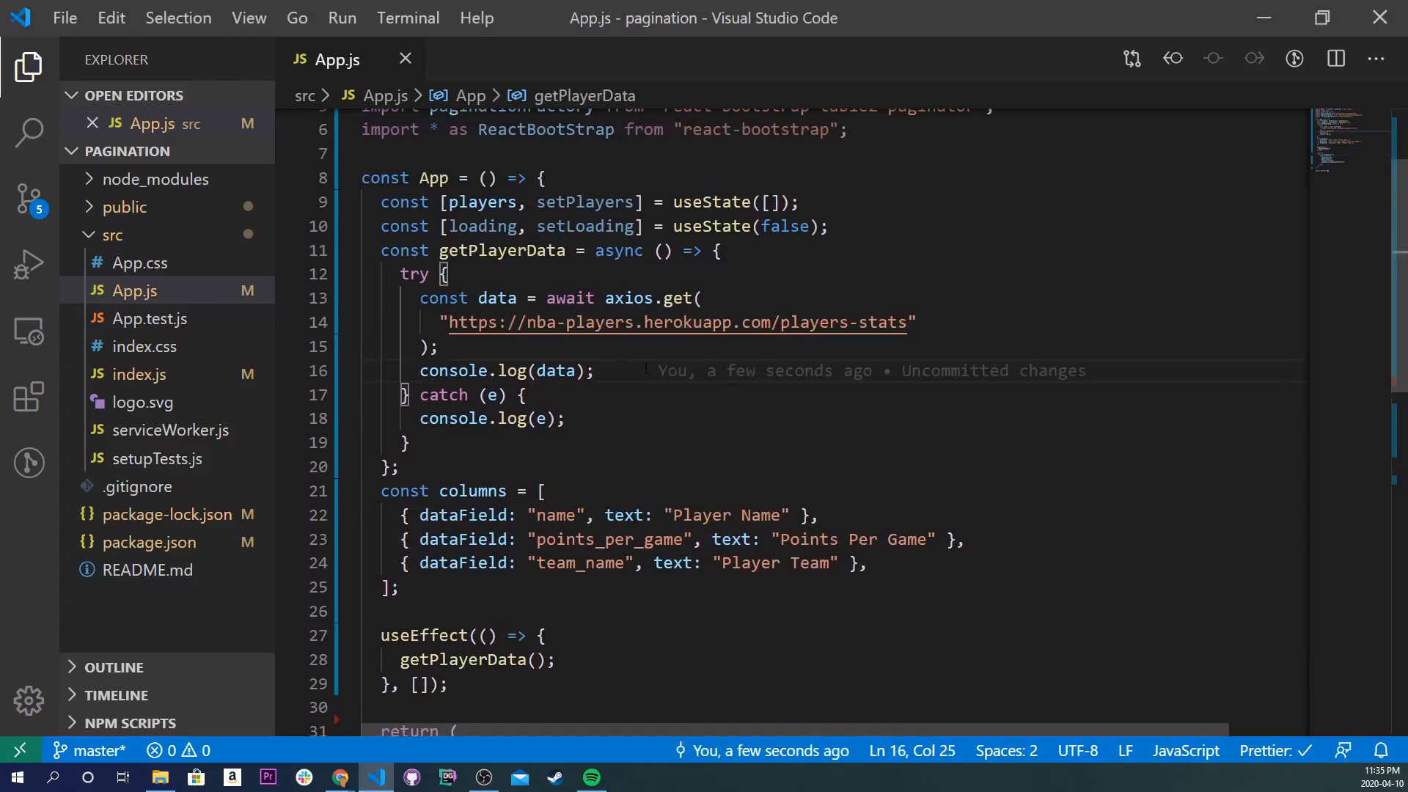
- Call setPlayers(data.data) inside the try block of getPlayerData
{"action": "type", "text": "se"}
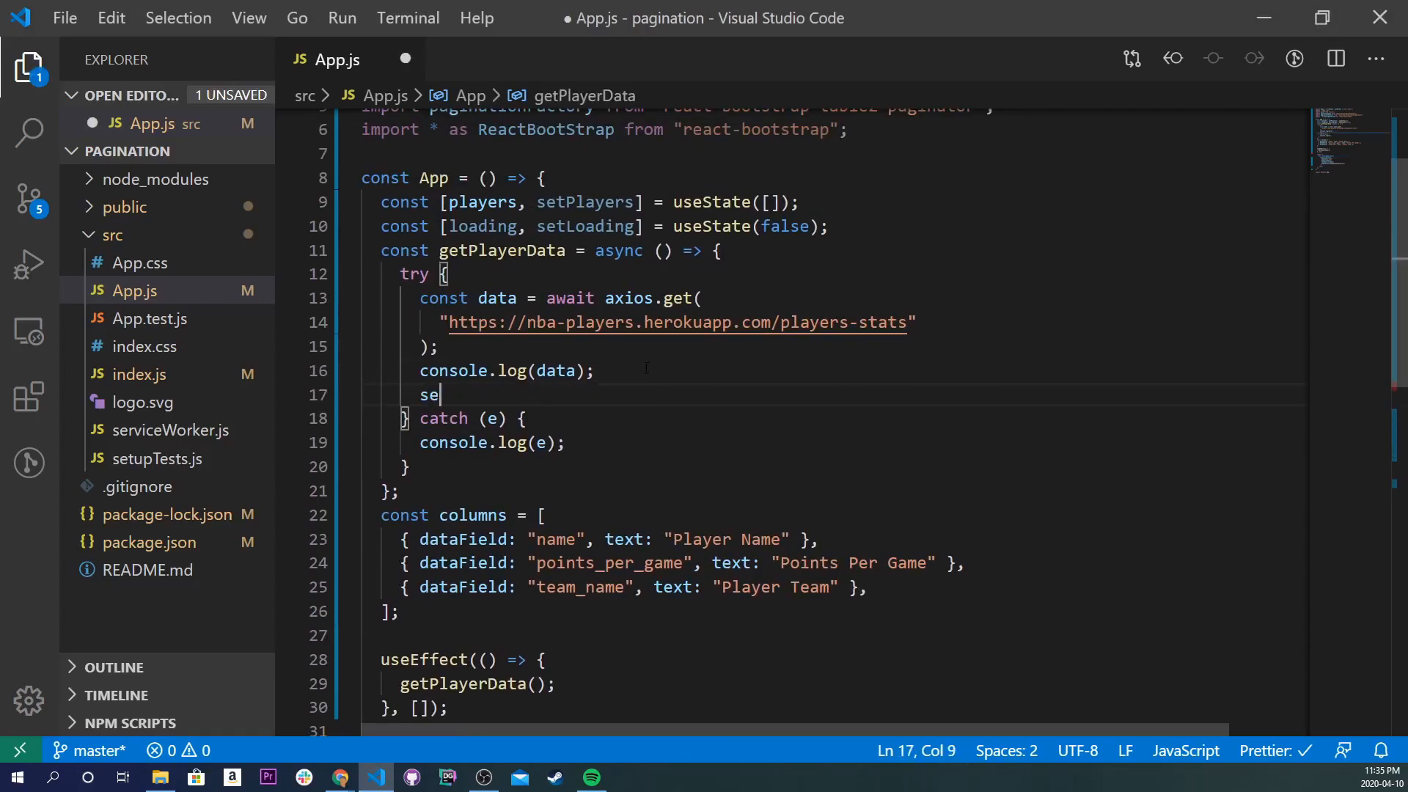
{"action": "type", "text": "tPlayers("}
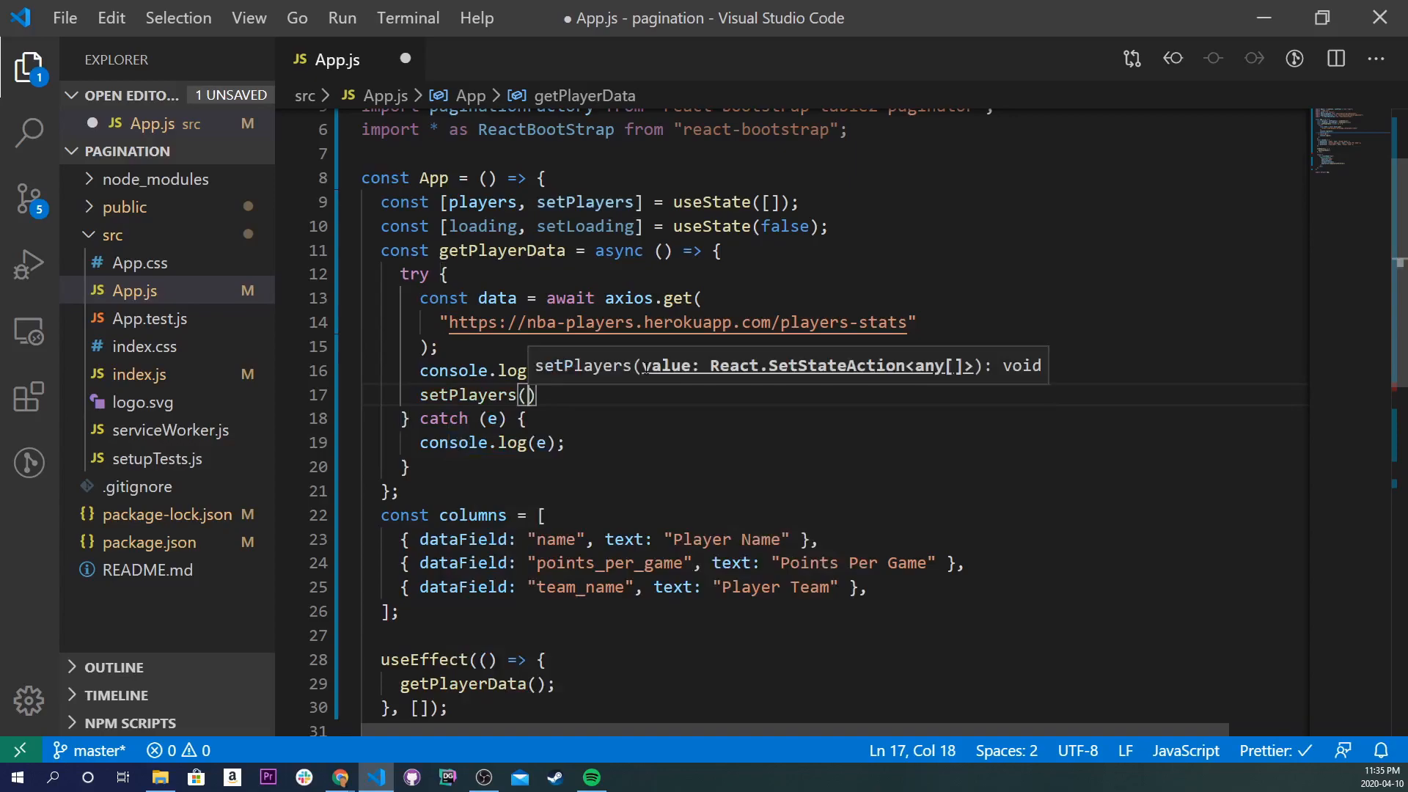
{"action": "type", "text": "data."}
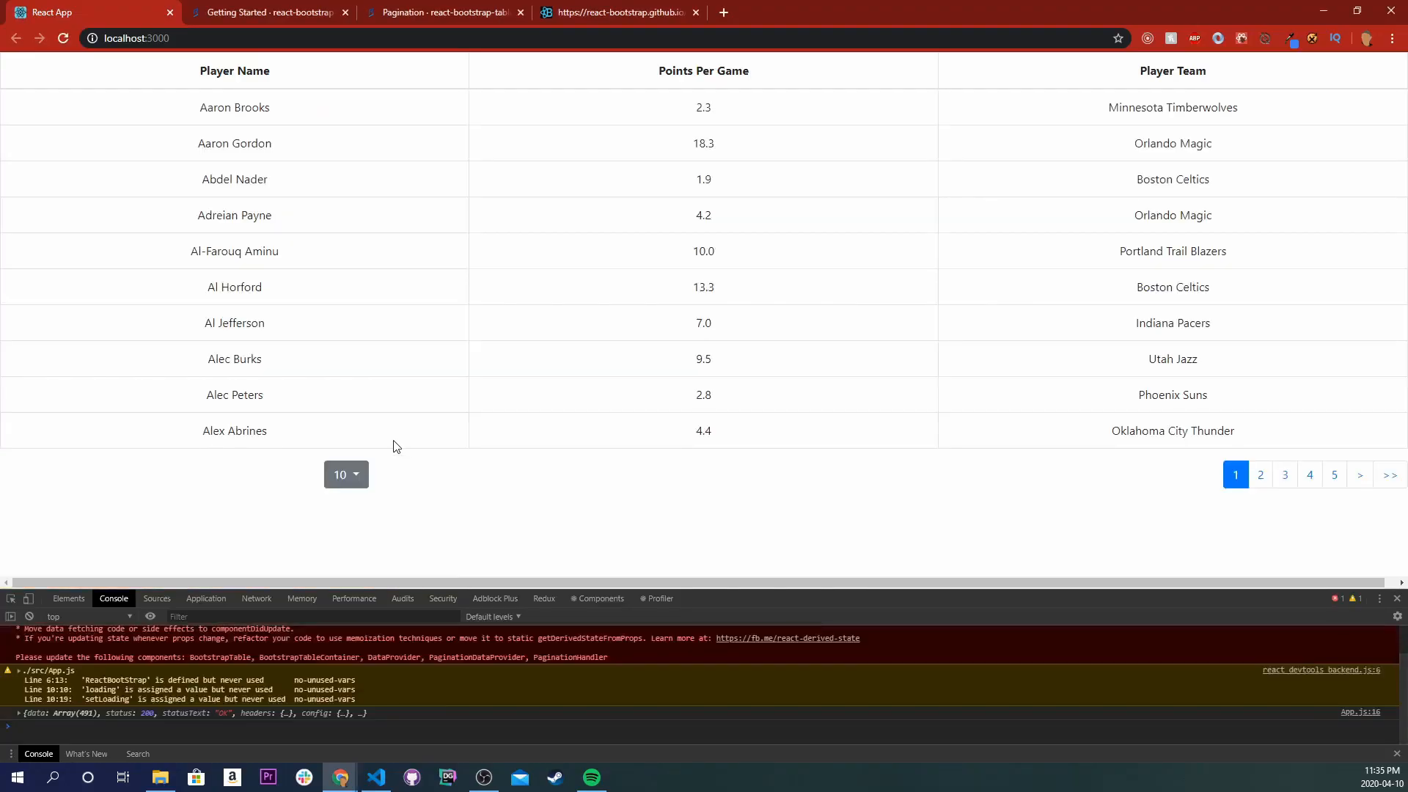
{"action": "mouse_move", "coordinate": [656, 322]}
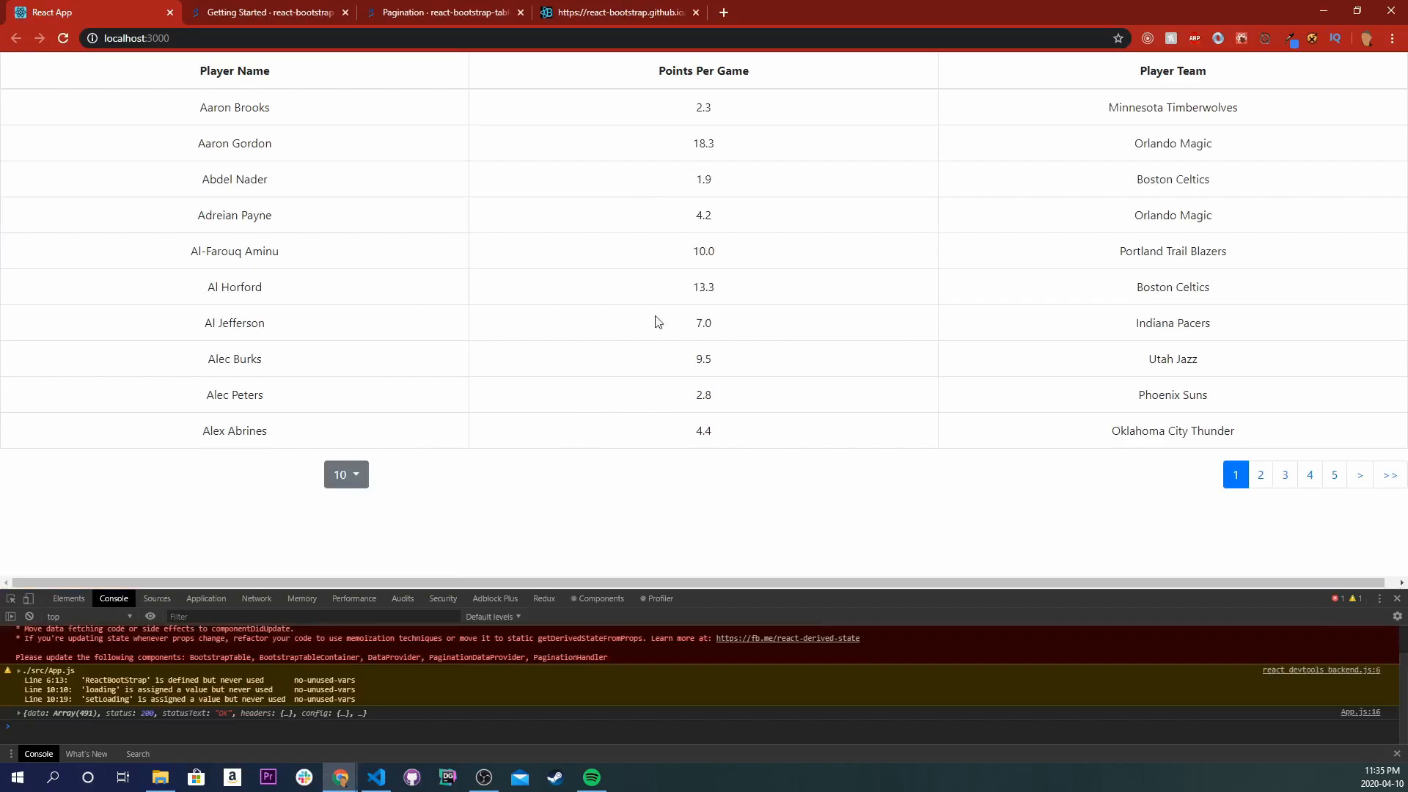
- Show 50 players per page and jump to one of the last pages
{"action": "left_click", "coordinate": [345, 475]}
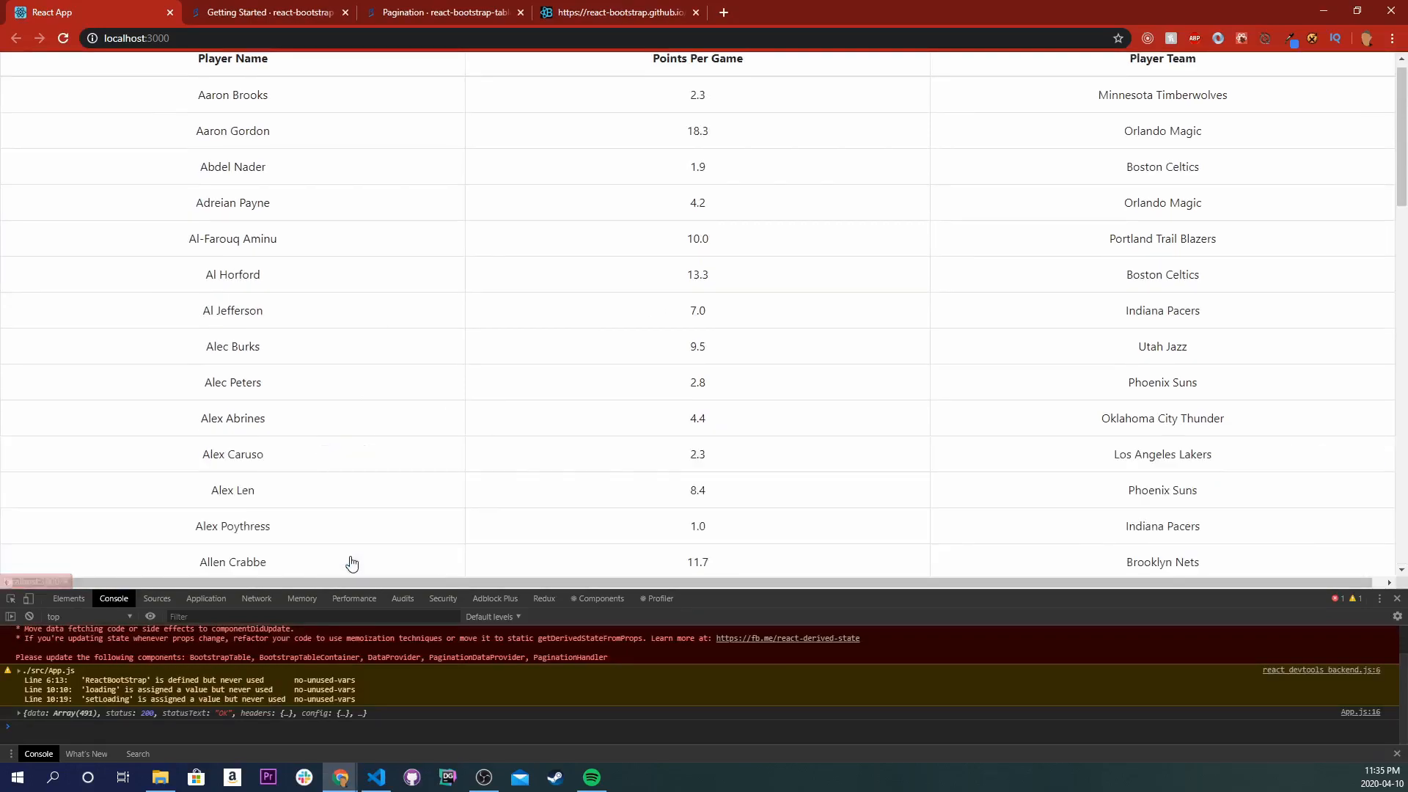
{"action": "scroll", "scroll_direction": "down", "scroll_amount": 3}
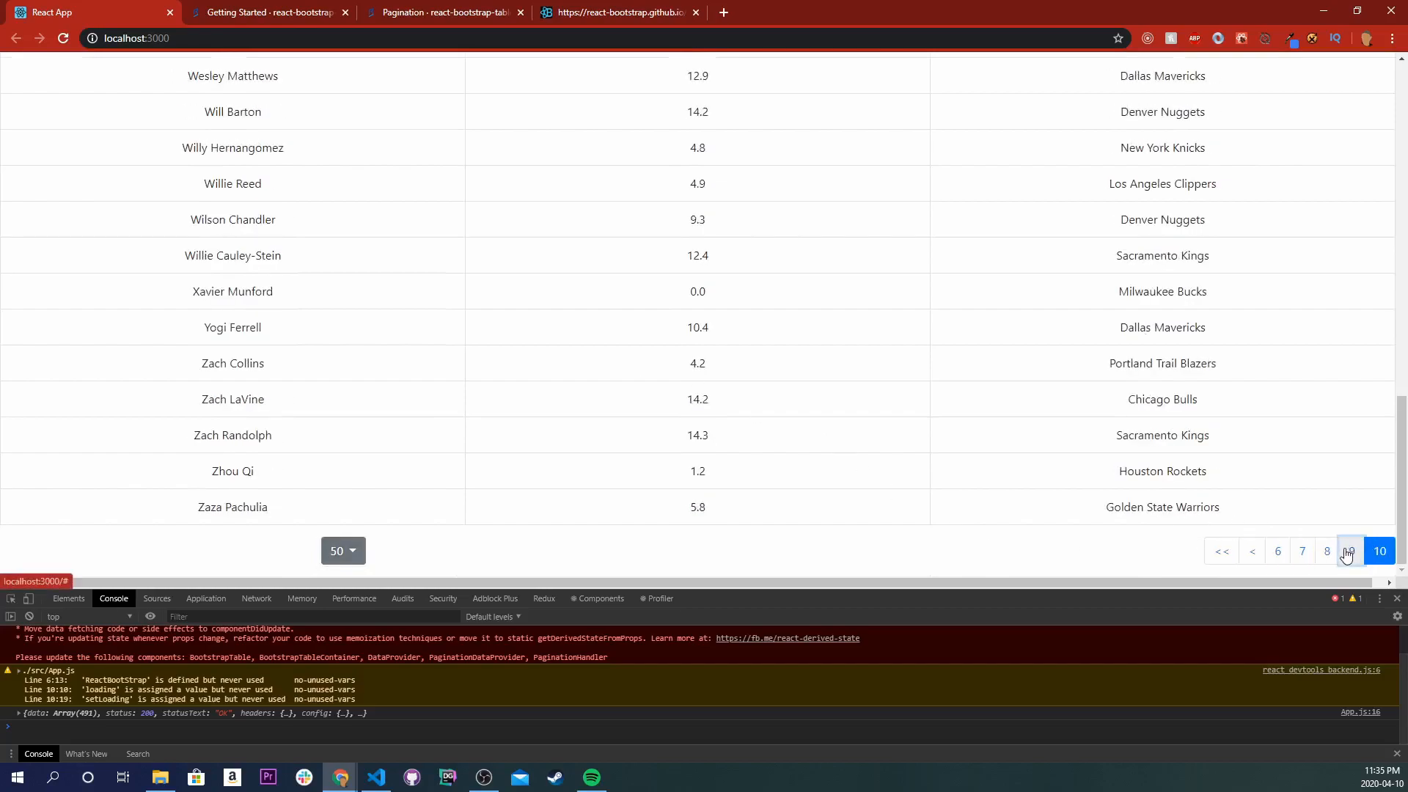
{"action": "left_click", "coordinate": [1348, 551]}
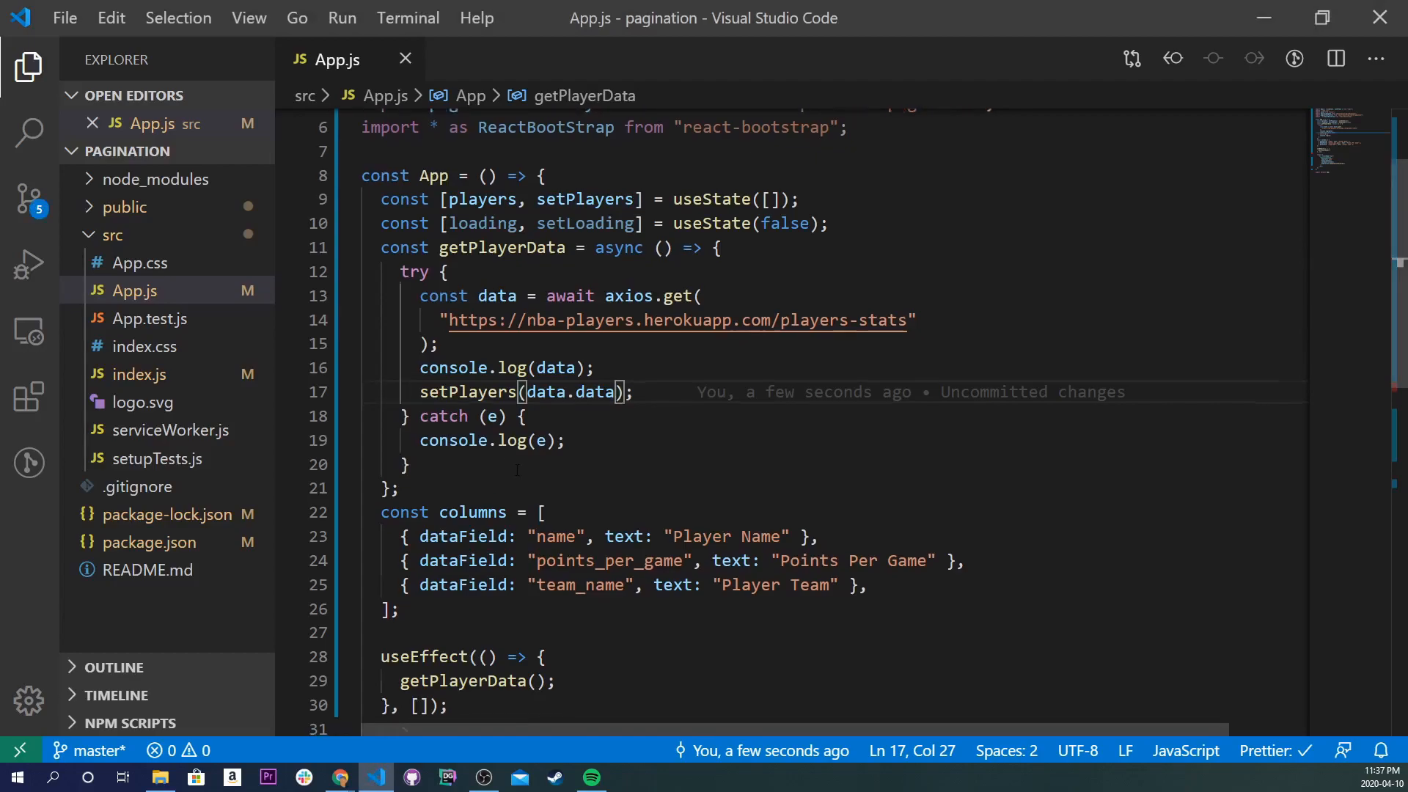
{"action": "scroll", "scroll_direction": "down", "scroll_amount": 3}
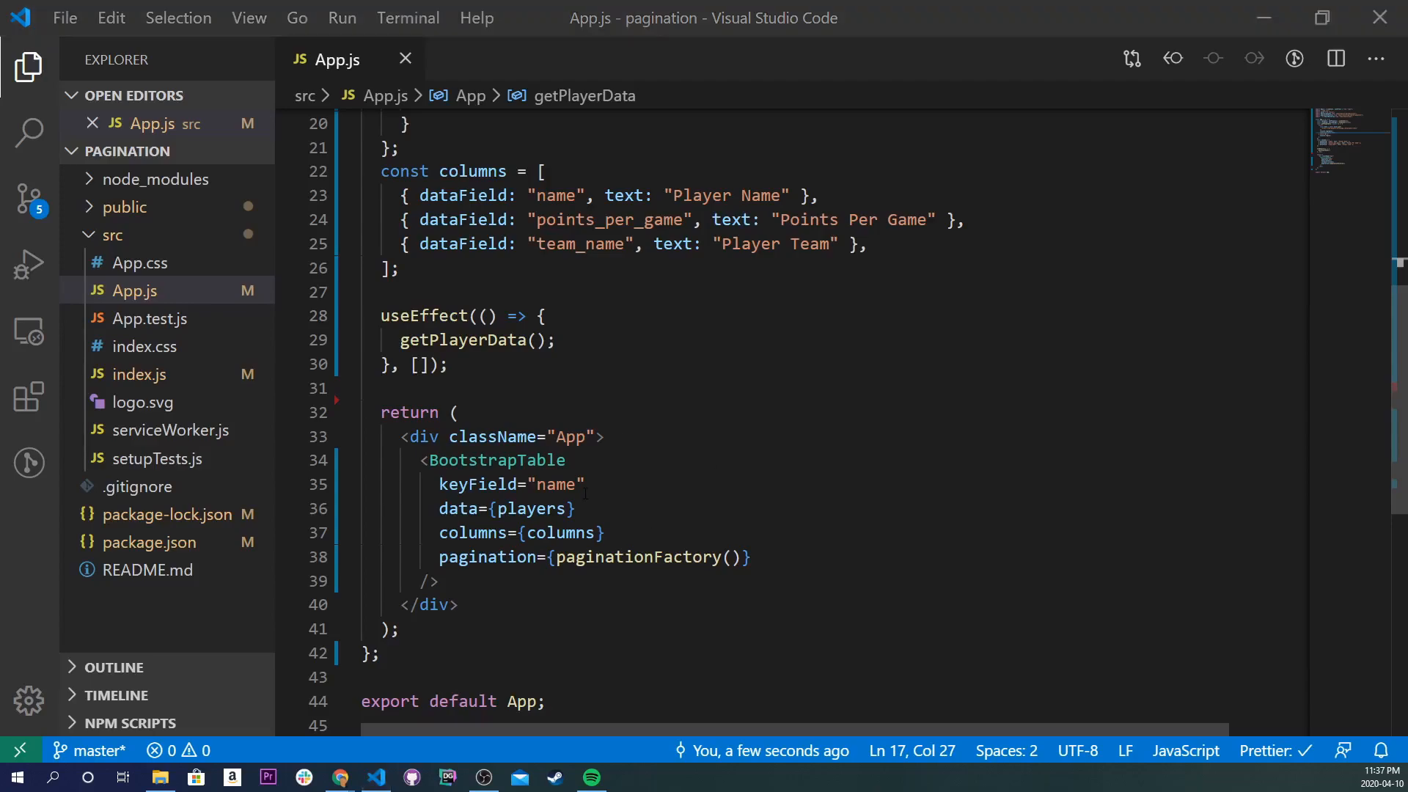
{"action": "left_click", "coordinate": [340, 778]}
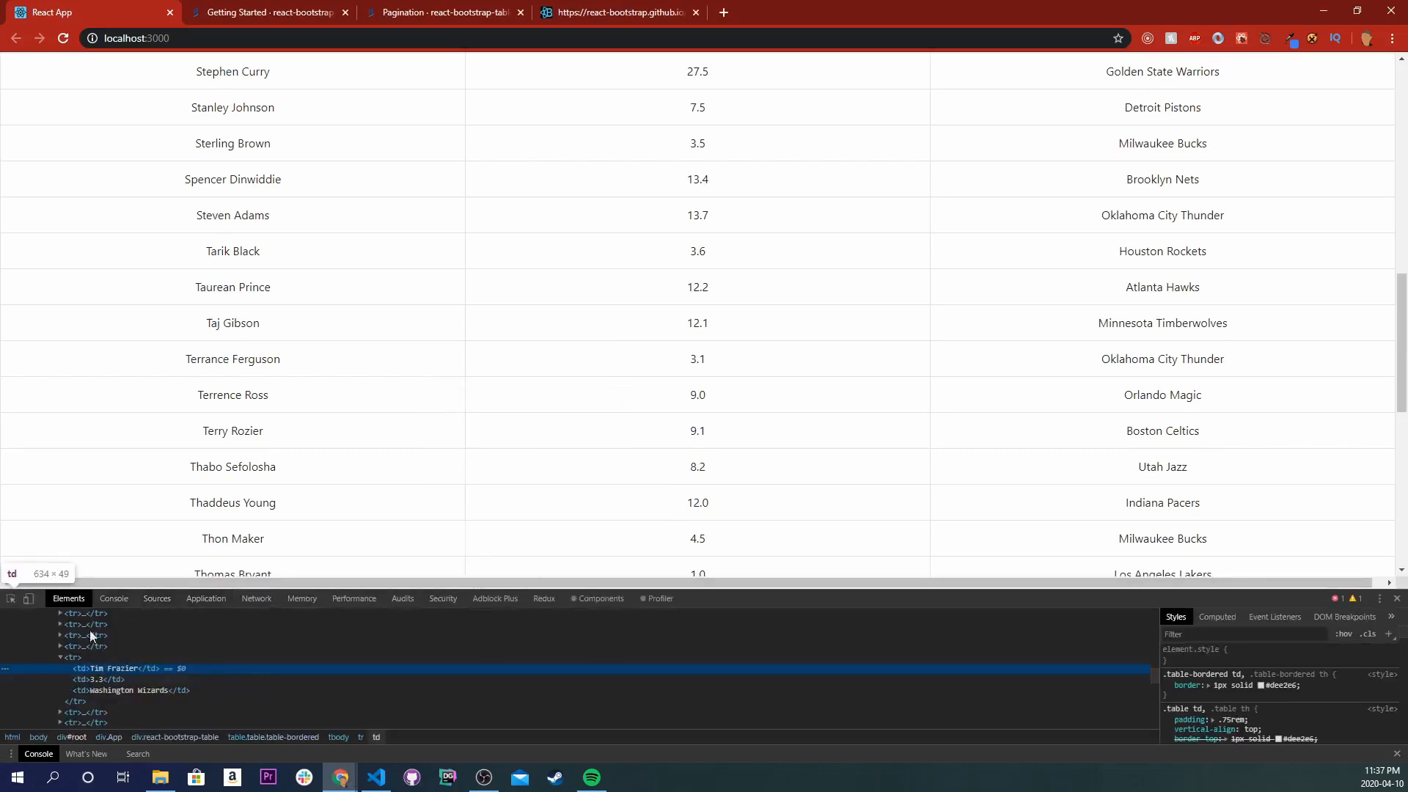
- Expand the logged response in the Console to reveal its 491-player data array
{"action": "left_click", "coordinate": [113, 598]}
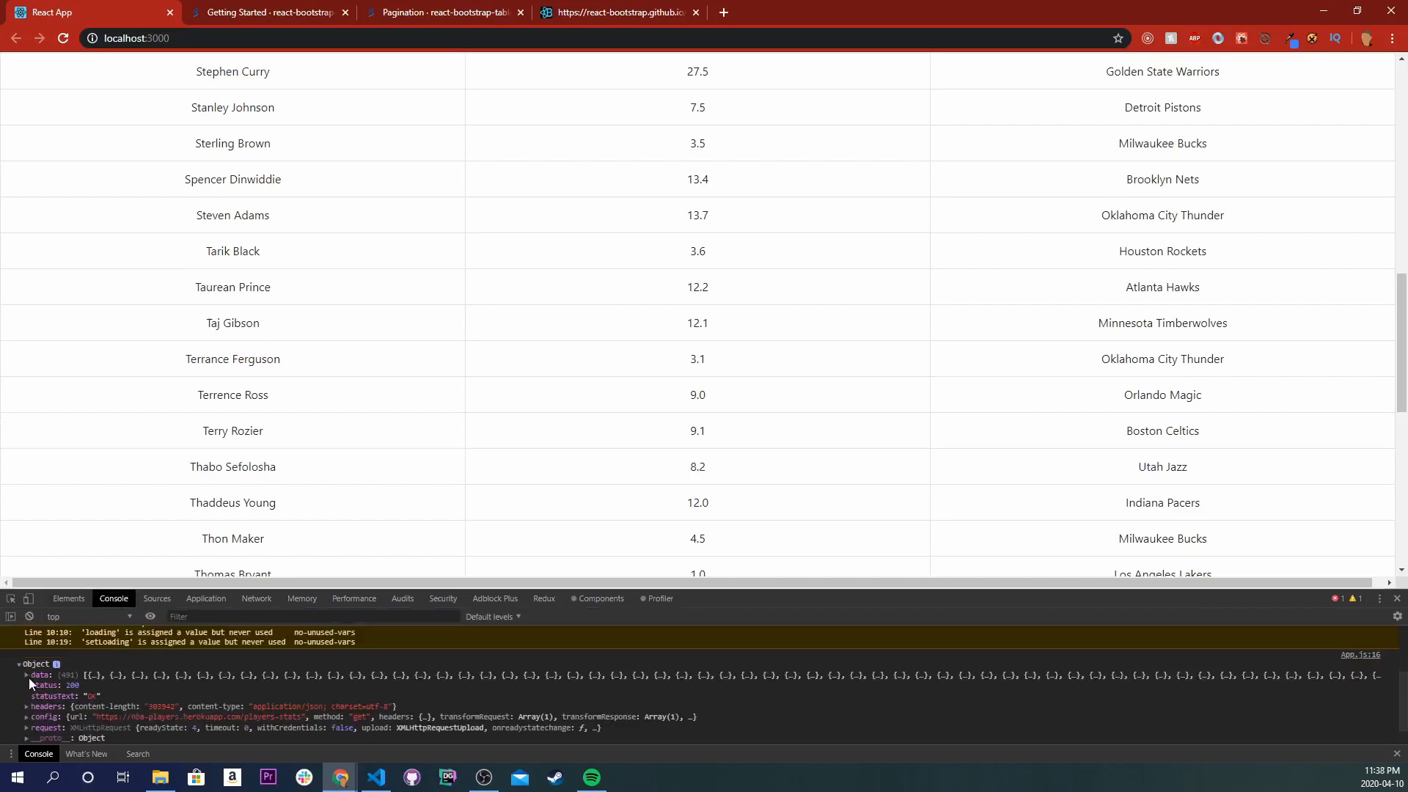
{"action": "left_click", "coordinate": [29, 674]}
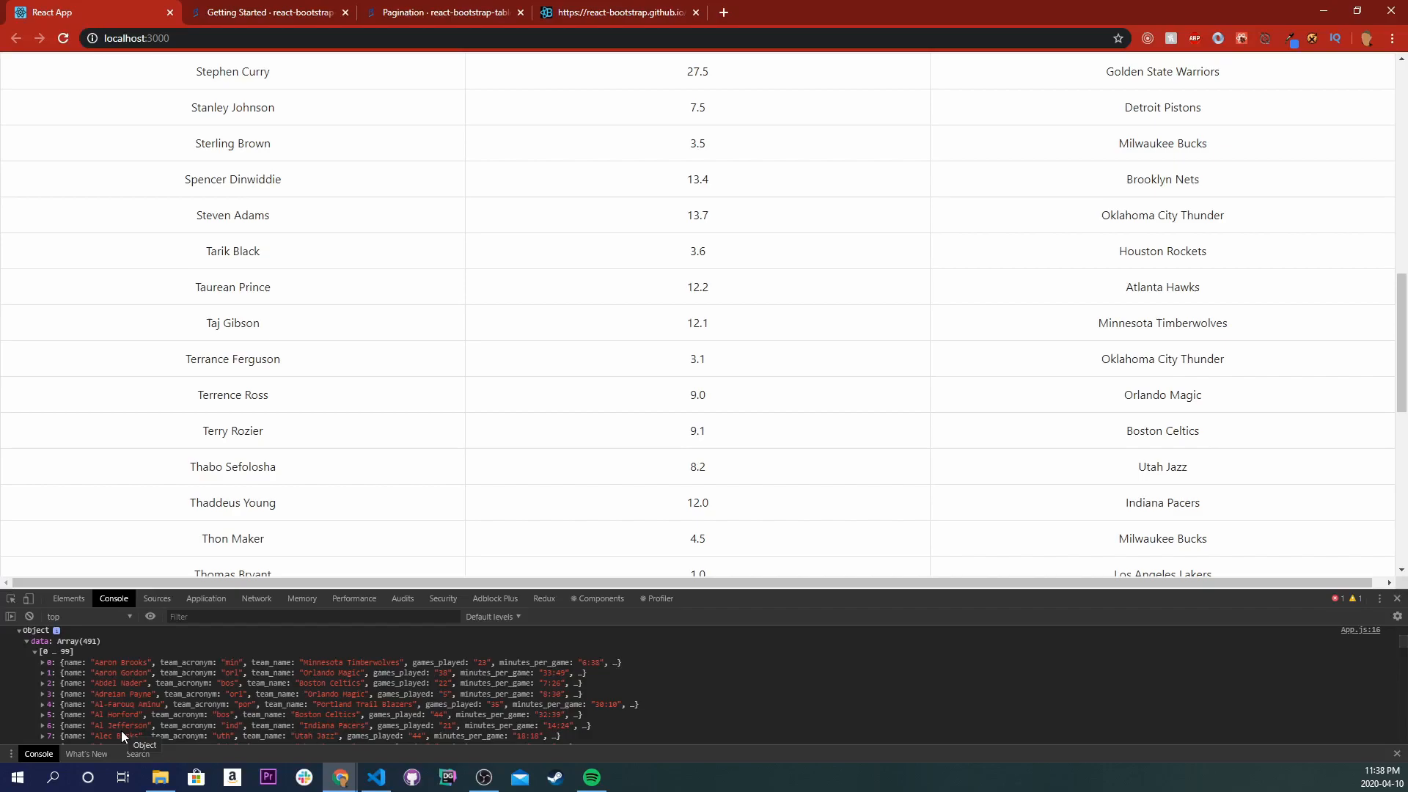
{"action": "left_click", "coordinate": [375, 777]}
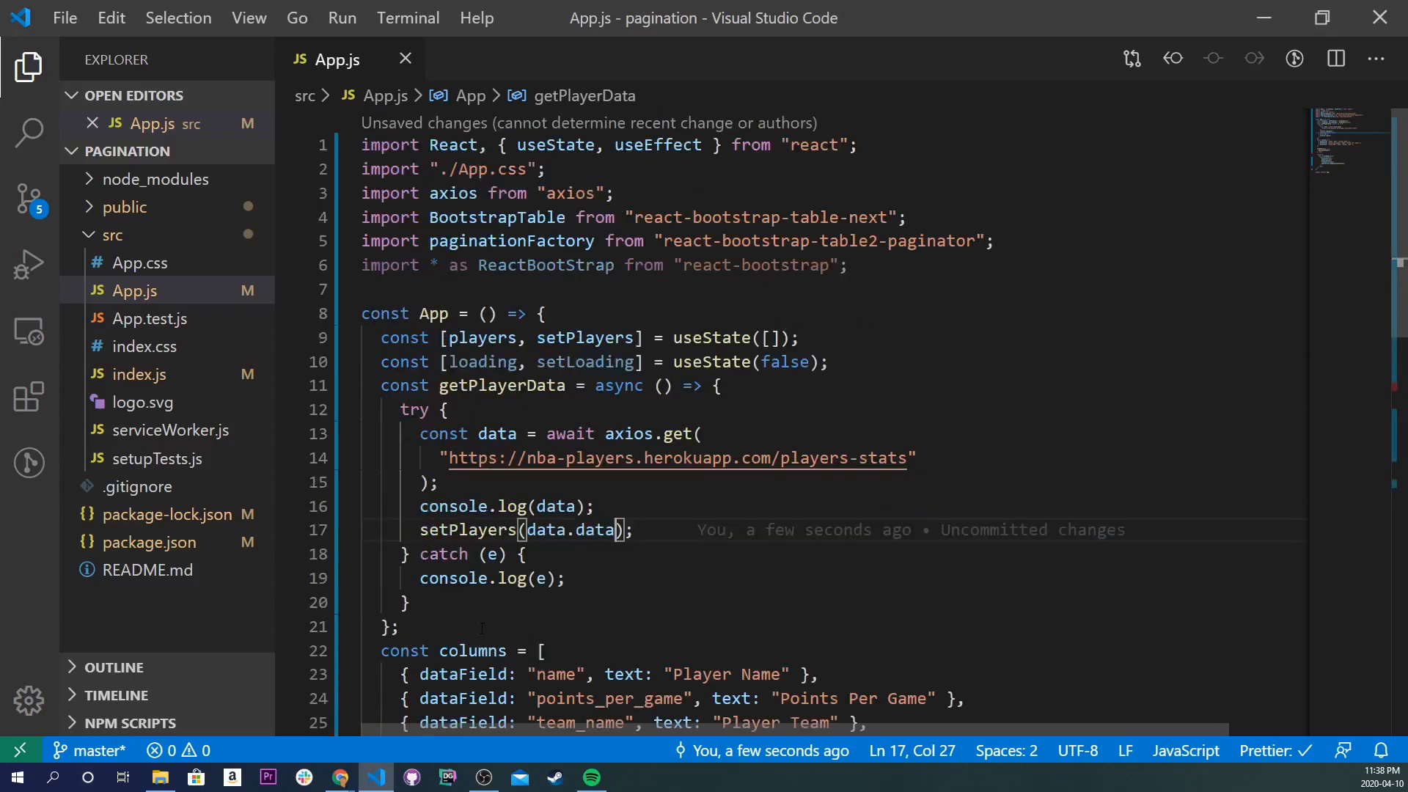
{"action": "scroll", "scroll_direction": "down", "scroll_amount": 3}
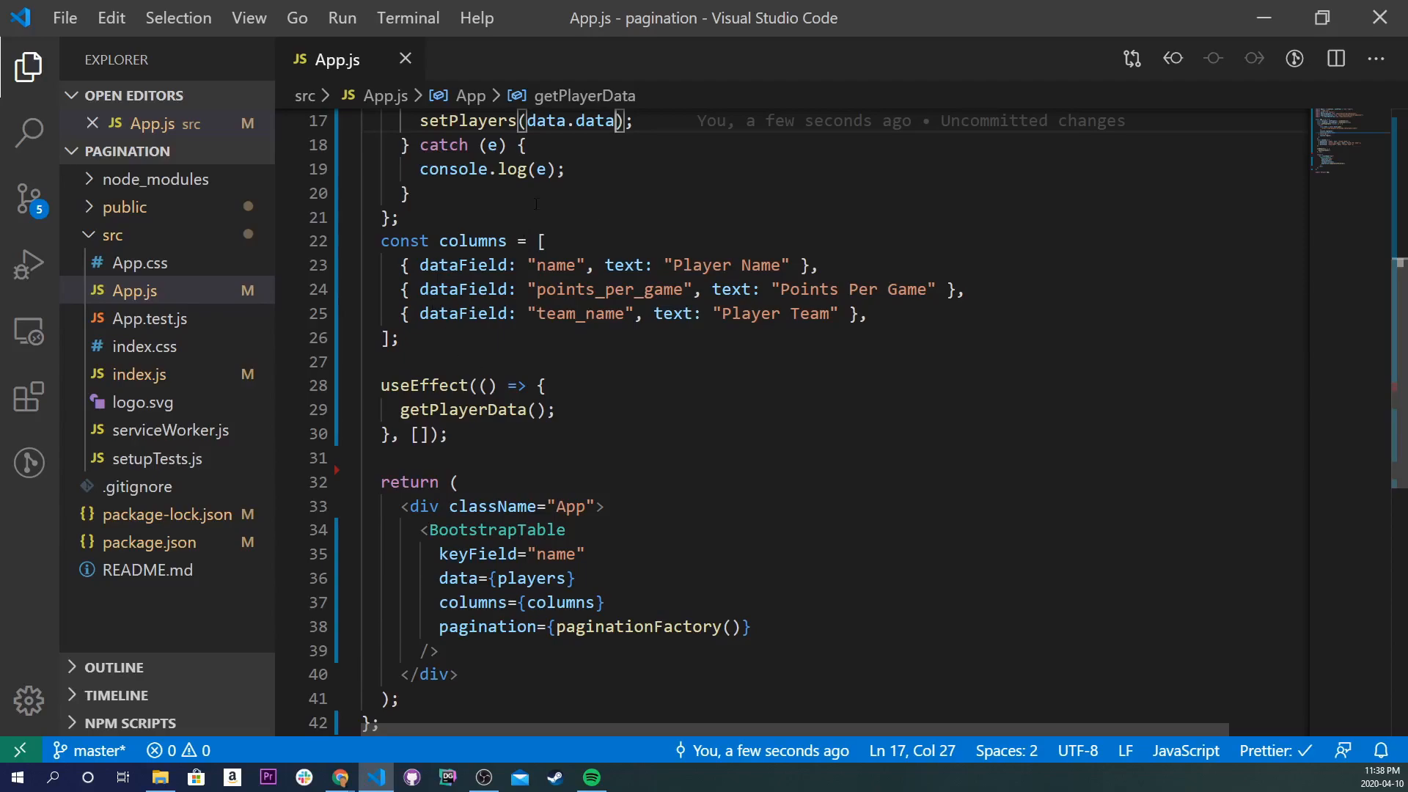
{"action": "scroll", "scroll_direction": "down", "scroll_amount": 3}
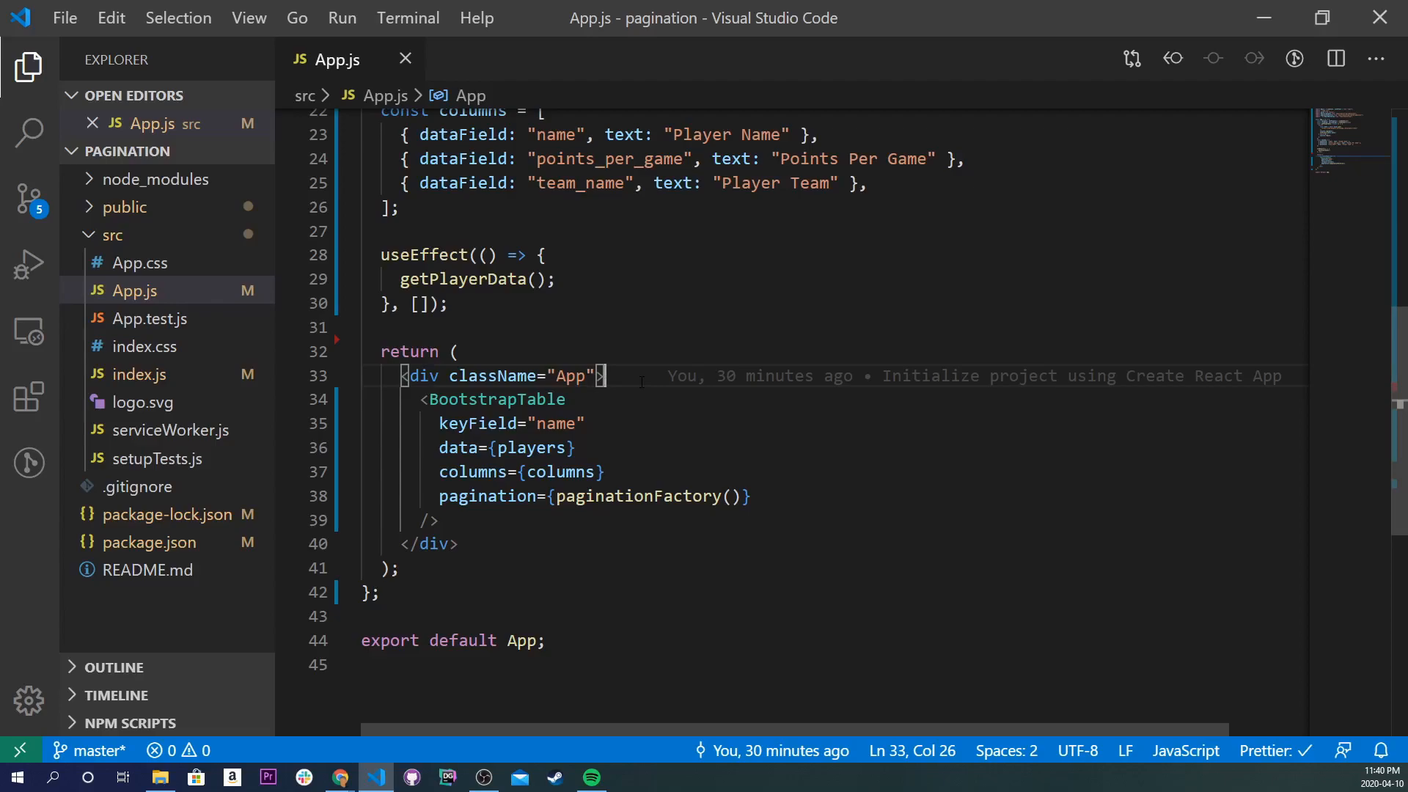
- Wrap BootstrapTable in a loading ternary with a ReactBootStrap.Spinner animation="border" fallback
{"action": "type", "text": "{}"}
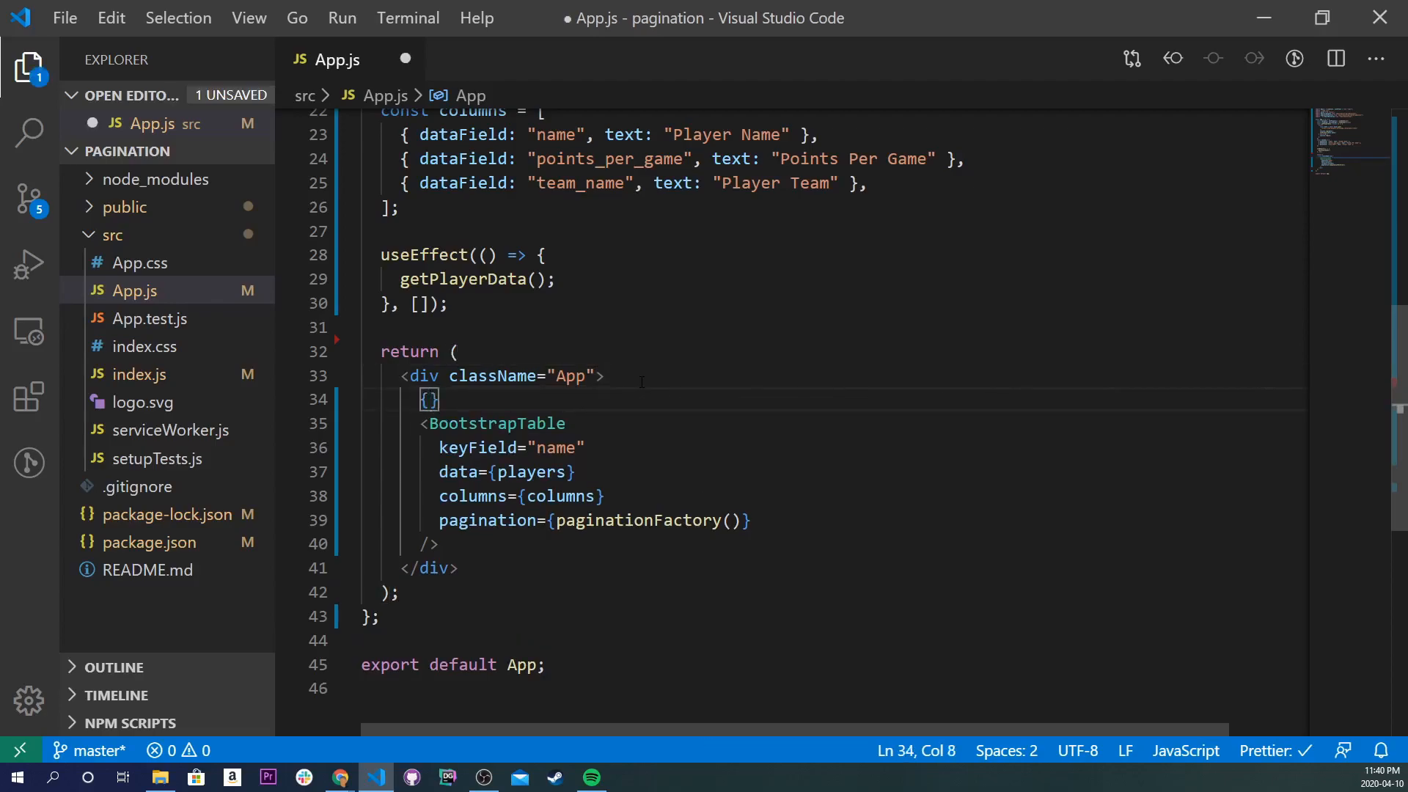
{"action": "type", "text": "loading ?"}
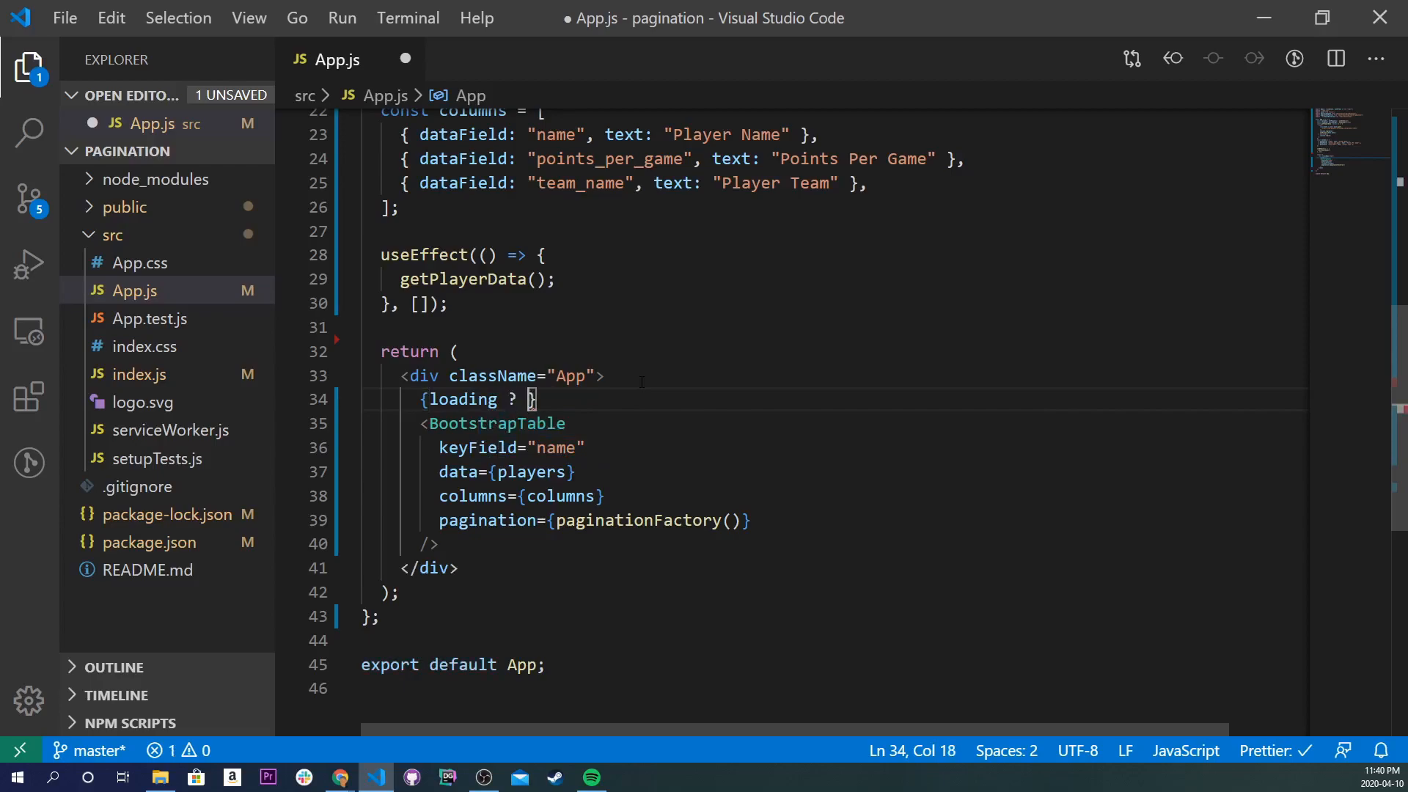
{"action": "type", "text": "()"}
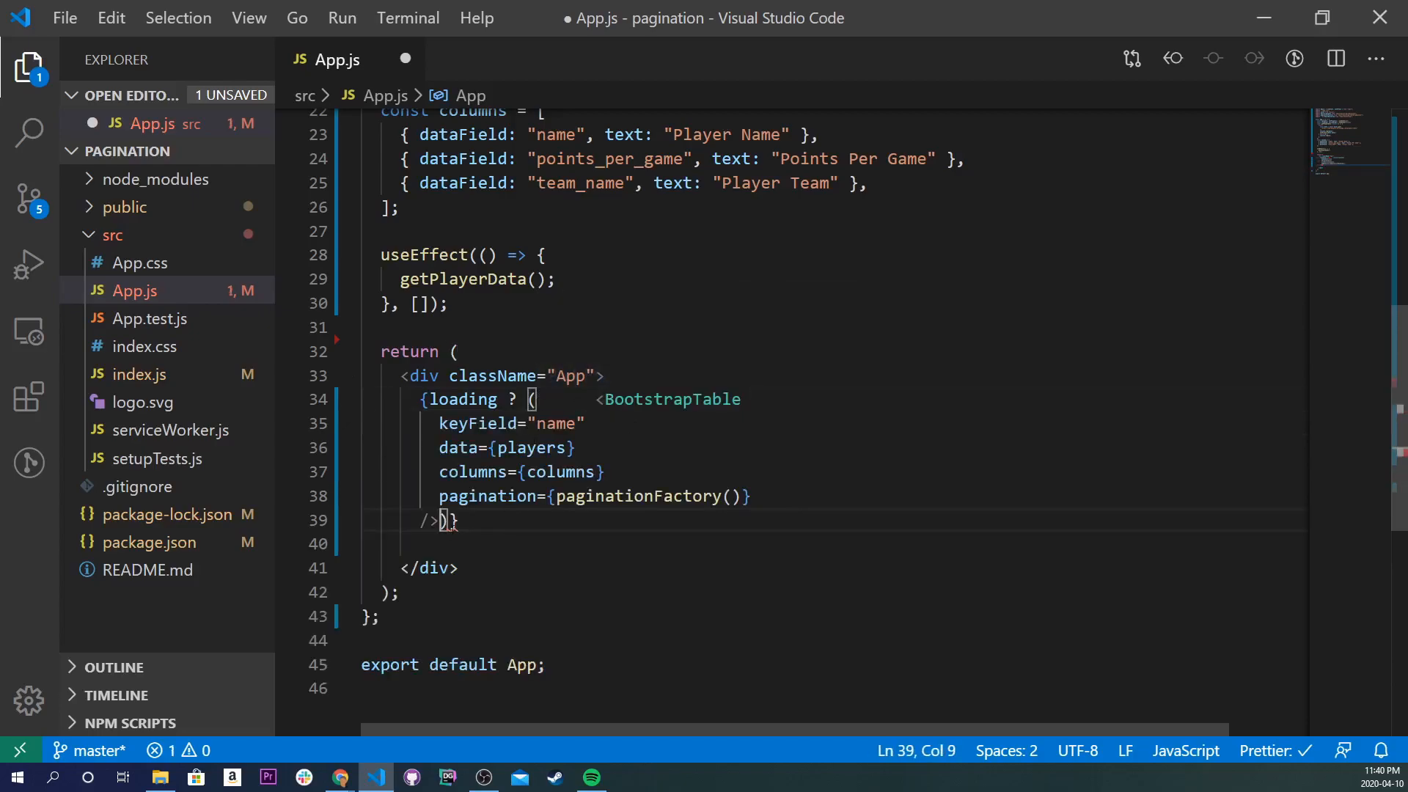
{"action": "type", "text": ")"}
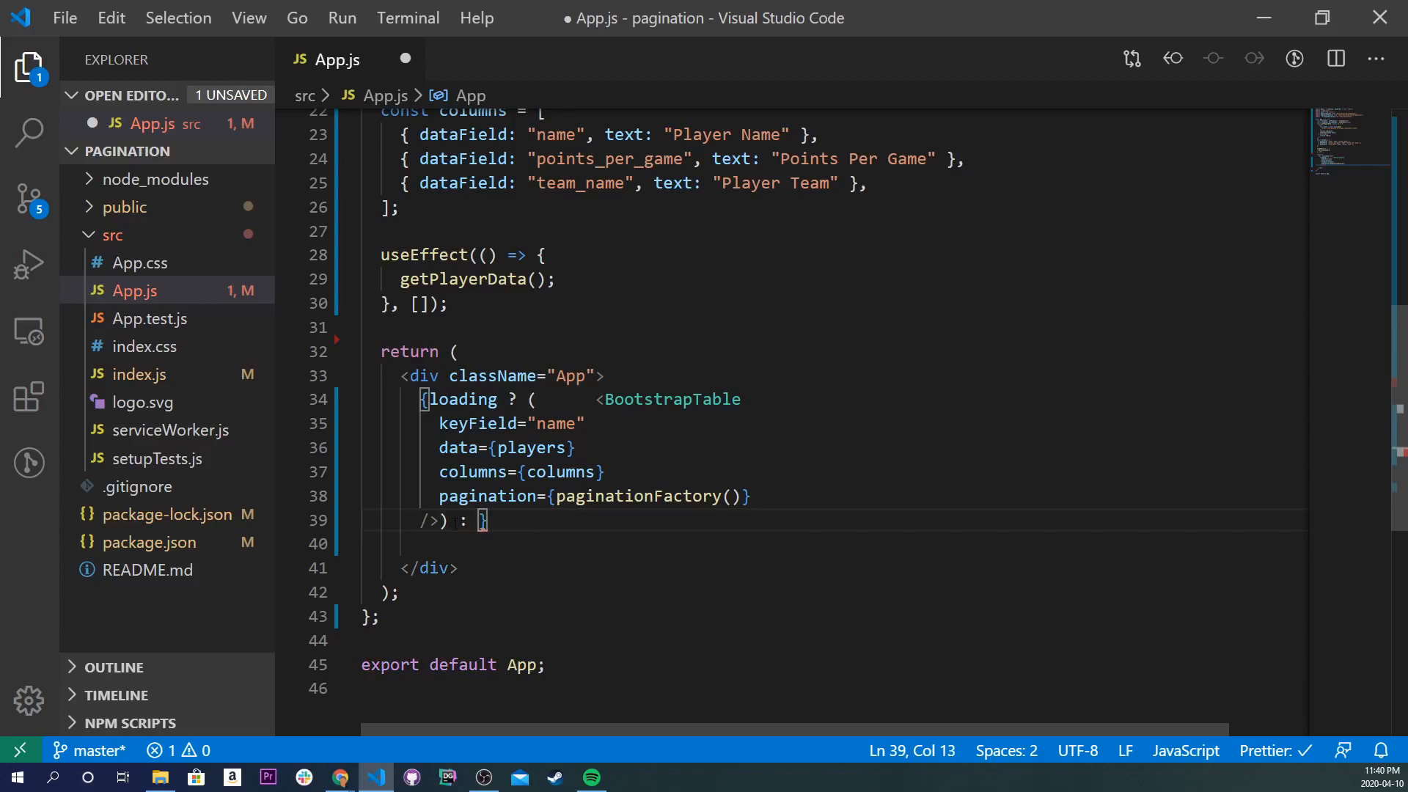
{"action": "key", "text": "Enter"}
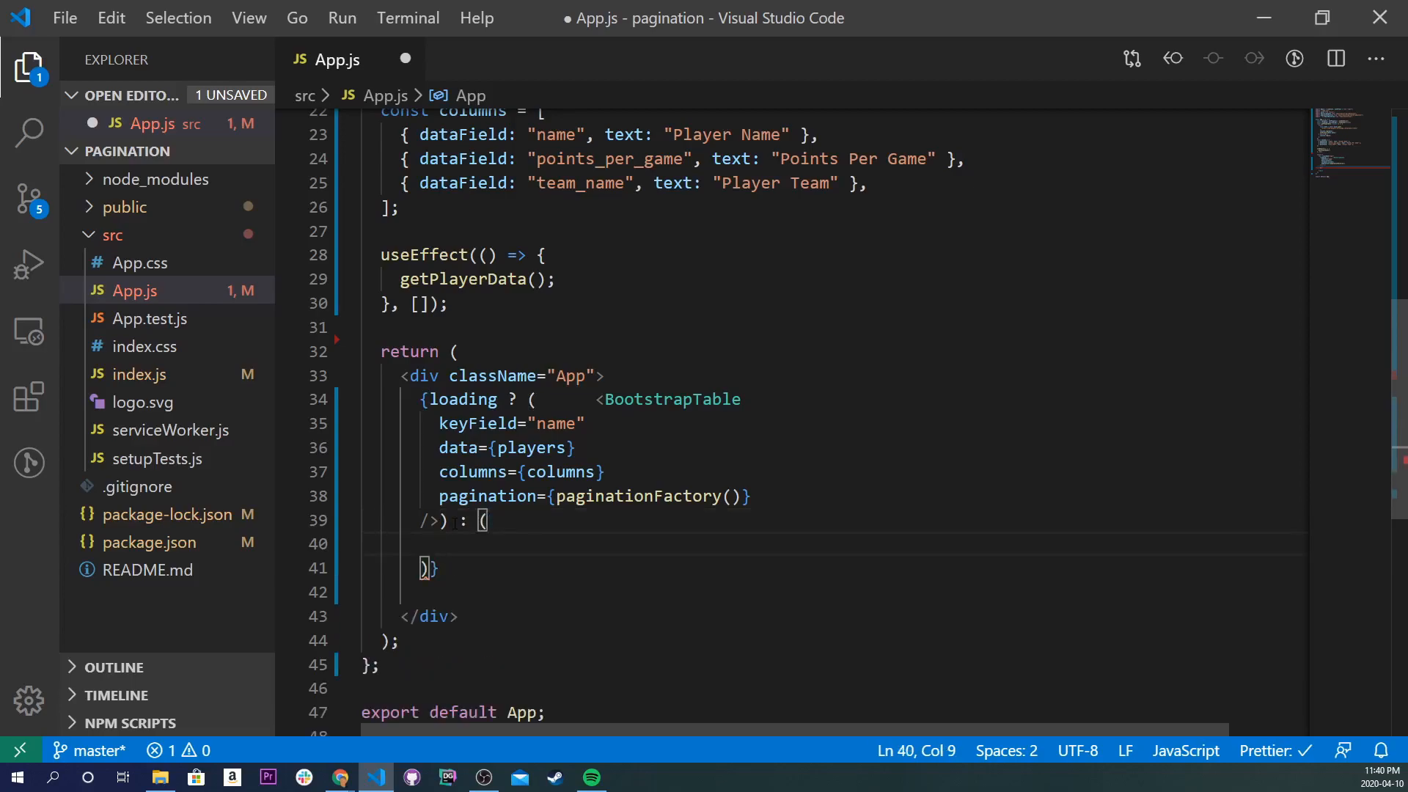
{"action": "type", "text": "<"}
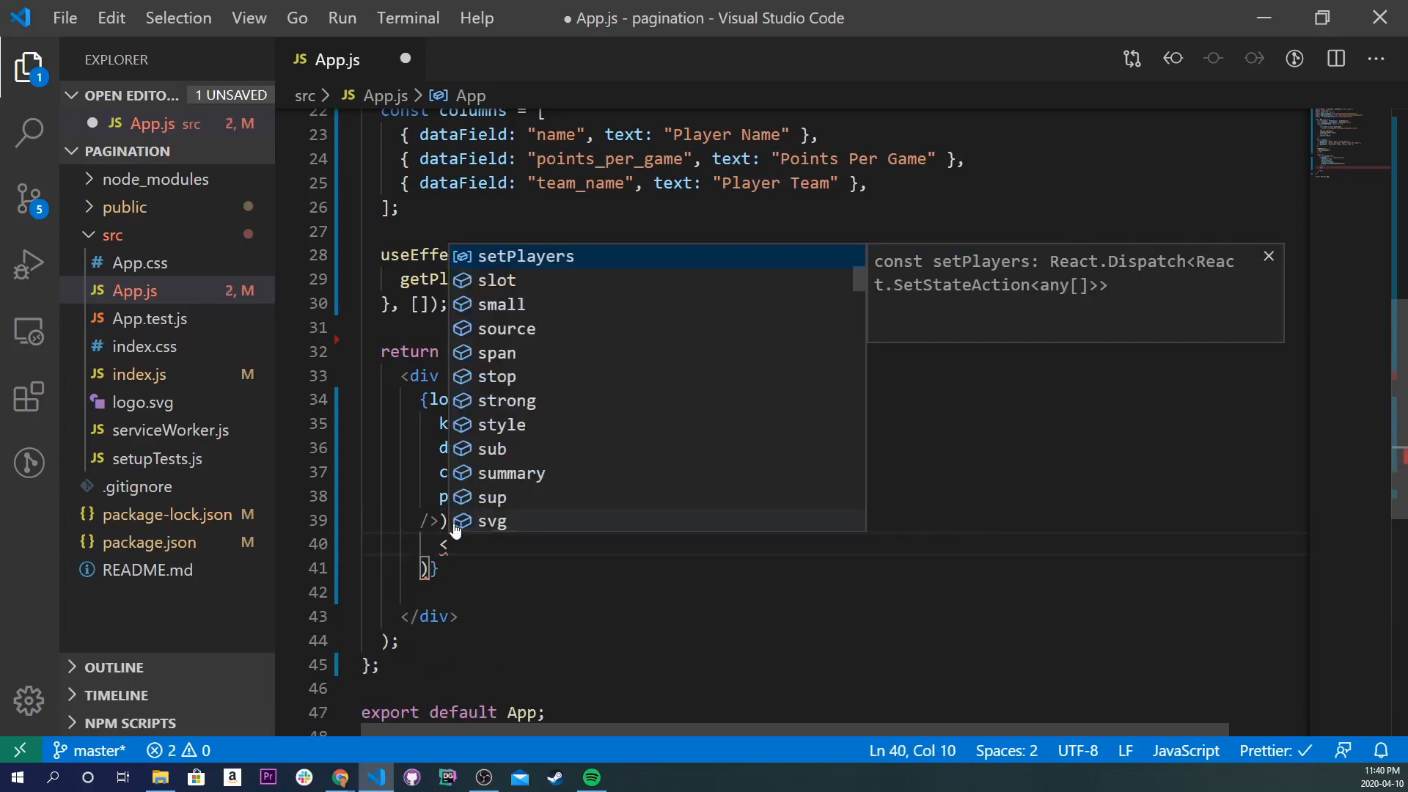
{"action": "type", "text": "ReactBootStrap"}
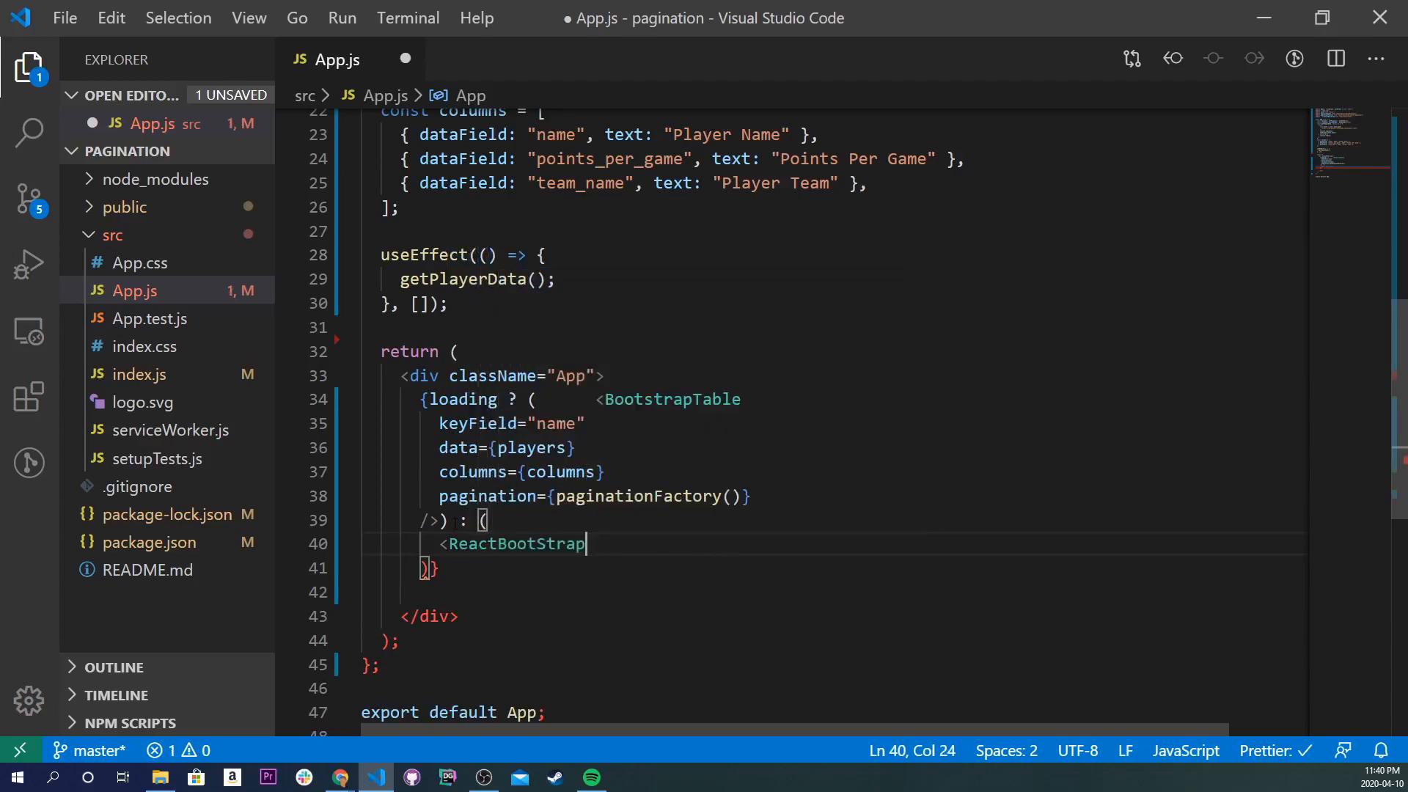
{"action": "type", "text": ".Spinner"}
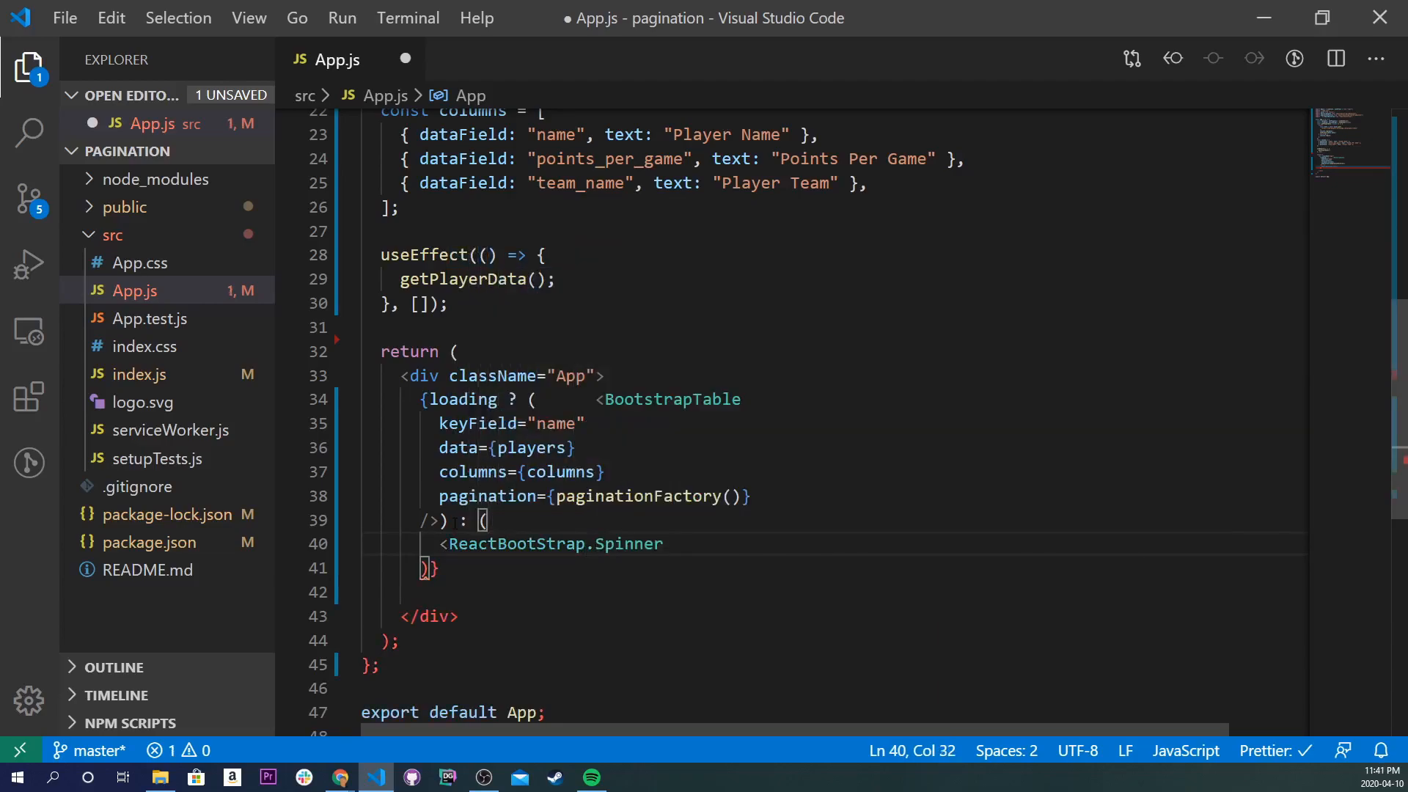
{"action": "type", "text": "/>"}
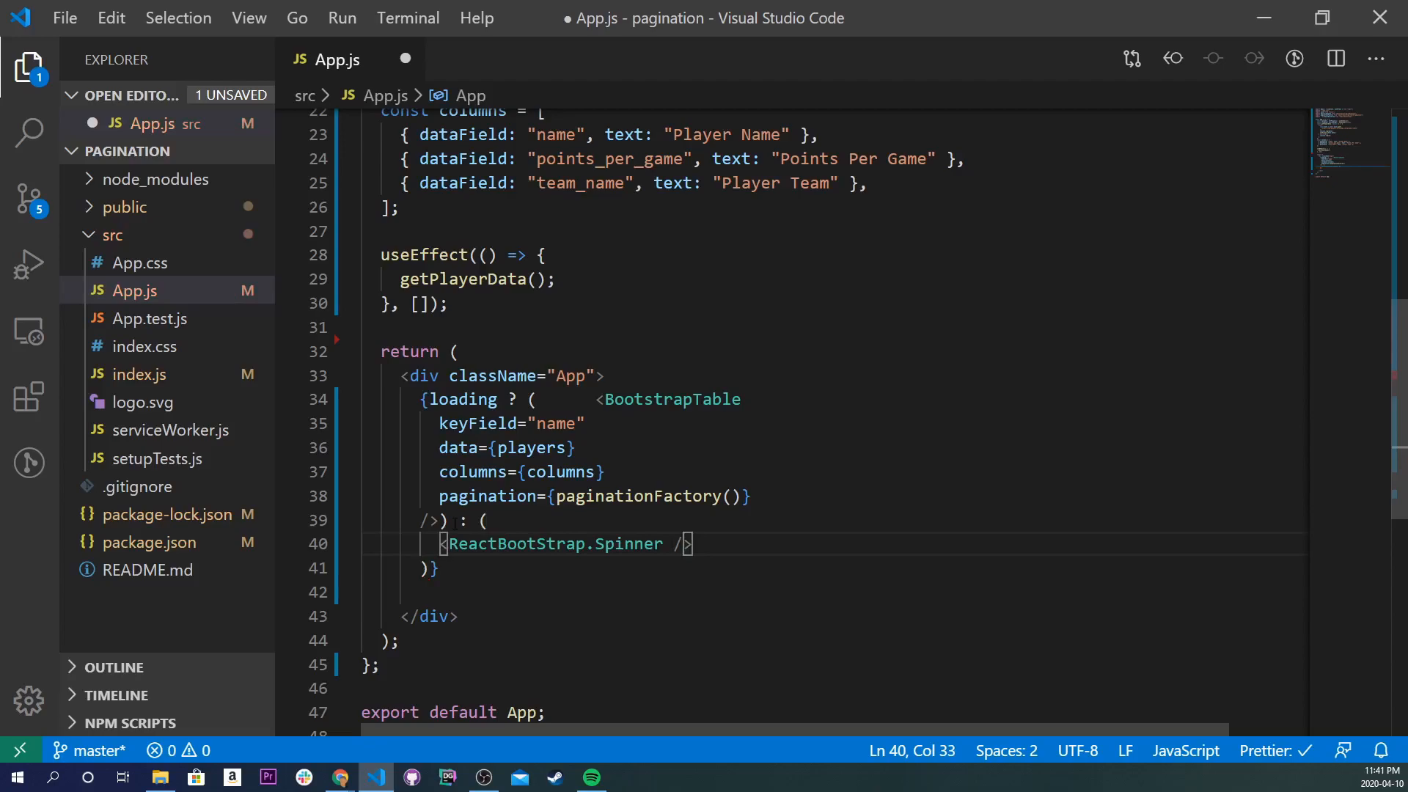
{"action": "type", "text": "animtion=\""}
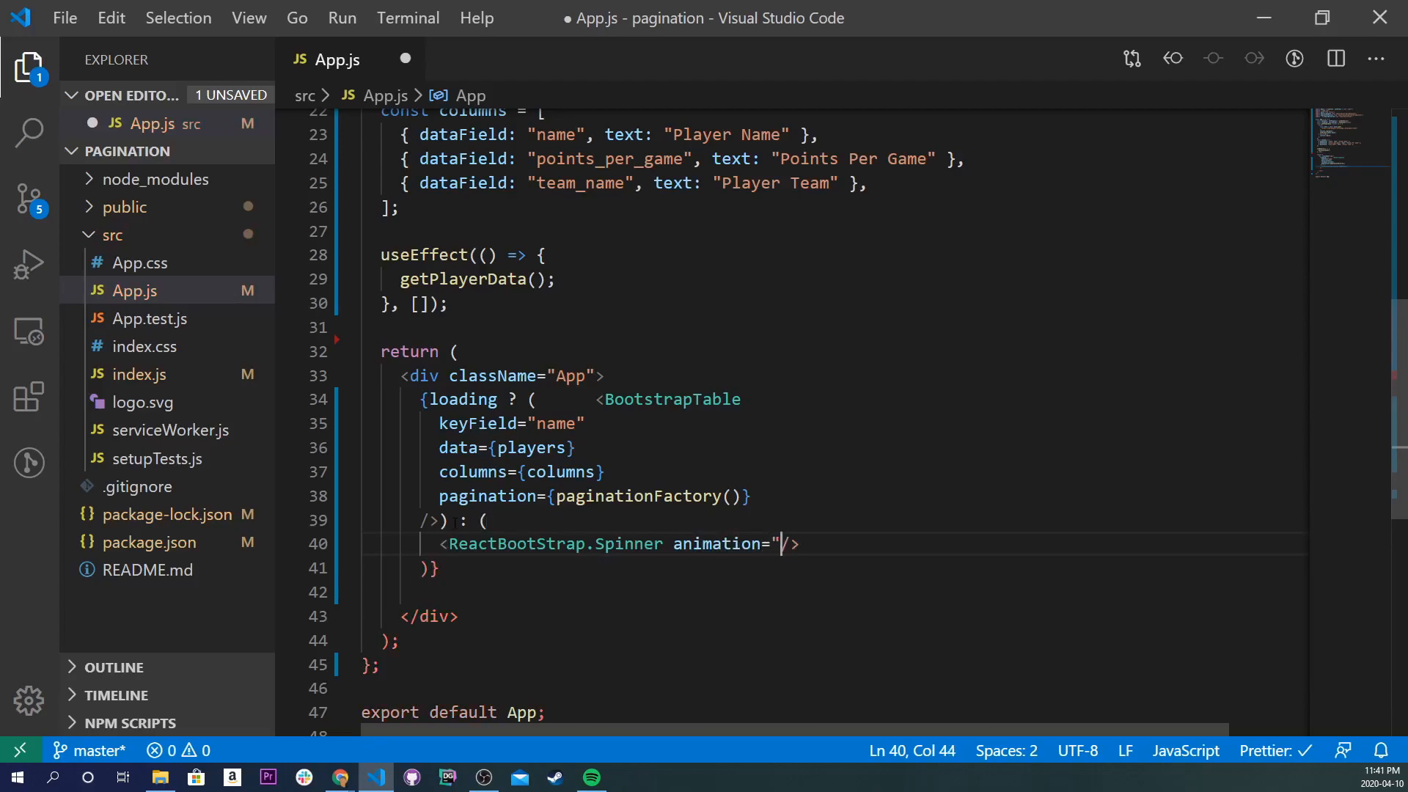
{"action": "type", "text": "border"}
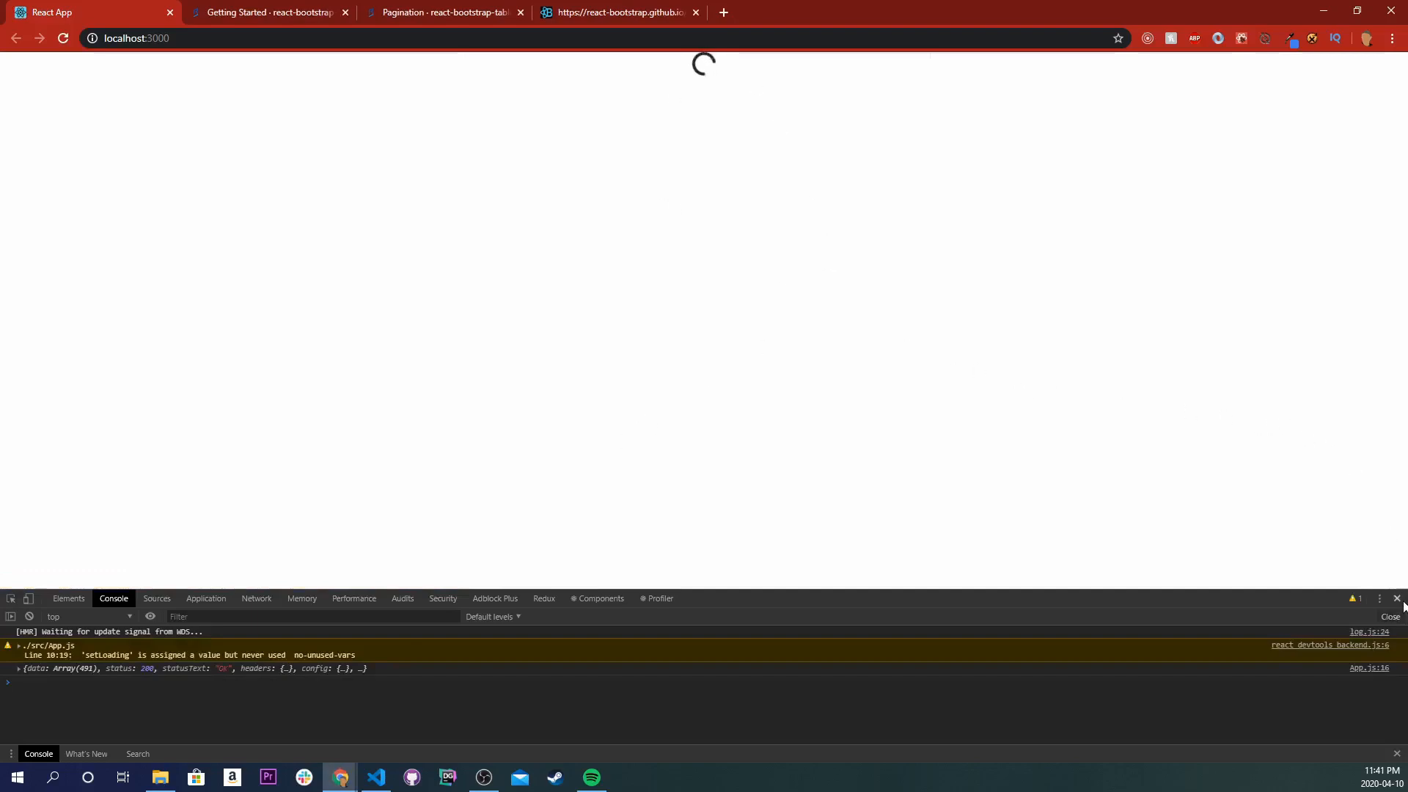
- Close Chrome's developer tools, leaving only the loading spinner on the page
{"action": "left_click", "coordinate": [374, 777]}
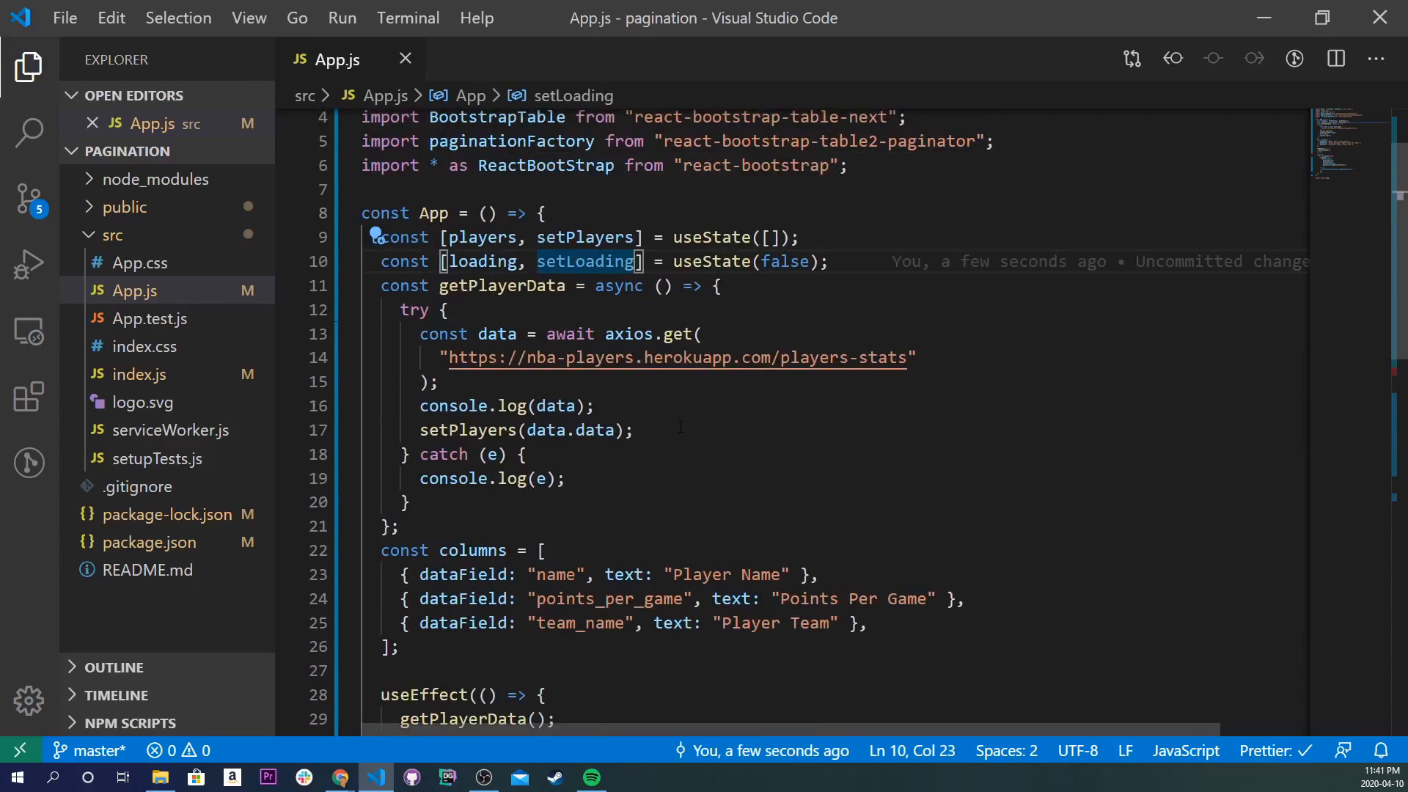
- Add a setLoading call to getPlayerData and save so Prettier formats the file
{"action": "type", "text": "set"}
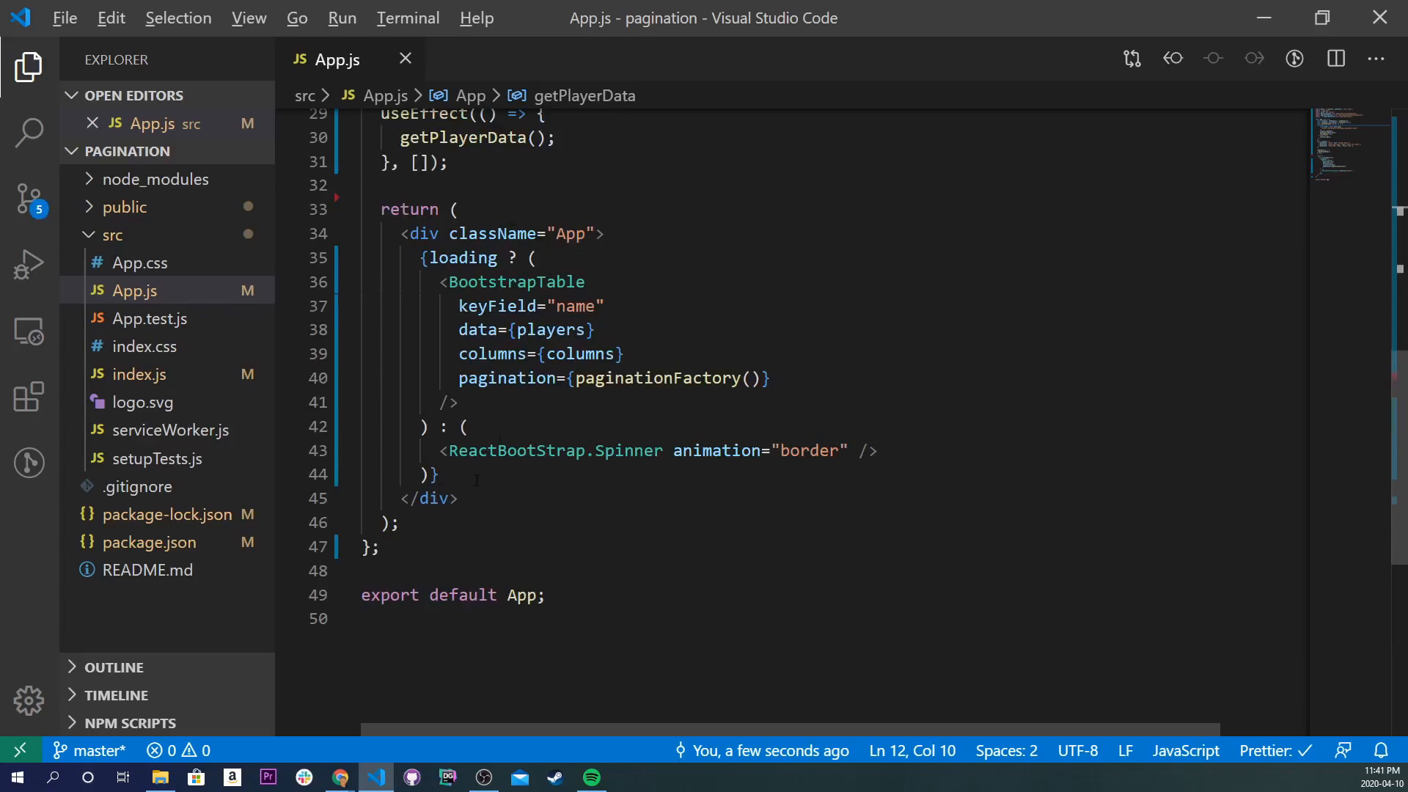
{"action": "left_click", "coordinate": [340, 777]}
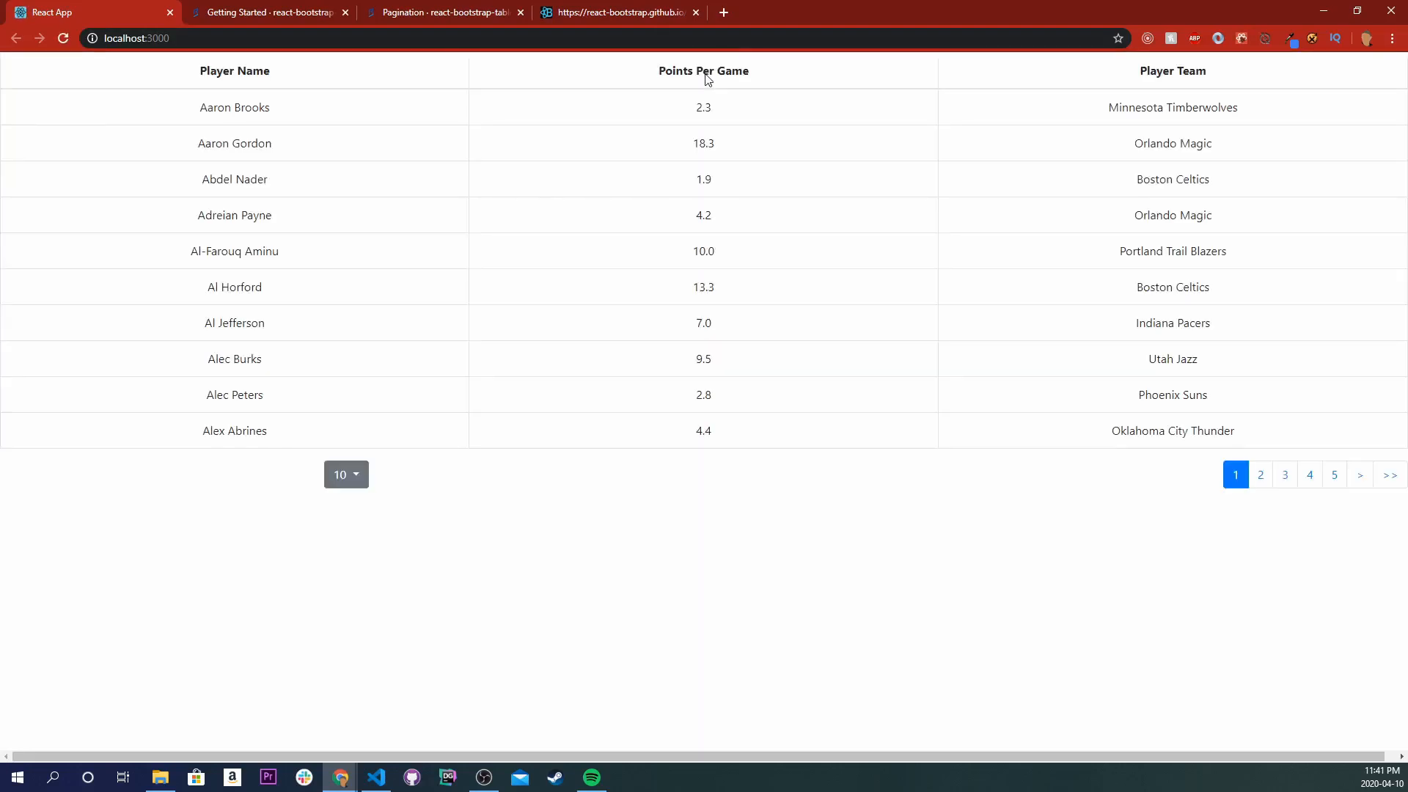
{"action": "mouse_move", "coordinate": [231, 604]}
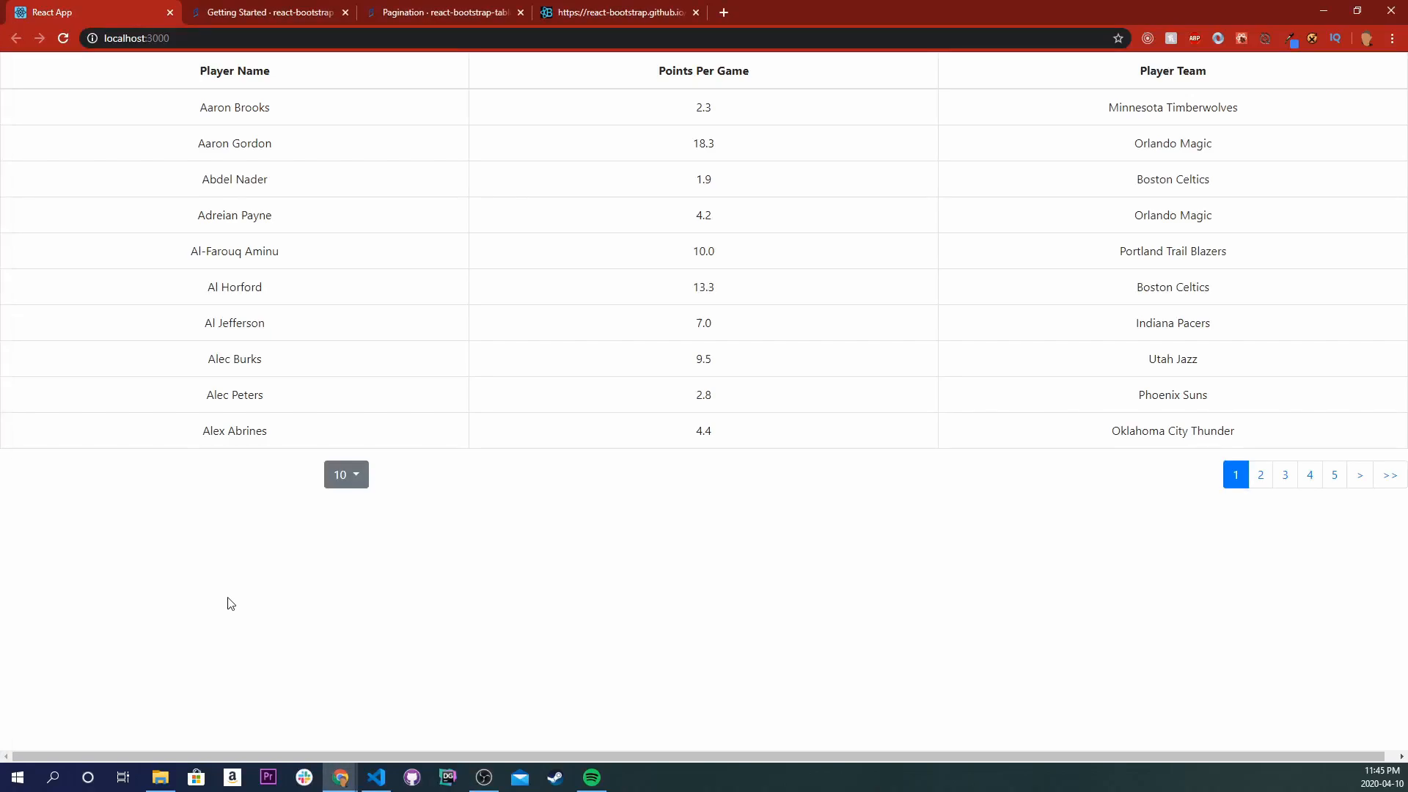
- Go to page 2 of the loaded player table, starting with Alex Caruso
{"action": "left_click", "coordinate": [1284, 474]}
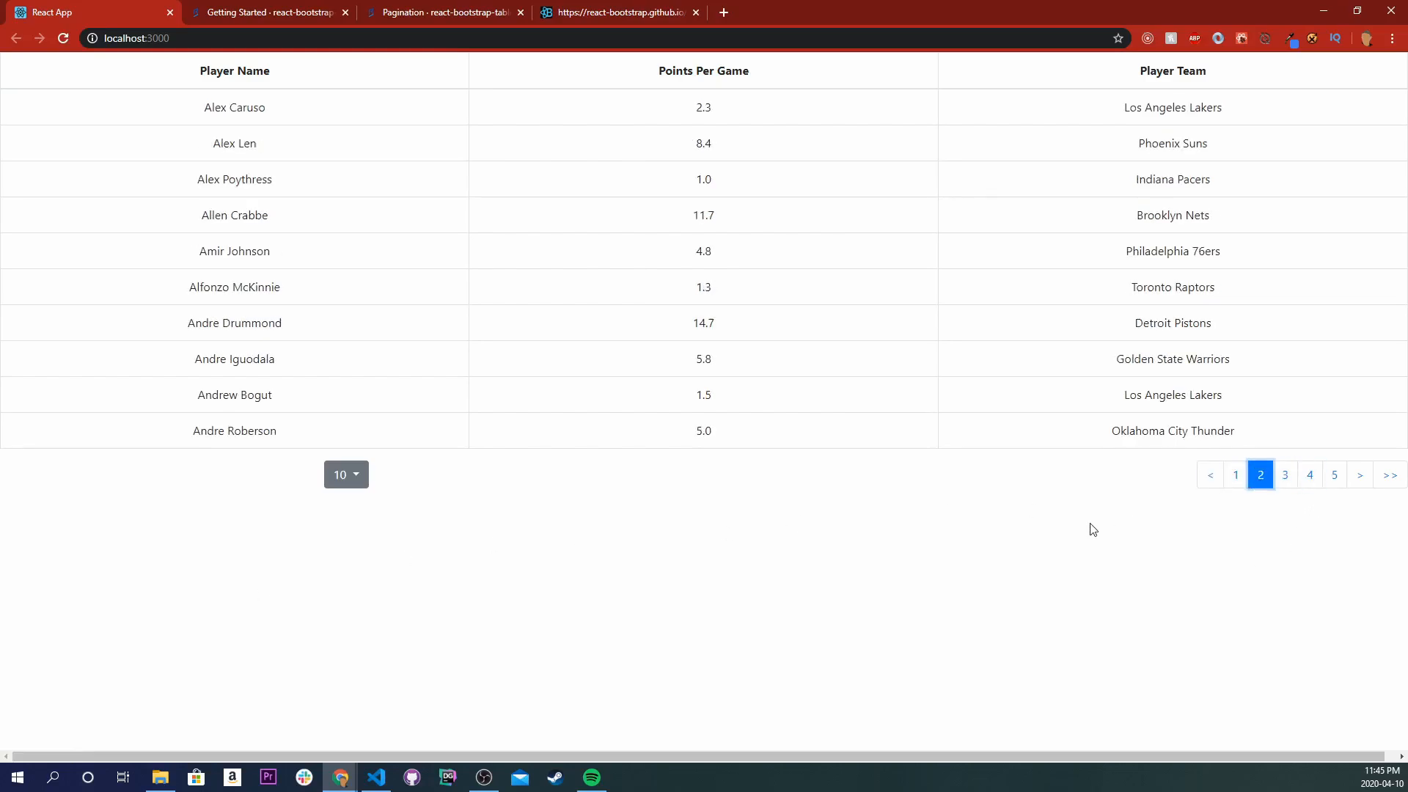
{"action": "mouse_move", "coordinate": [1056, 551]}
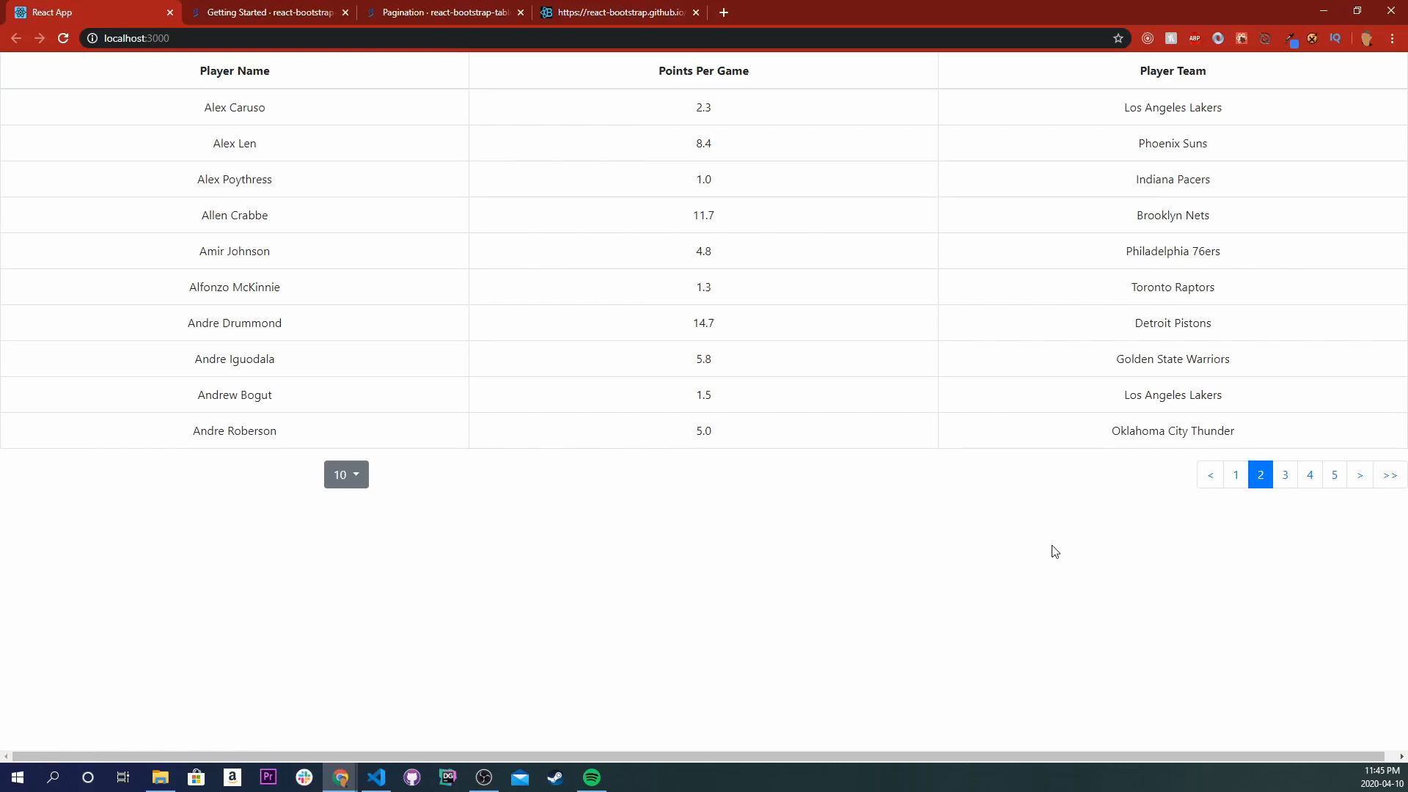